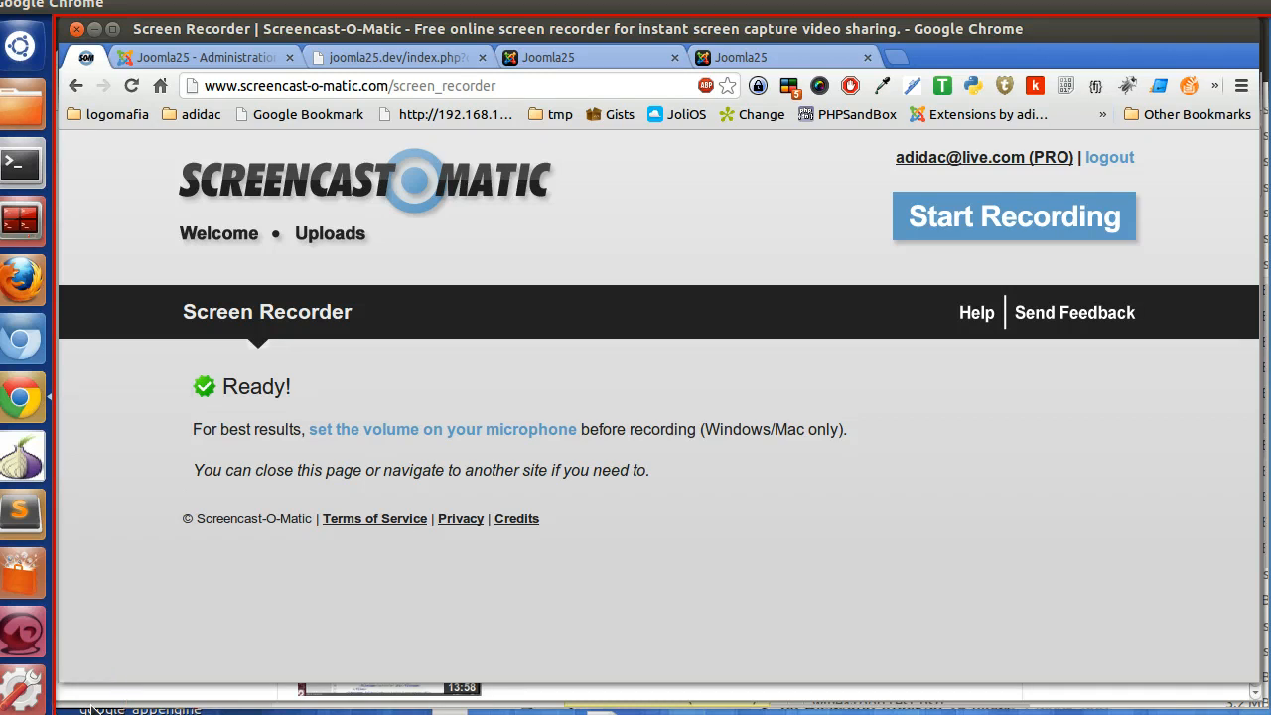
- Send the chat message ending in 'fff' on the Joomla chat page and dismiss its echo alert
click(779, 55)
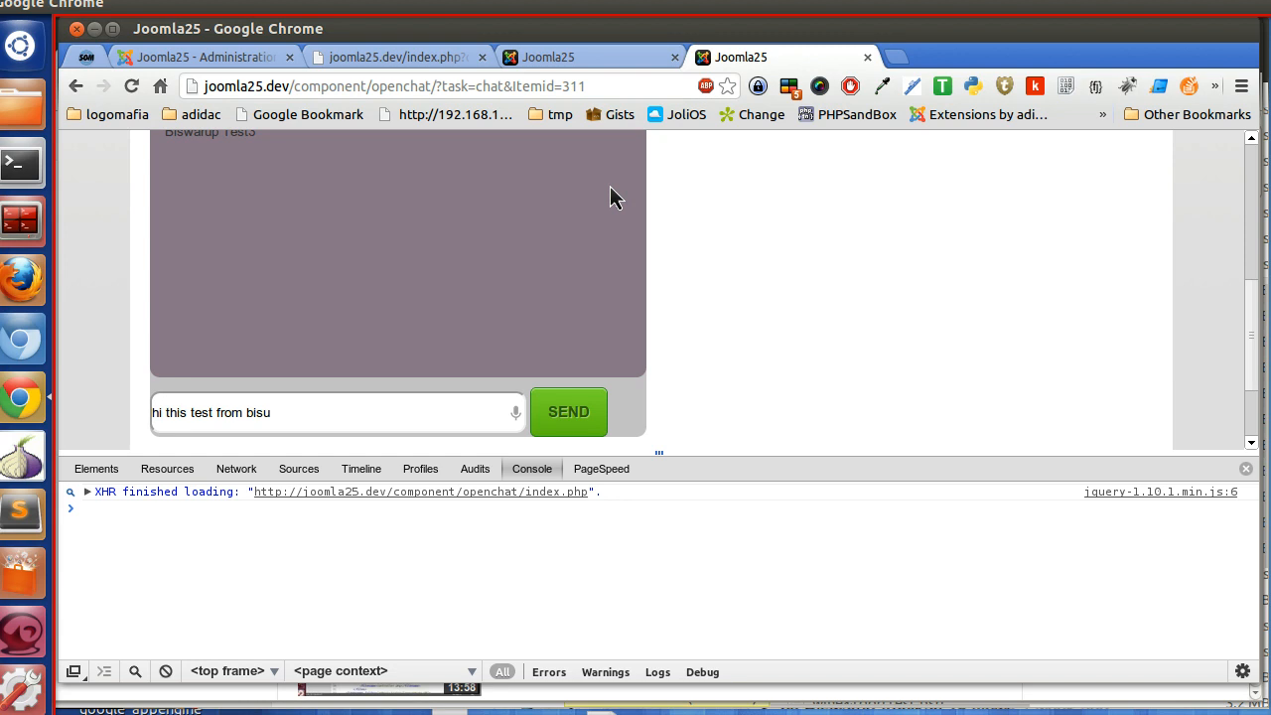
click(568, 412)
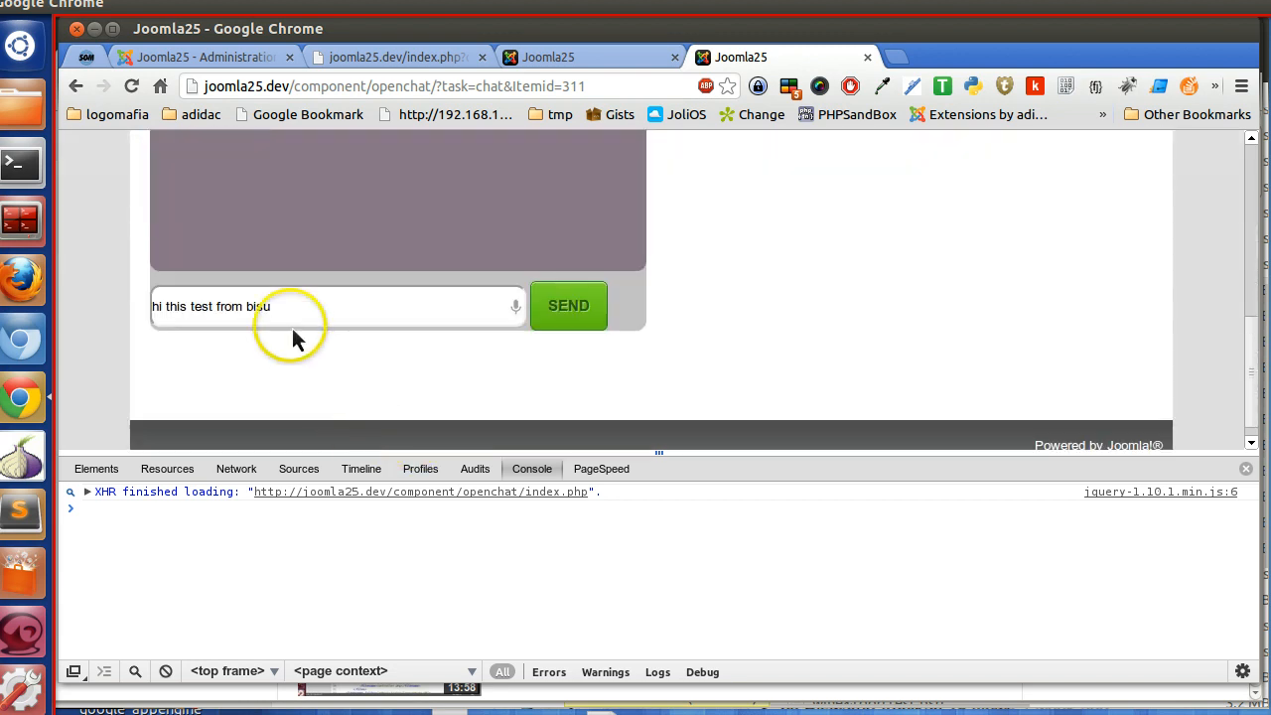
text(fff)
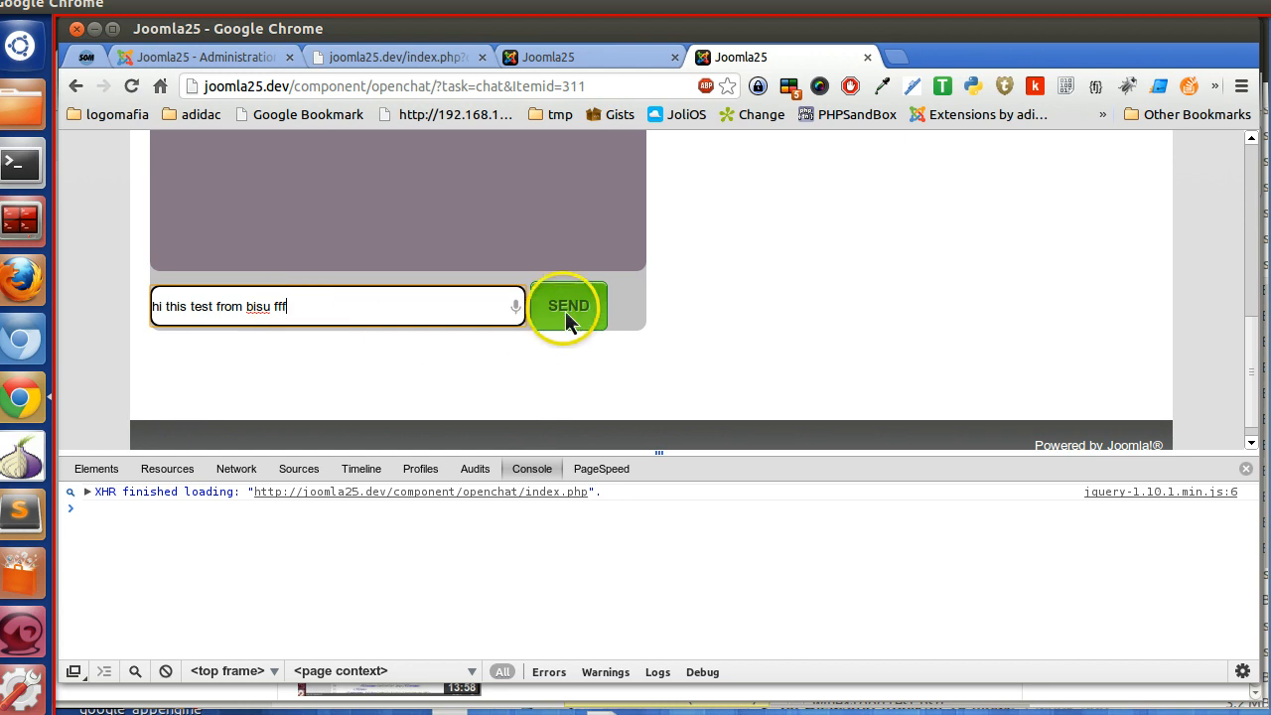
click(568, 306)
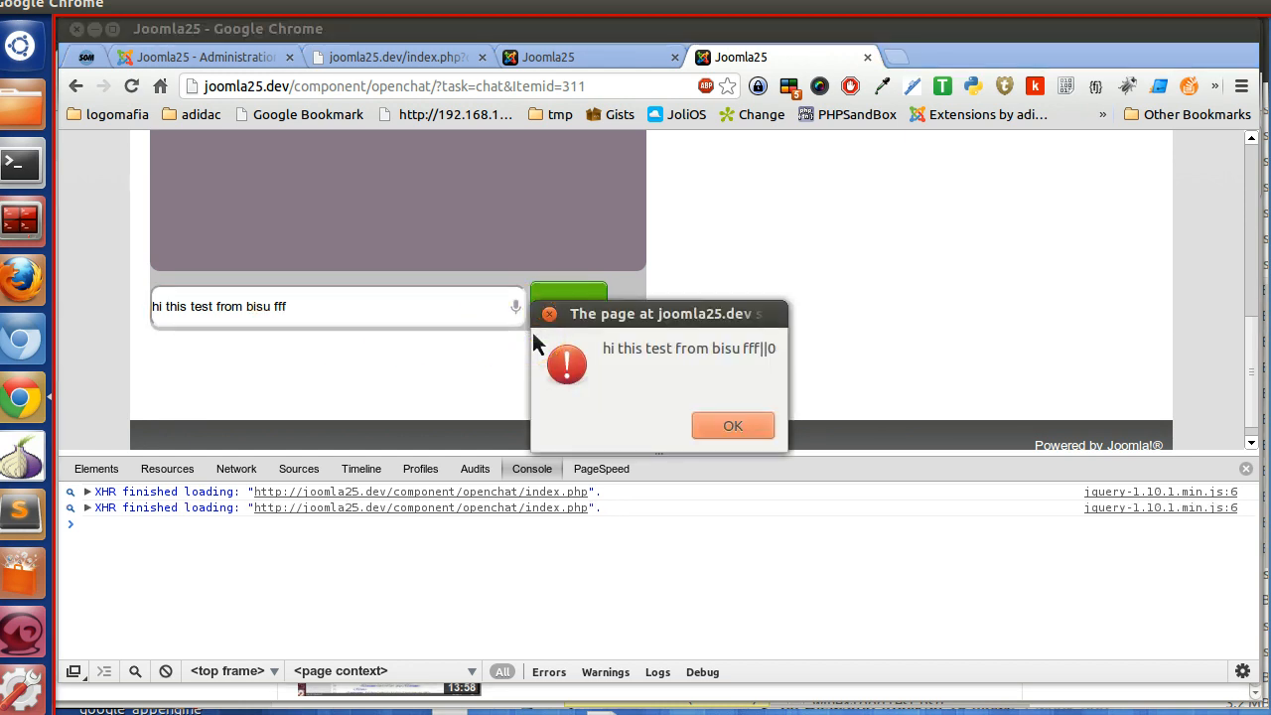
click(733, 425)
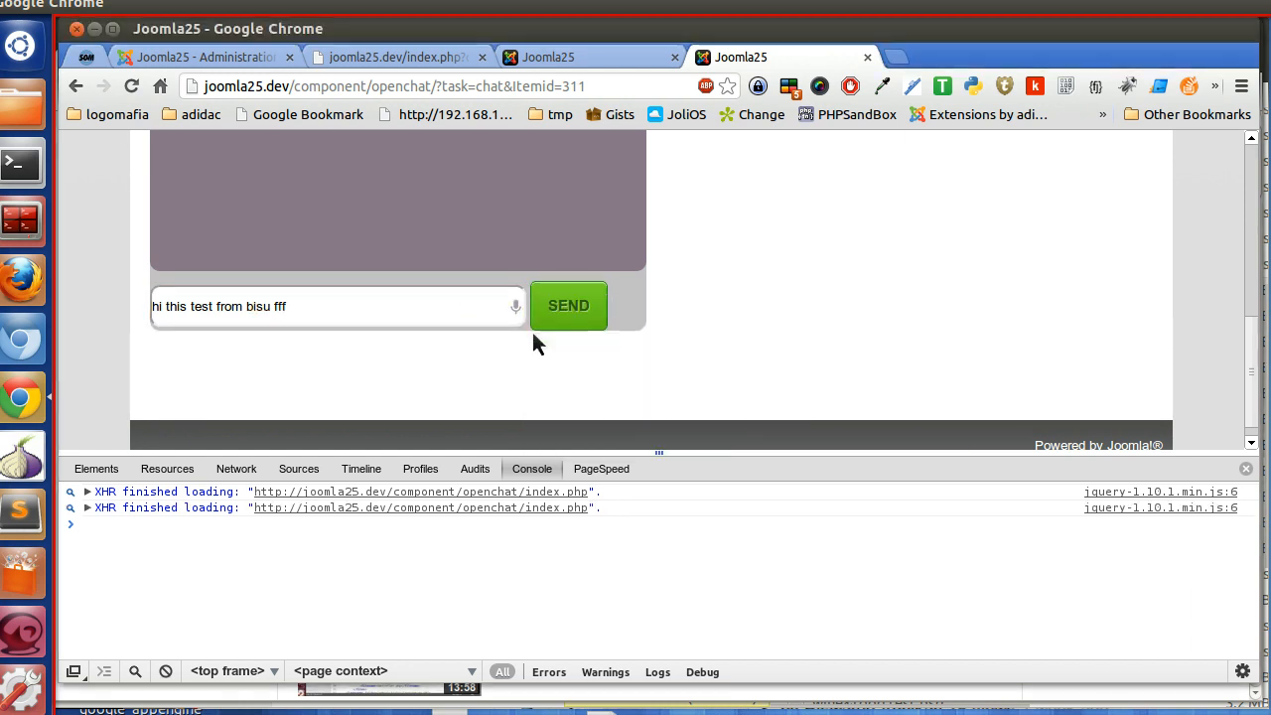
mouse_move(739, 429)
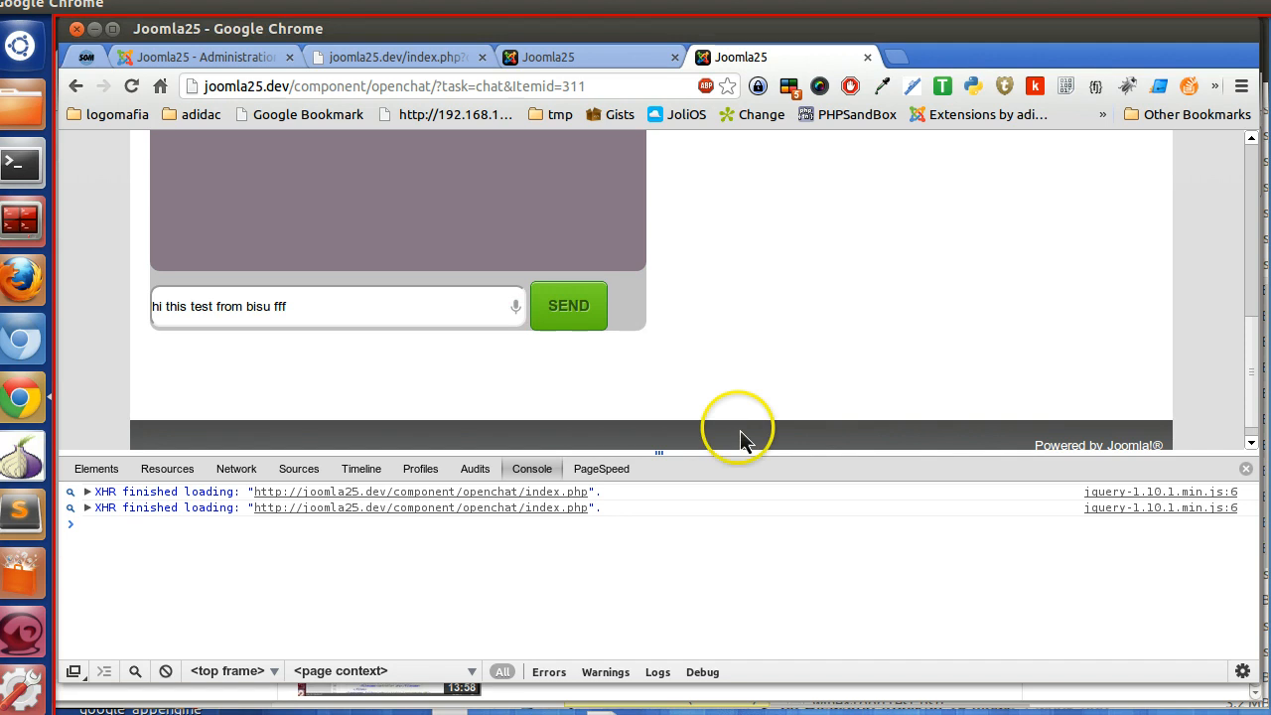
mouse_move(851, 274)
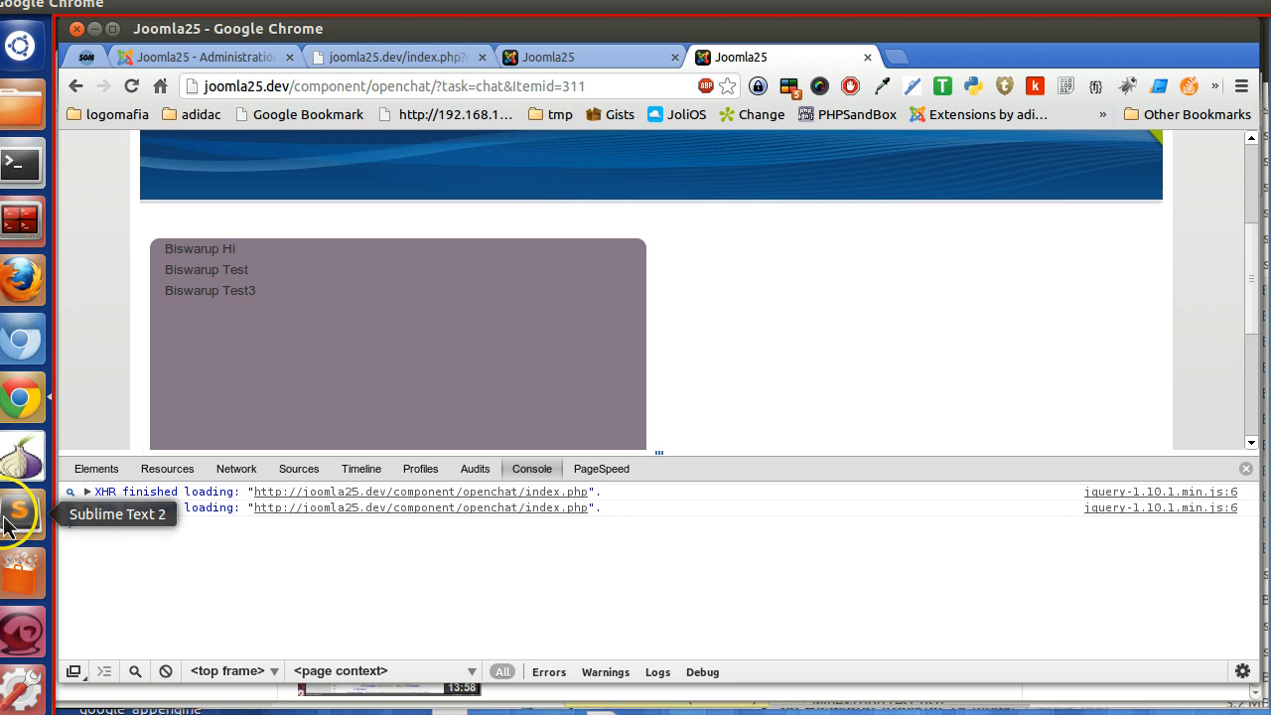
- Add a 'Save Chat' docblock and an empty private function saveChat(msg,userId) to controller.php
click(22, 512)
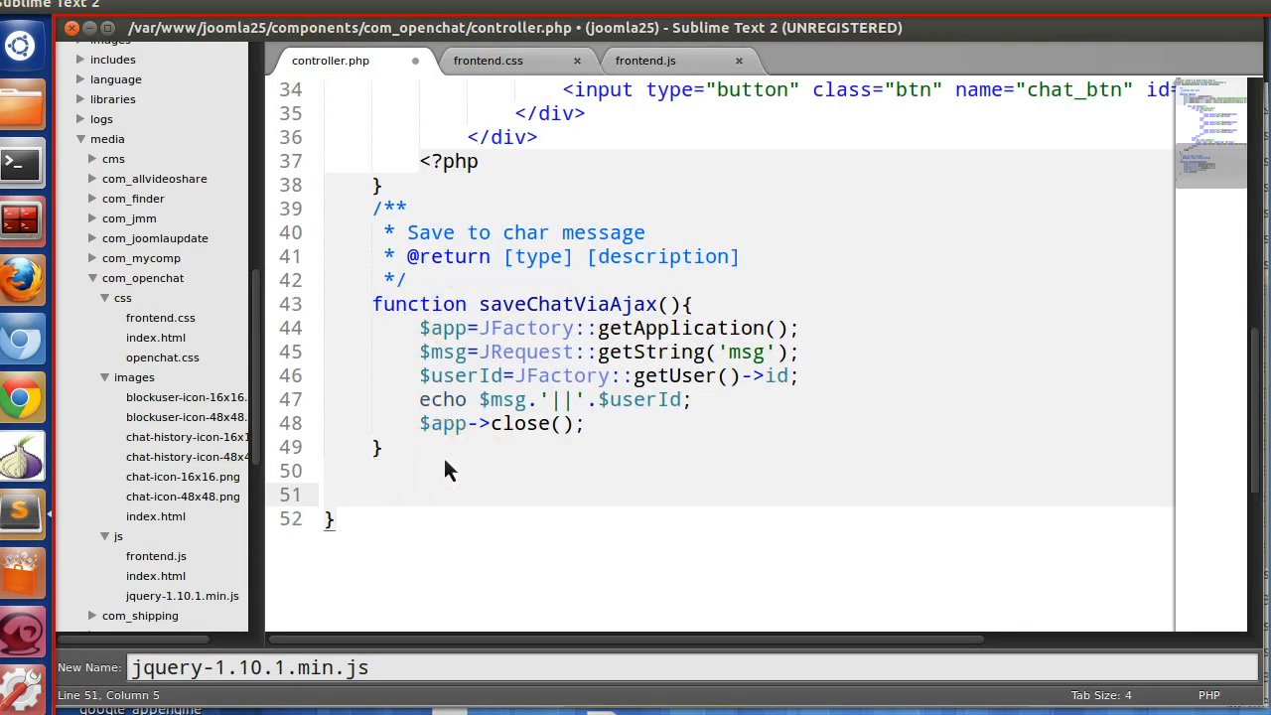
text(/**)
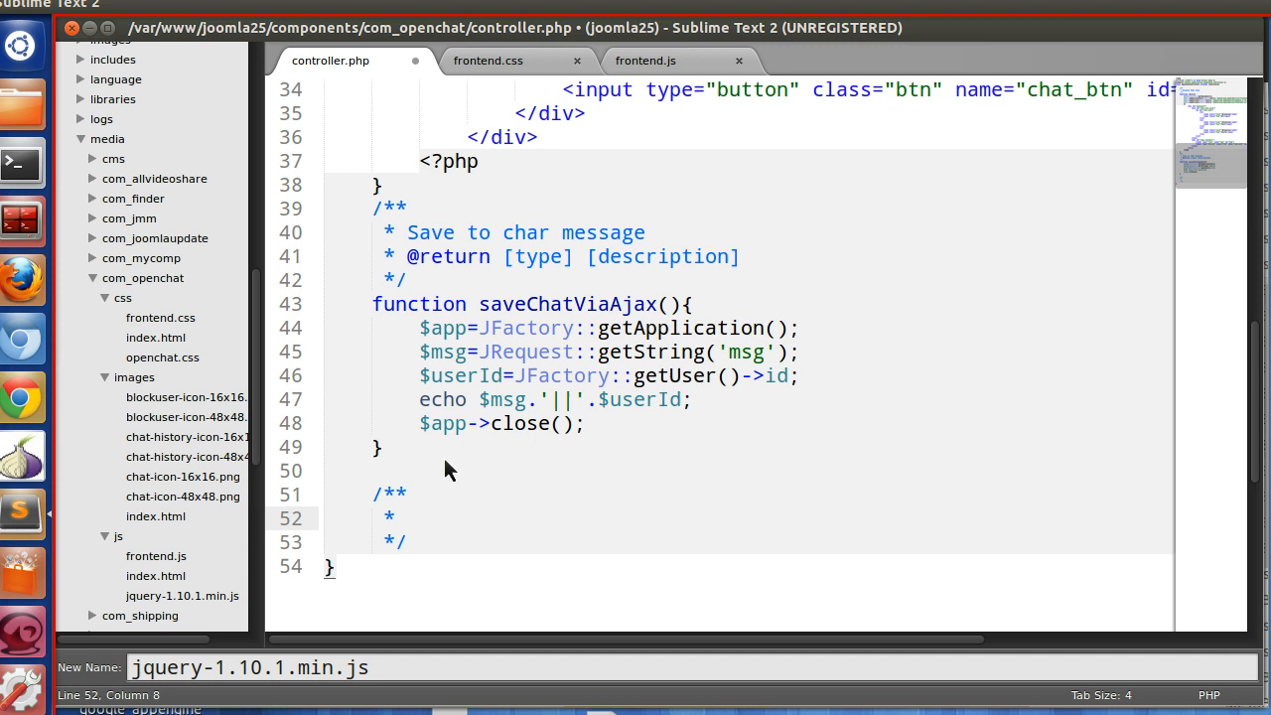
text(Save Chat)
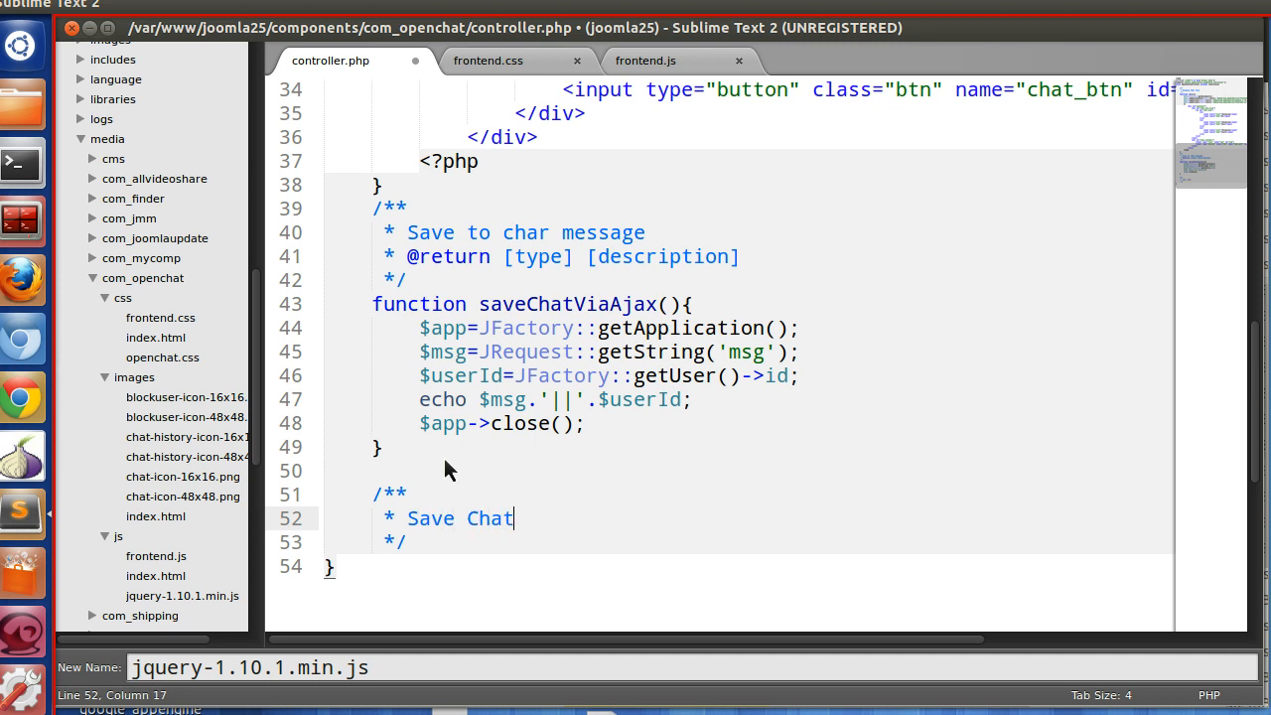
text(pr)
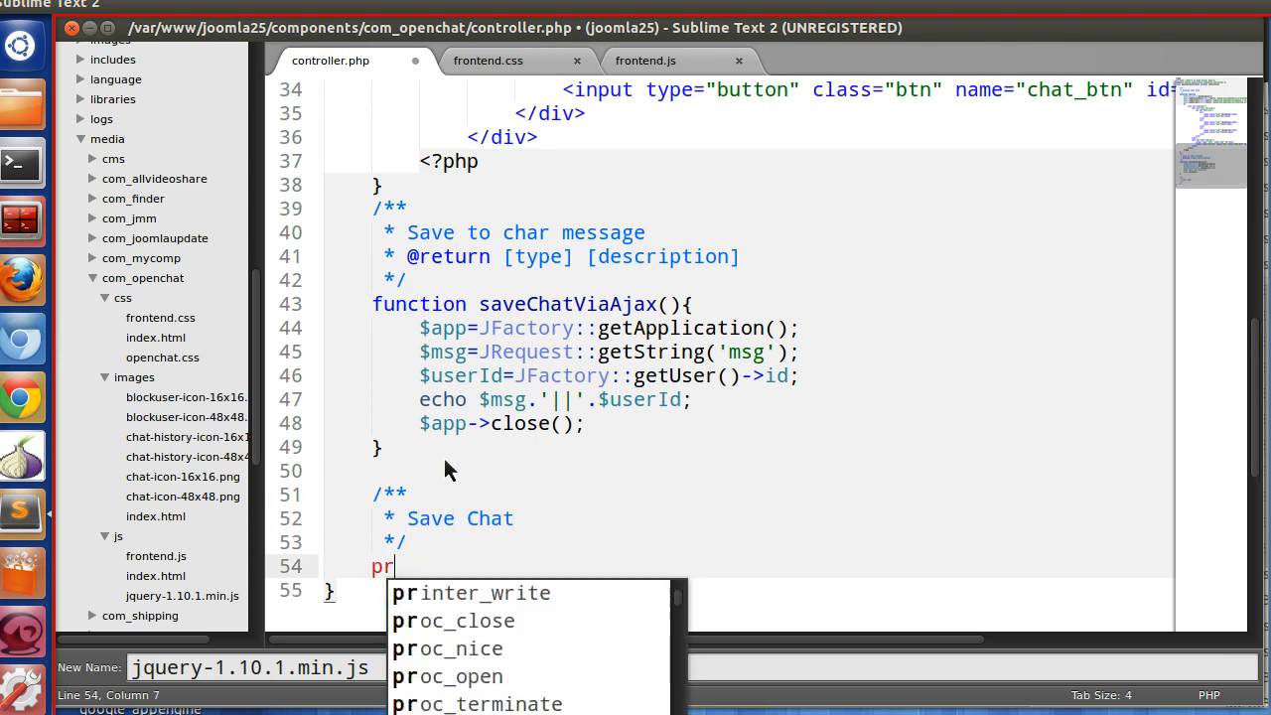
text(ivate function saveChat()
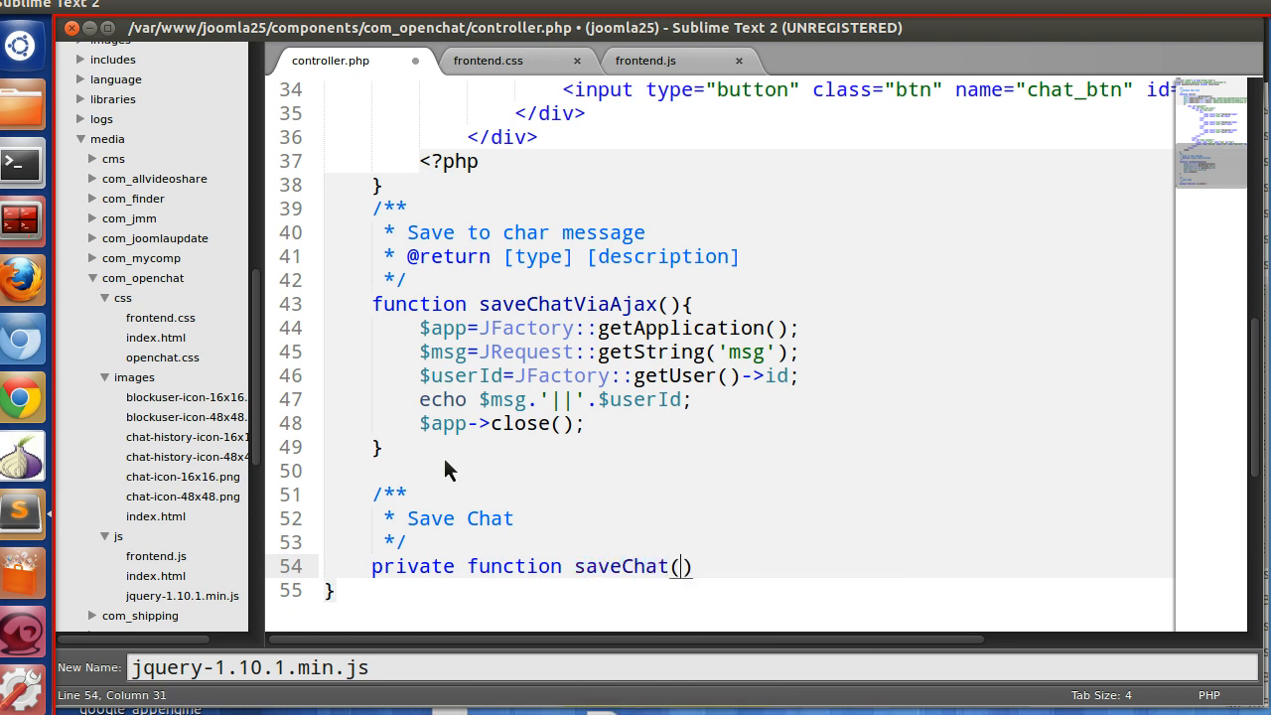
text(msg)
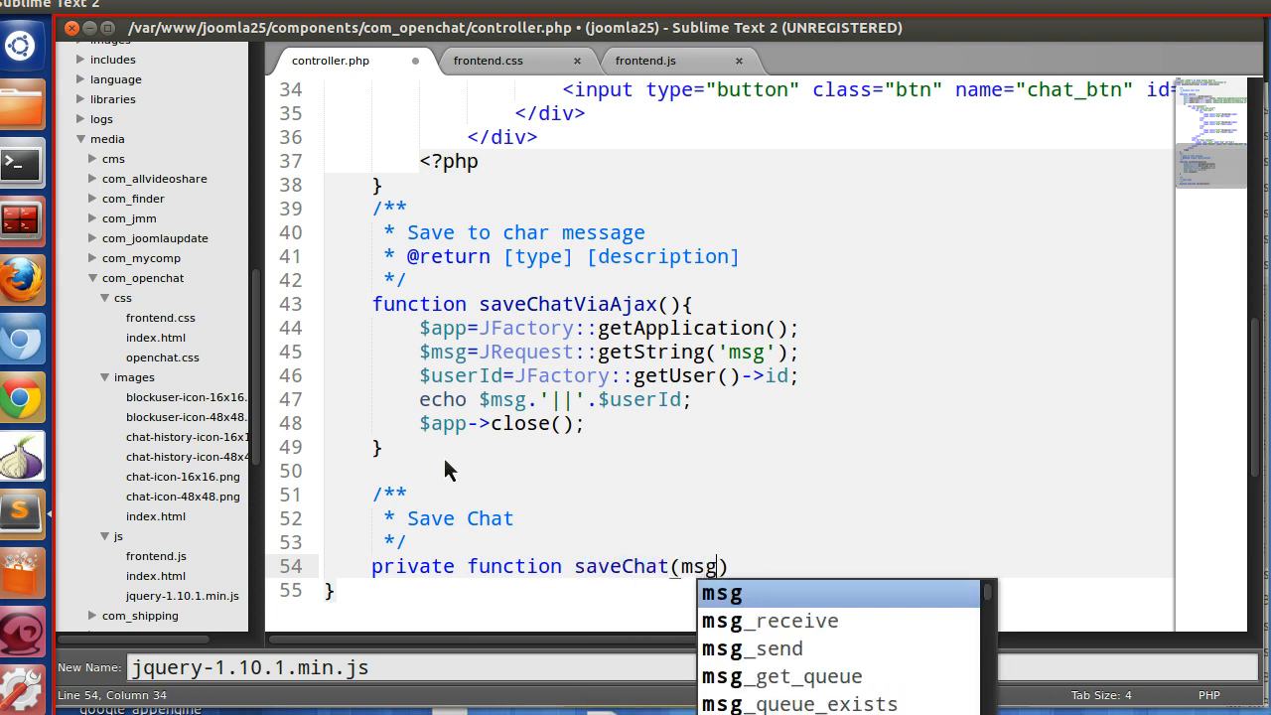
text(,userId)
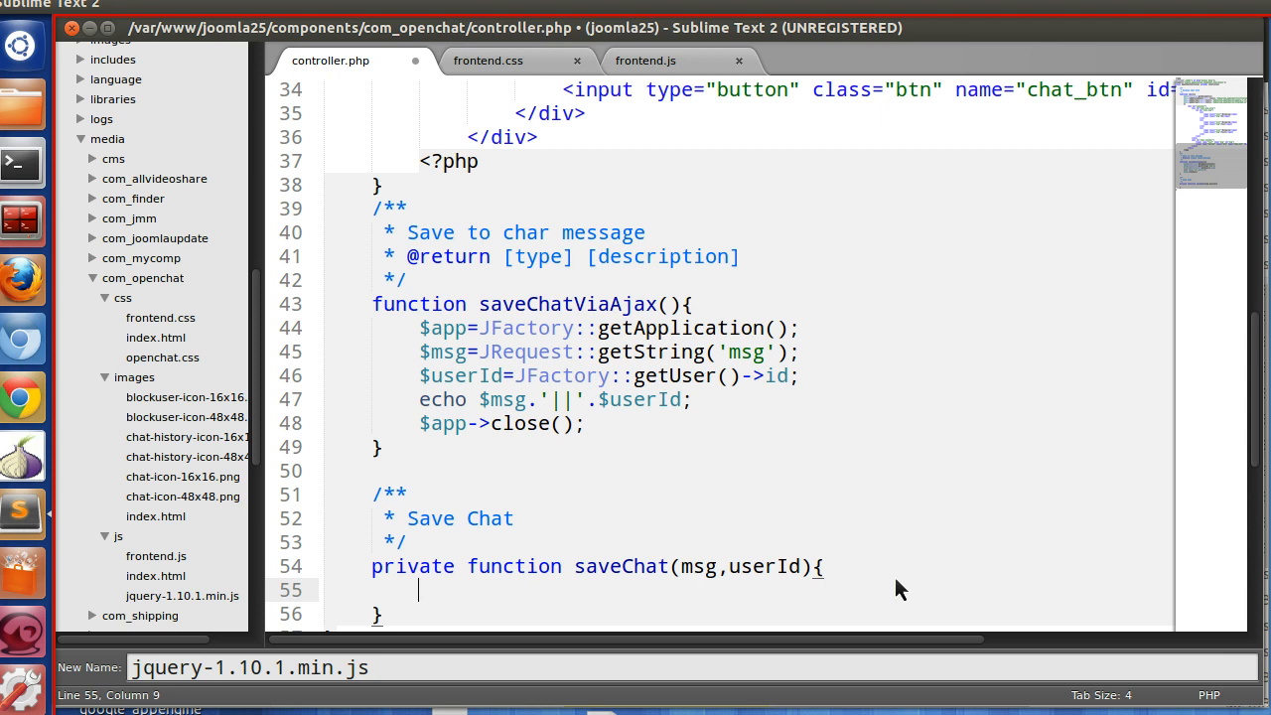
- Get the database object in saveChat with $db=JFactory::getDBO();
scroll(down, 3)
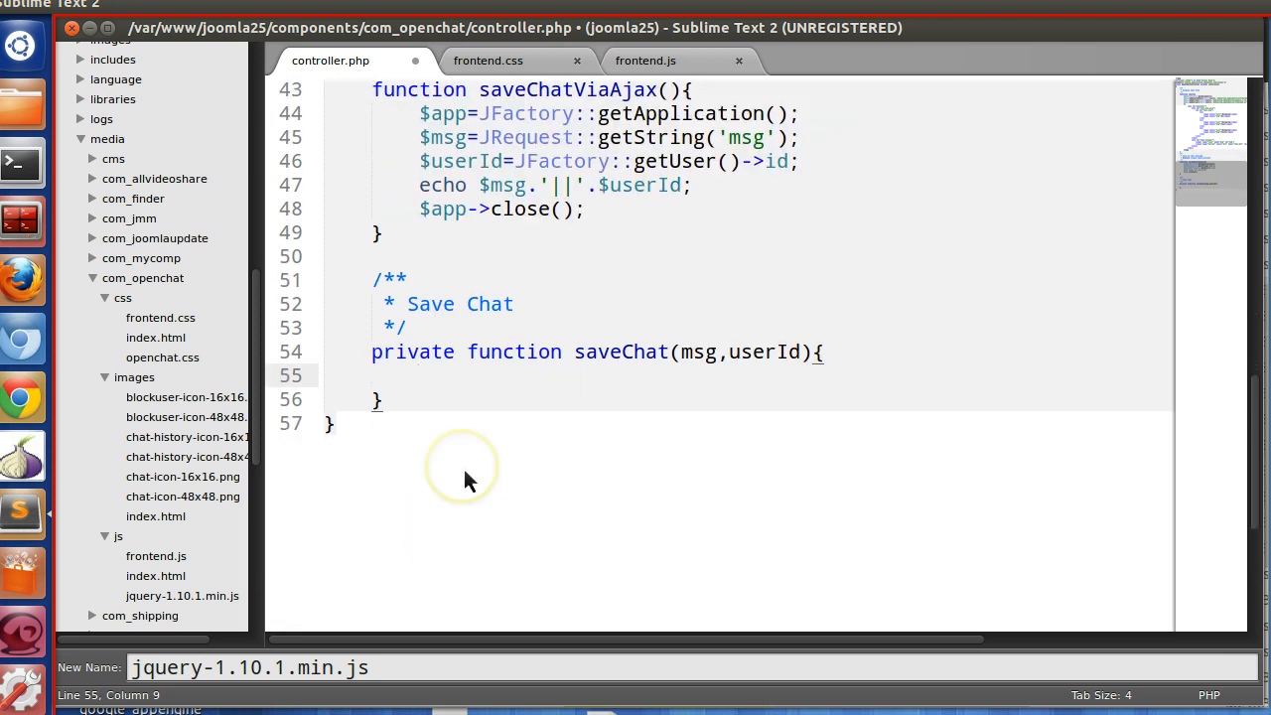
text($d)
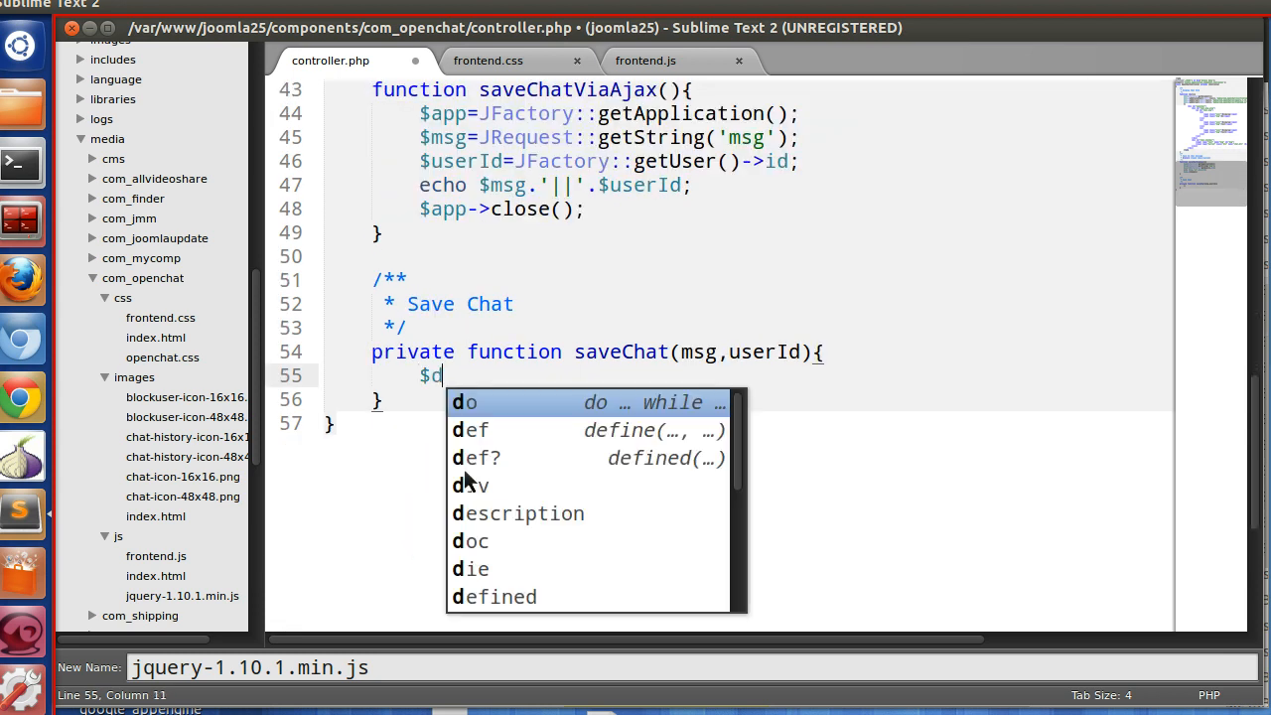
text(b=JD)
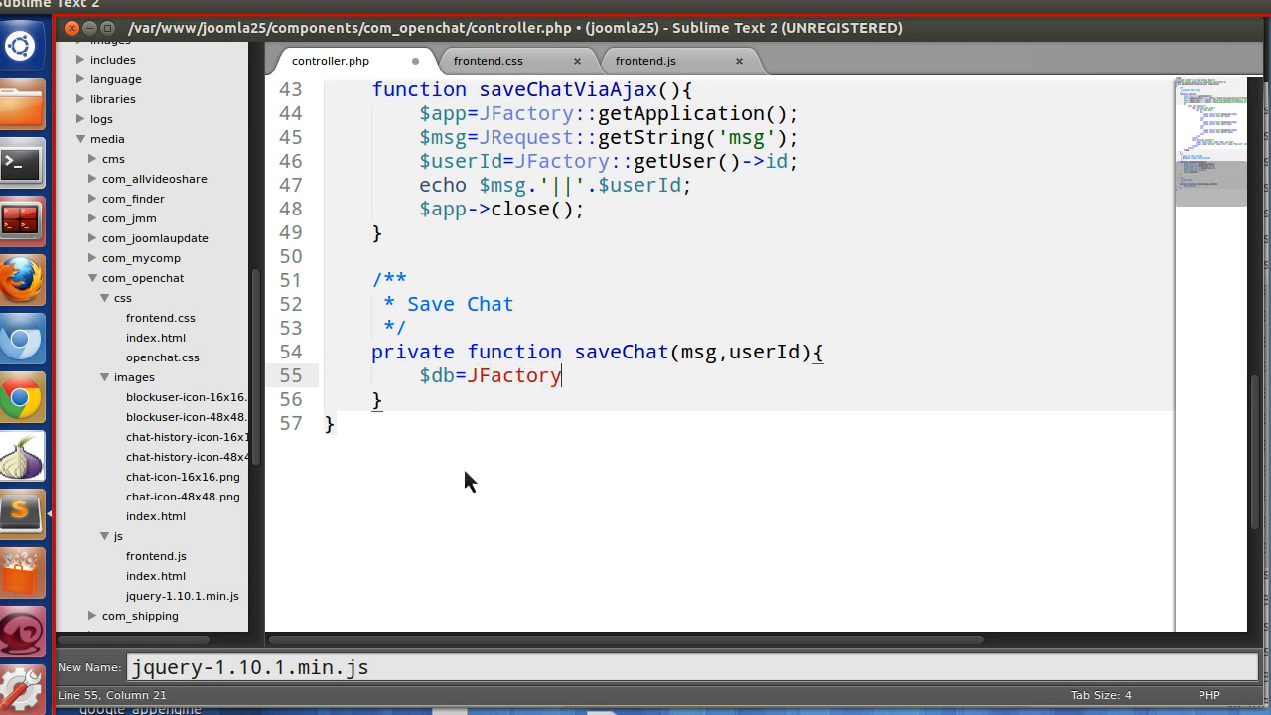
text(::getDBO)
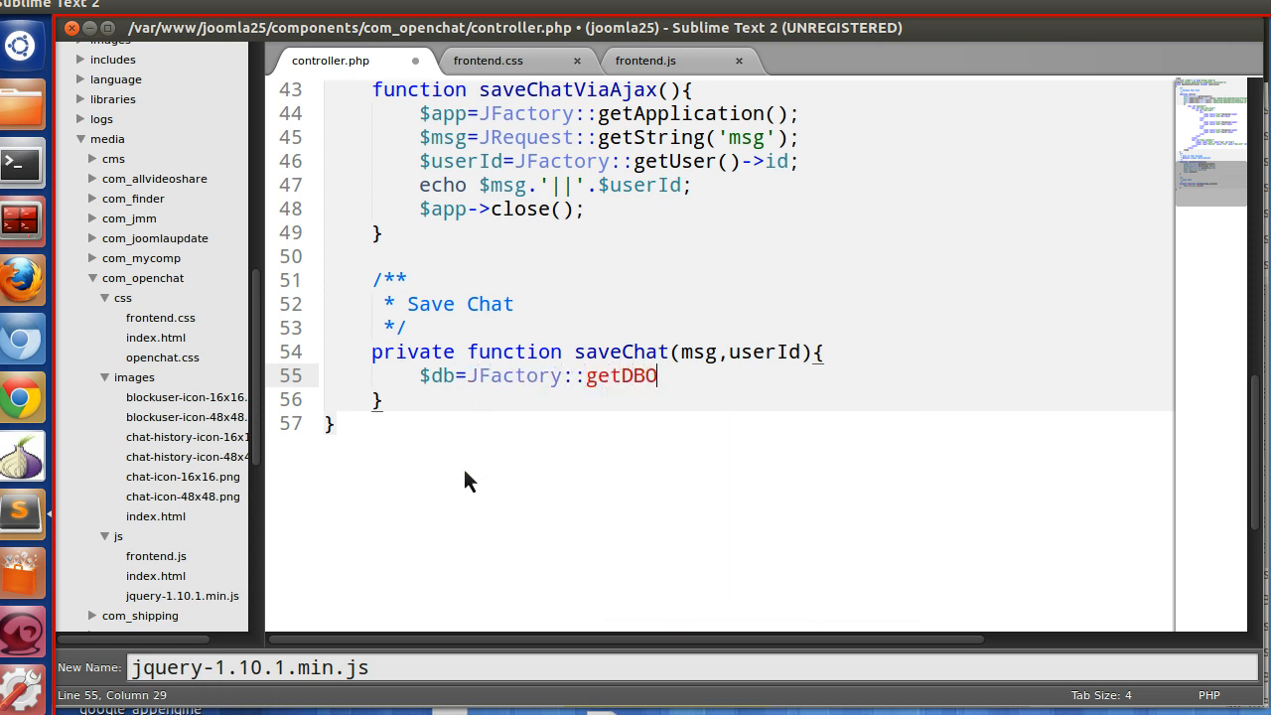
text(())
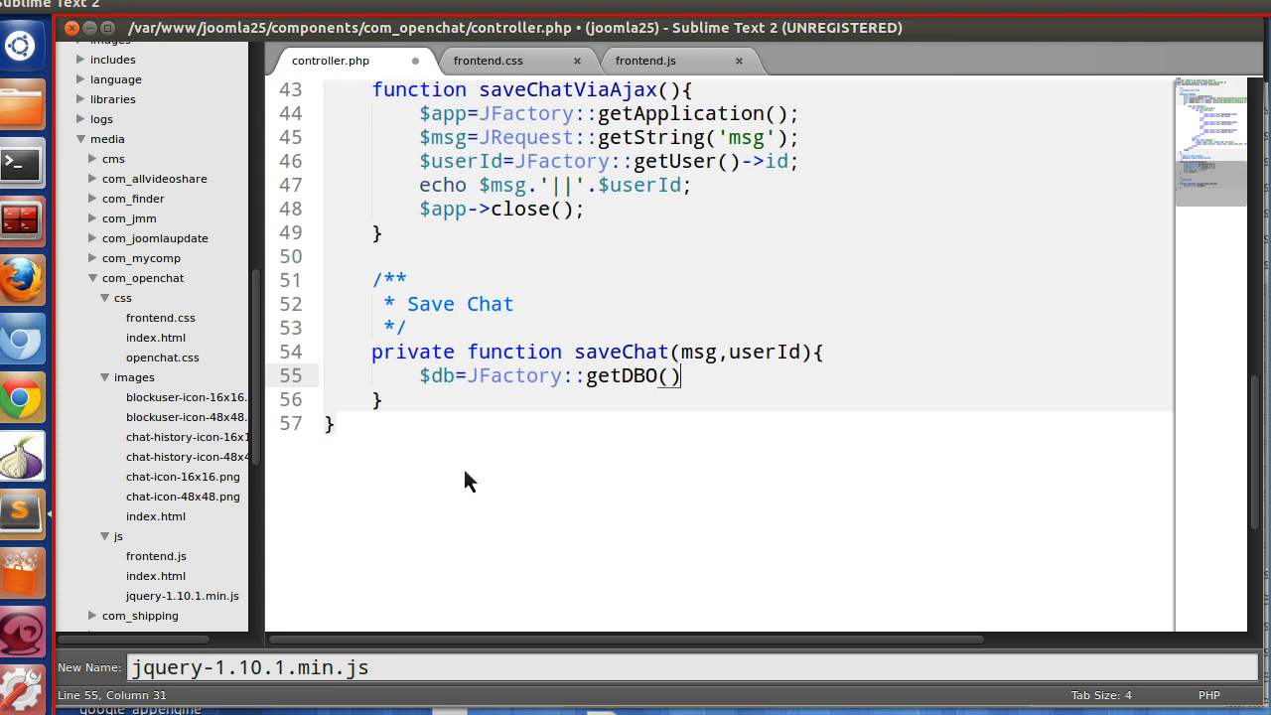
key(Return)
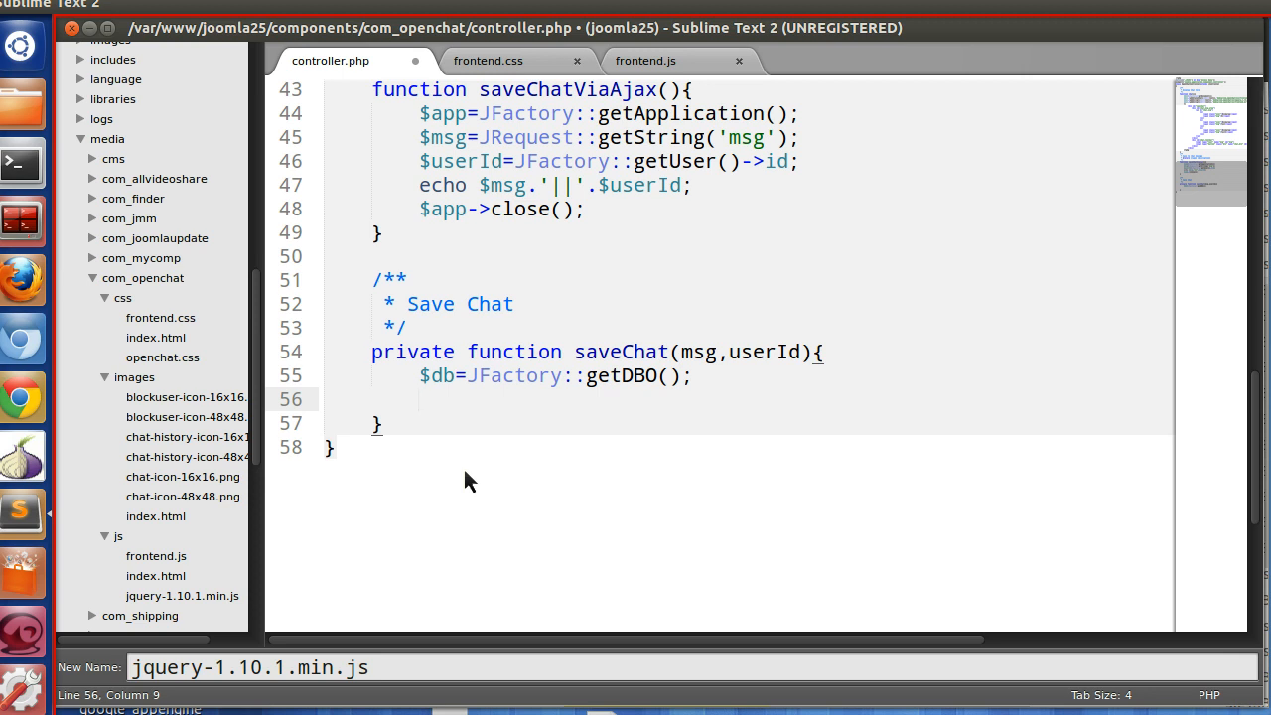
- Begin the $query string with INSERT INTO
text($query="INS)
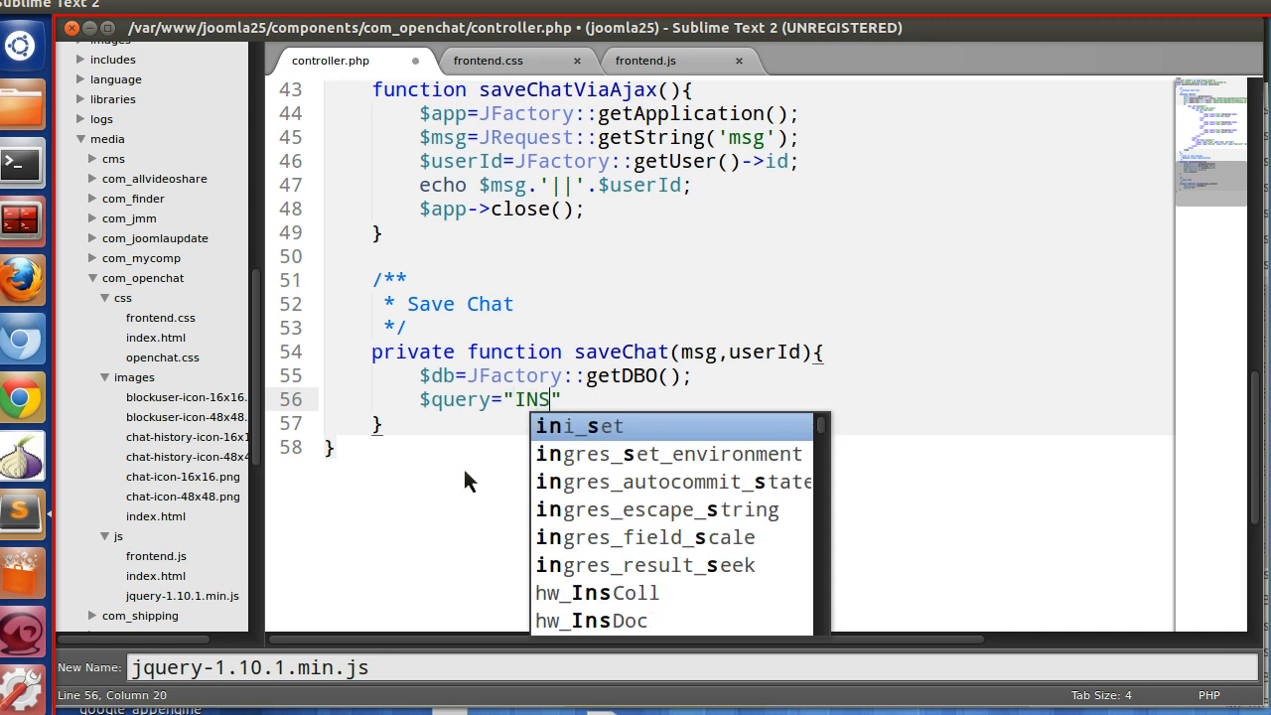
text(ERT INTO)
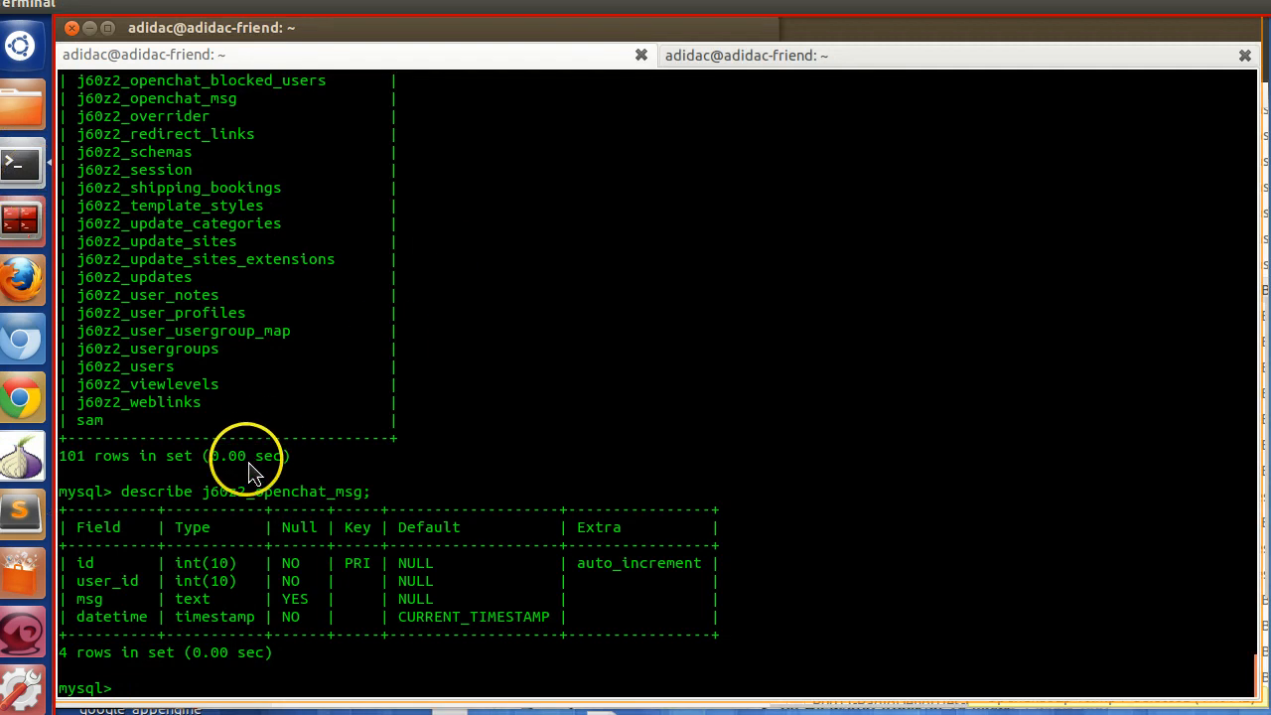
- Target `#__openchat_msg` in the INSERT and start its column list with `msg`,`user_`
double_click(308, 492)
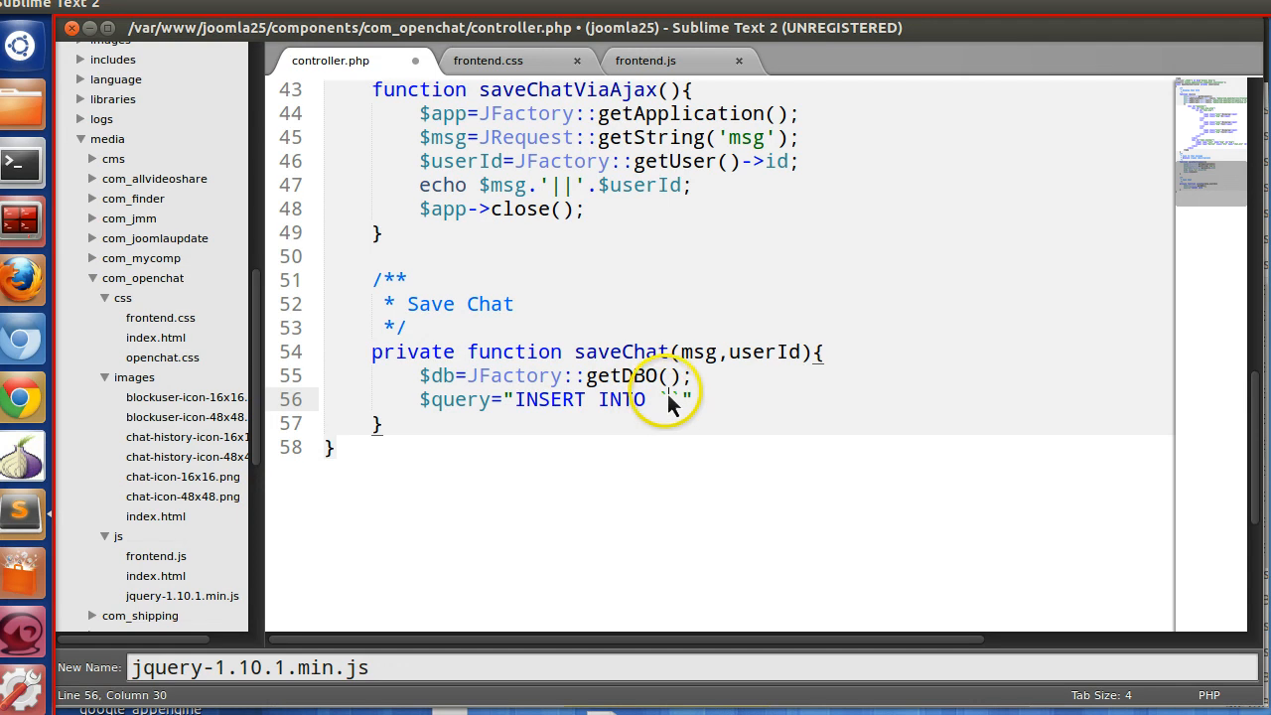
text(`j60z2_openchat_msg`)
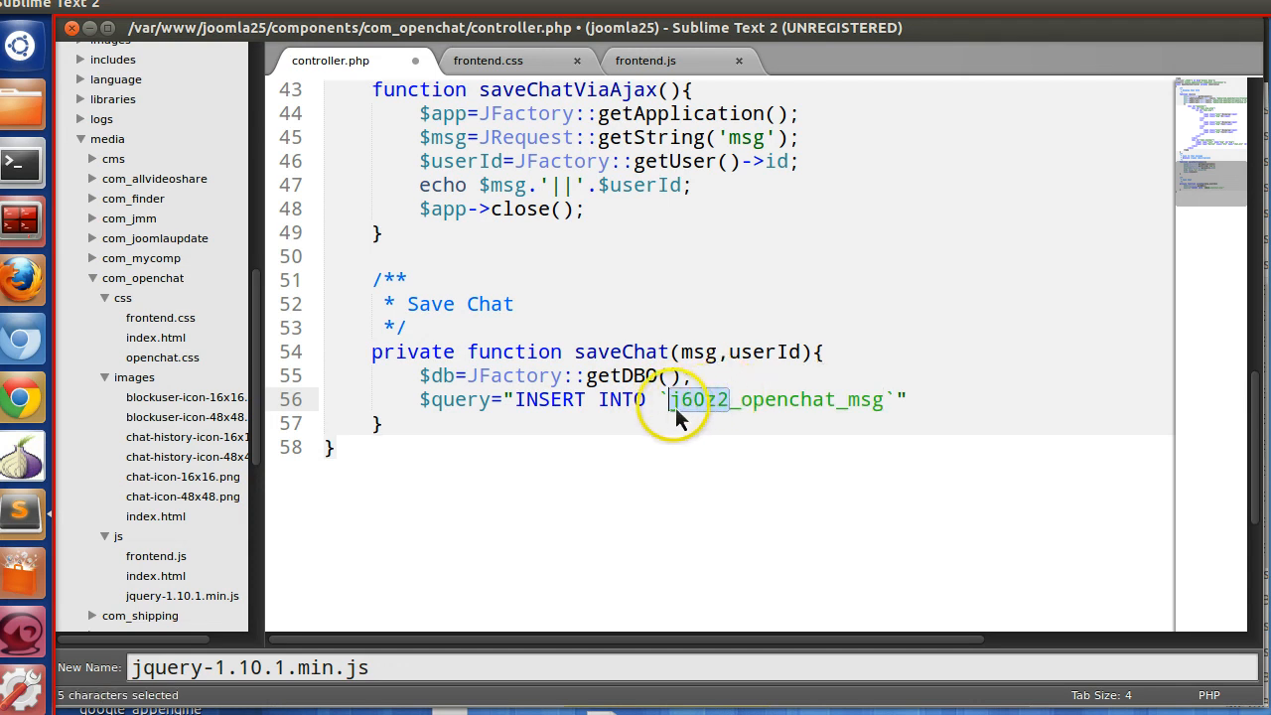
text(#_)
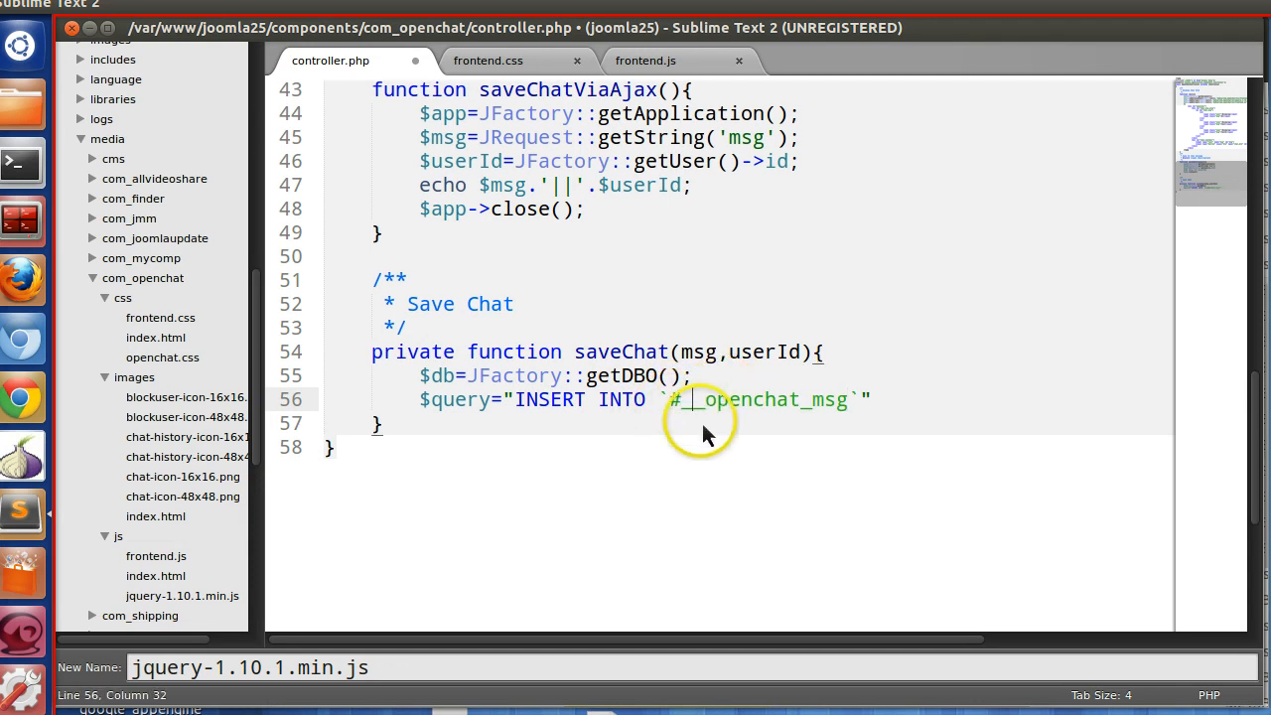
double_click(685, 400)
text((``,`)
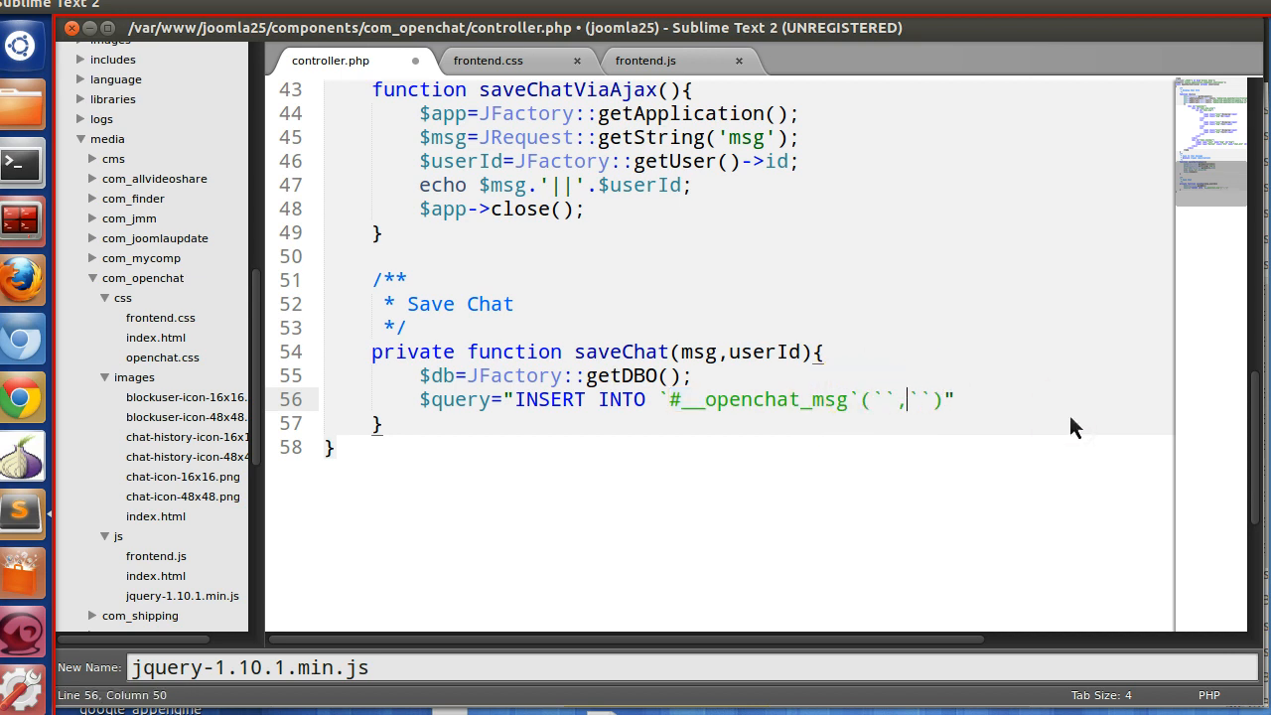
text(msg)
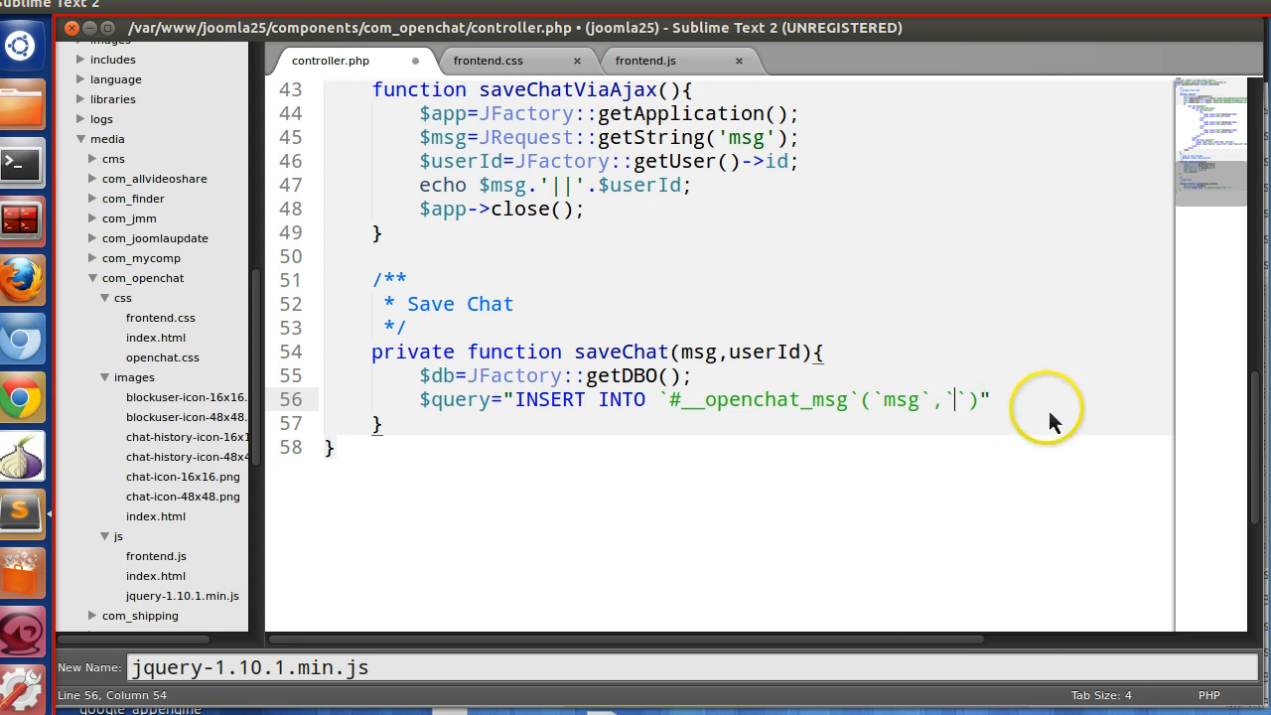
text(user_)
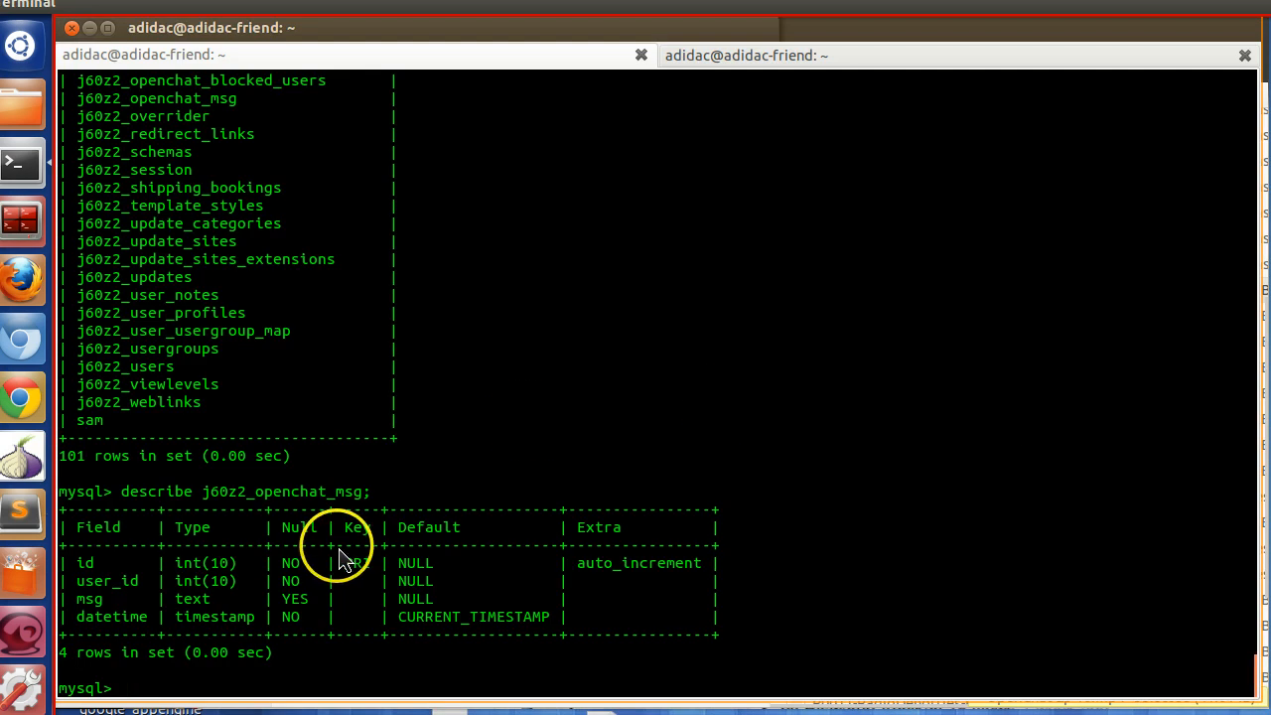
- Review the user_id field in the table description so the column list reads (`msg`,`user_id`)
double_click(107, 580)
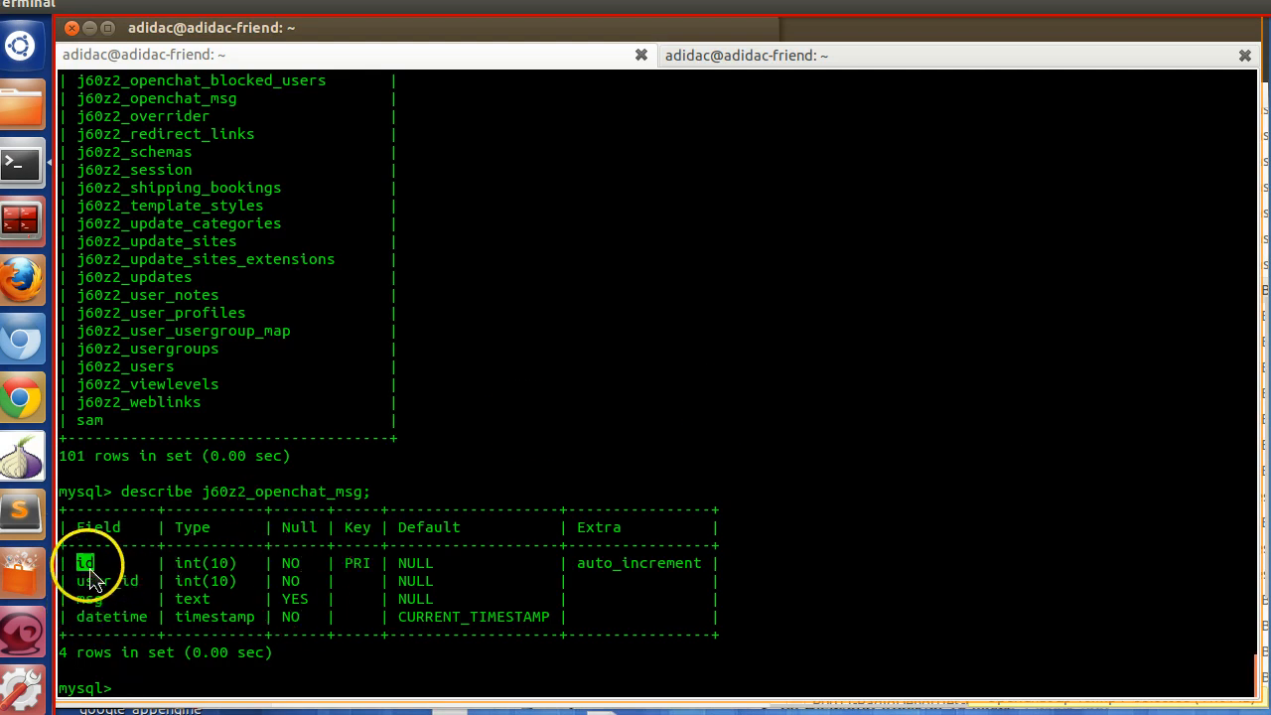
mouse_move(111, 615)
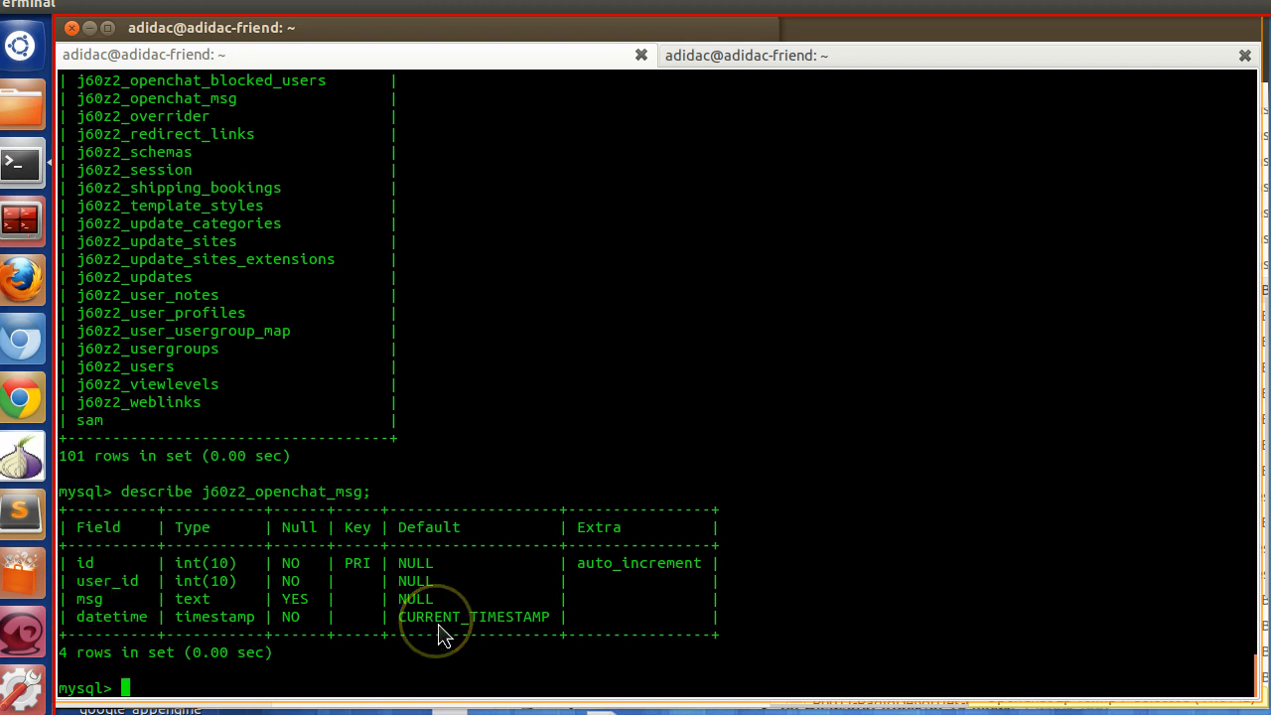
double_click(111, 616)
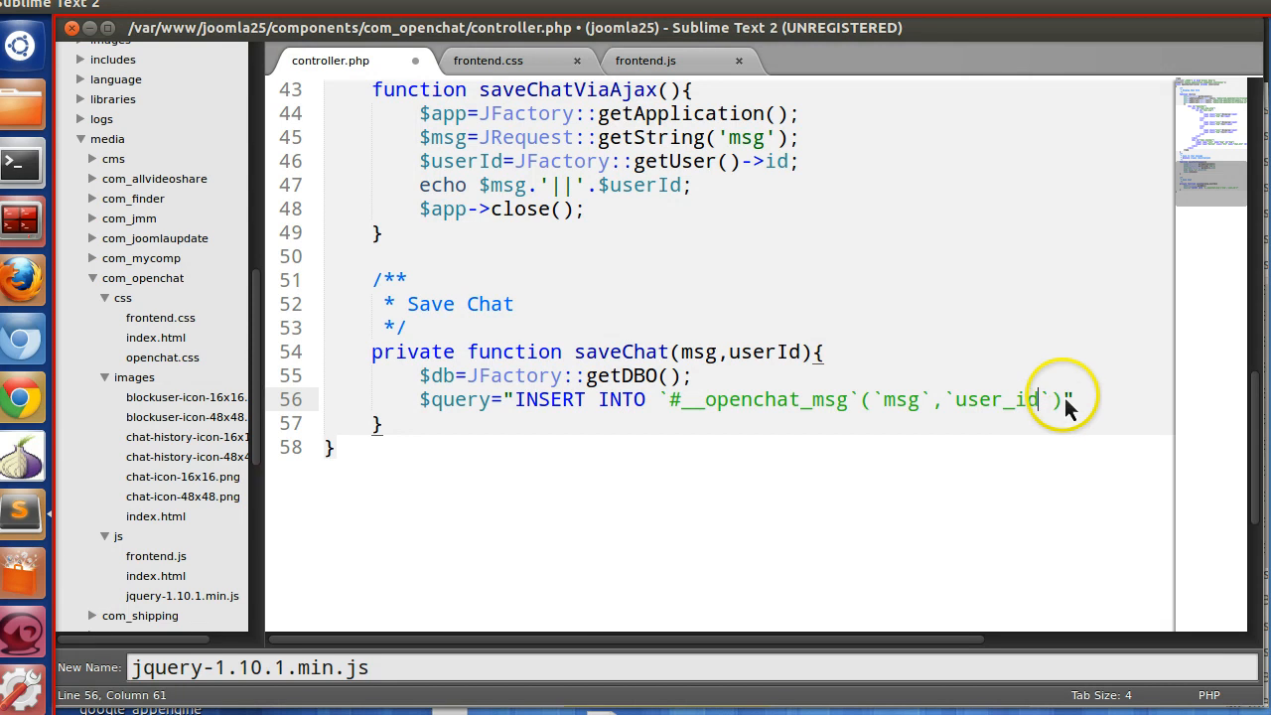
- Add VALUES('$msg',$userId) to the INSERT and rename the parameters to $msg,$userId
text(VALUES()
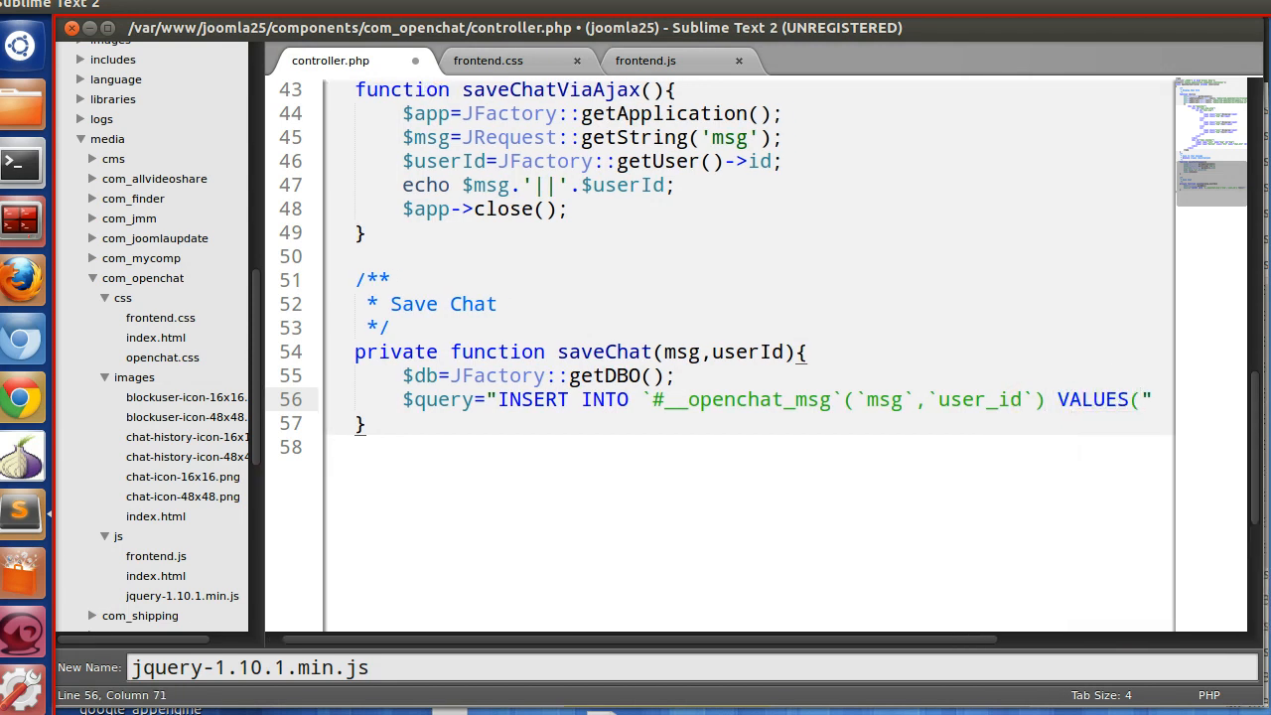
text())
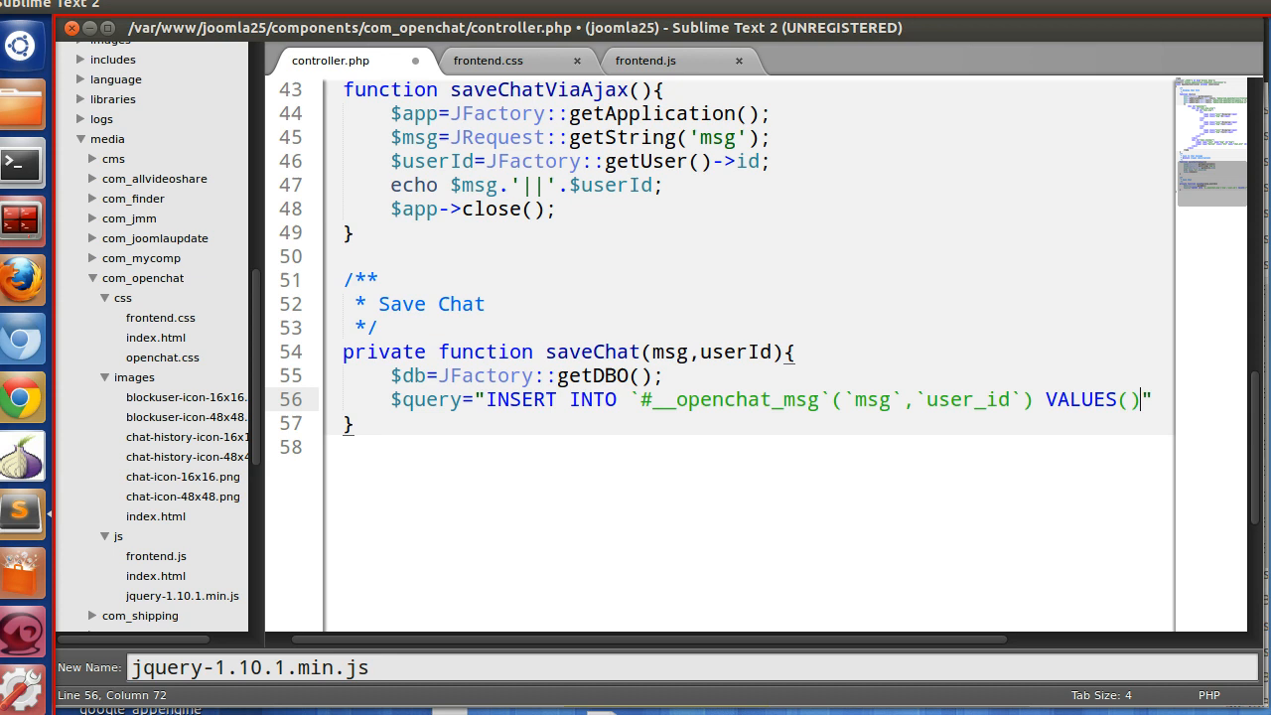
key(Left)
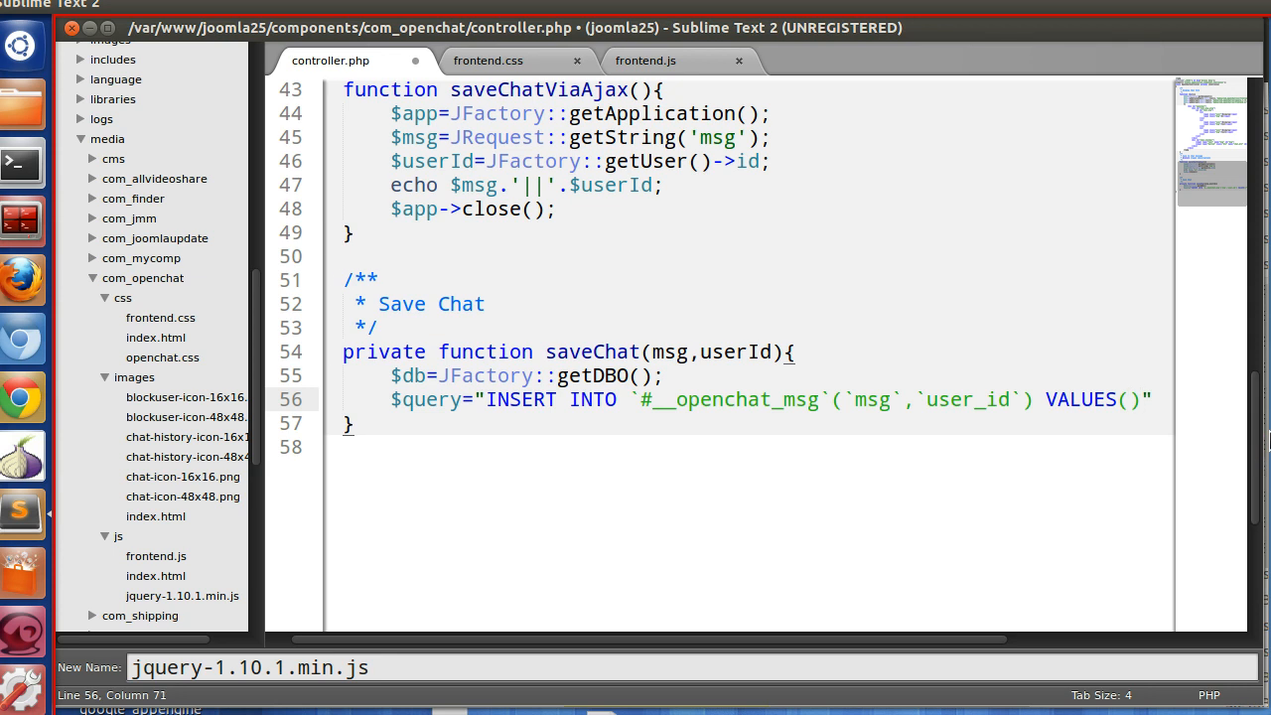
text('',)
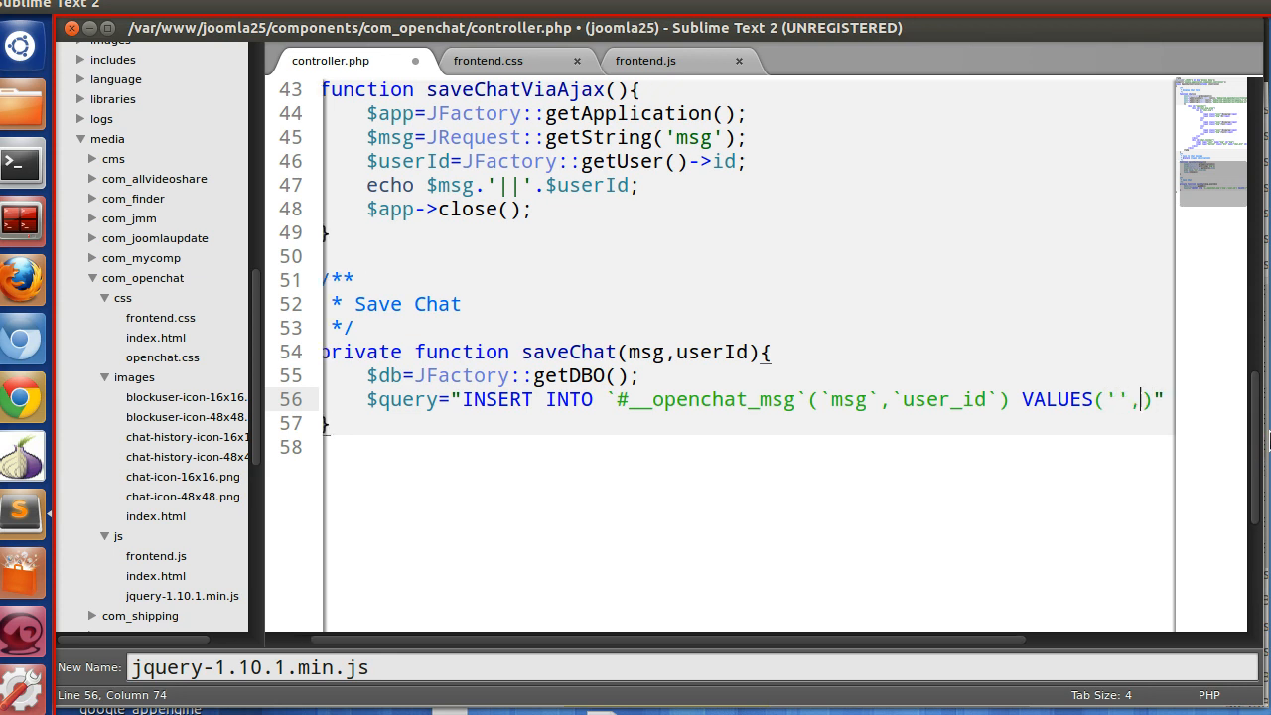
text($userId)
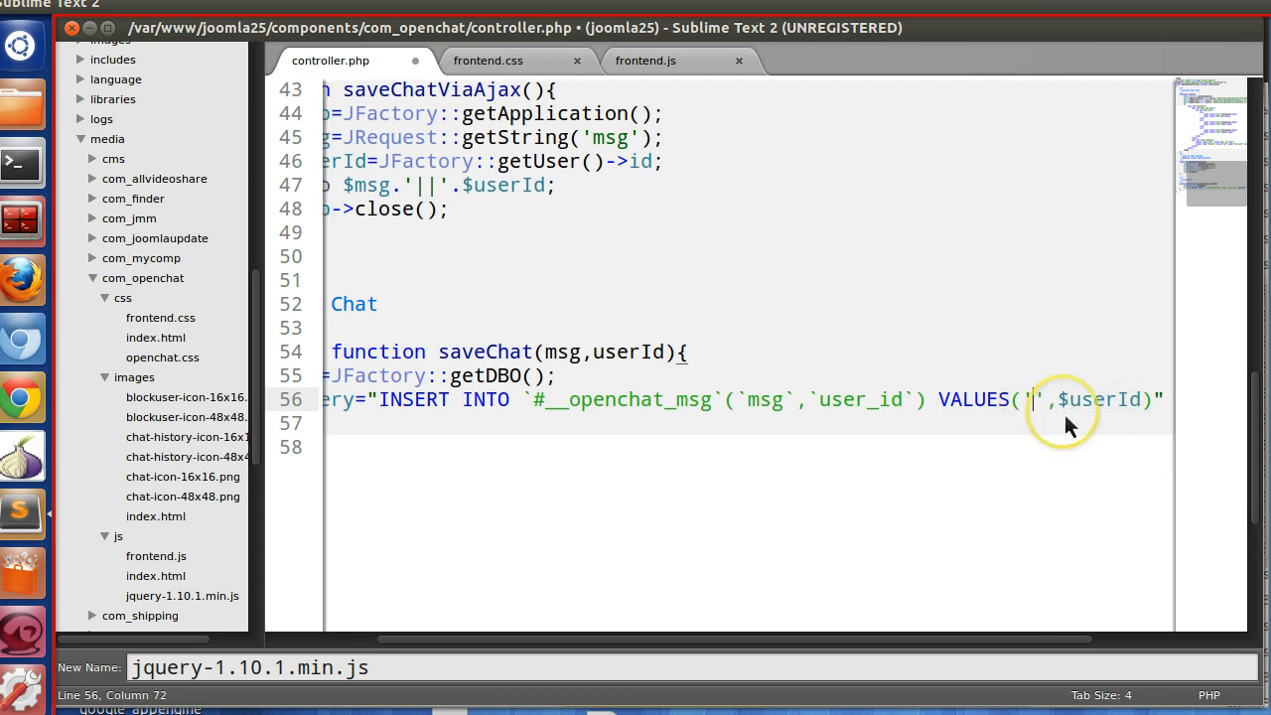
text(msg)
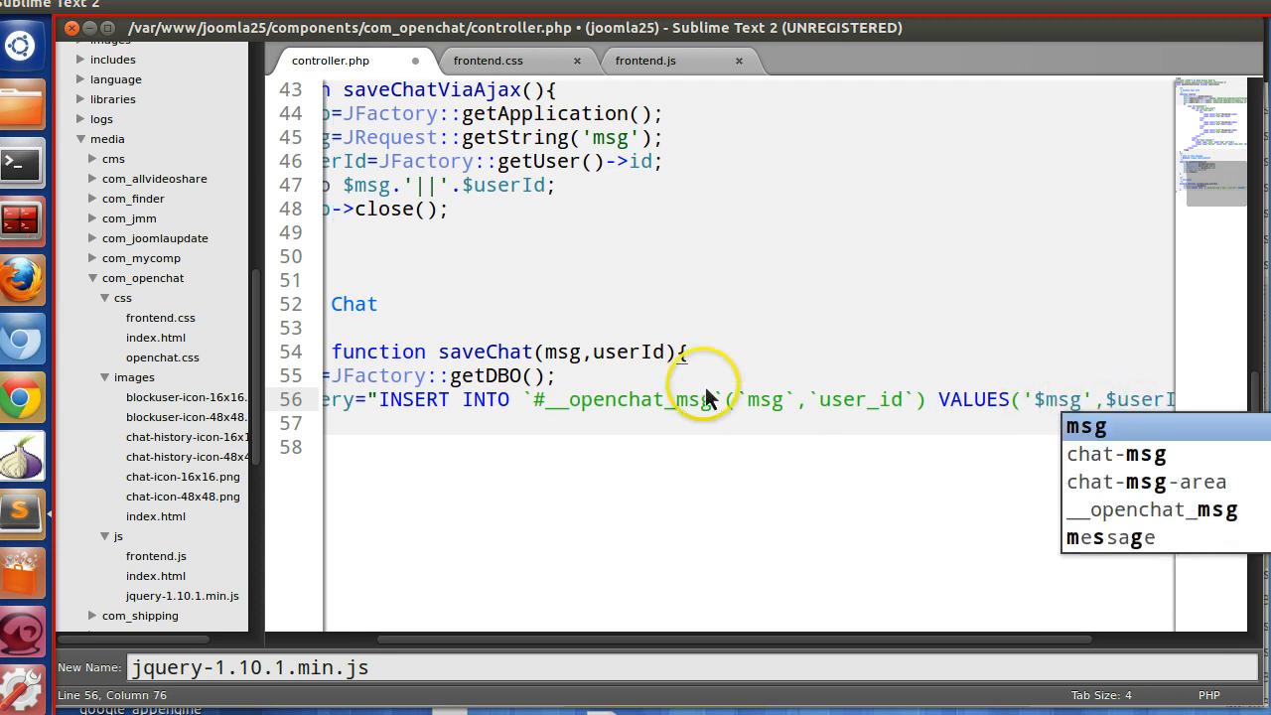
click(564, 352)
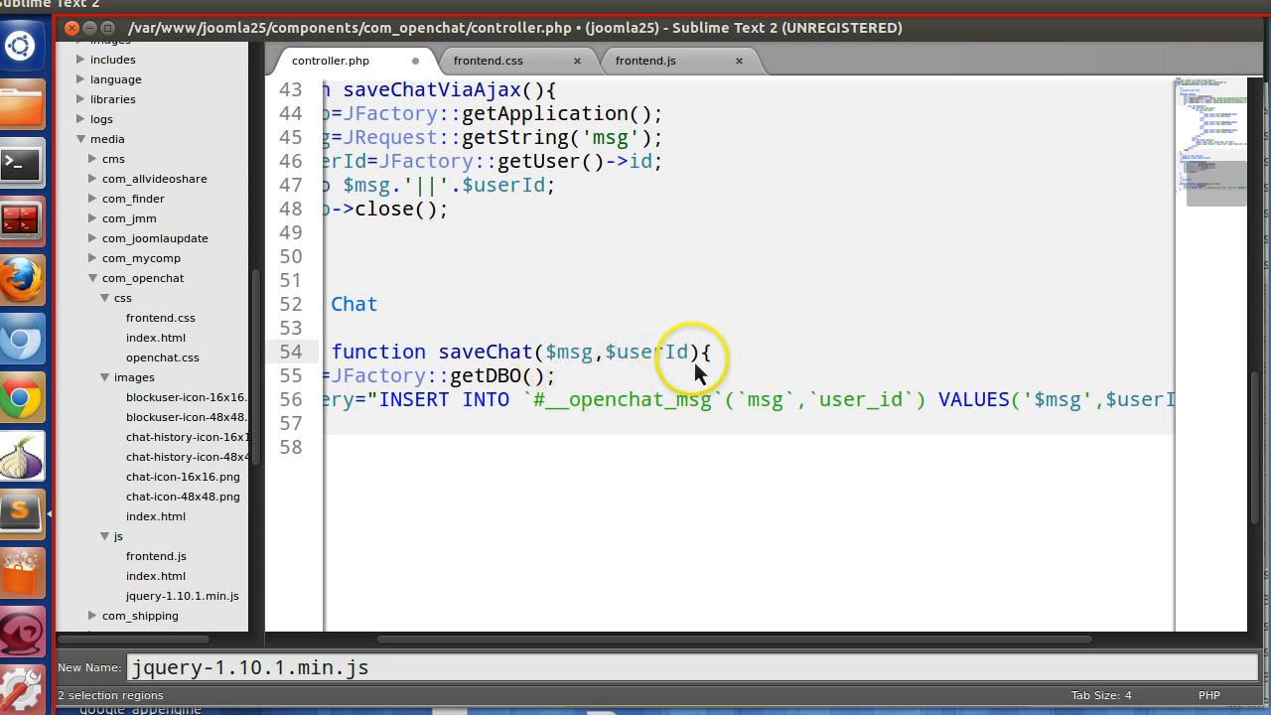
double_click(646, 352)
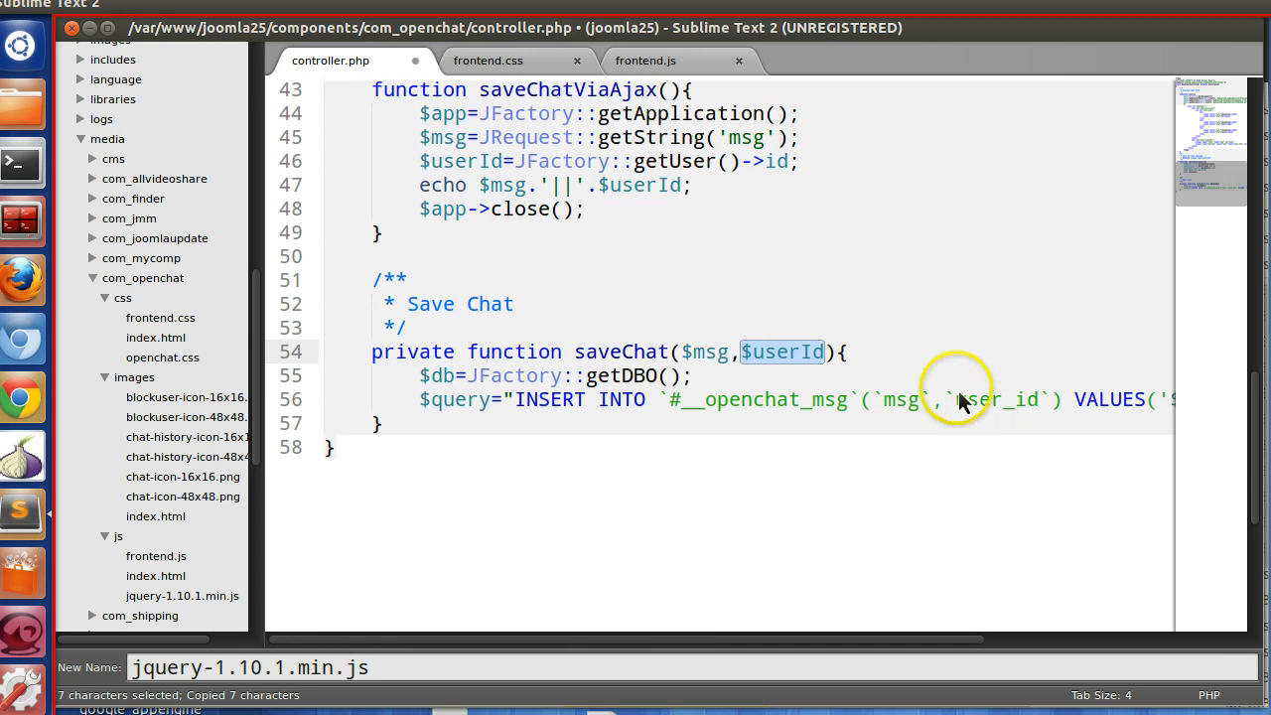
- Cast the user id to an integer with $userId=(INT)$userId; at the top of saveChat
text($userId)
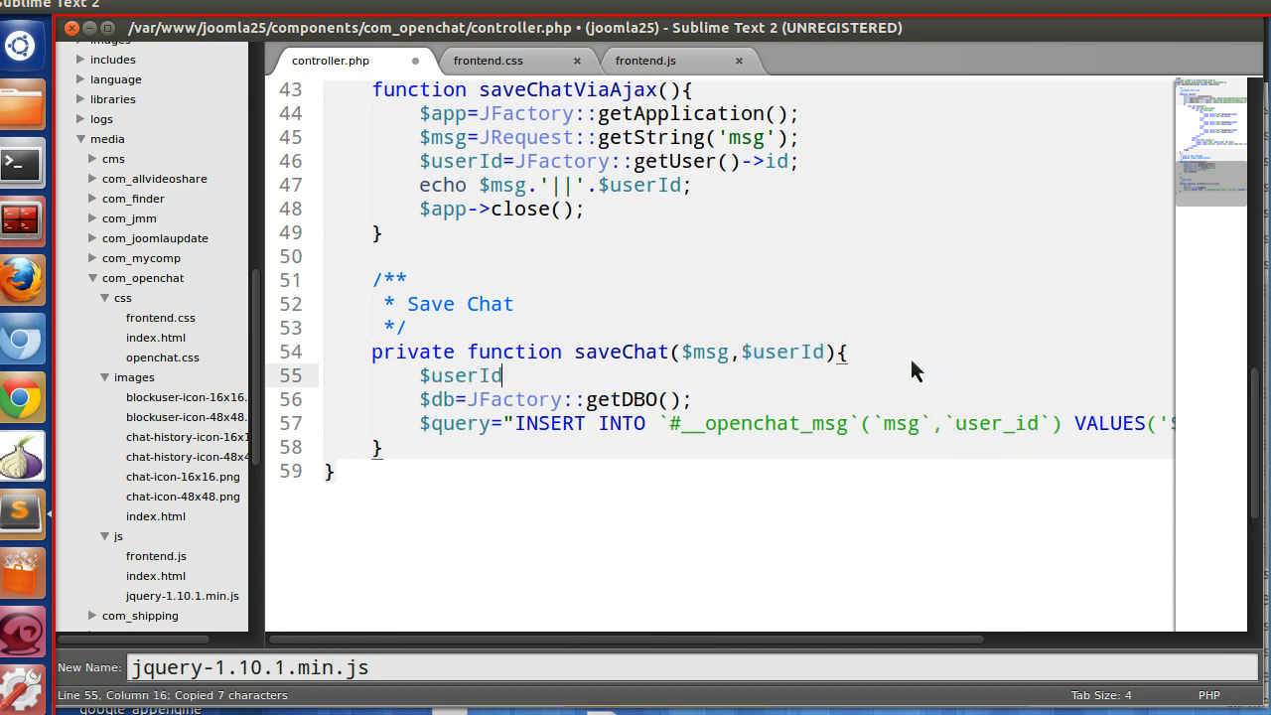
text(())
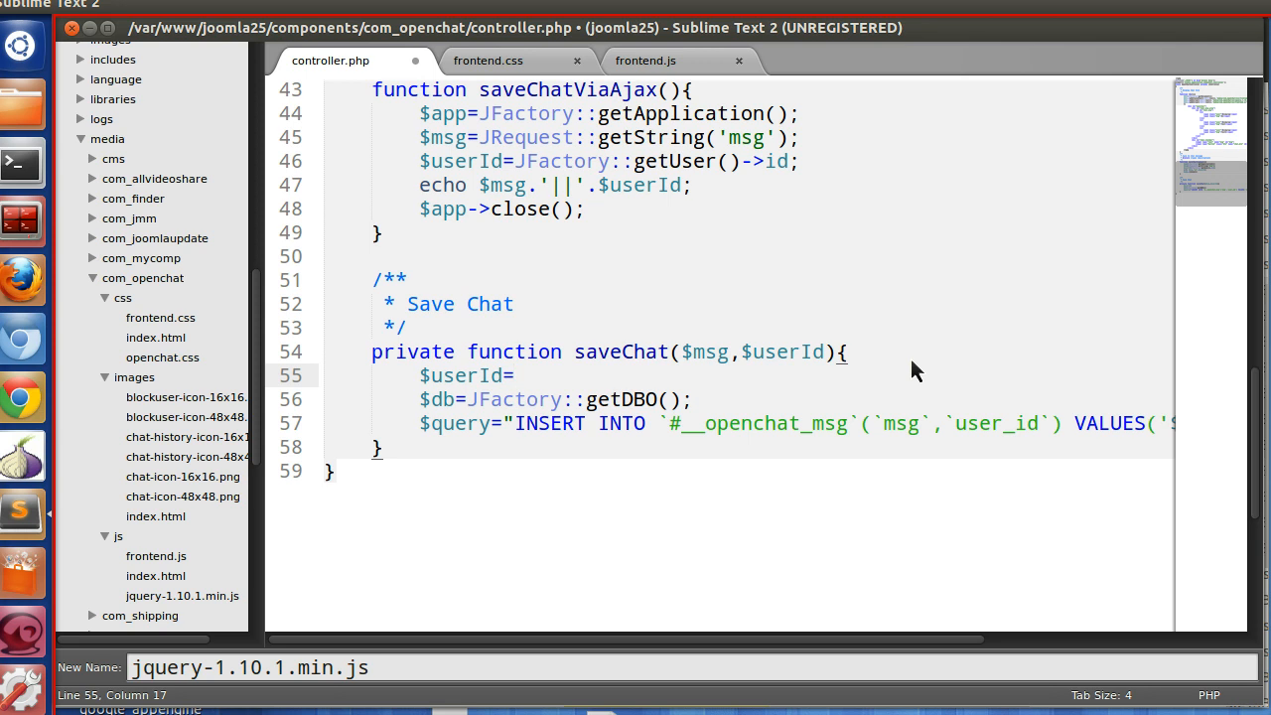
text((INT)$userId;)
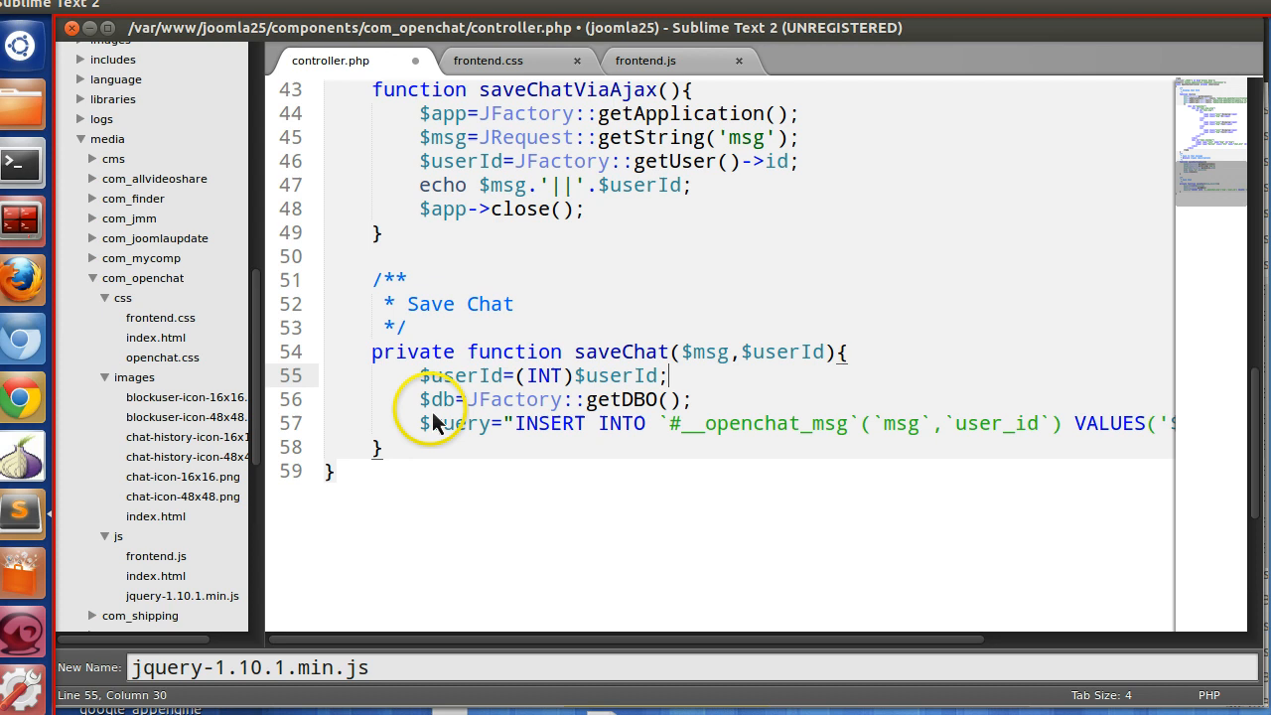
scroll(right, 3)
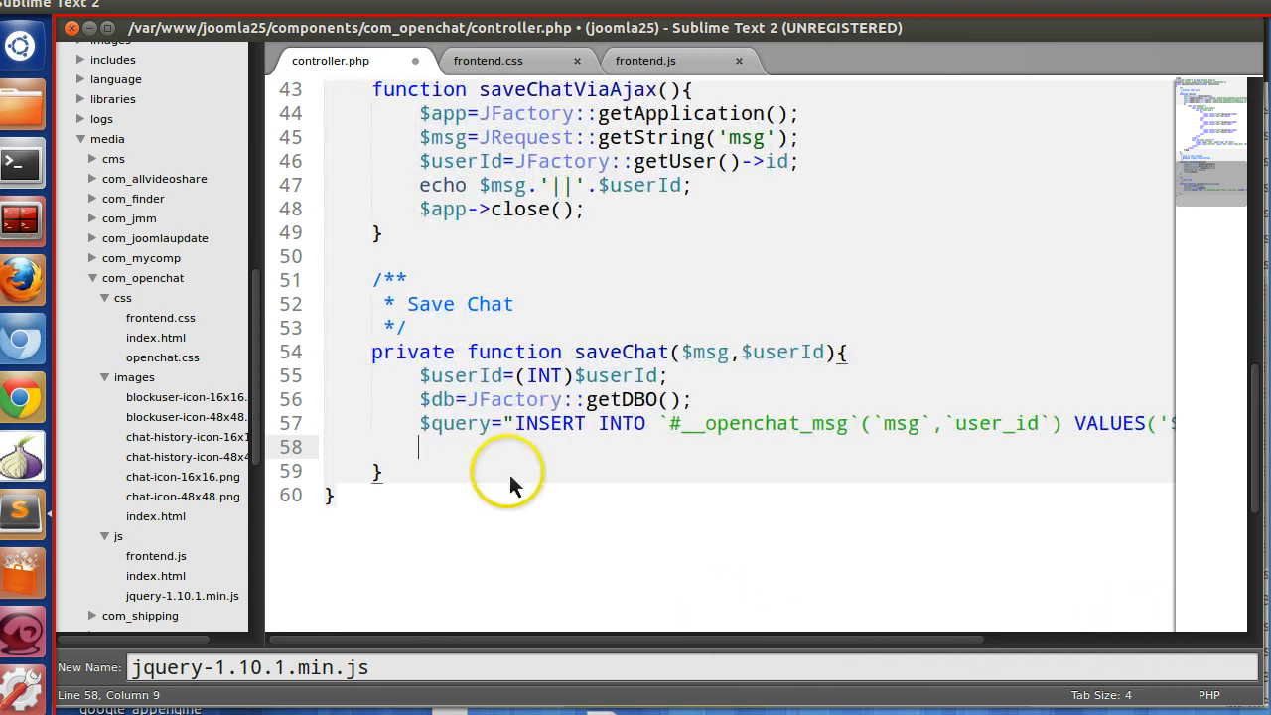
- Run the query via $db->setQuery($query) and return true if $db->query() succeeds, else false
text($db-)
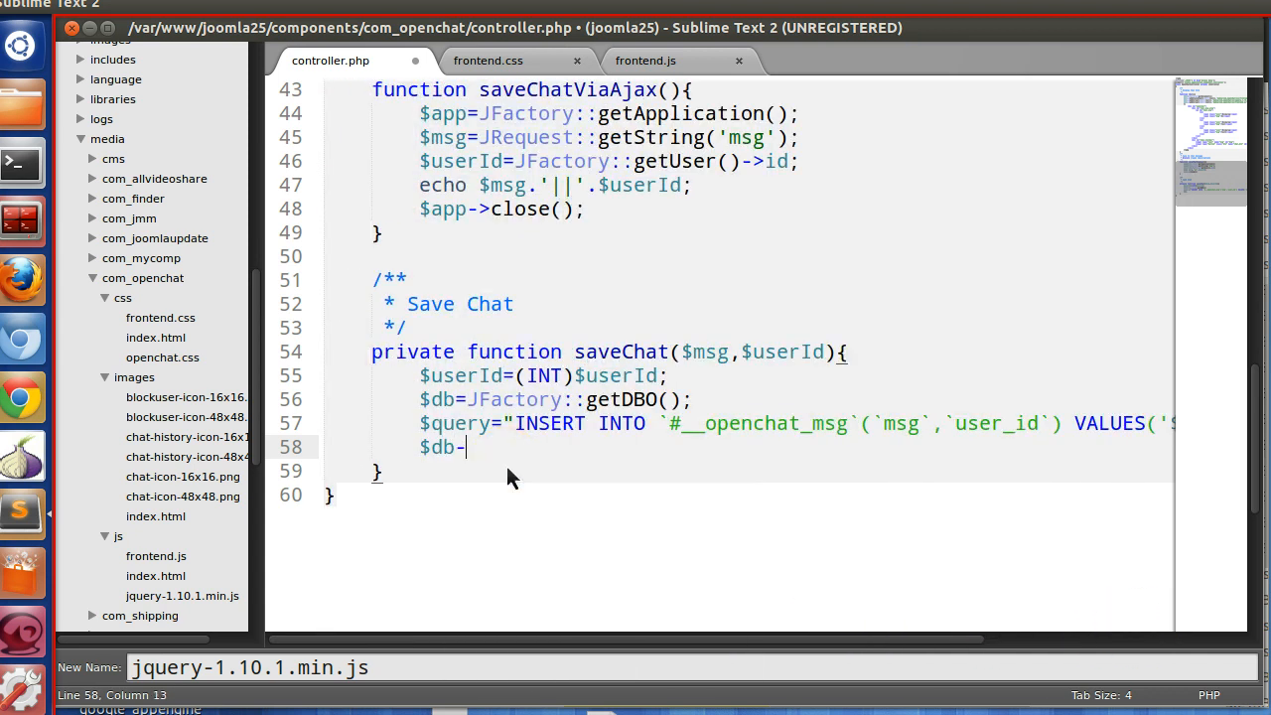
text(>setQuery)
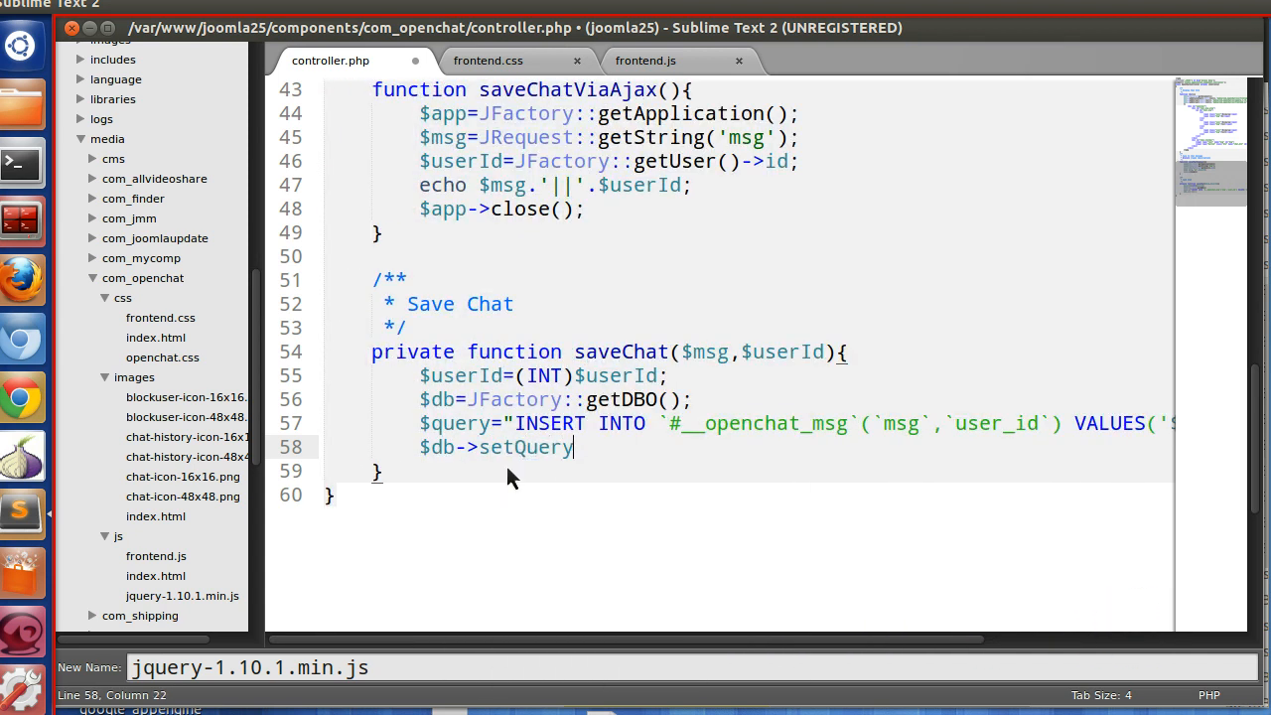
text($d)
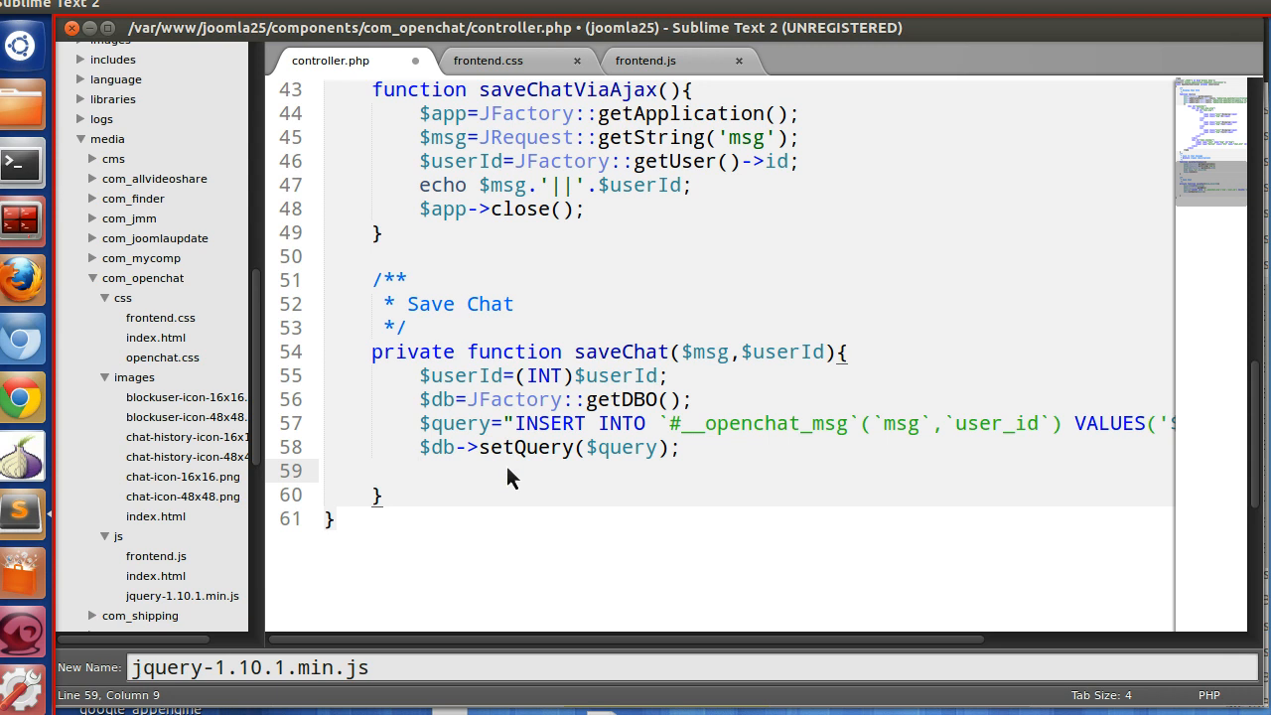
text(if()
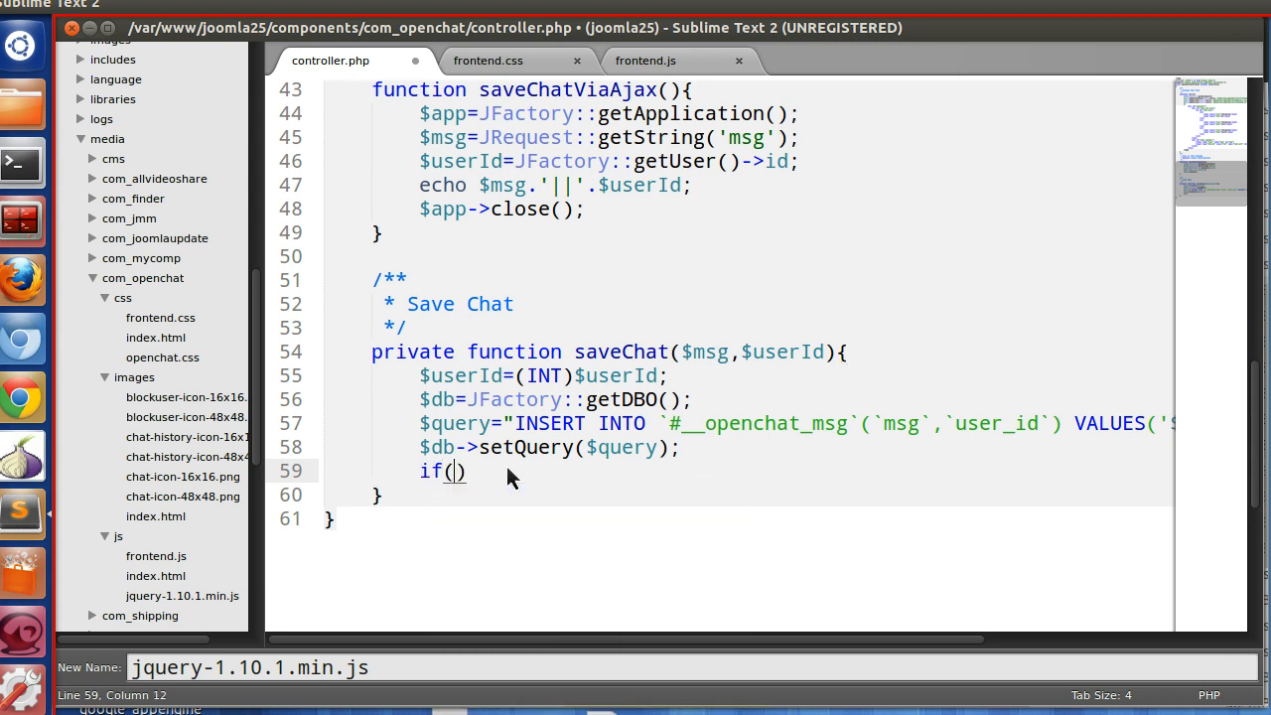
text($db->query()
text(return)
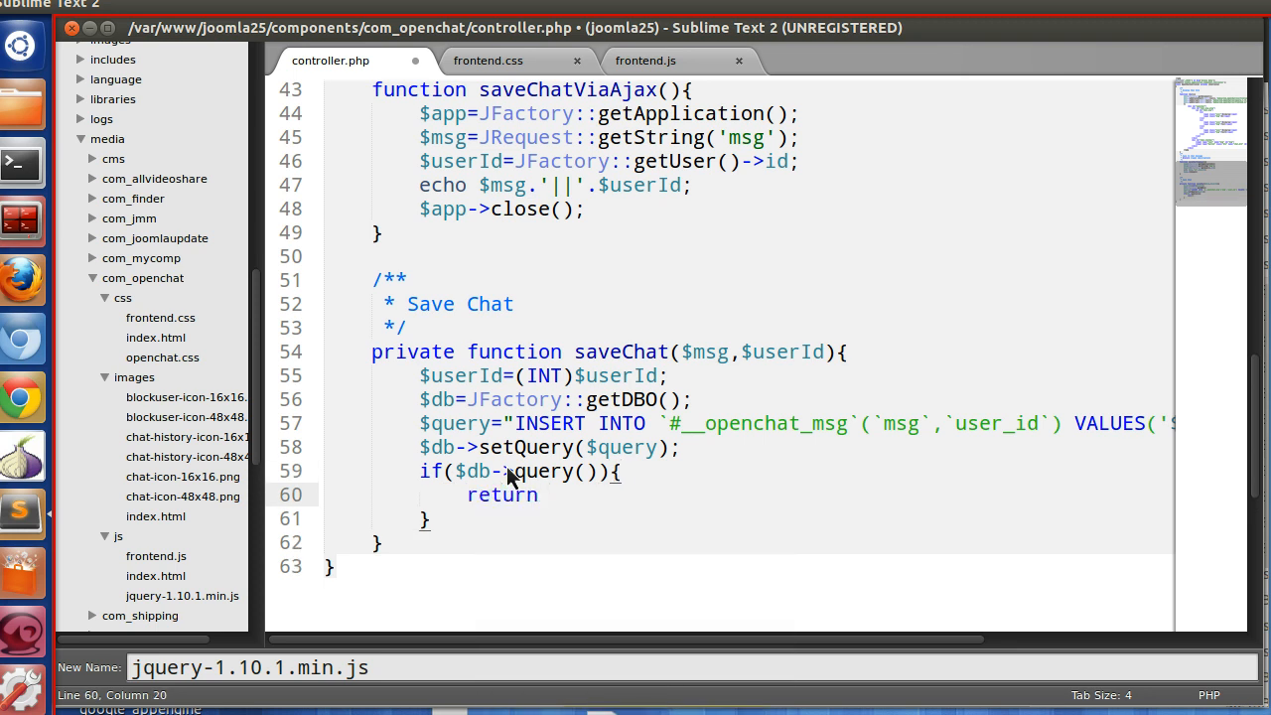
text(true;)
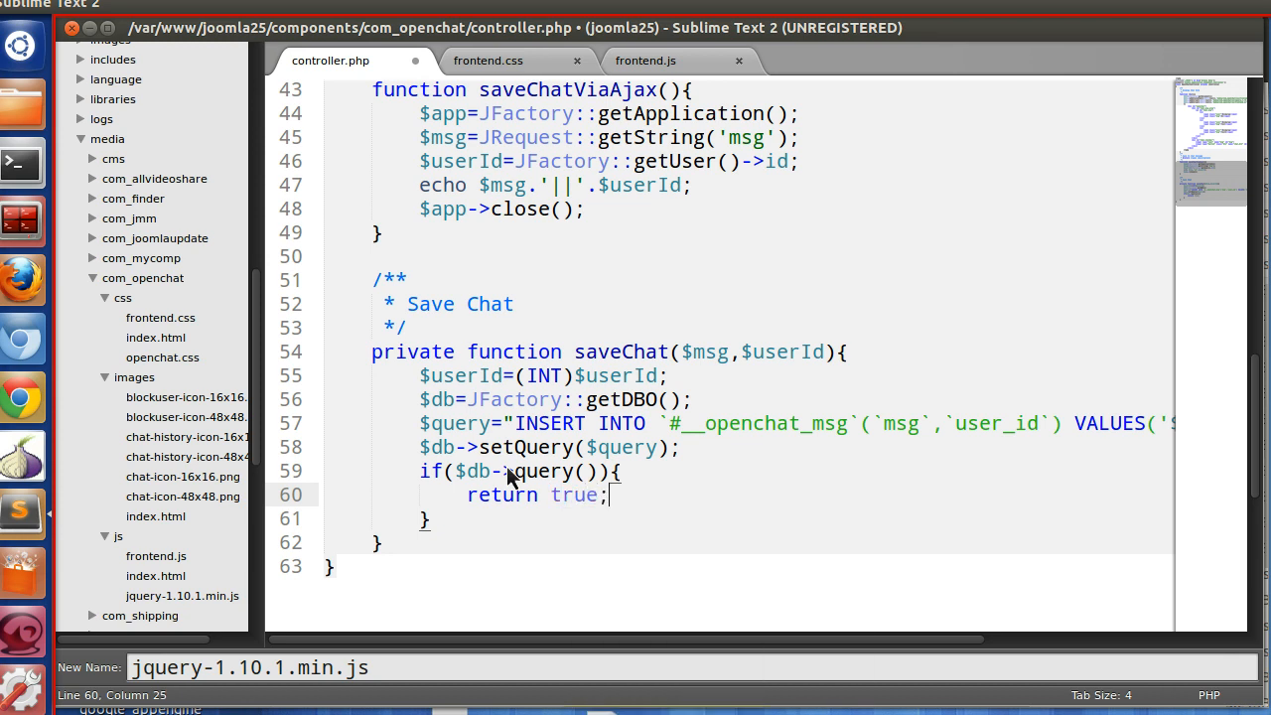
text(eturn false;)
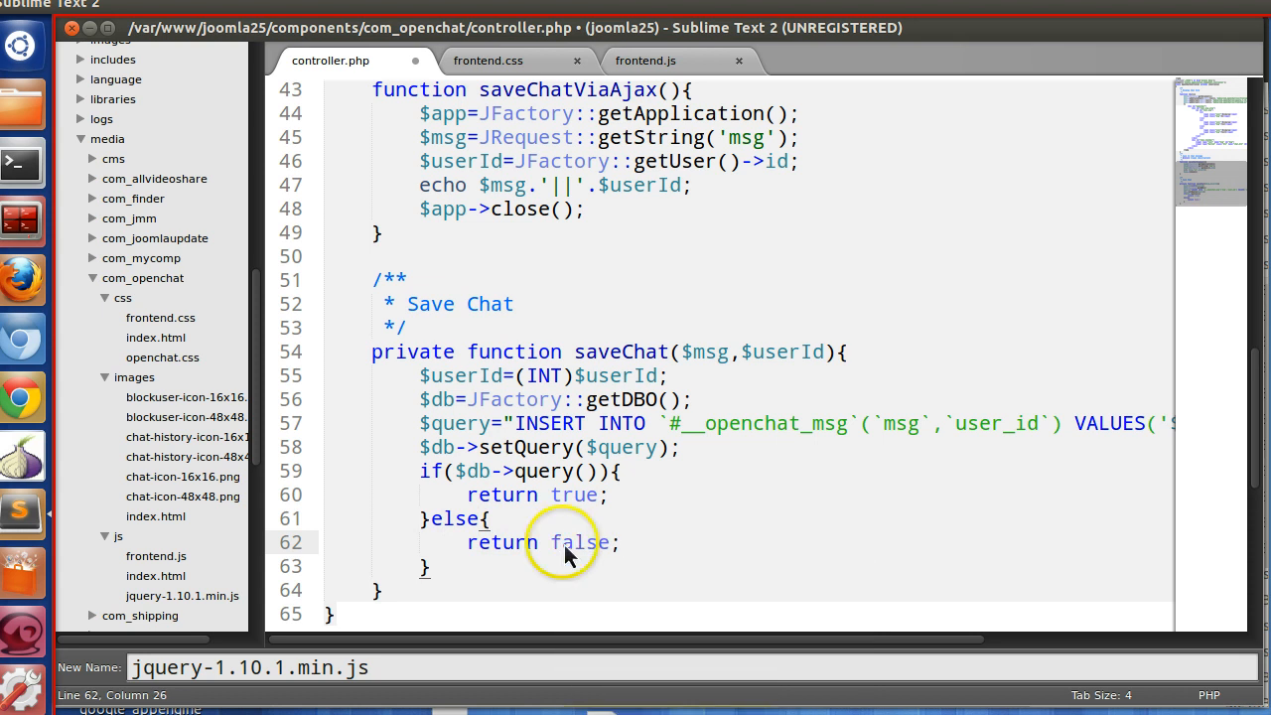
click(600, 352)
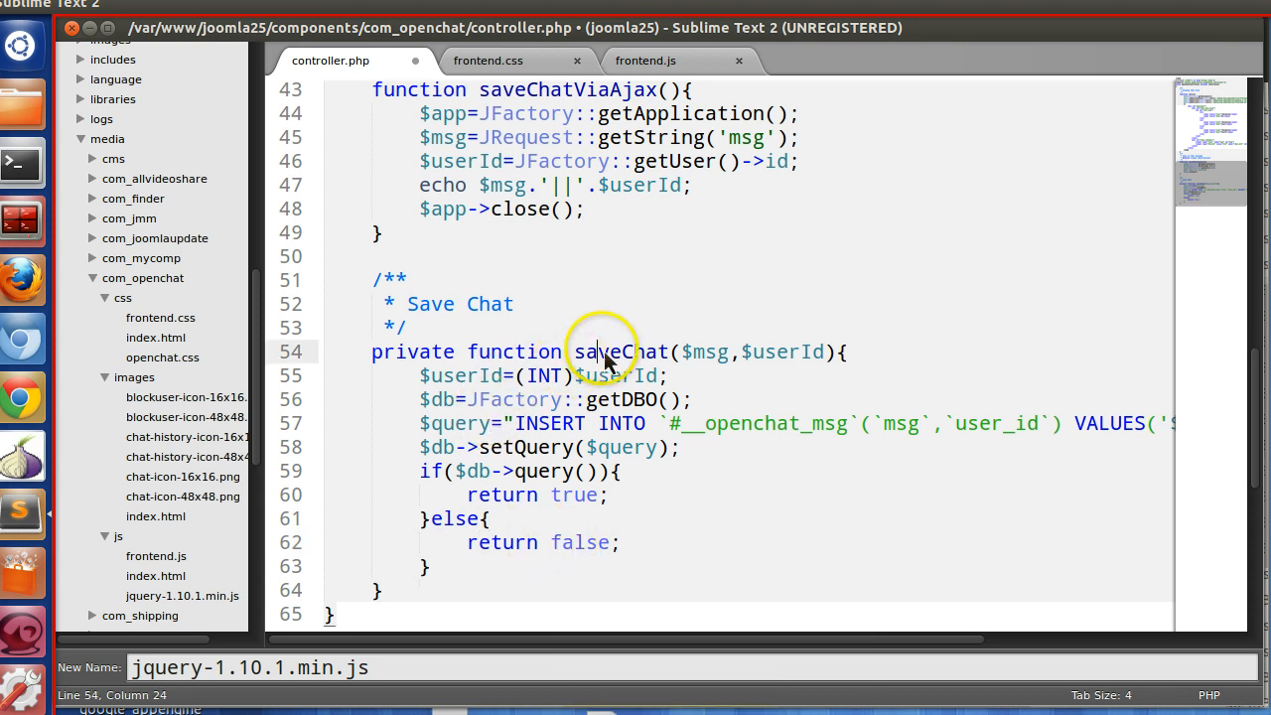
- Wrap saveChatViaAjax in if($this->saveChat($msg,$userId)){ } with an else branch
double_click(620, 354)
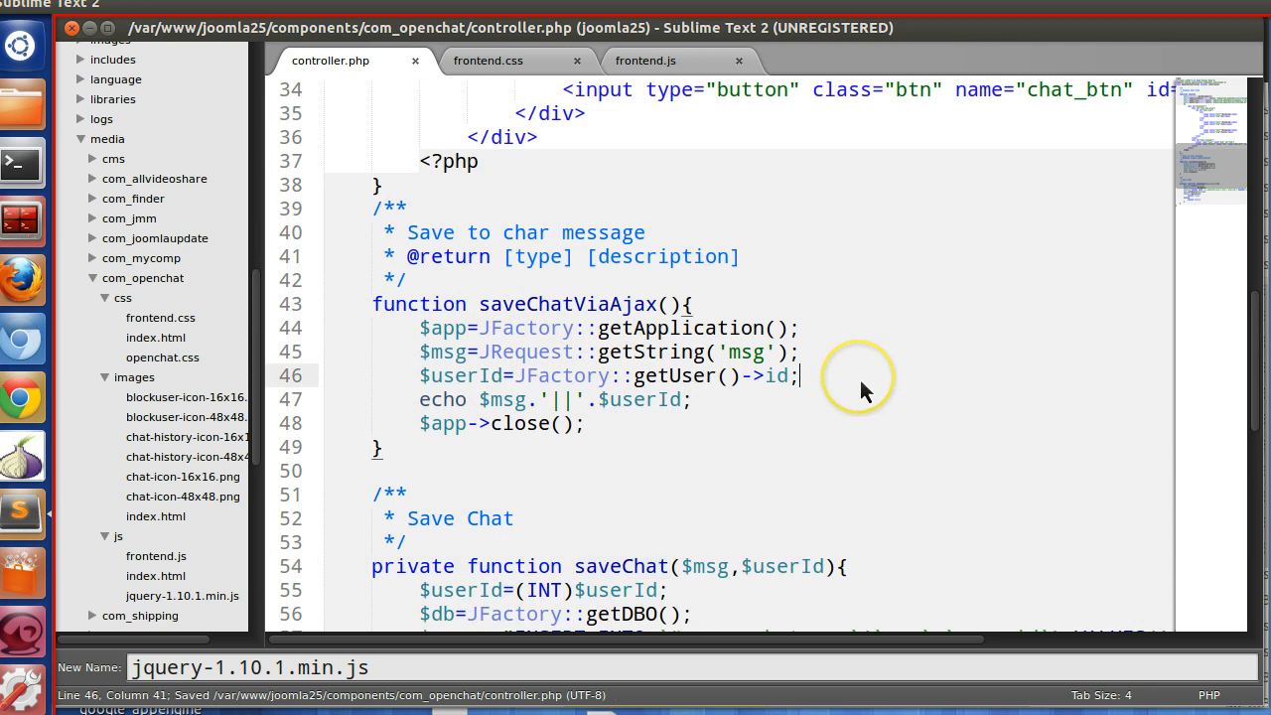
text(if($thi)
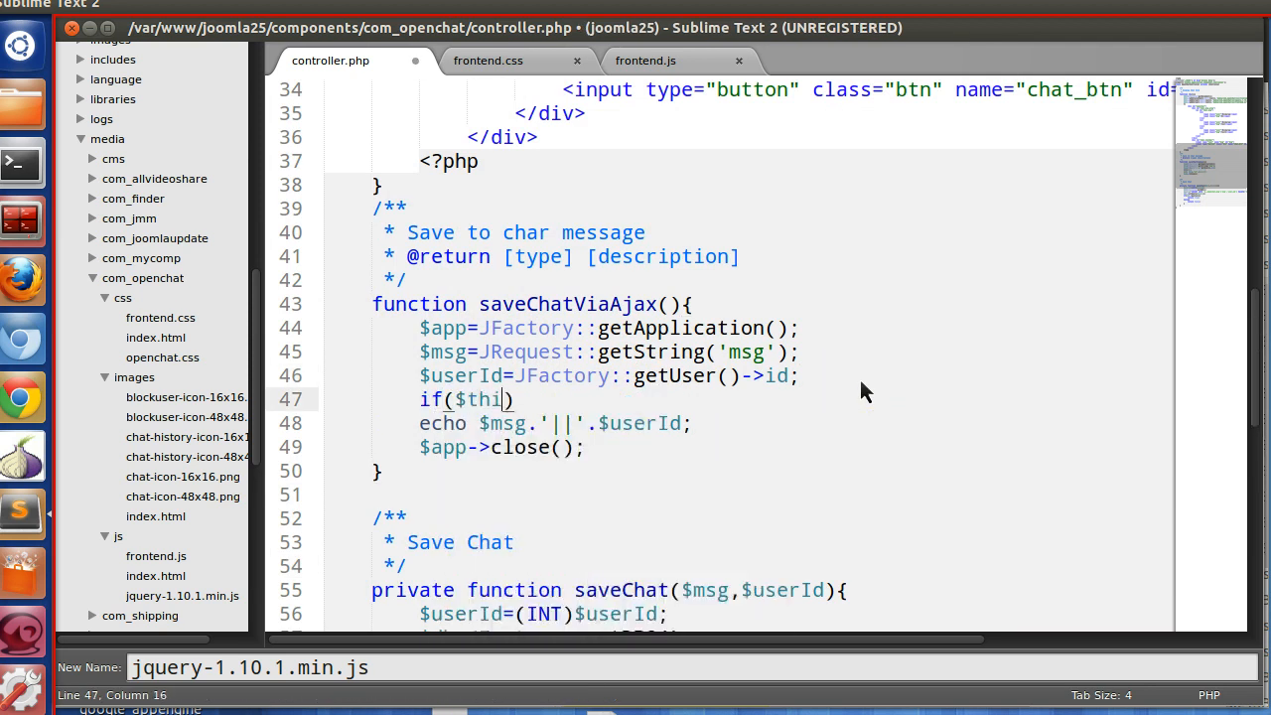
text(s->saveChat()
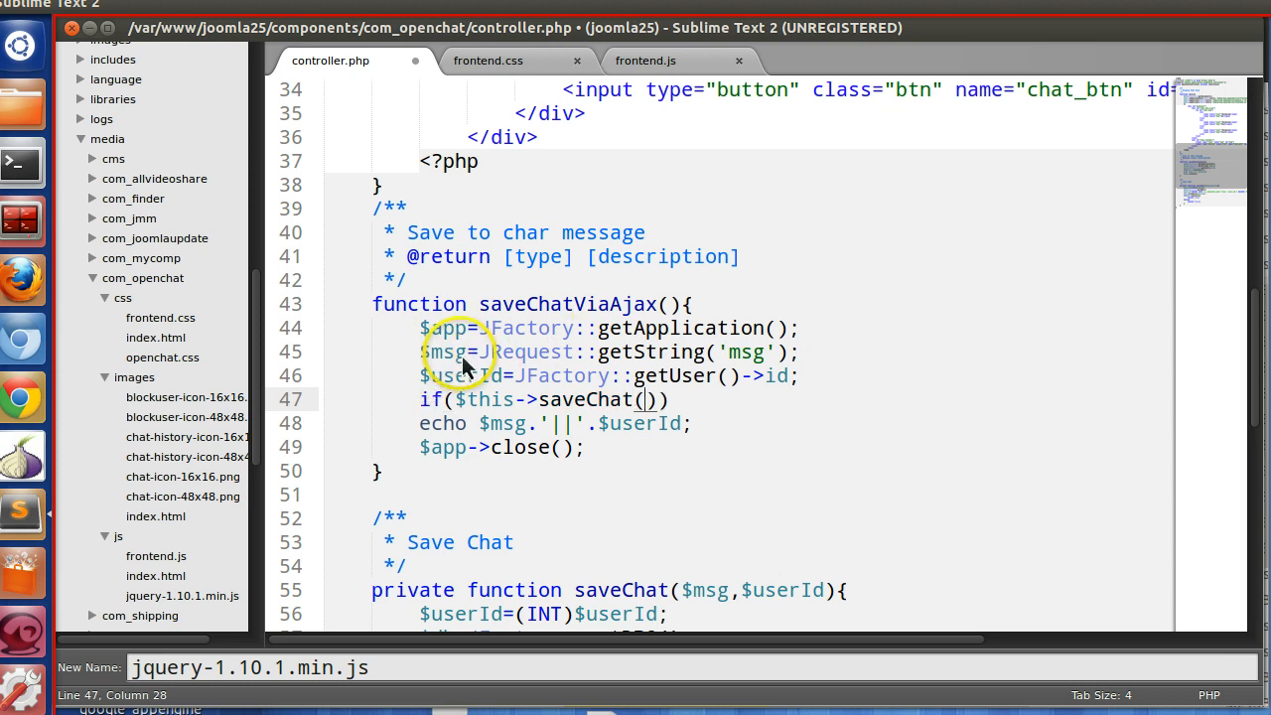
double_click(445, 351)
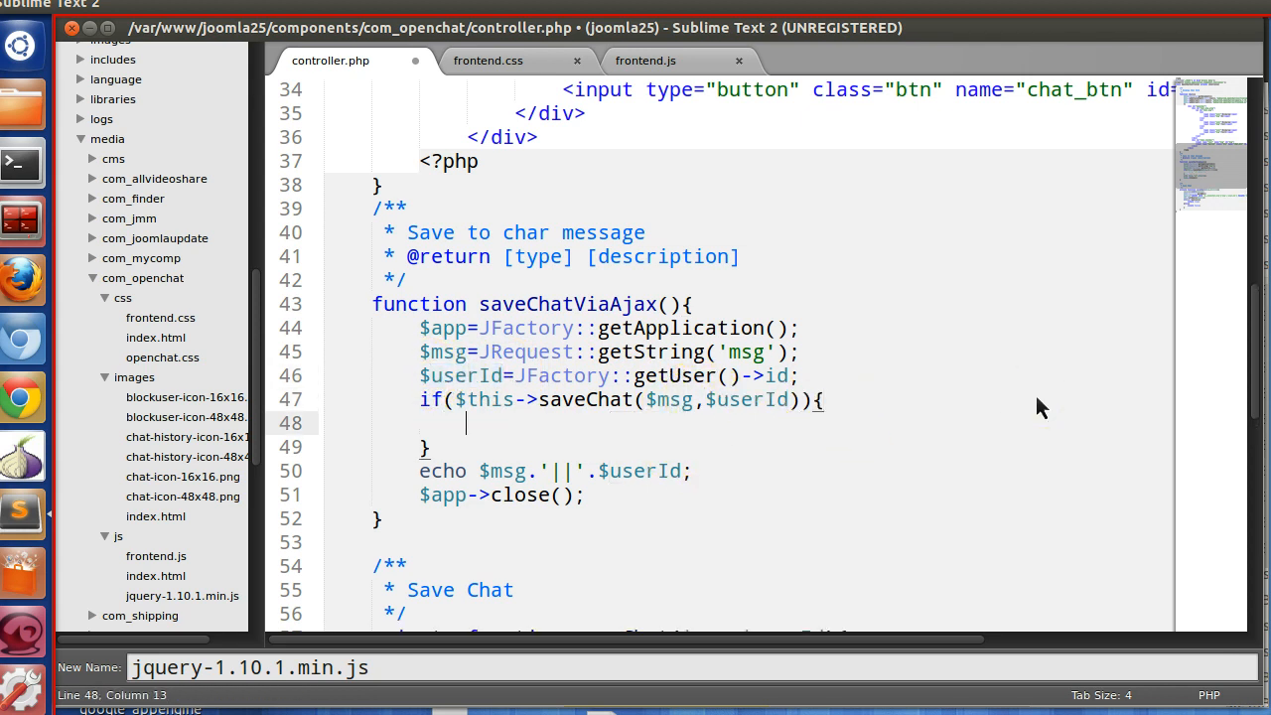
text(else{)
text($)
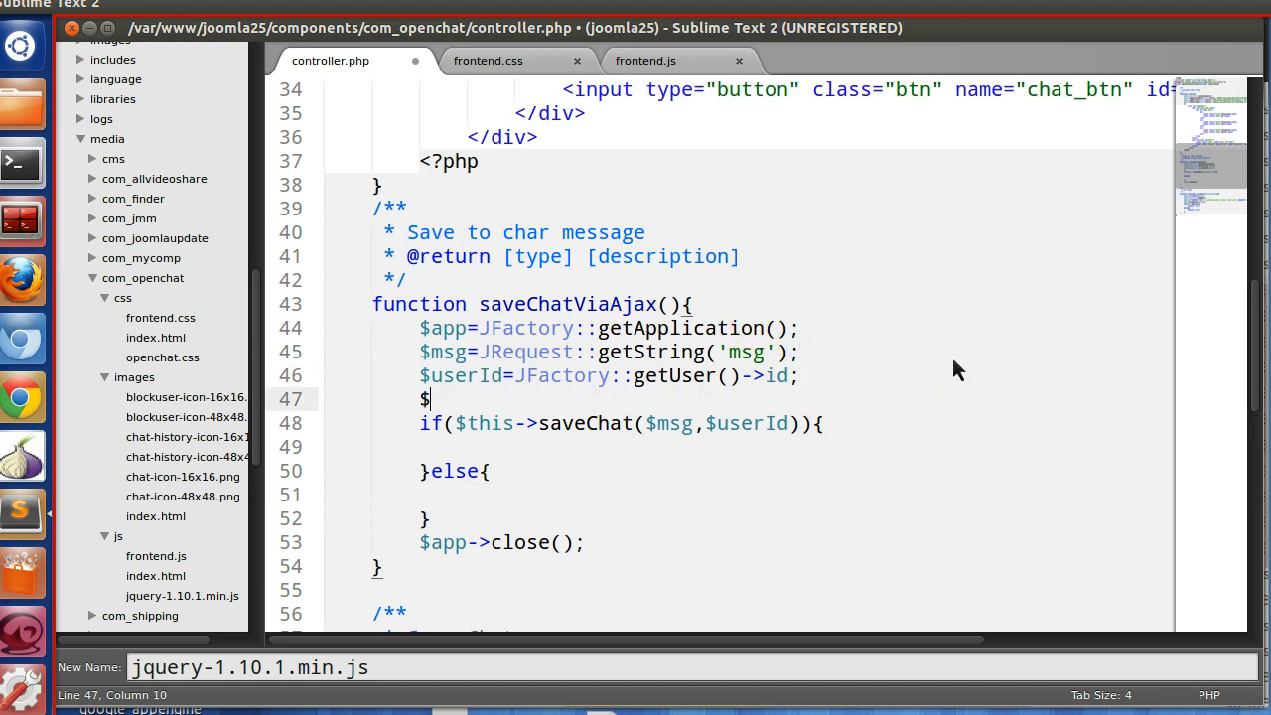
- Build $res as an array with status true in the if branch and false in the else
text(res)
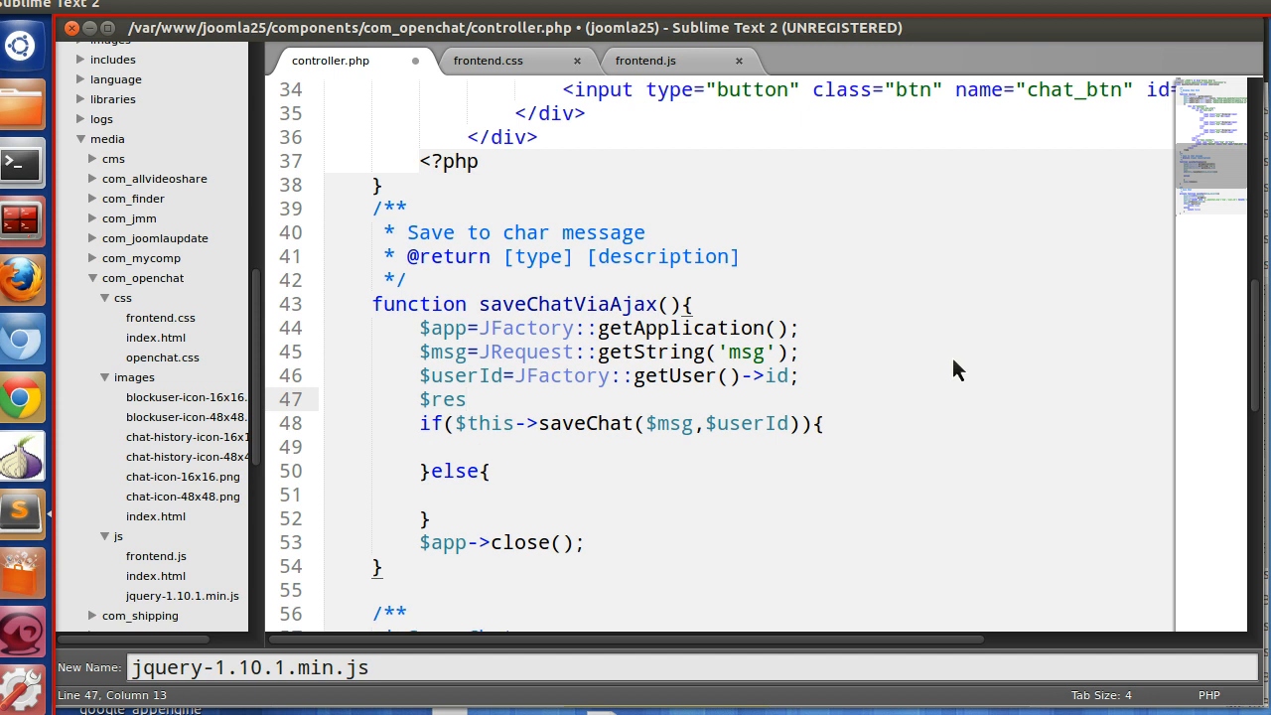
text(array();)
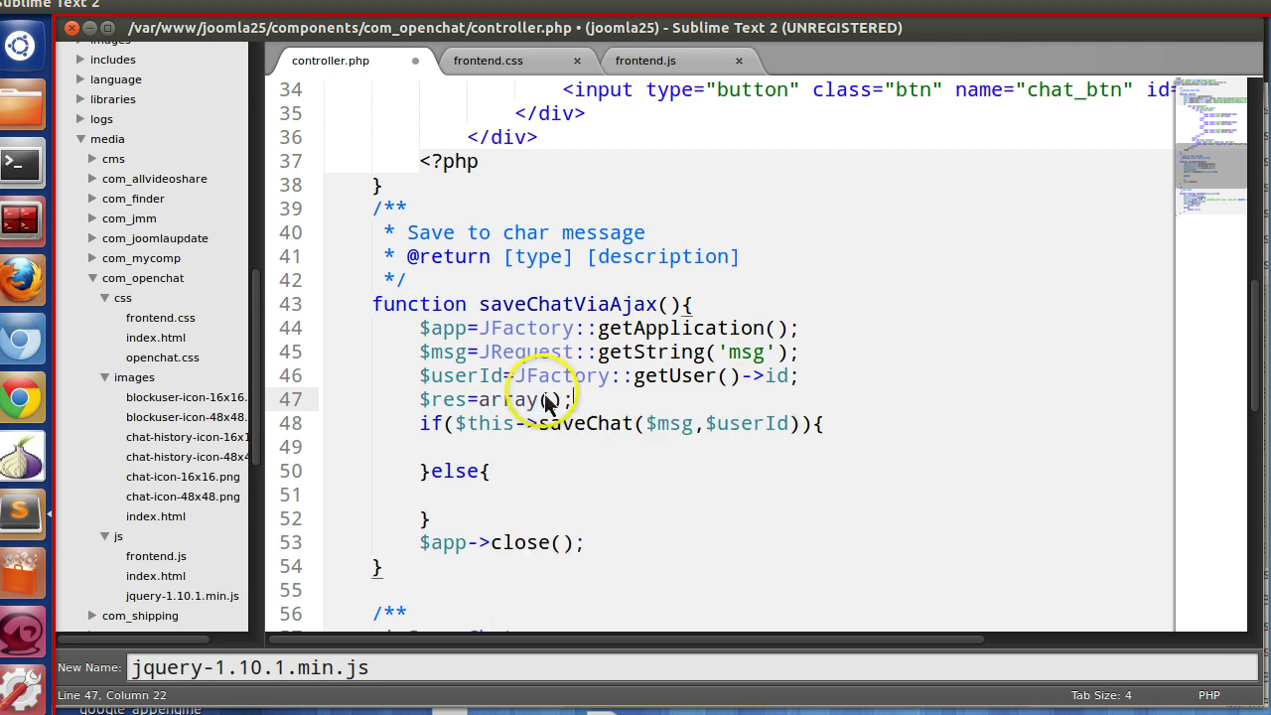
double_click(443, 400)
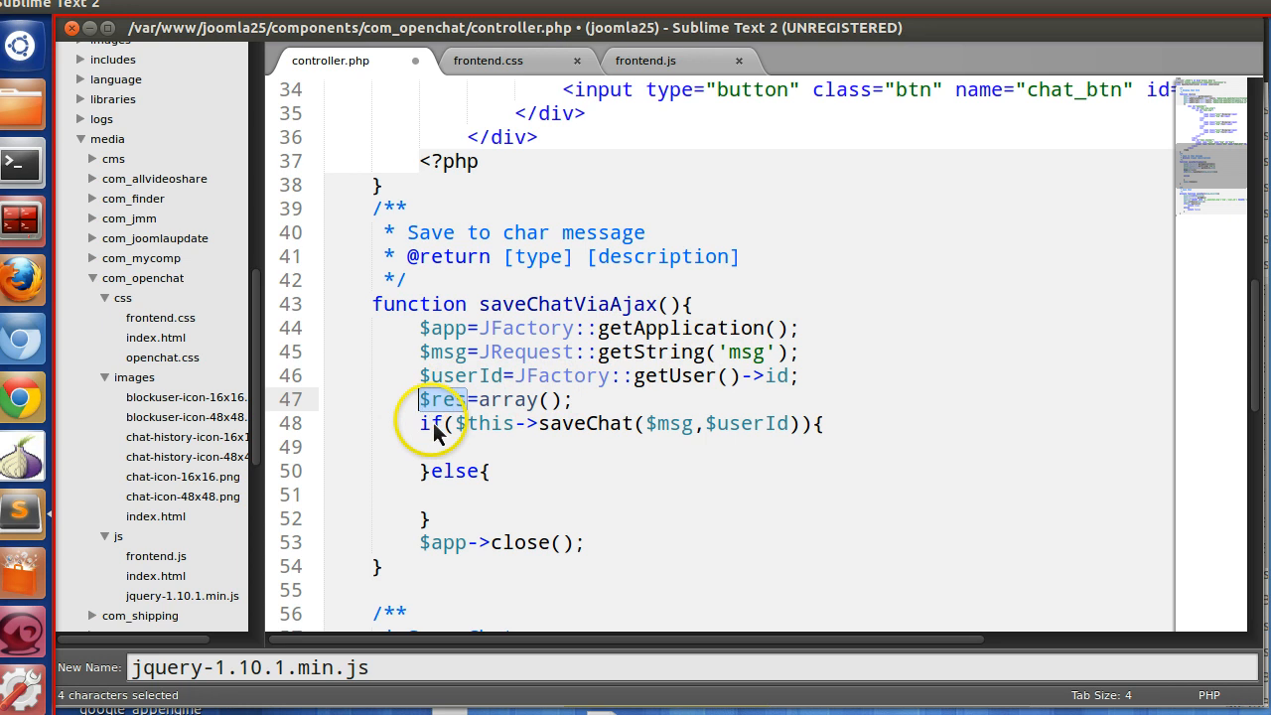
text($res)
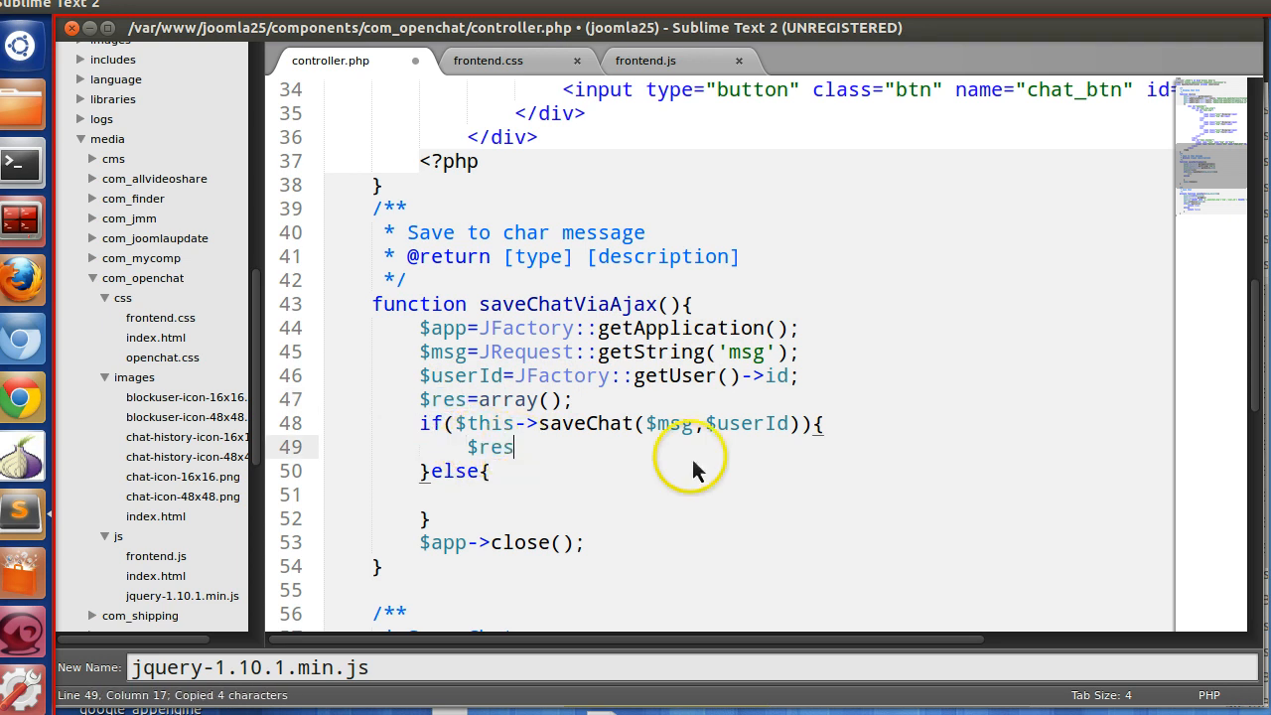
text(['statu')
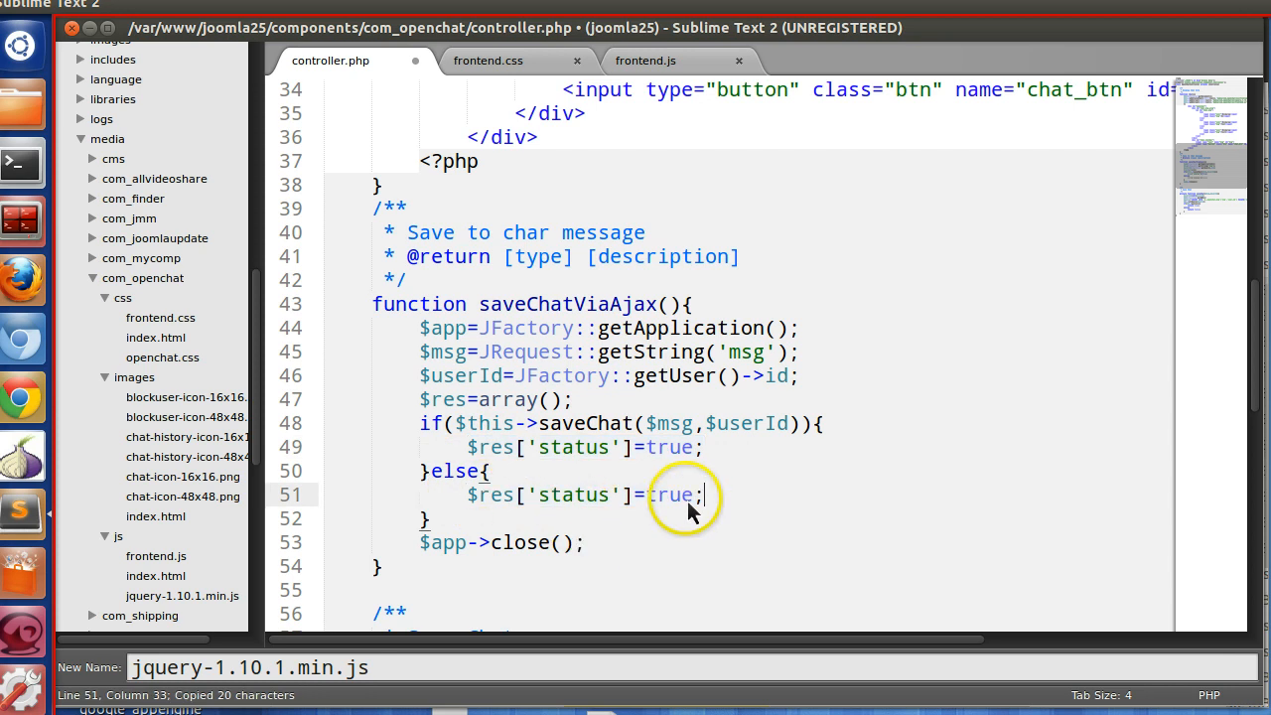
text(false)
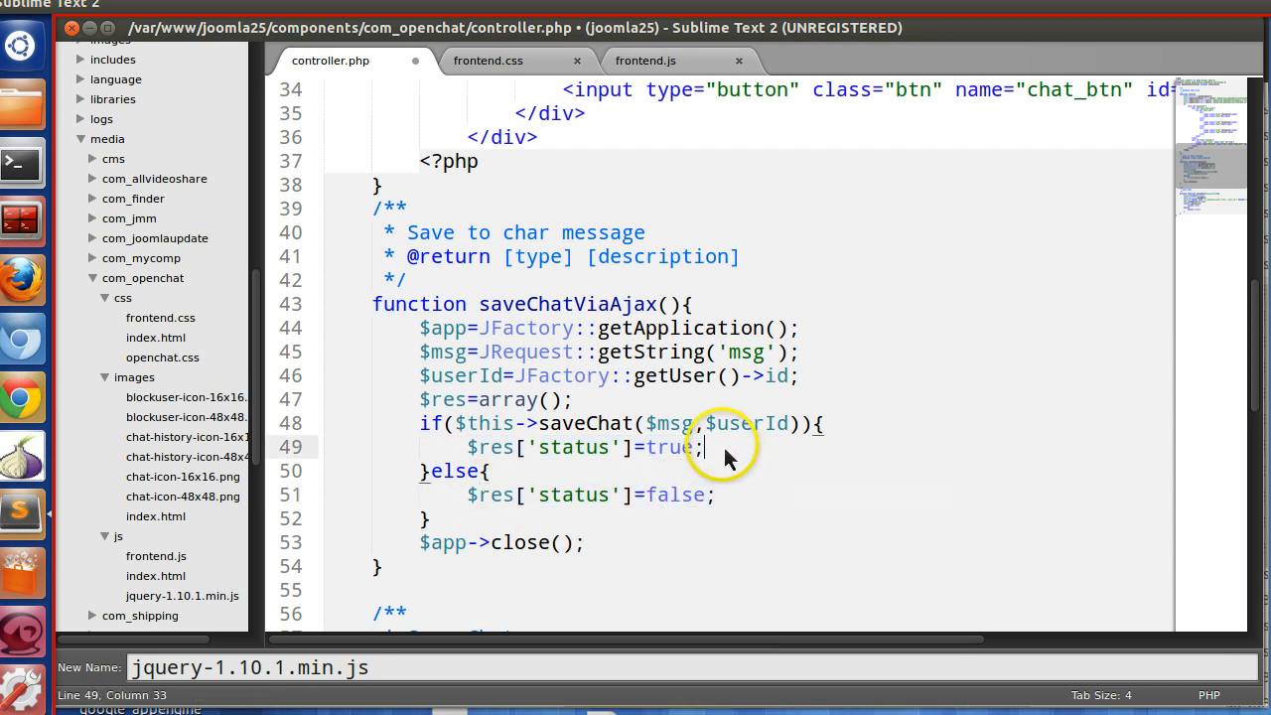
key(Return)
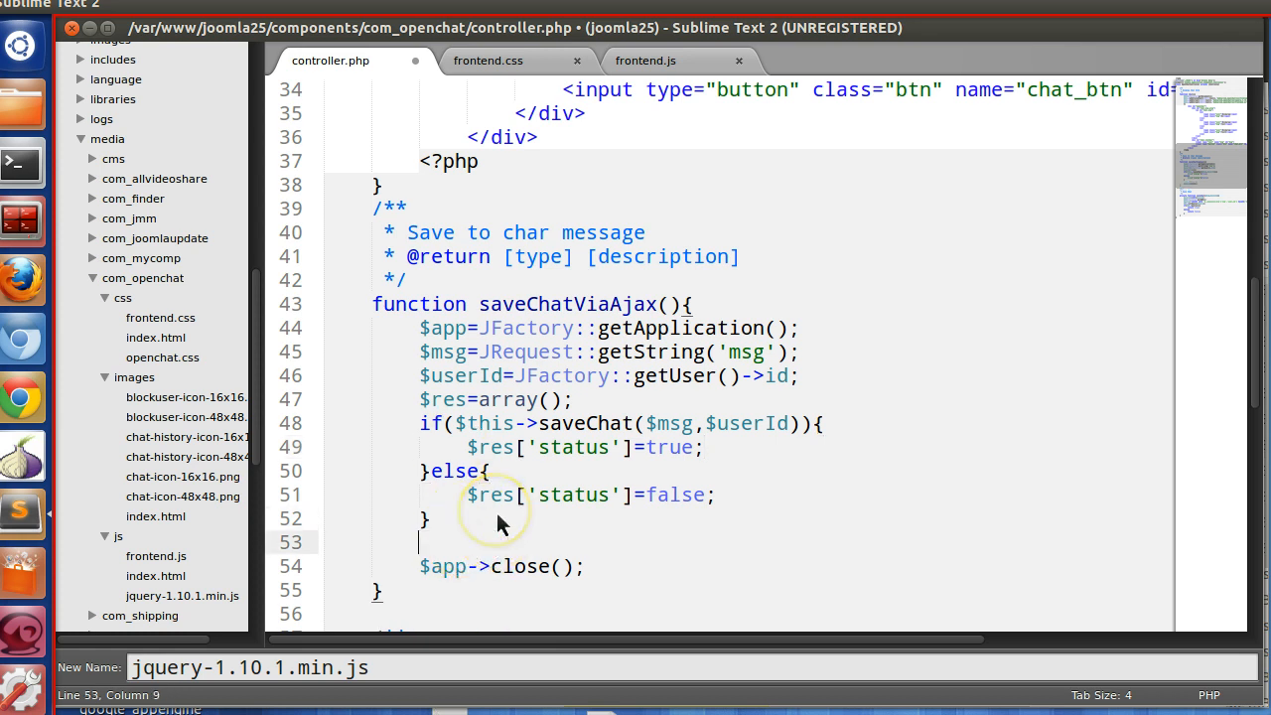
- Echo json_encode($res) after the if/else and save controller.php
text(echo)
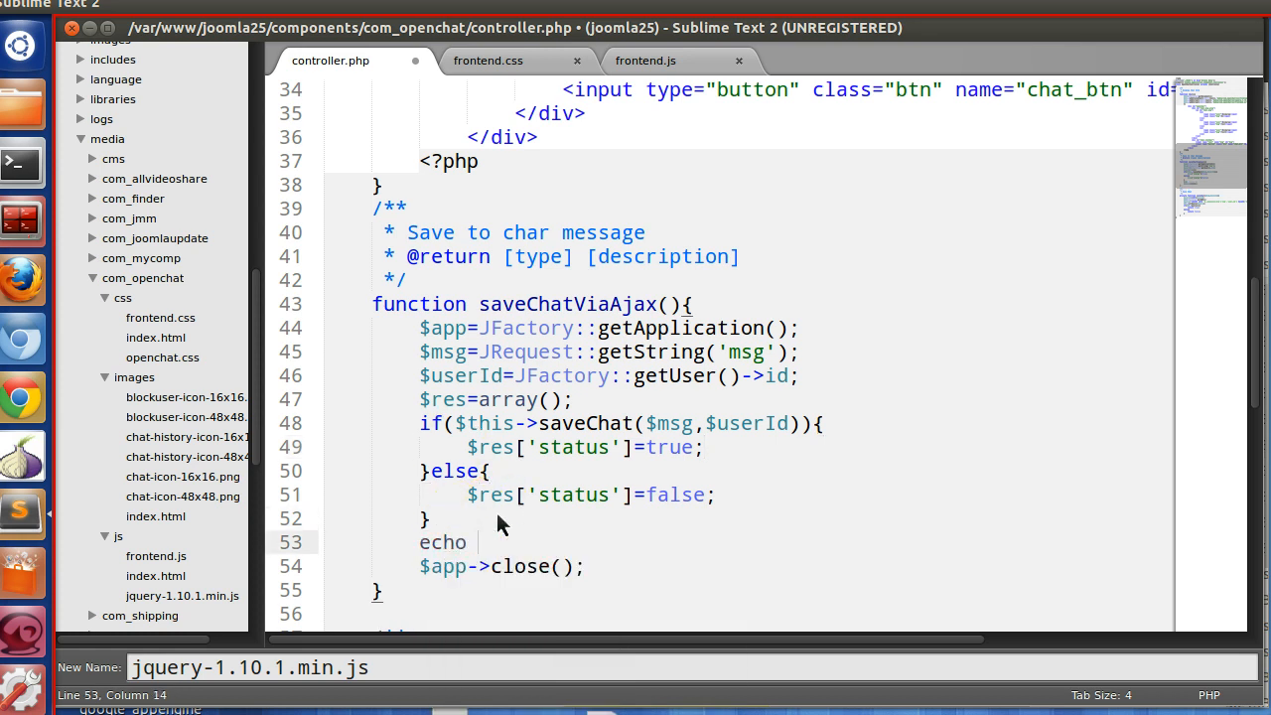
text(json_encode($res)
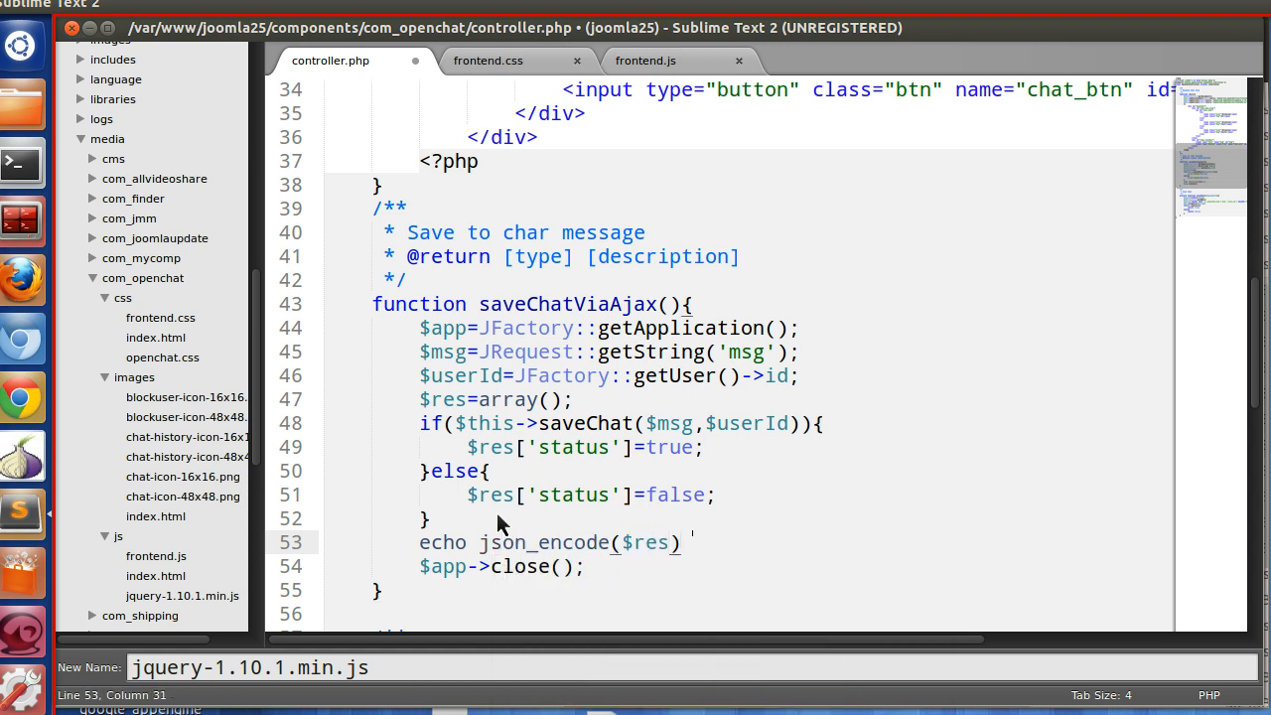
key(ctrl+s)
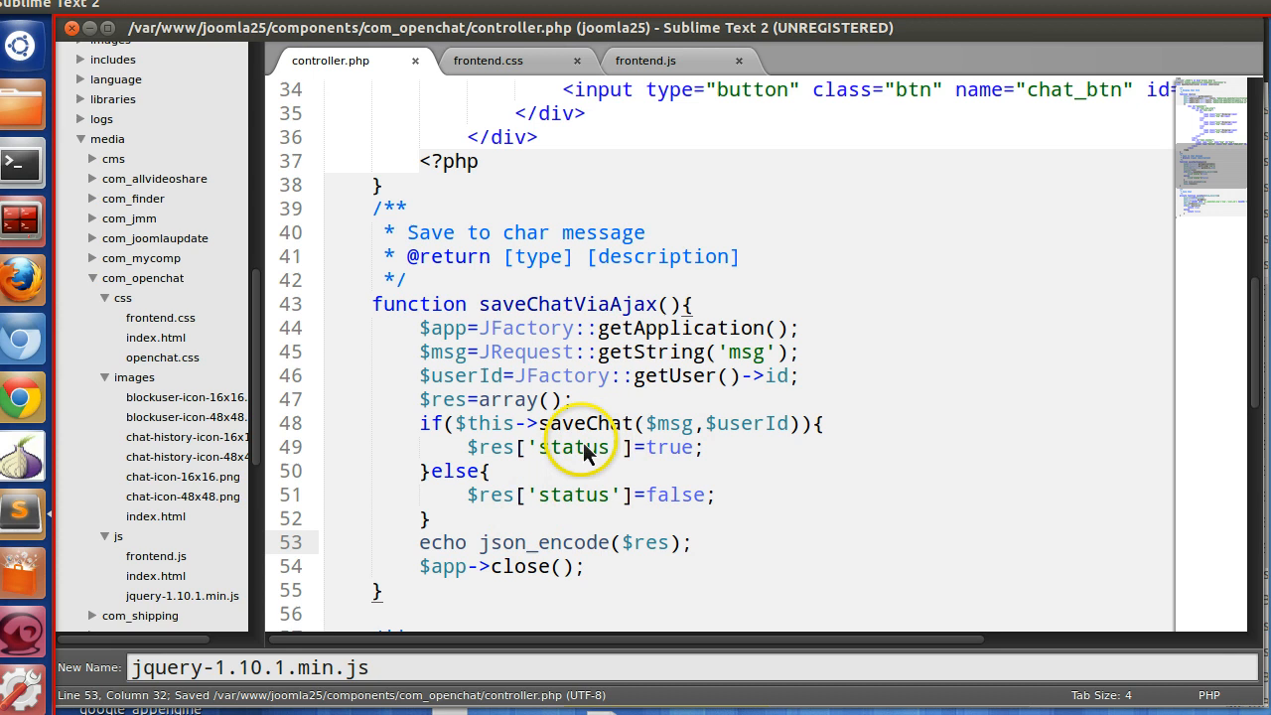
mouse_move(652, 505)
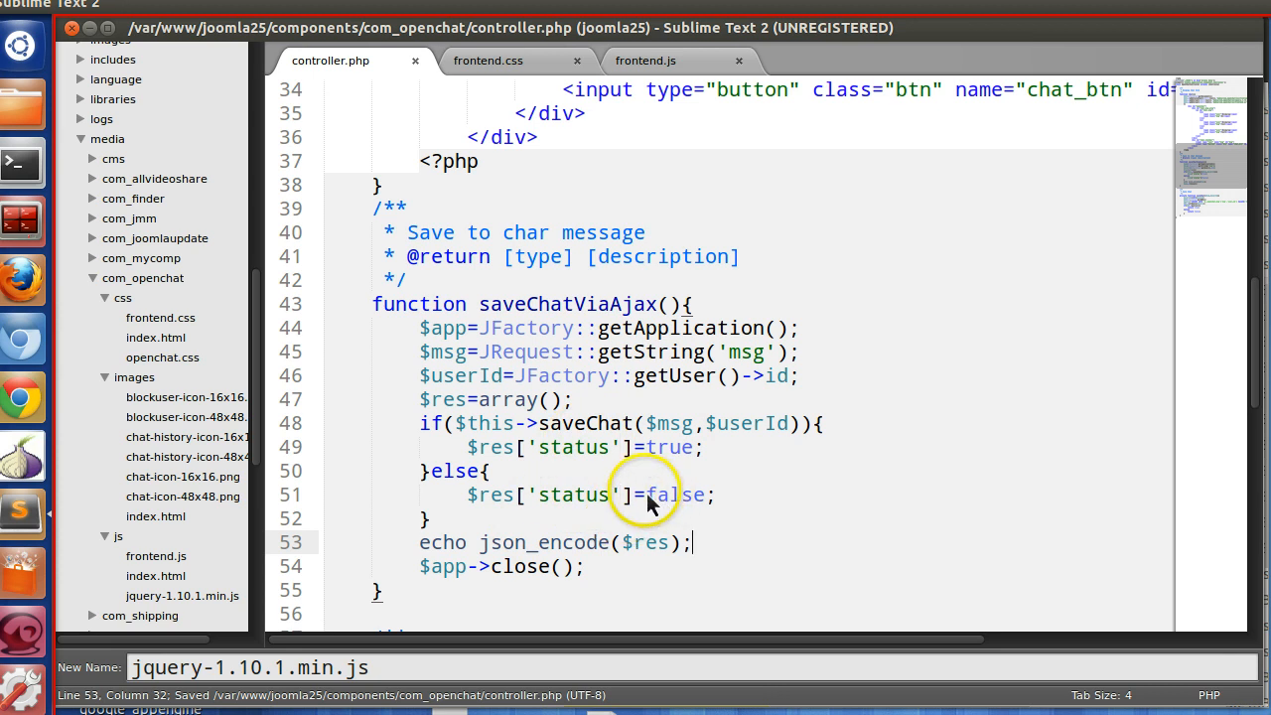
- In frontend.js, replace alert(res) with var obj = JSON.parse(res) in the callback
click(644, 59)
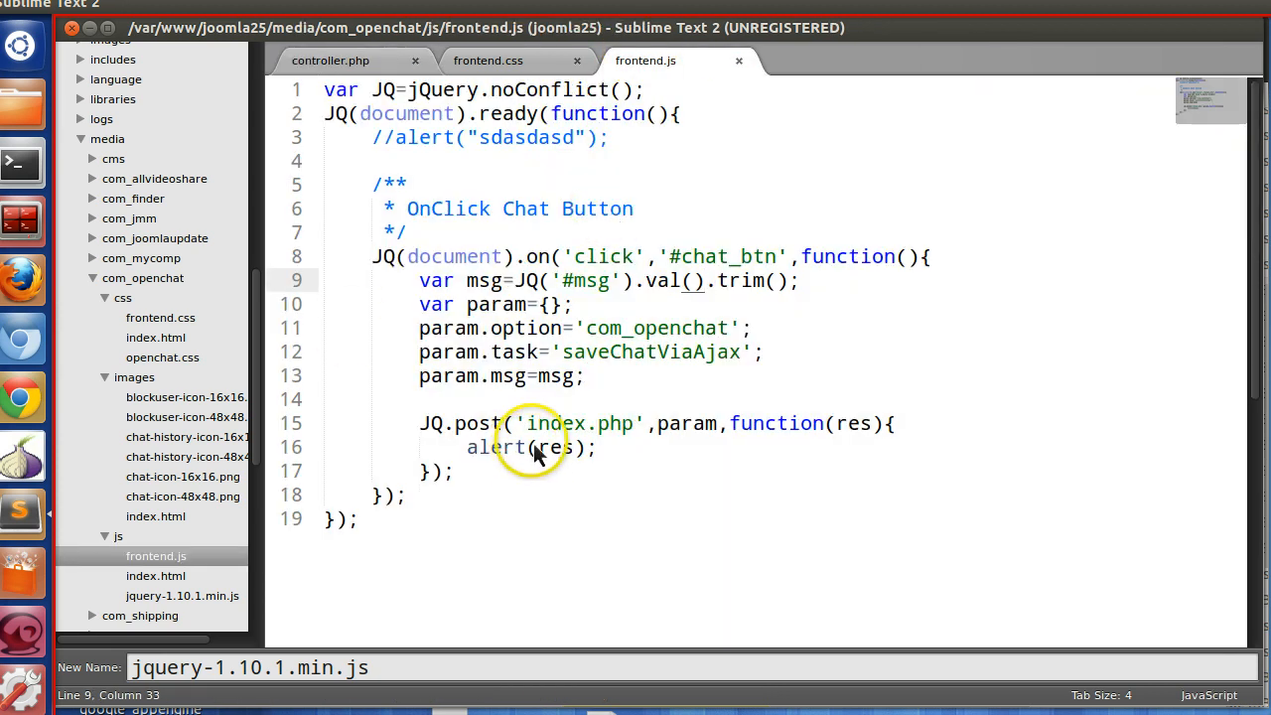
mouse_move(612, 461)
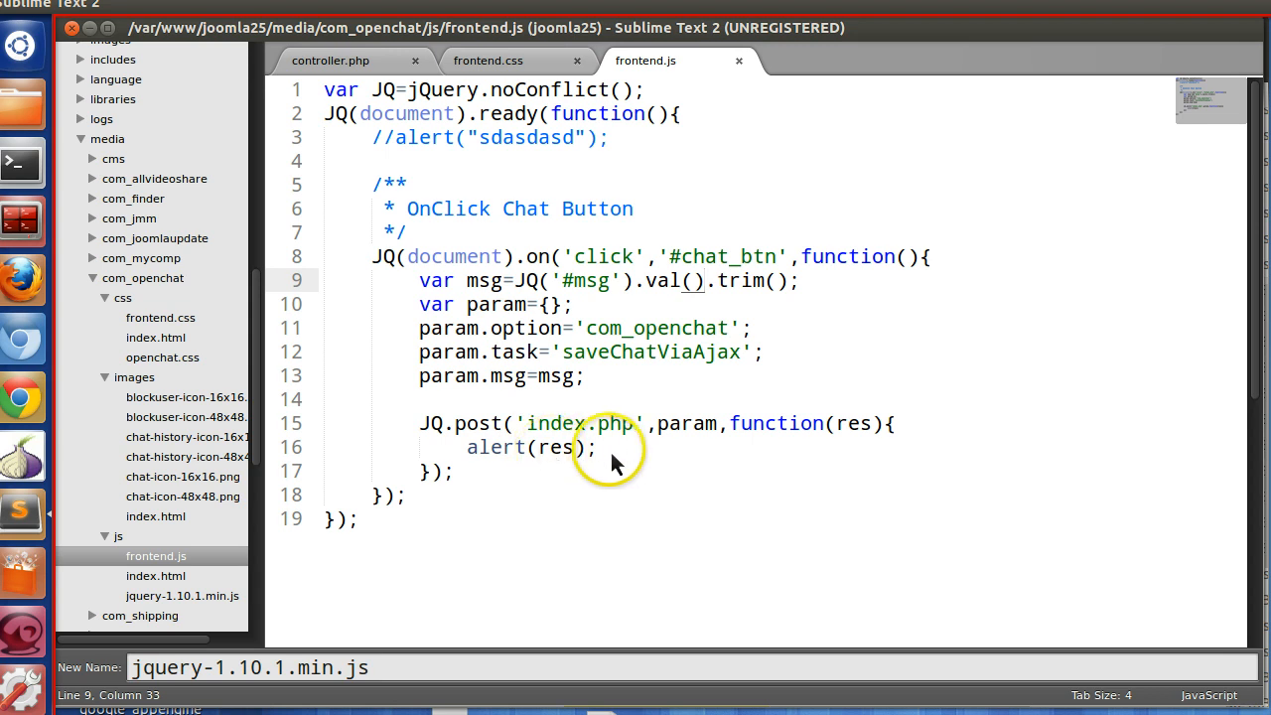
double_click(851, 423)
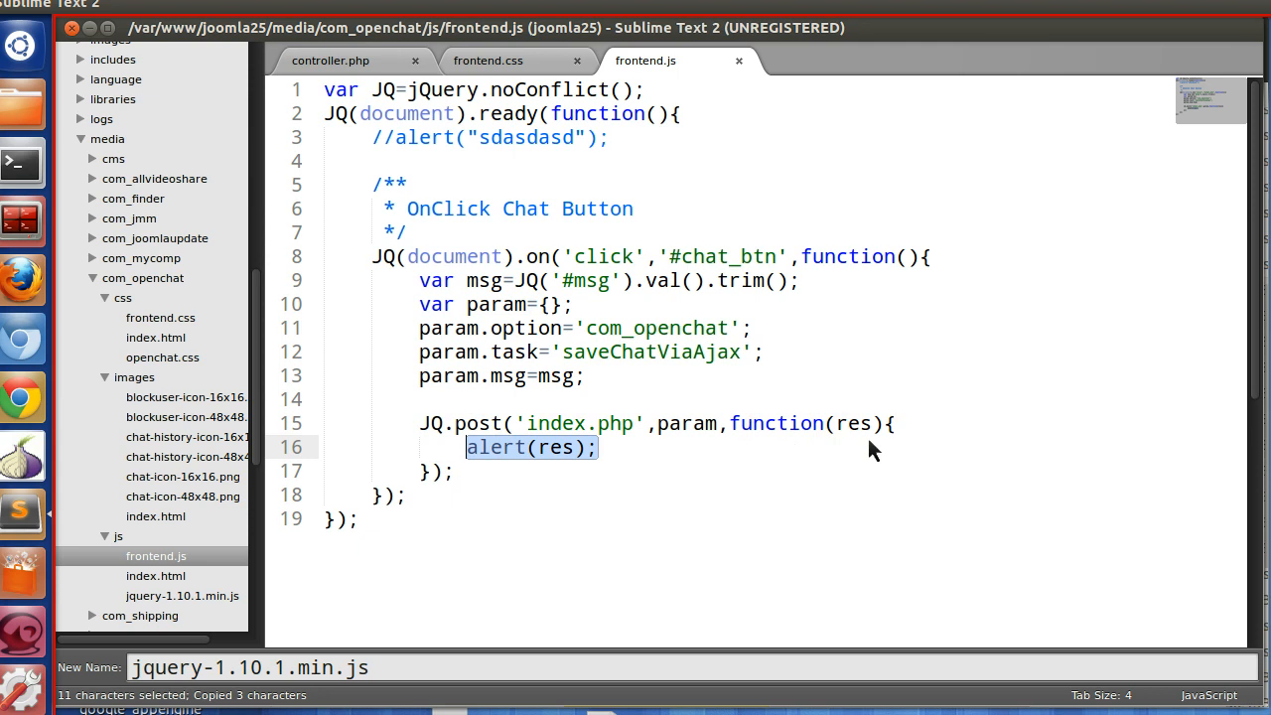
text(var d)
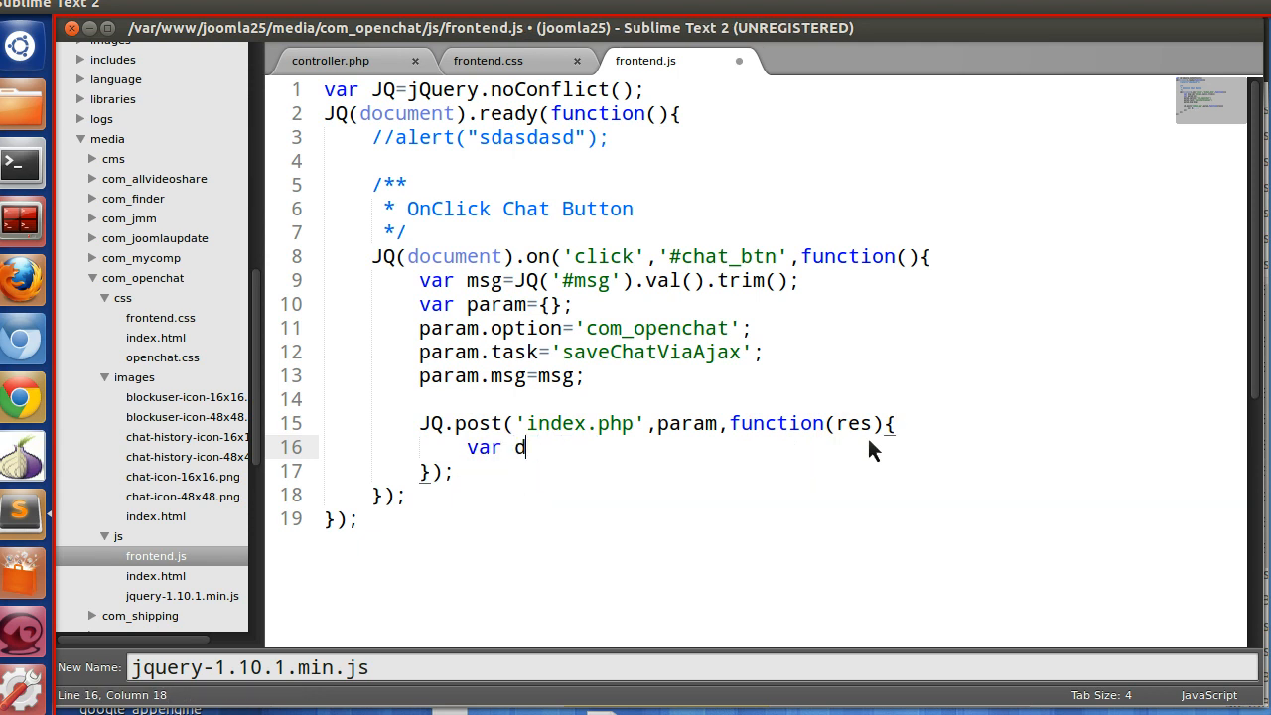
text(obj=J)
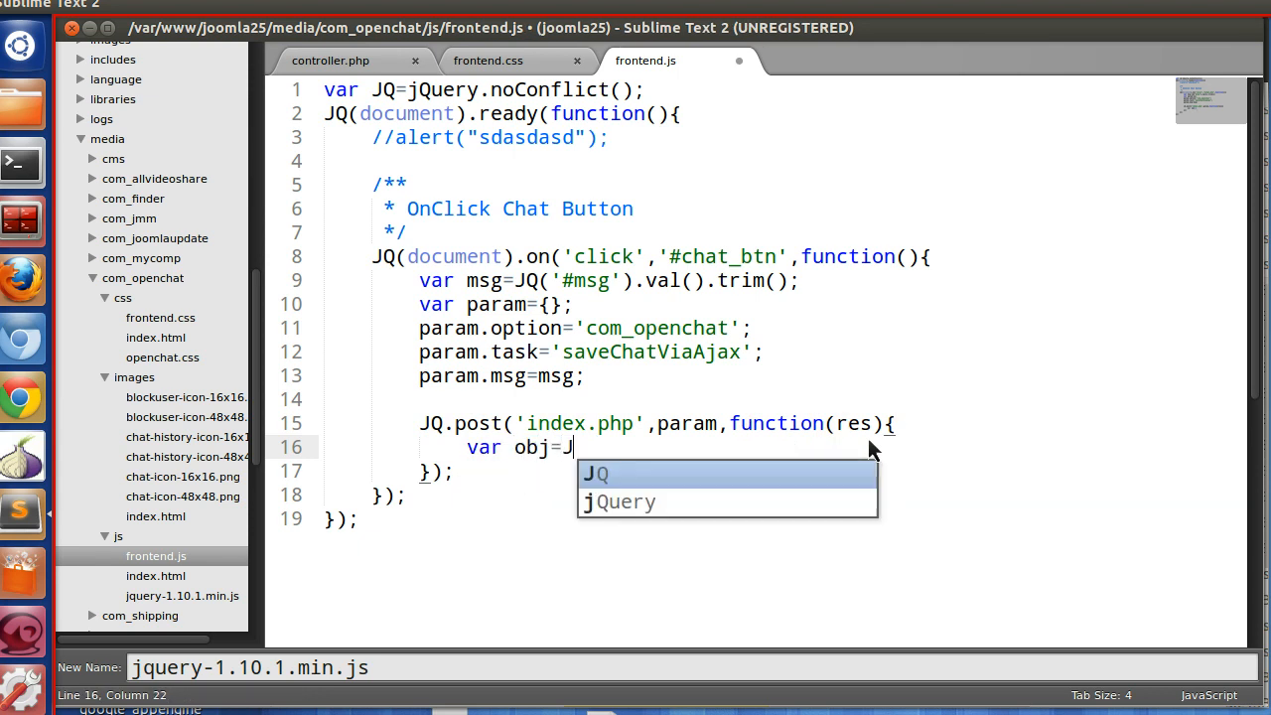
text(SON.pa)
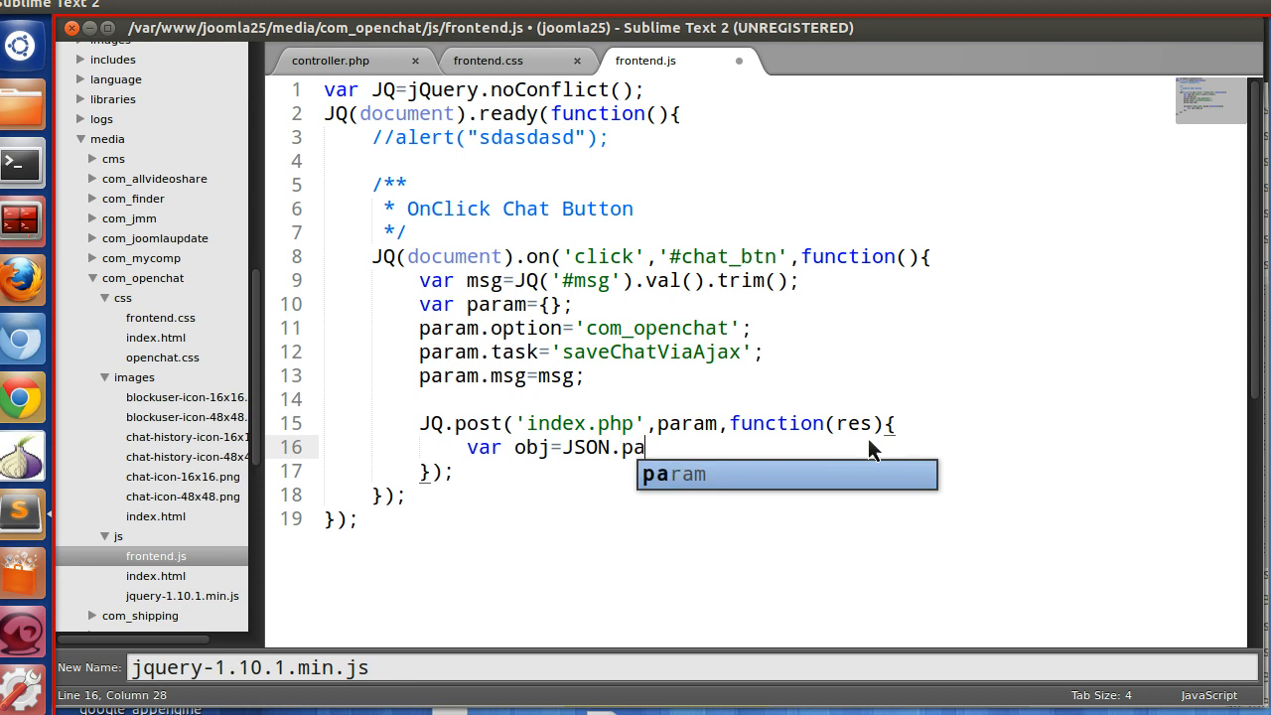
text(rse(res);)
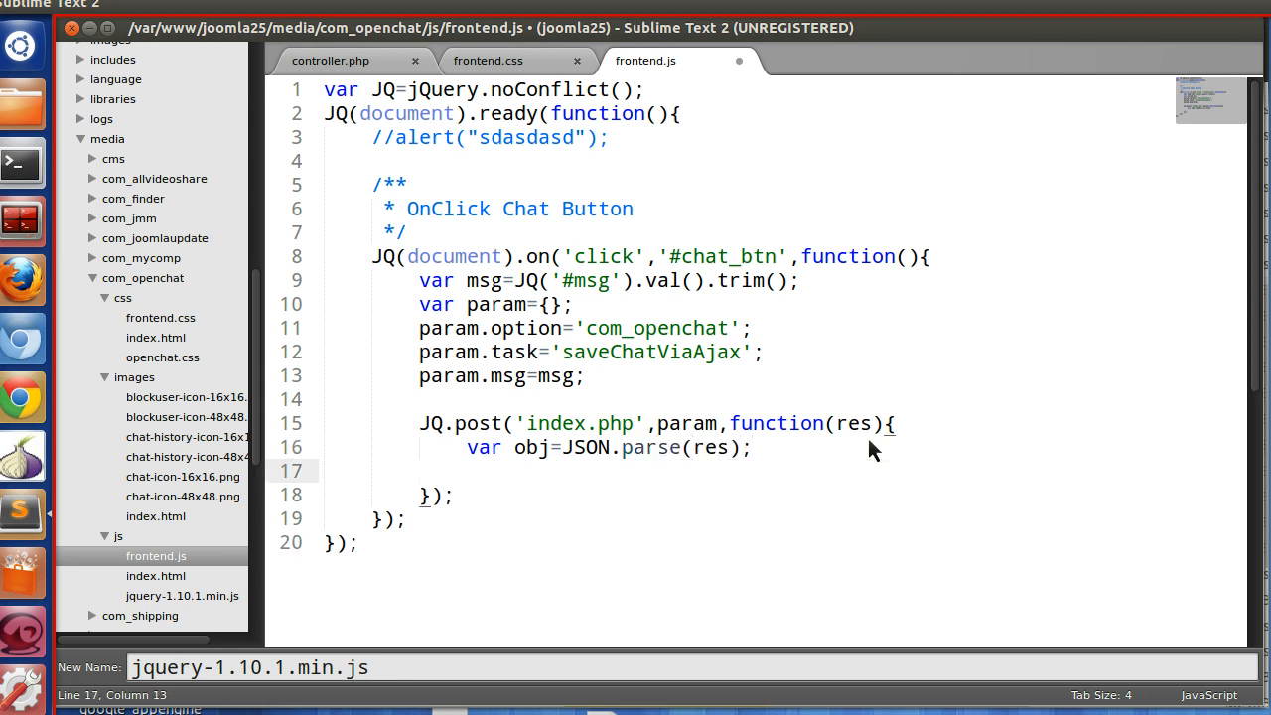
double_click(530, 446)
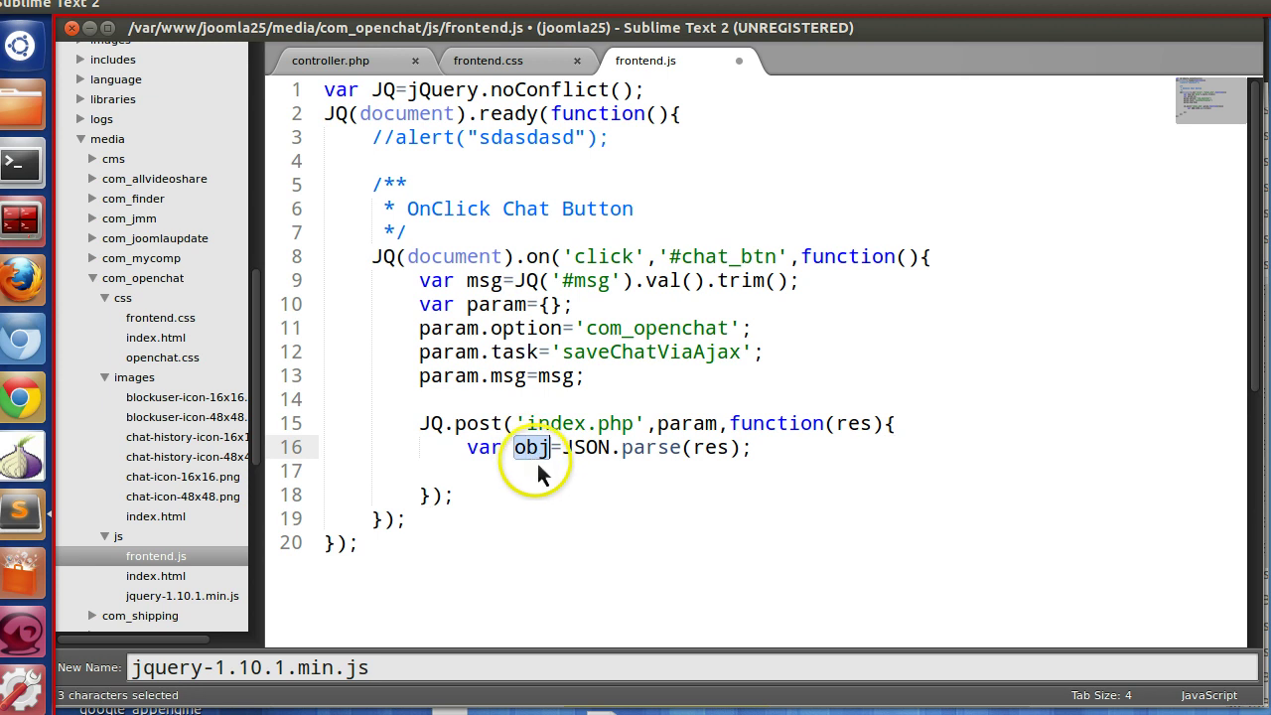
key(ctrl+c)
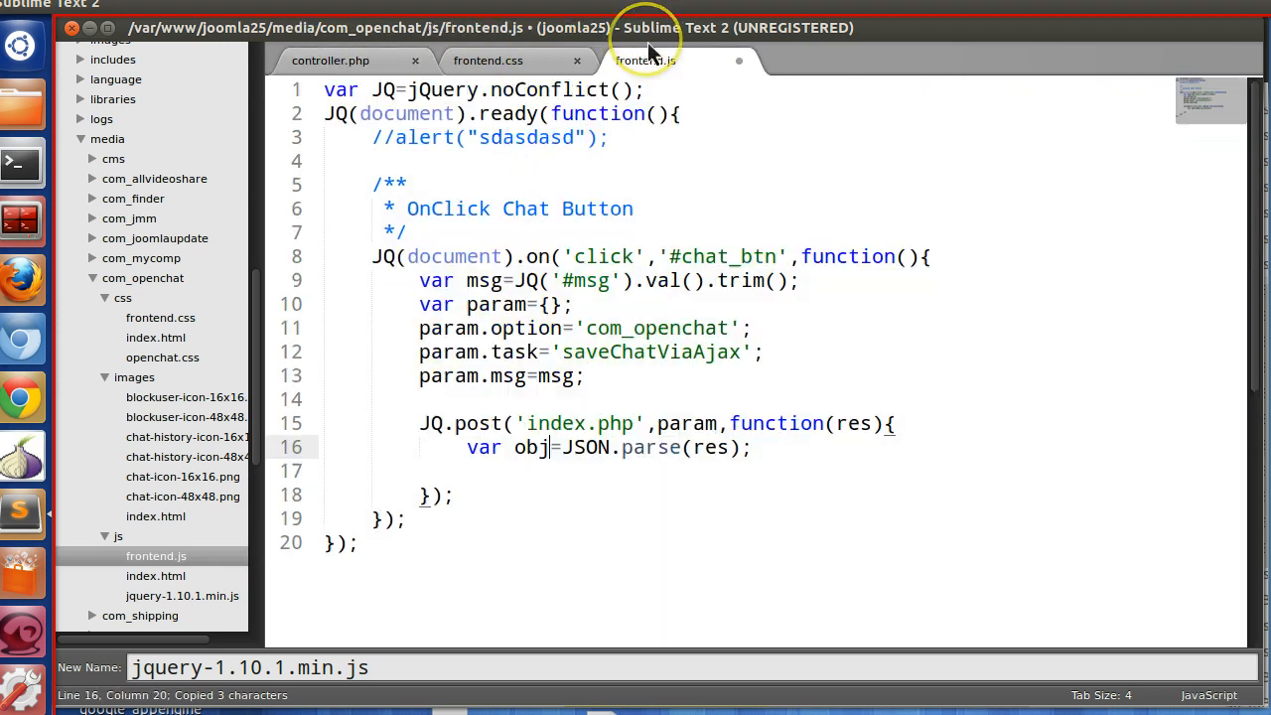
- Add an if(obj.status) block with an else branch alerting "Error Occured"
key(enter)
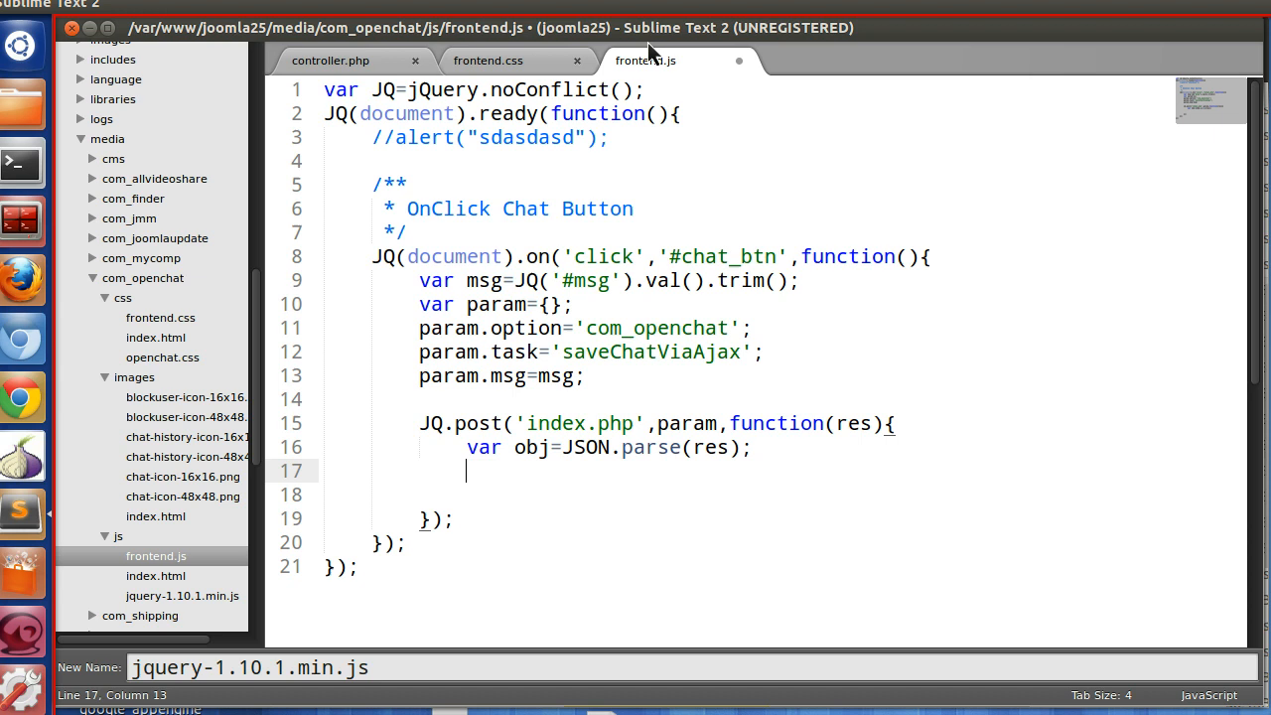
text(if(obj)
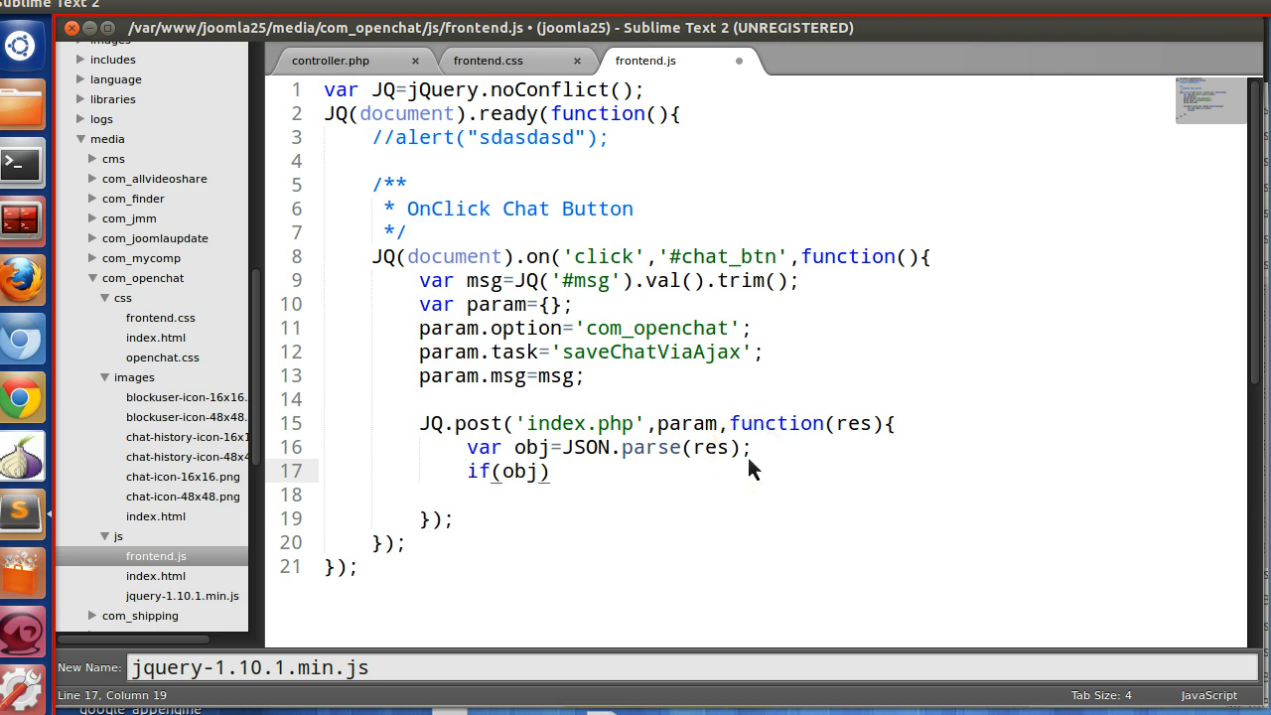
text(status)
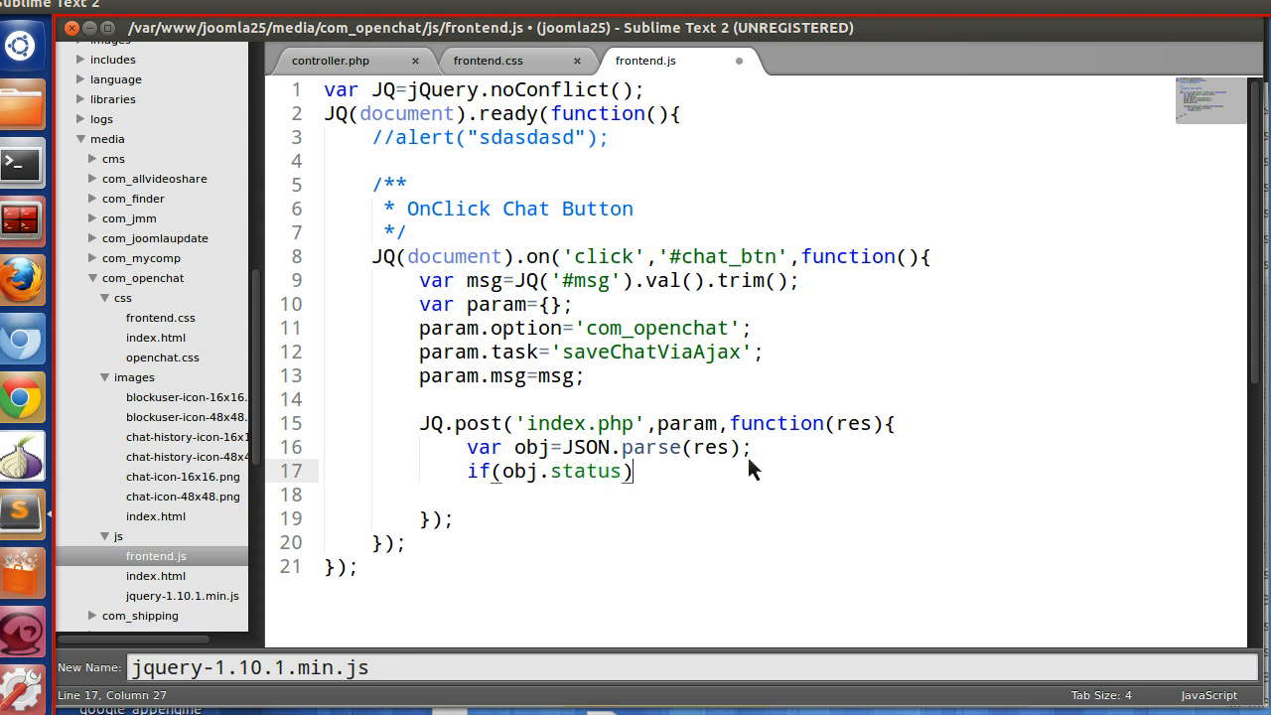
text({)
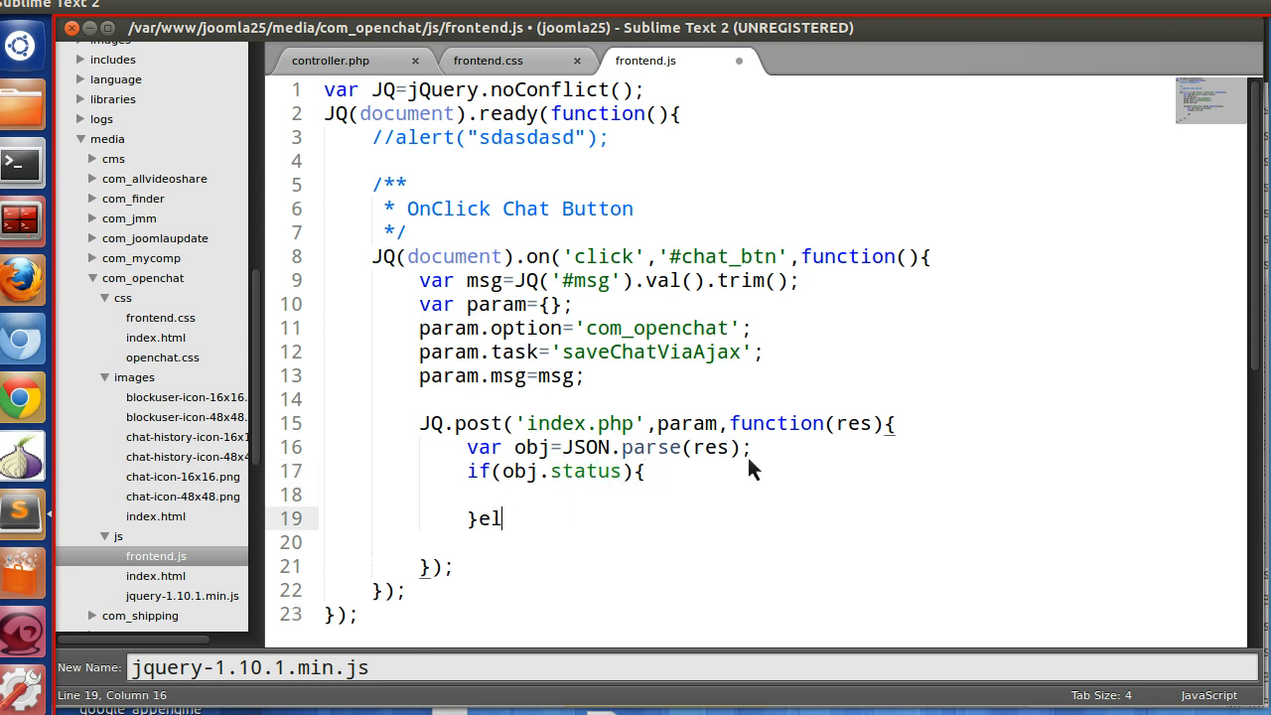
text(se{)
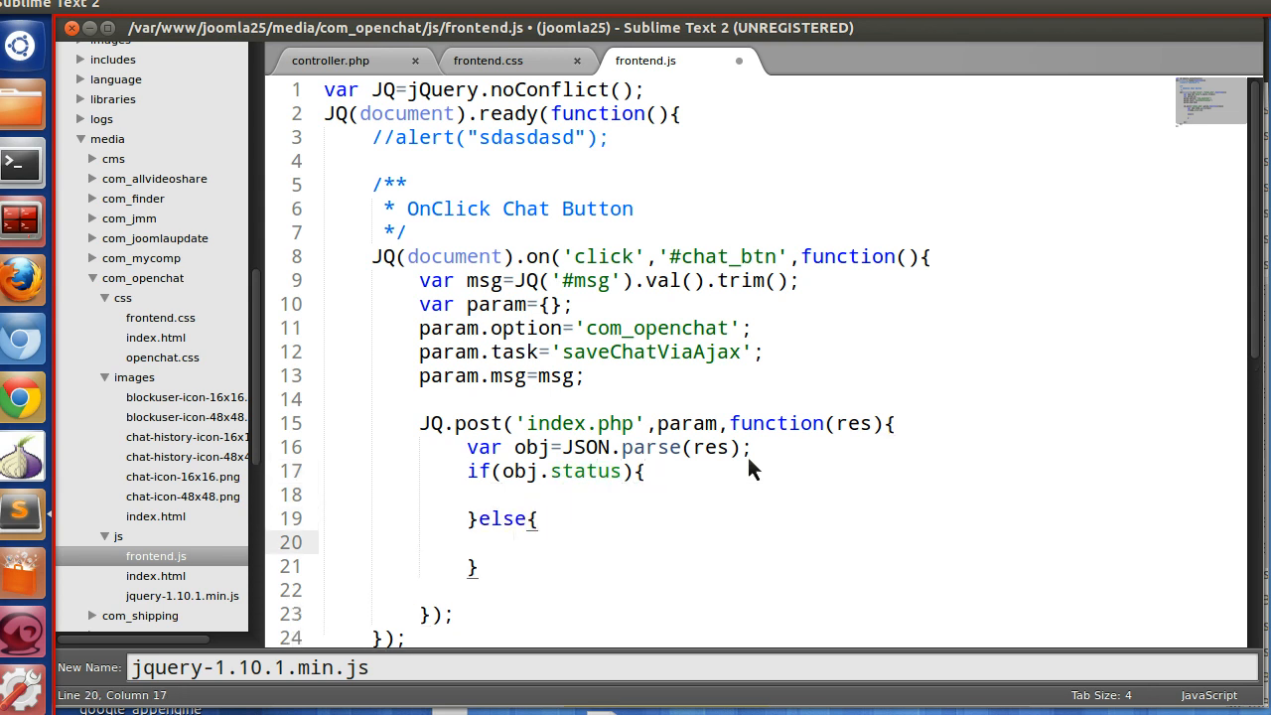
text(alert)
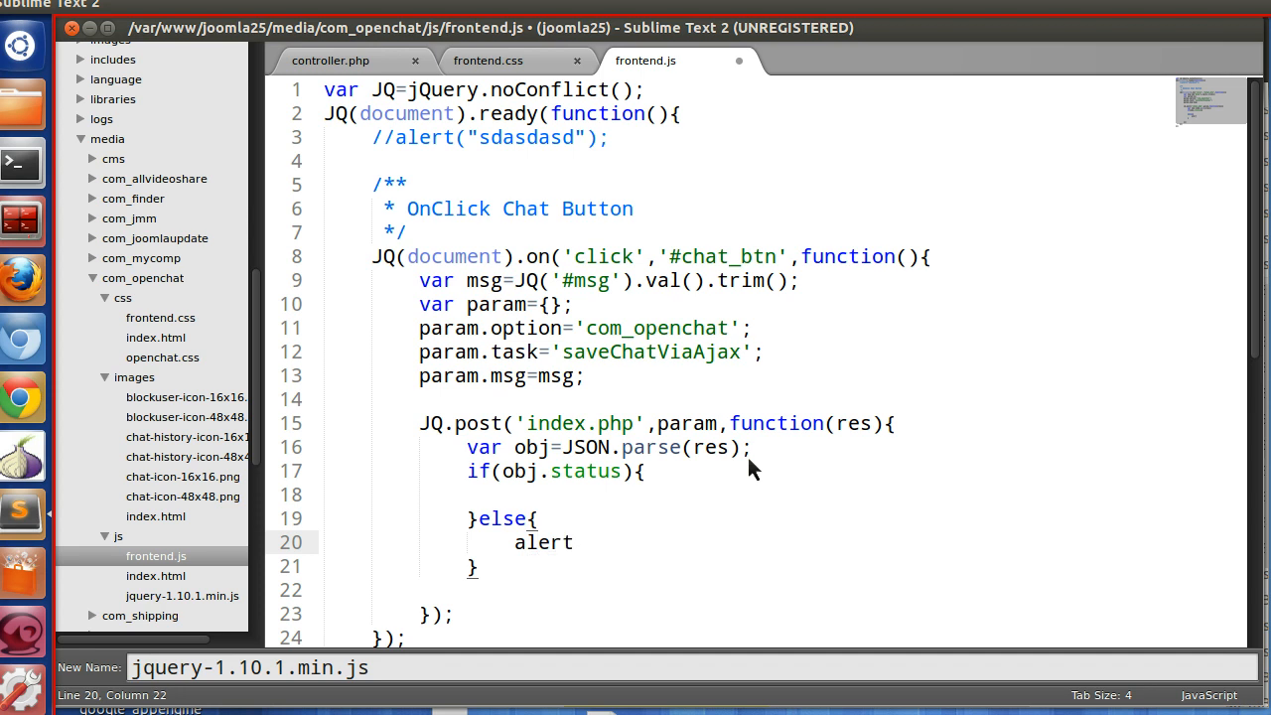
text((""))
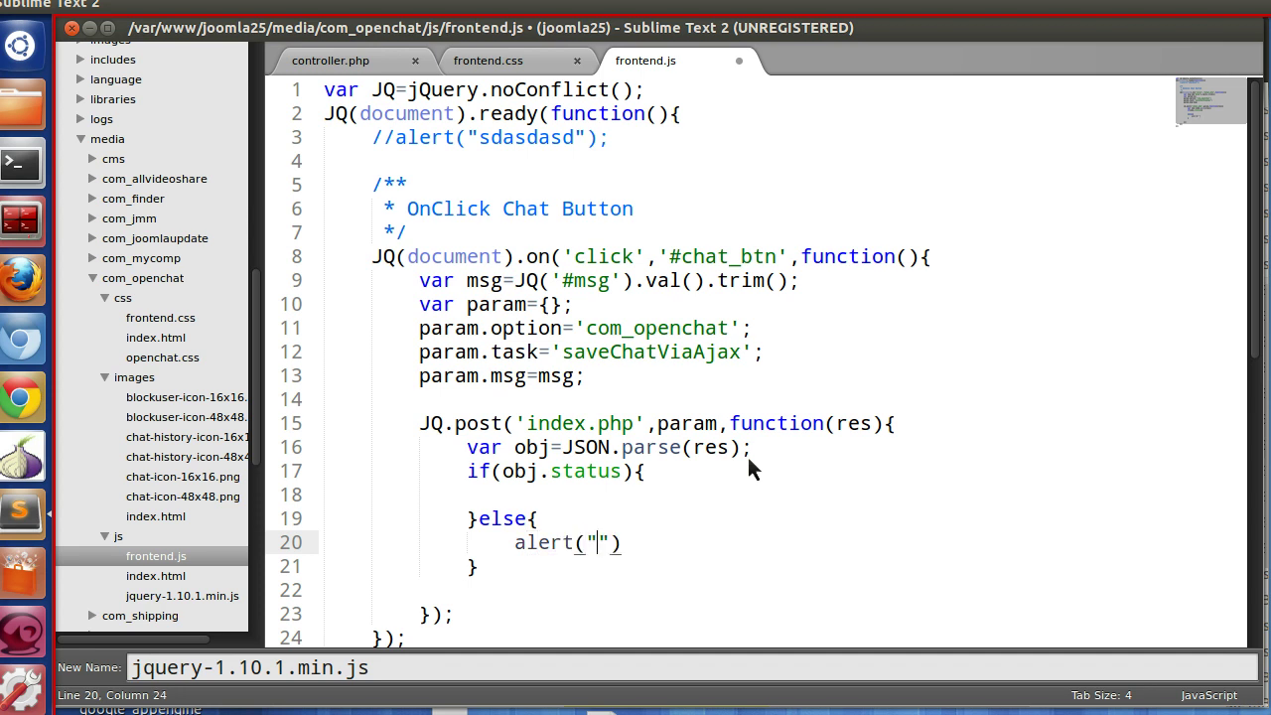
text(E)
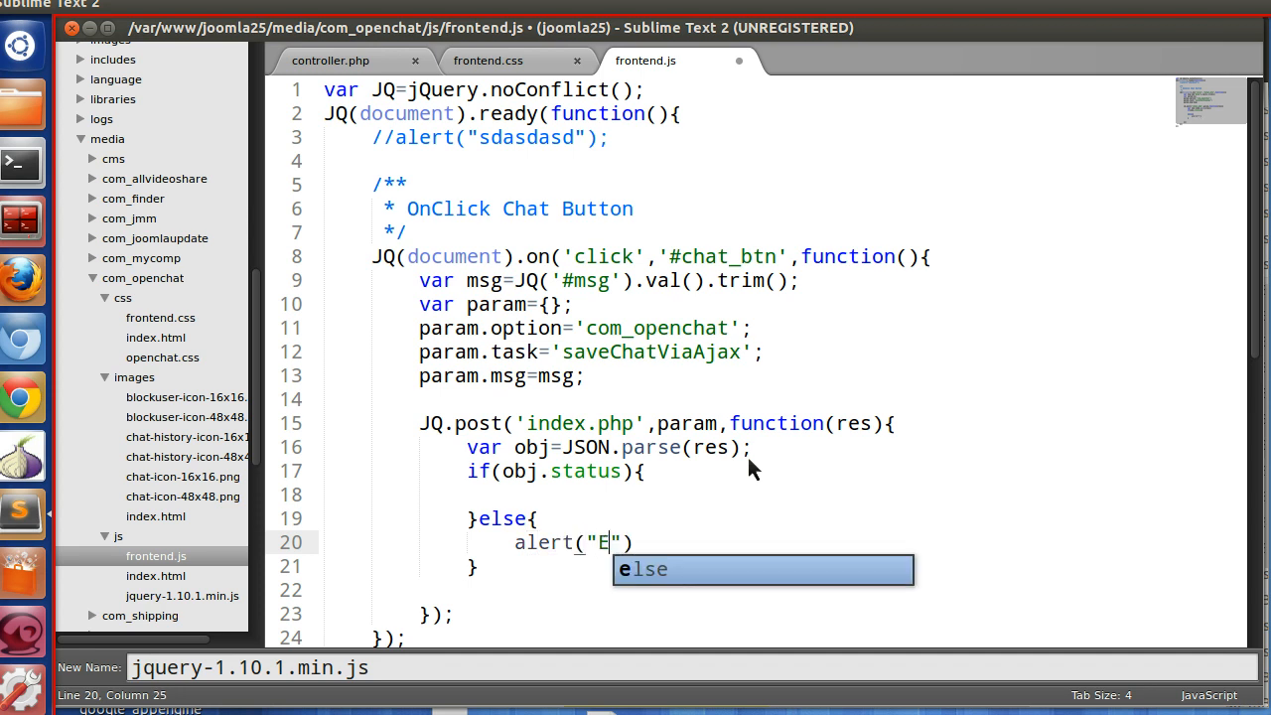
text(rror Occu)
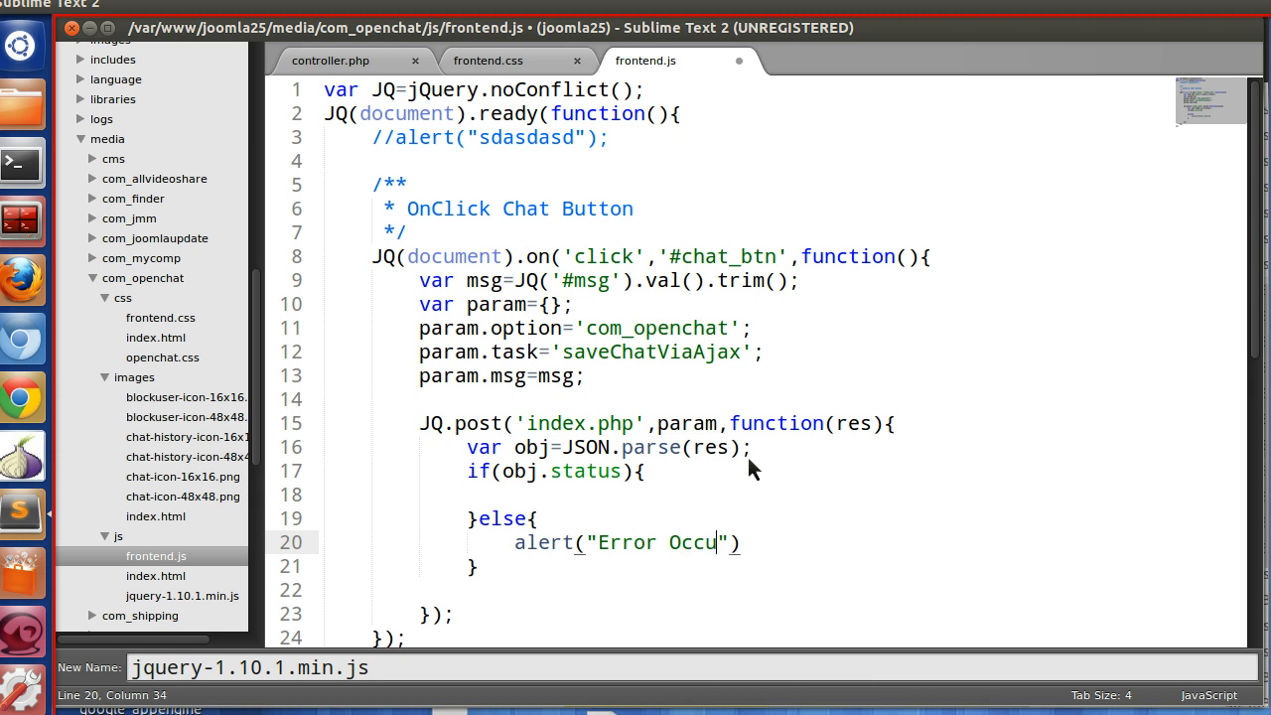
text(red");)
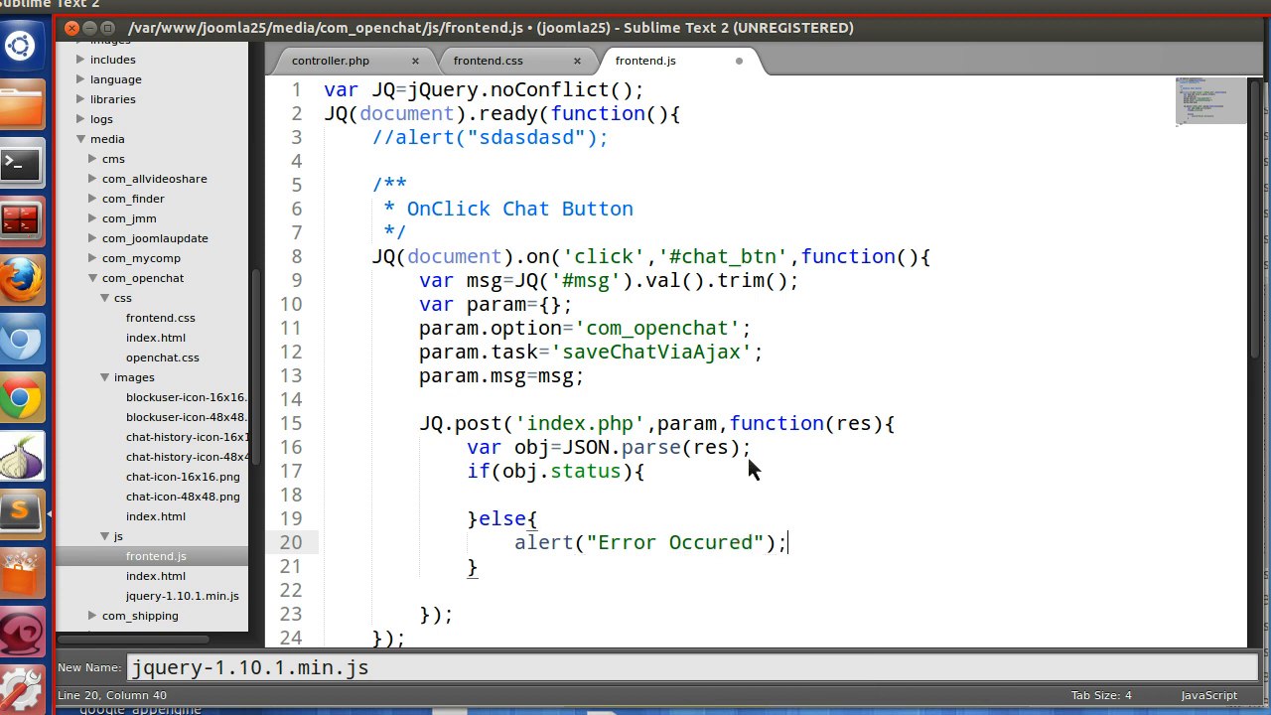
key(ctrl+s)
text(JQ('#msg').val()
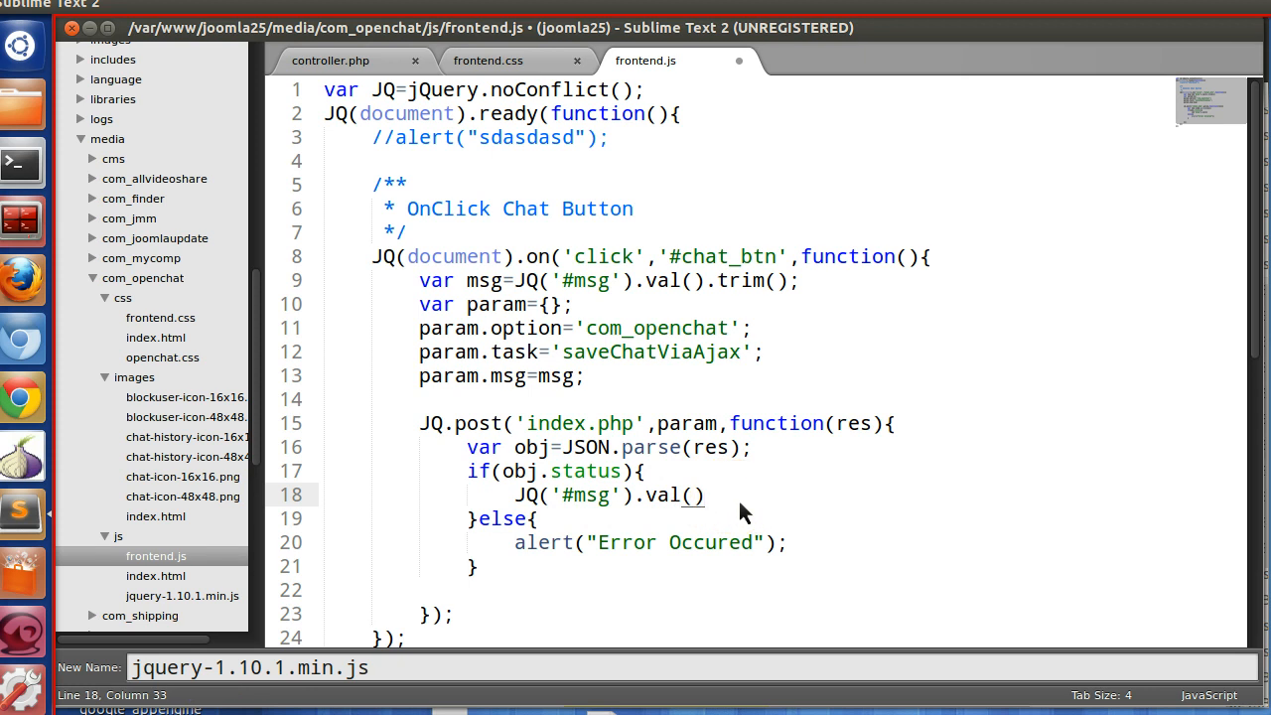
- Clear the #msg field in the success branch and save frontend.js
text(;)
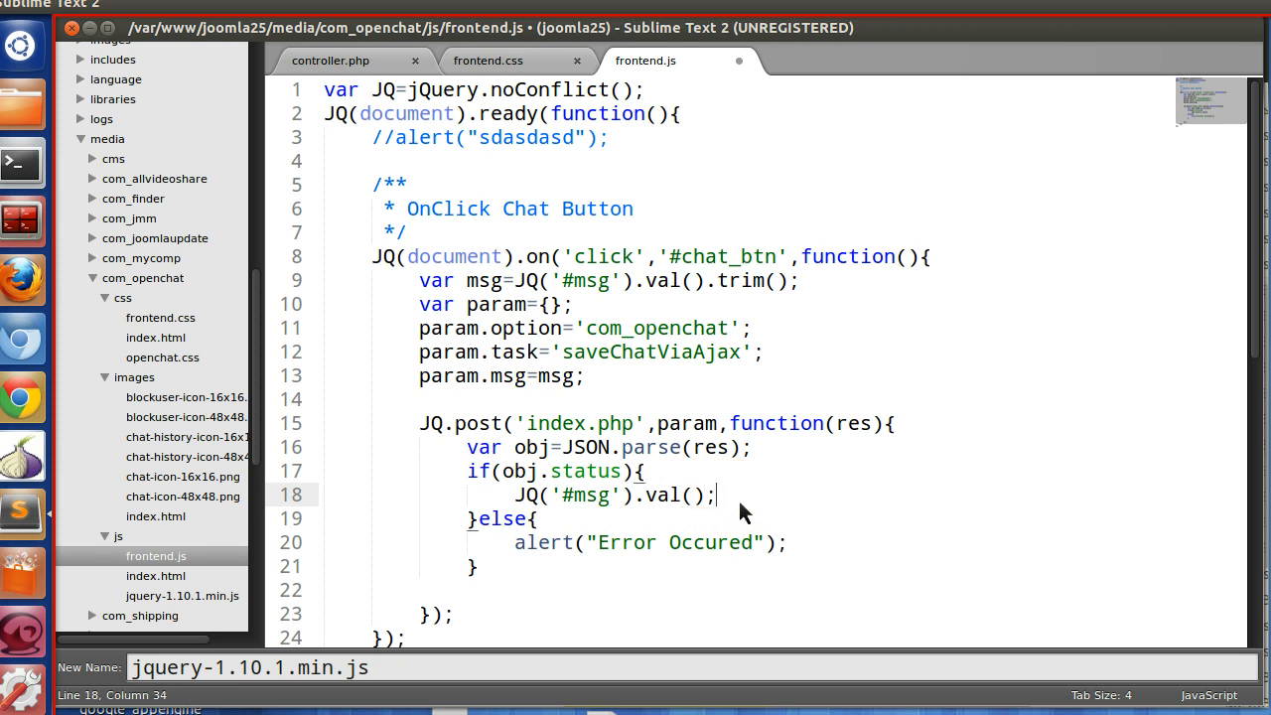
text('')
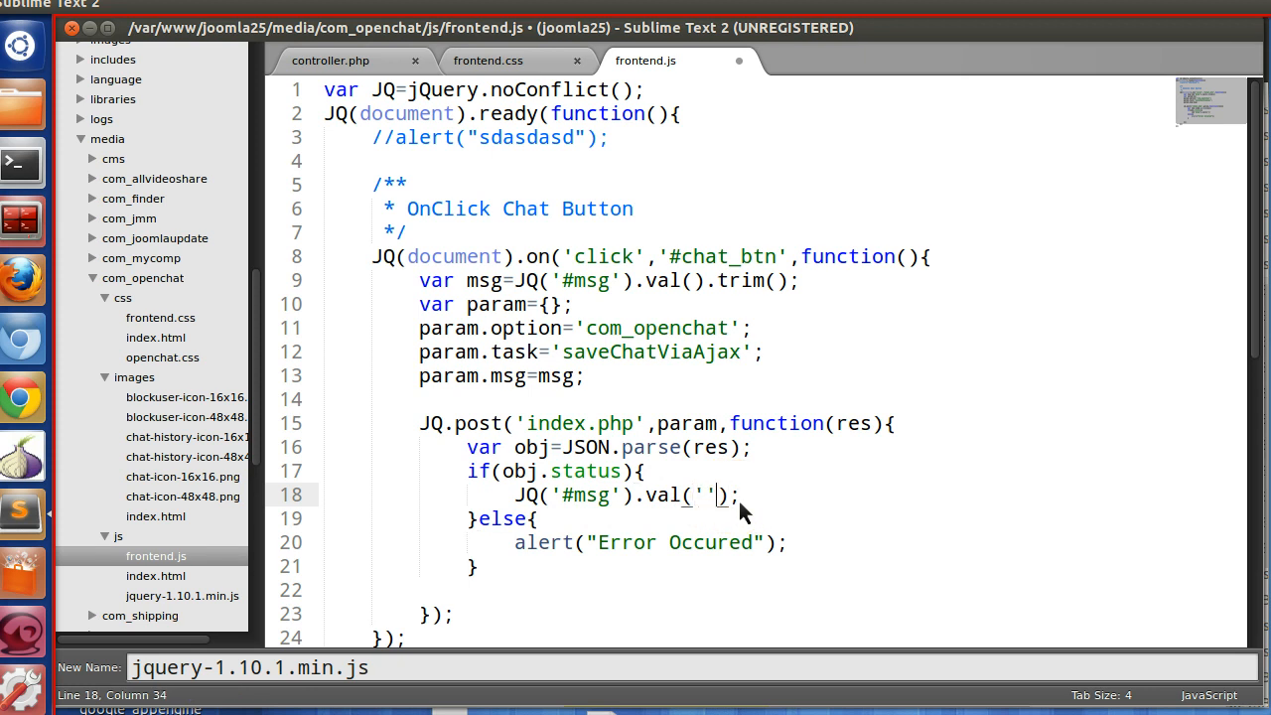
key(ctrl+s)
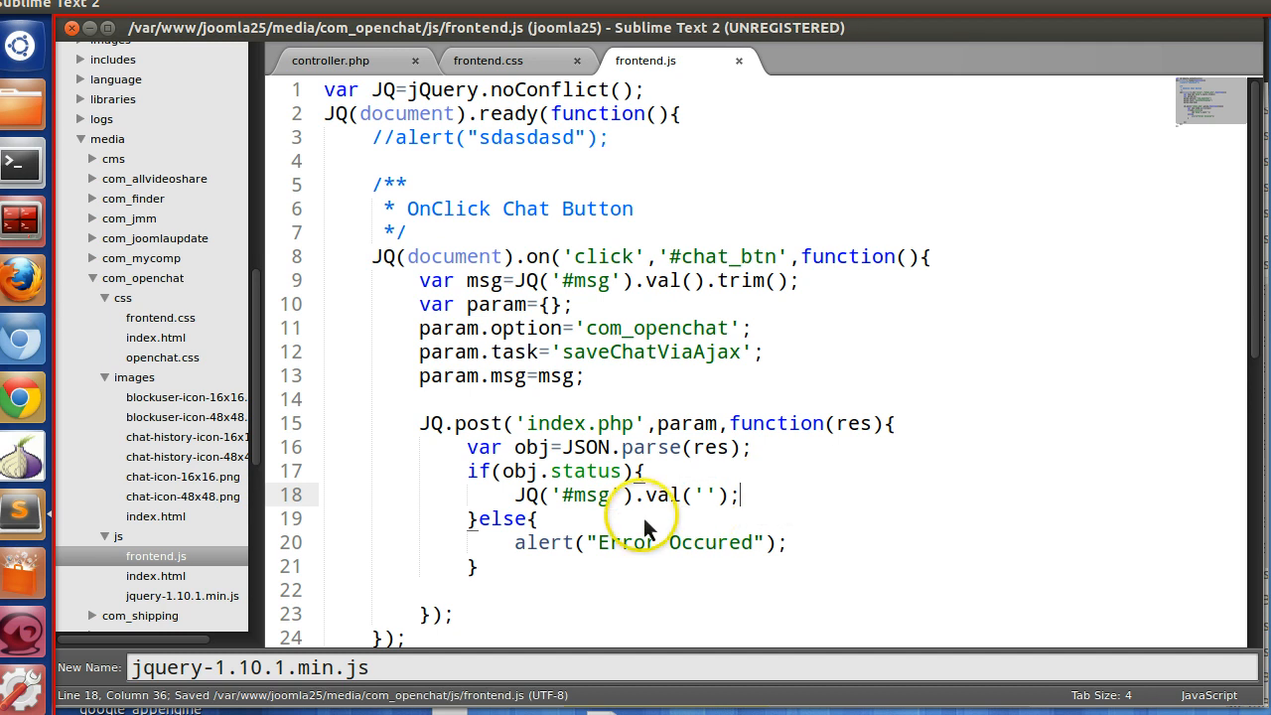
mouse_move(20, 278)
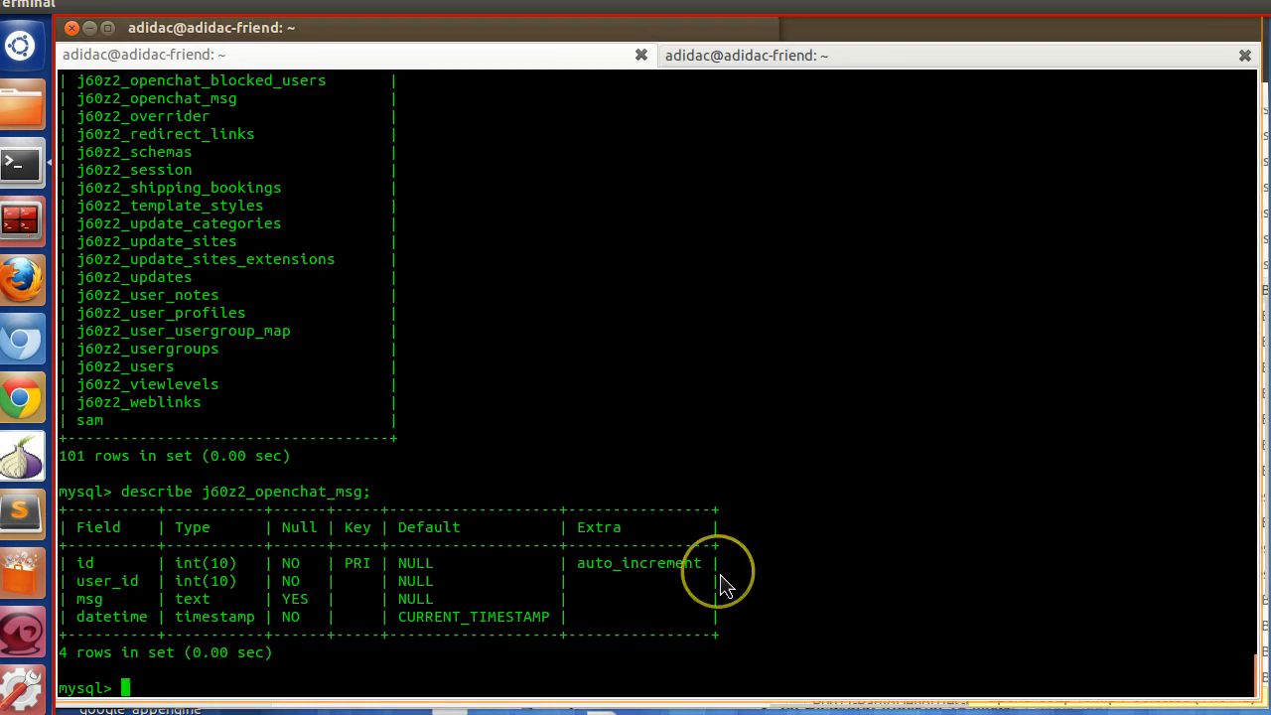
mouse_move(368, 500)
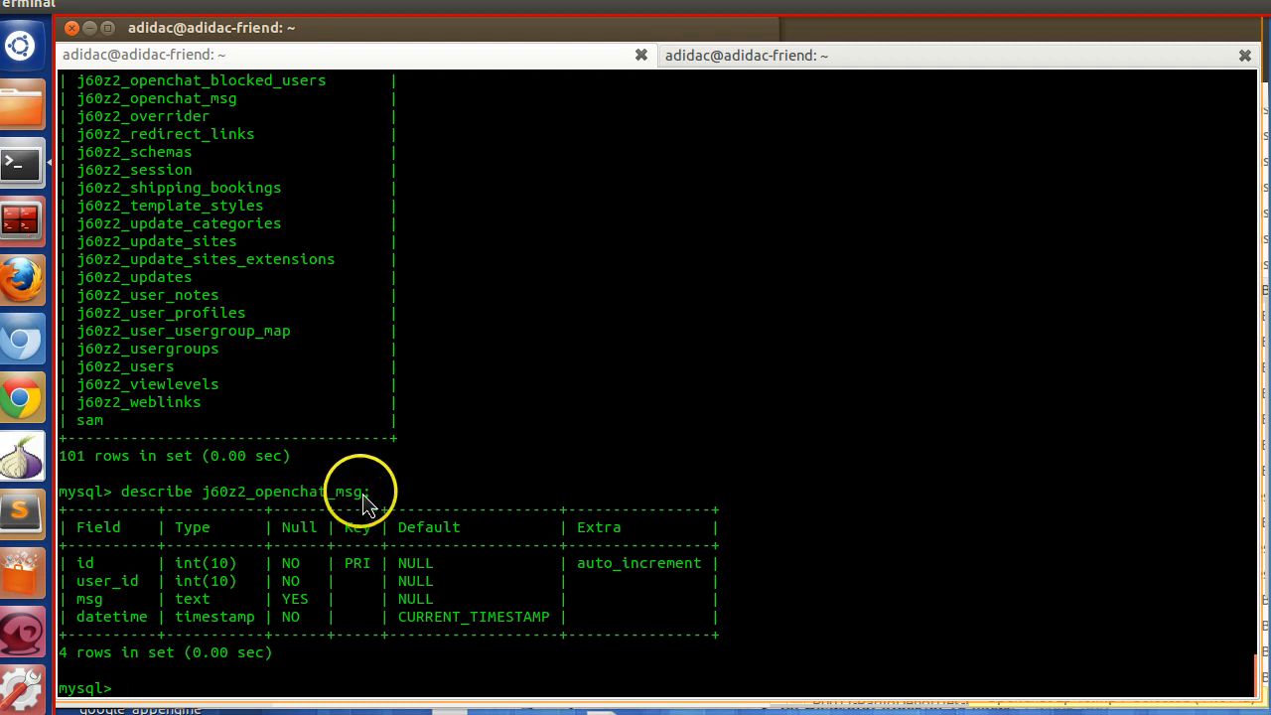
- Run select * from j60z2_openchat_msg at the mysql prompt
double_click(282, 491)
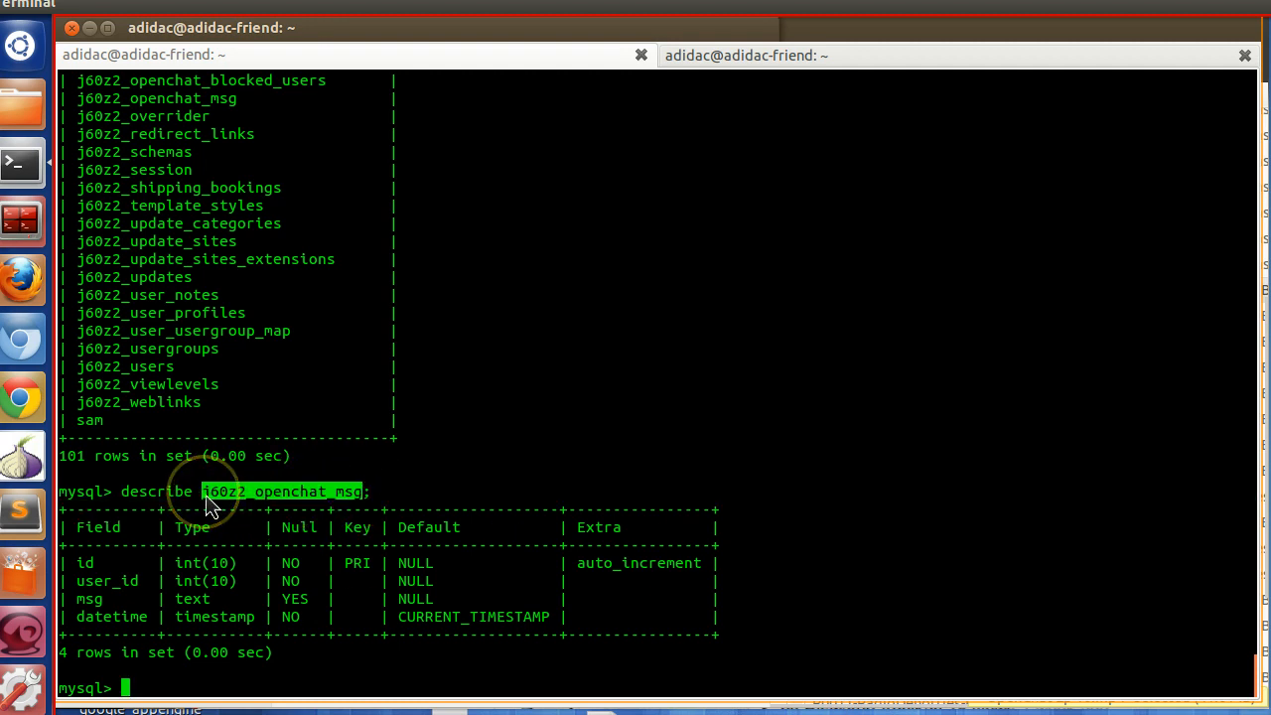
text(select)
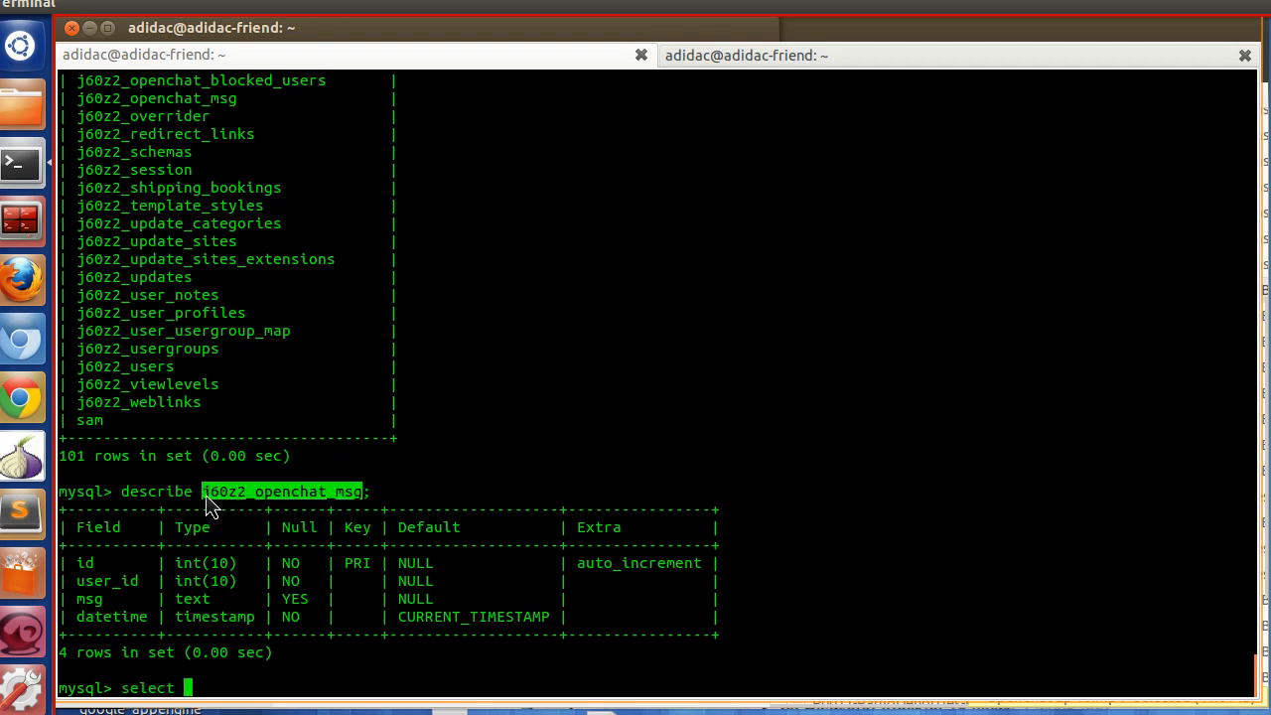
text(* from j60z2_openchat_msg)
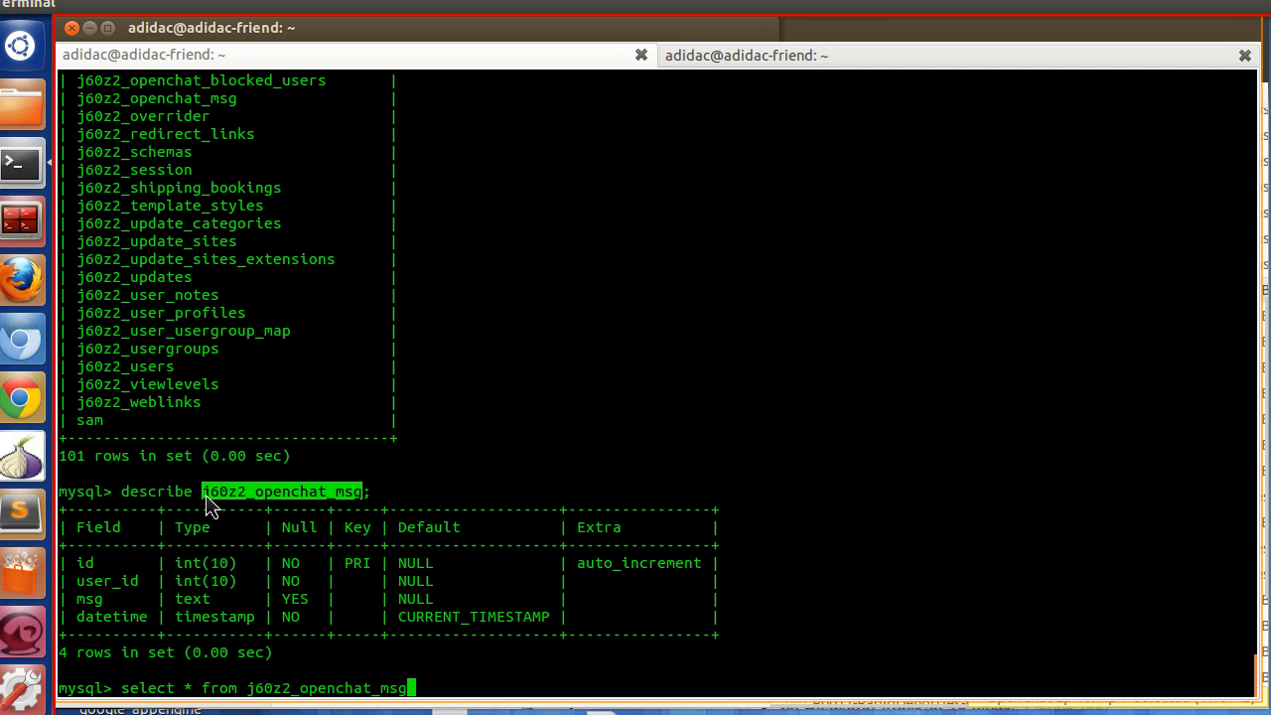
key(Return)
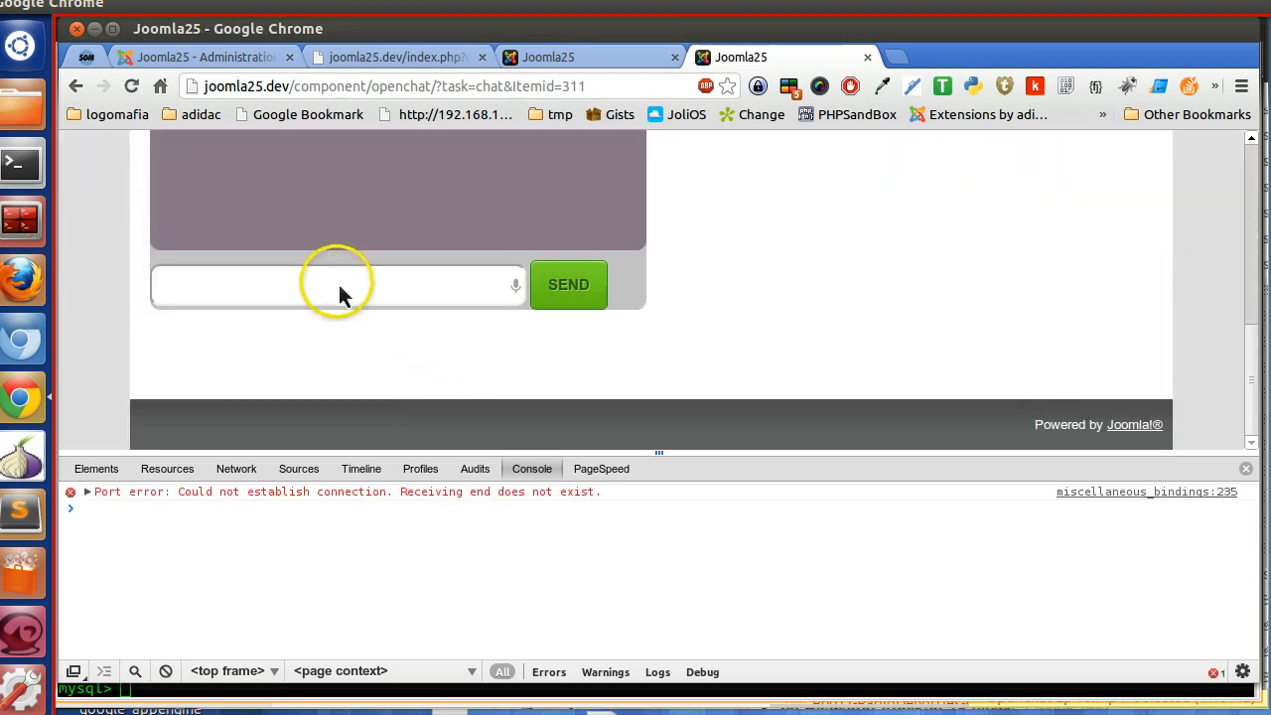
- Send the chat message 'hi test' and check its request returned status true in DevTools
text(hi te)
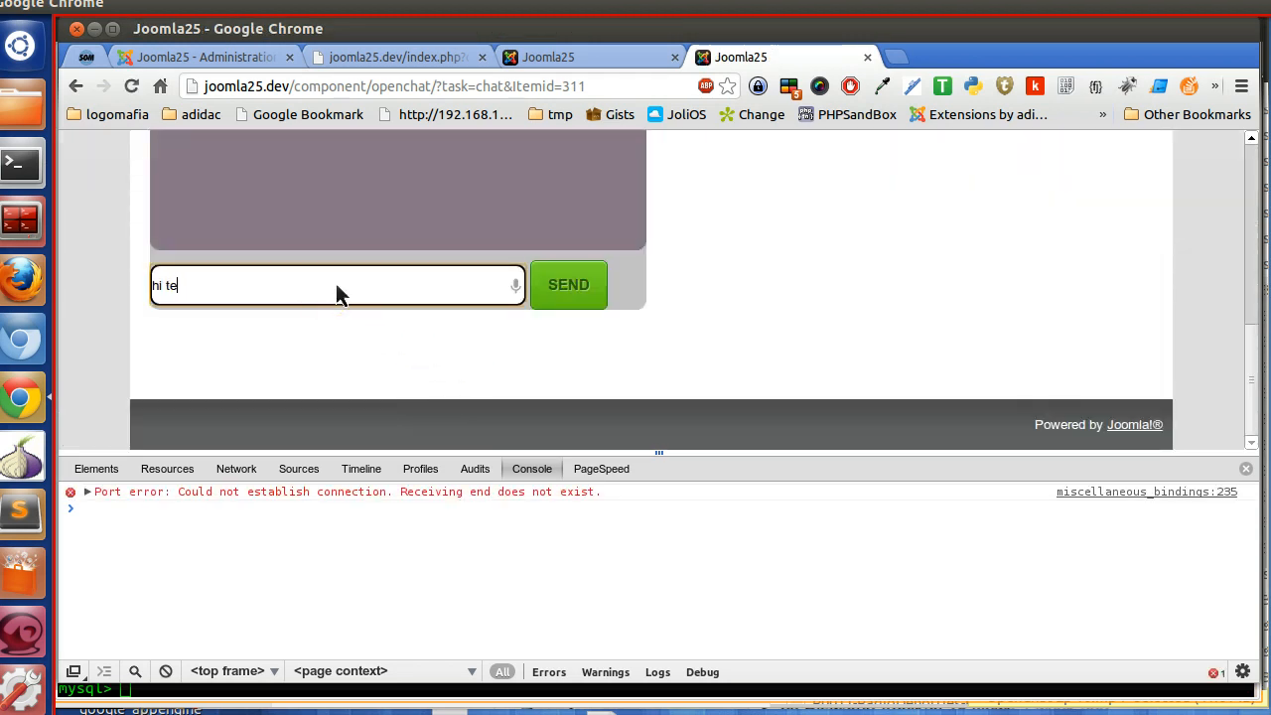
click(568, 286)
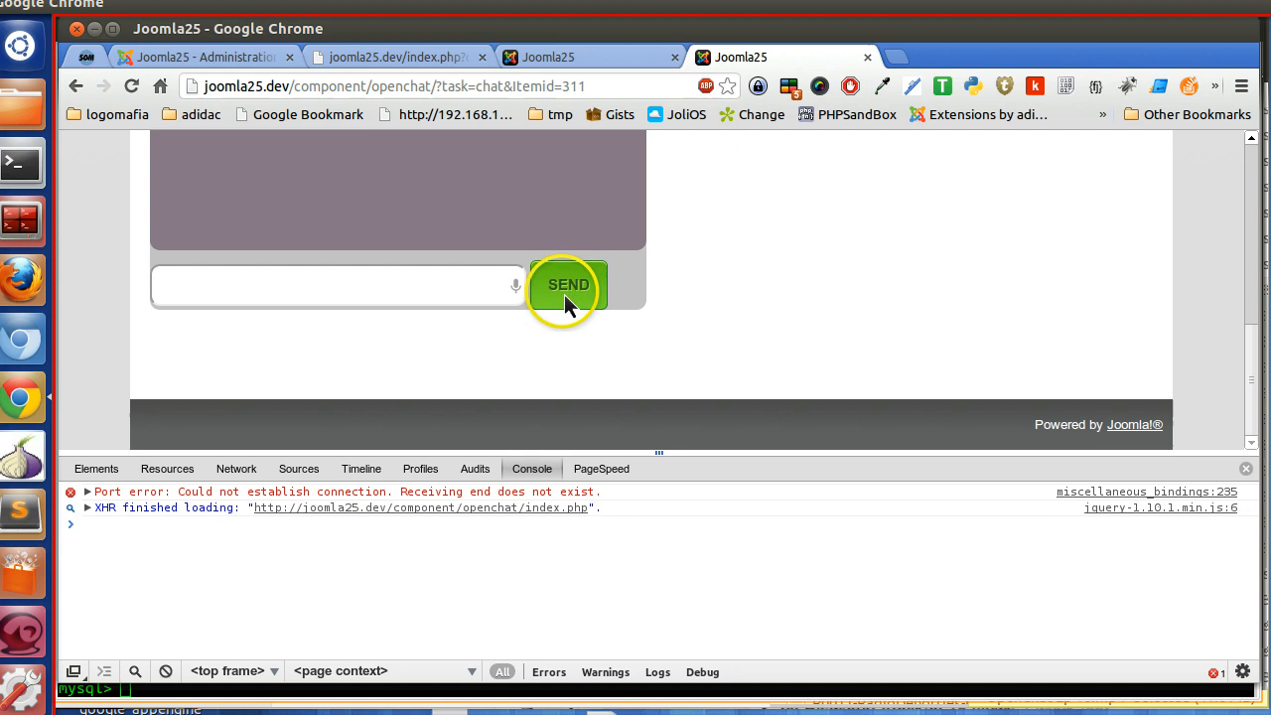
mouse_move(357, 546)
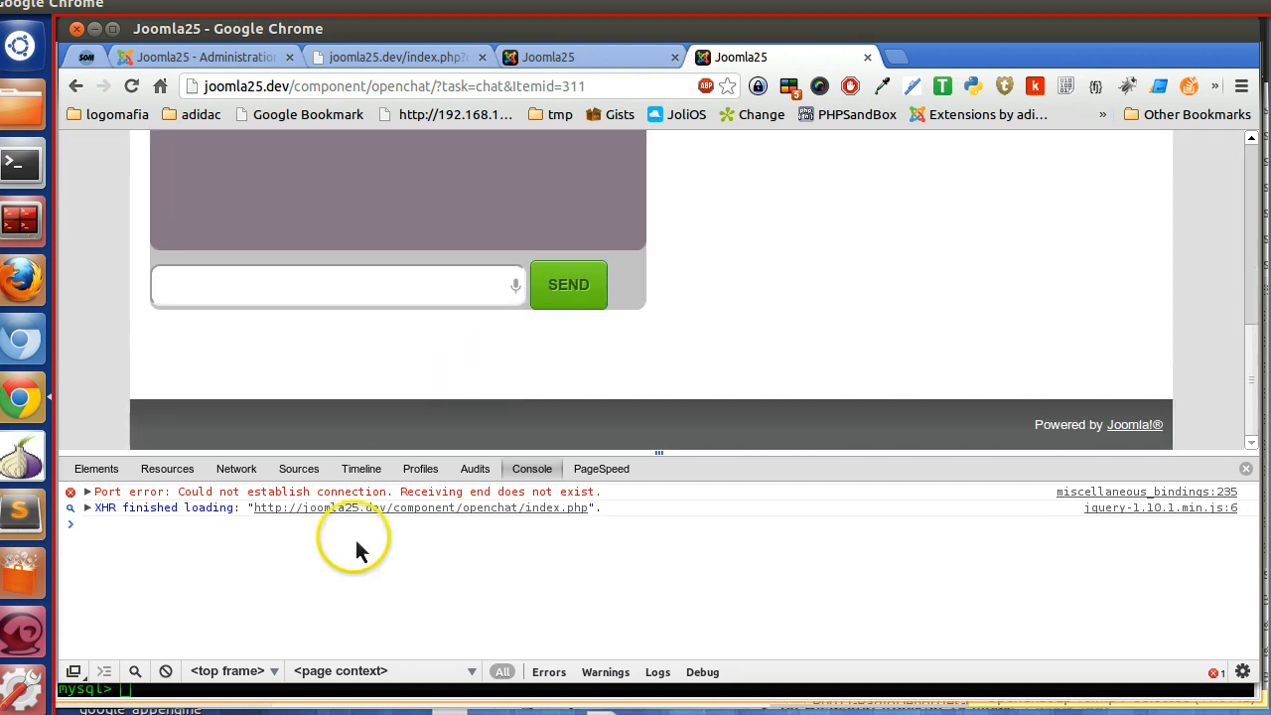
mouse_move(524, 525)
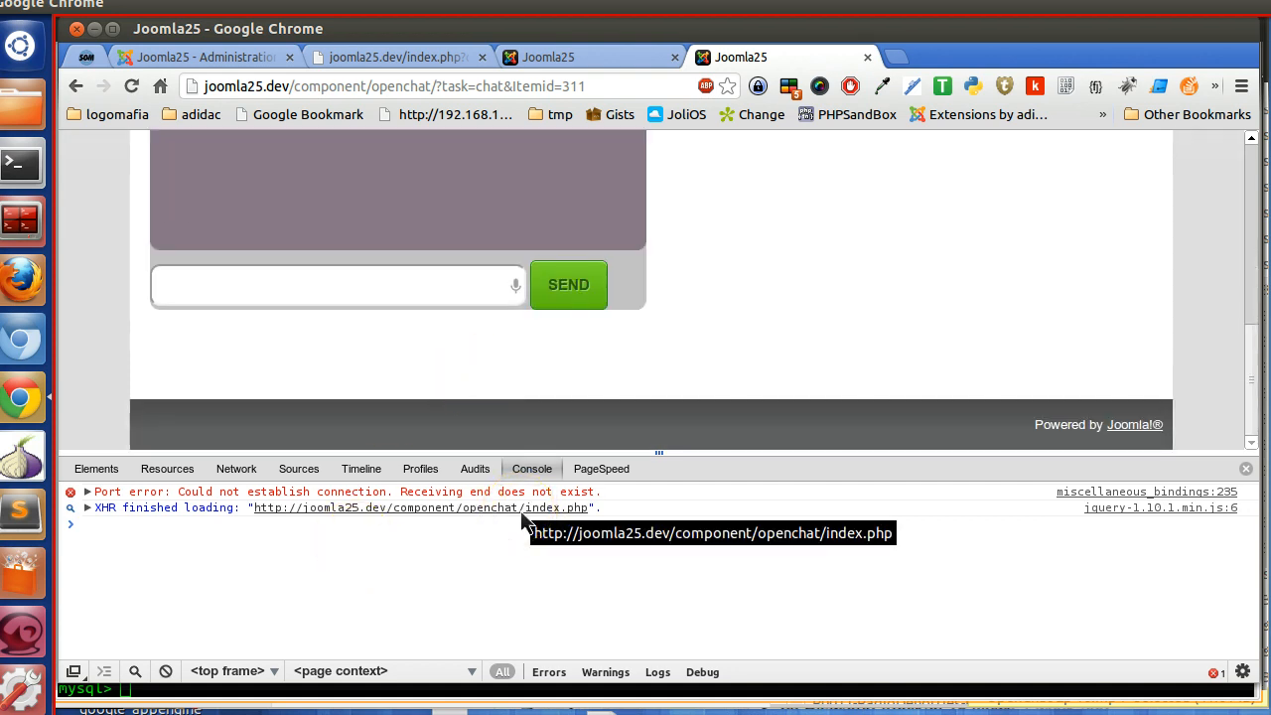
click(237, 469)
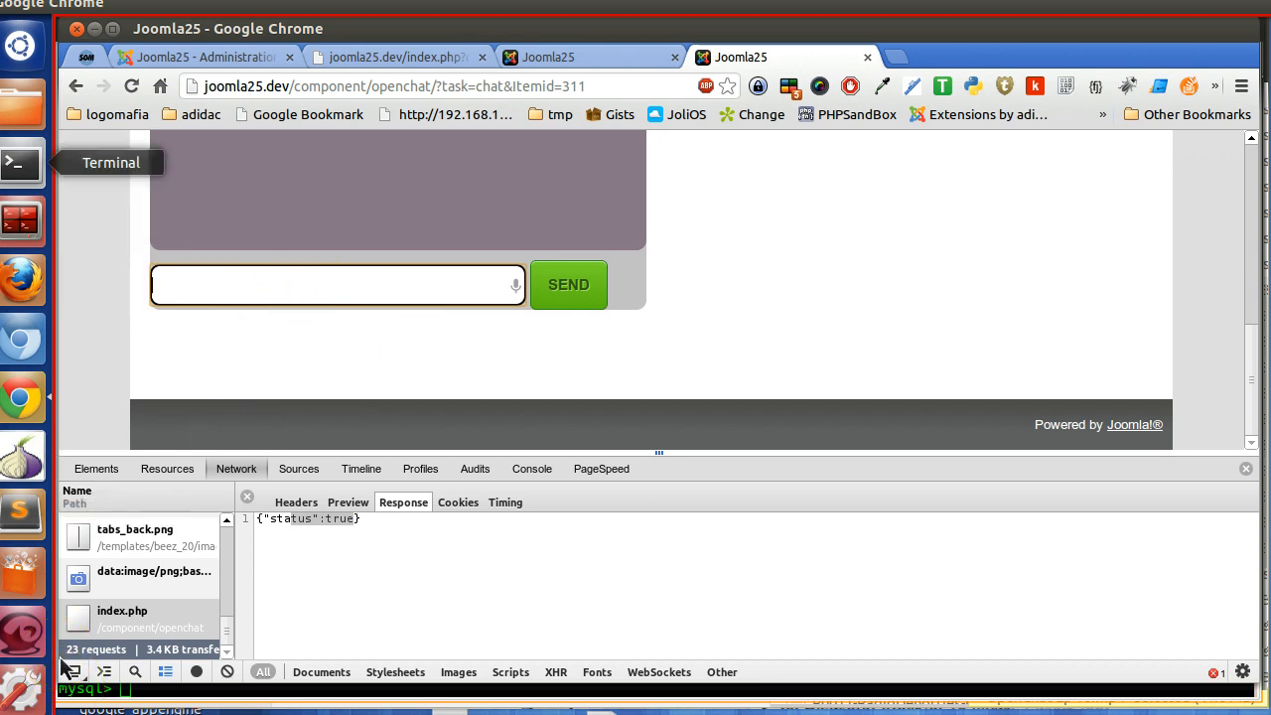
click(20, 163)
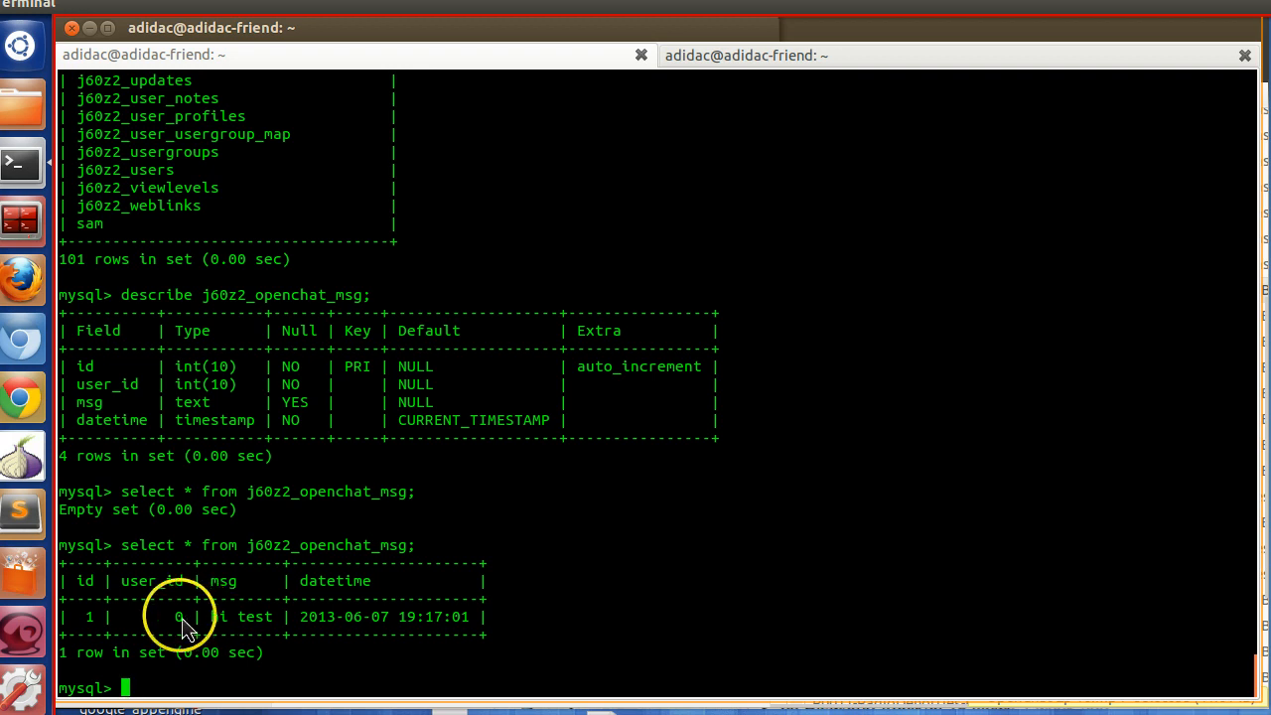
mouse_move(220, 633)
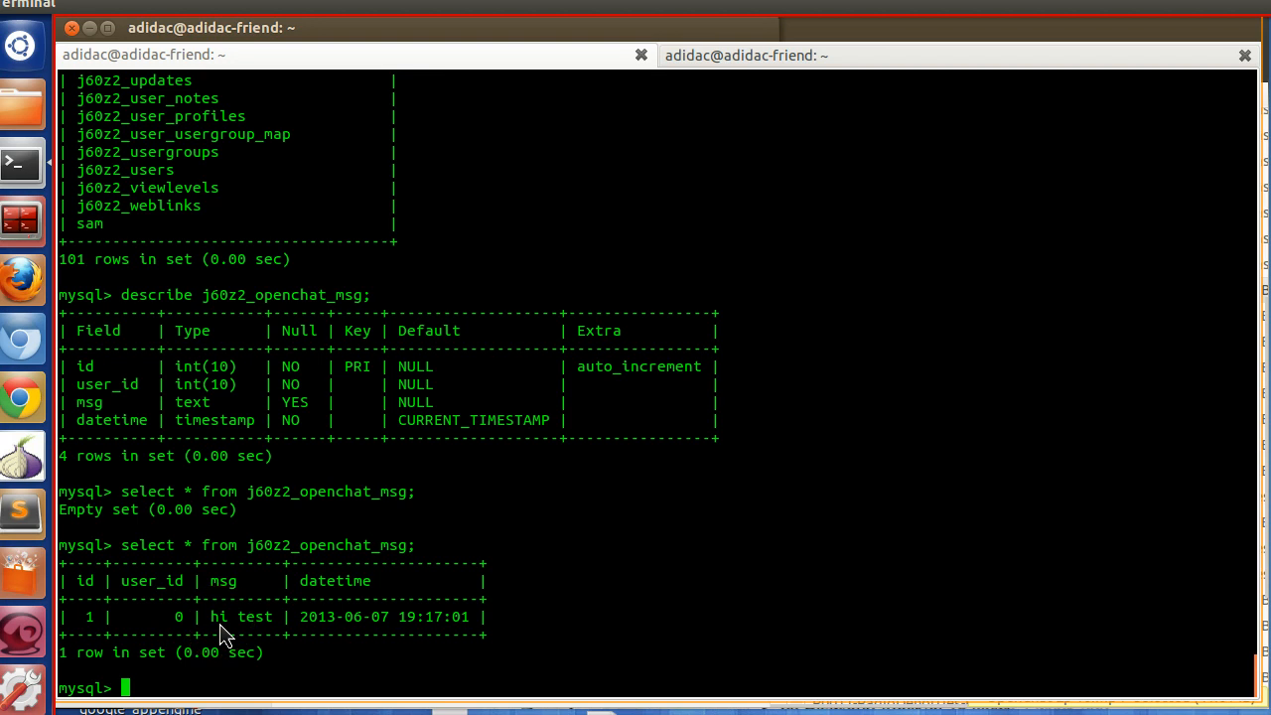
mouse_move(103, 580)
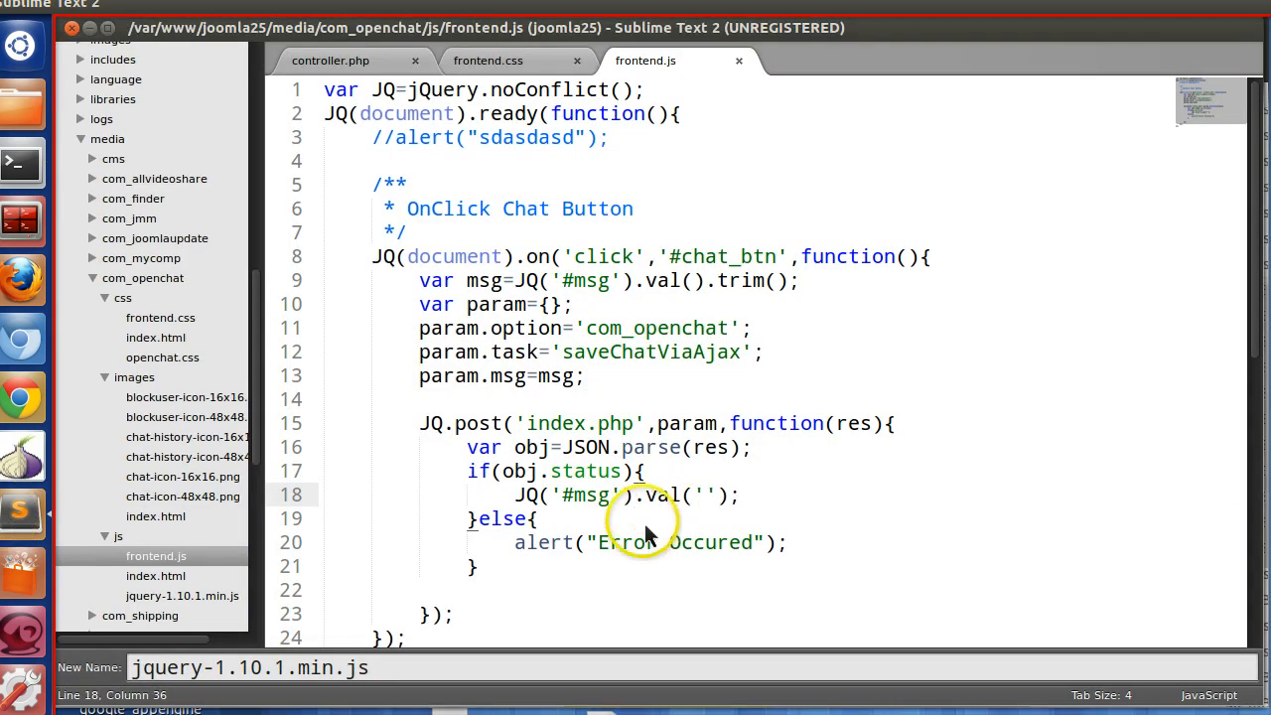
- Switch back to the Chrome chat page after seeing the 'hi test' row with user_id 0
key(ctrl+s)
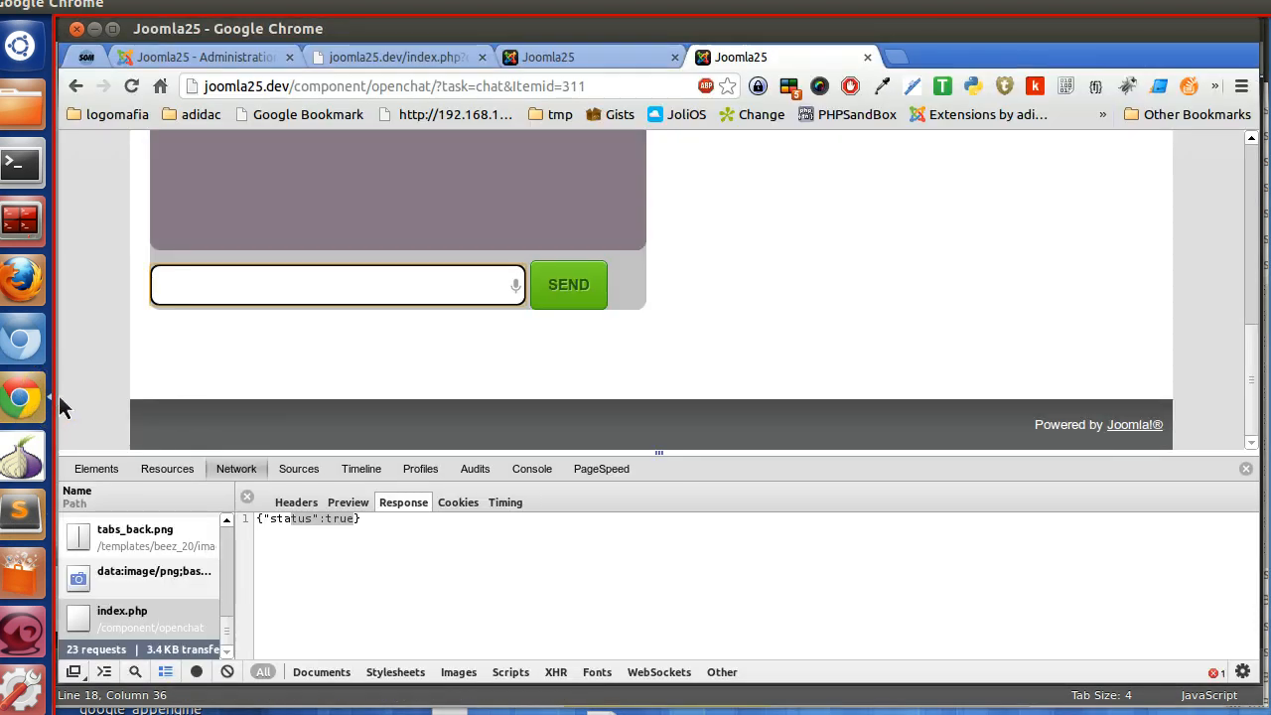
- Send 'Second Message' from the chat box and return to the terminal
text(Second Me)
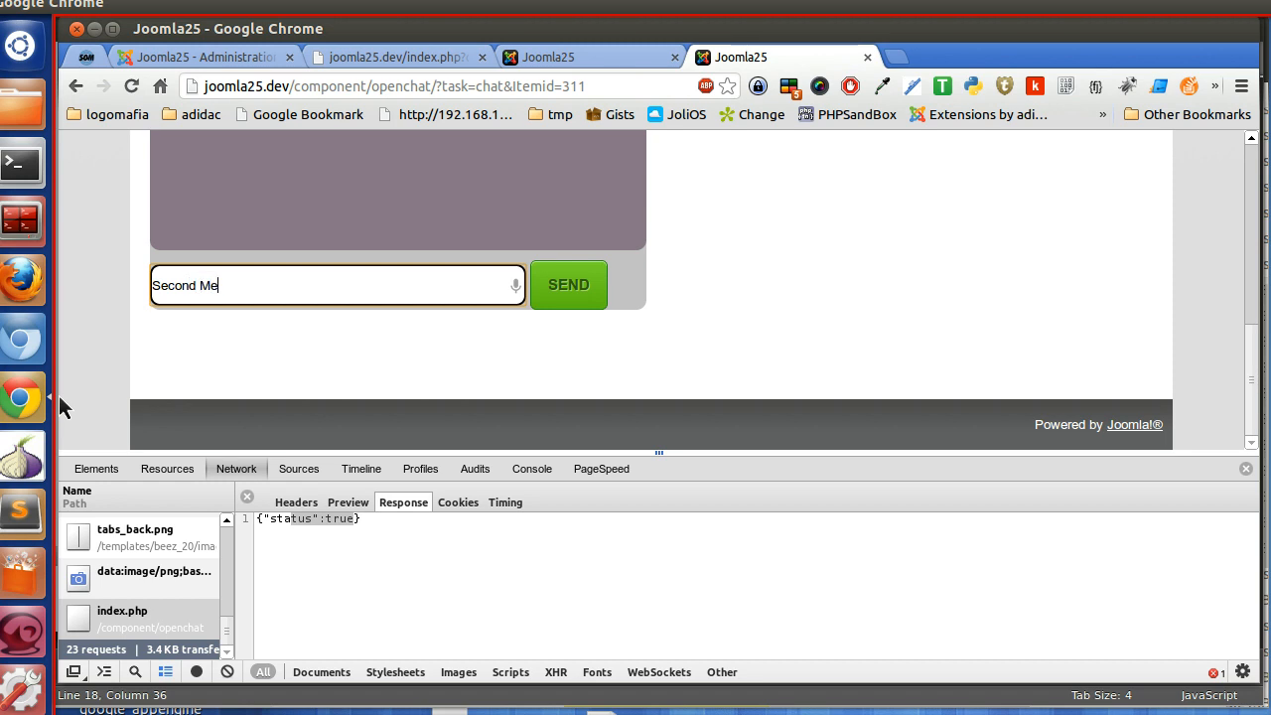
click(568, 286)
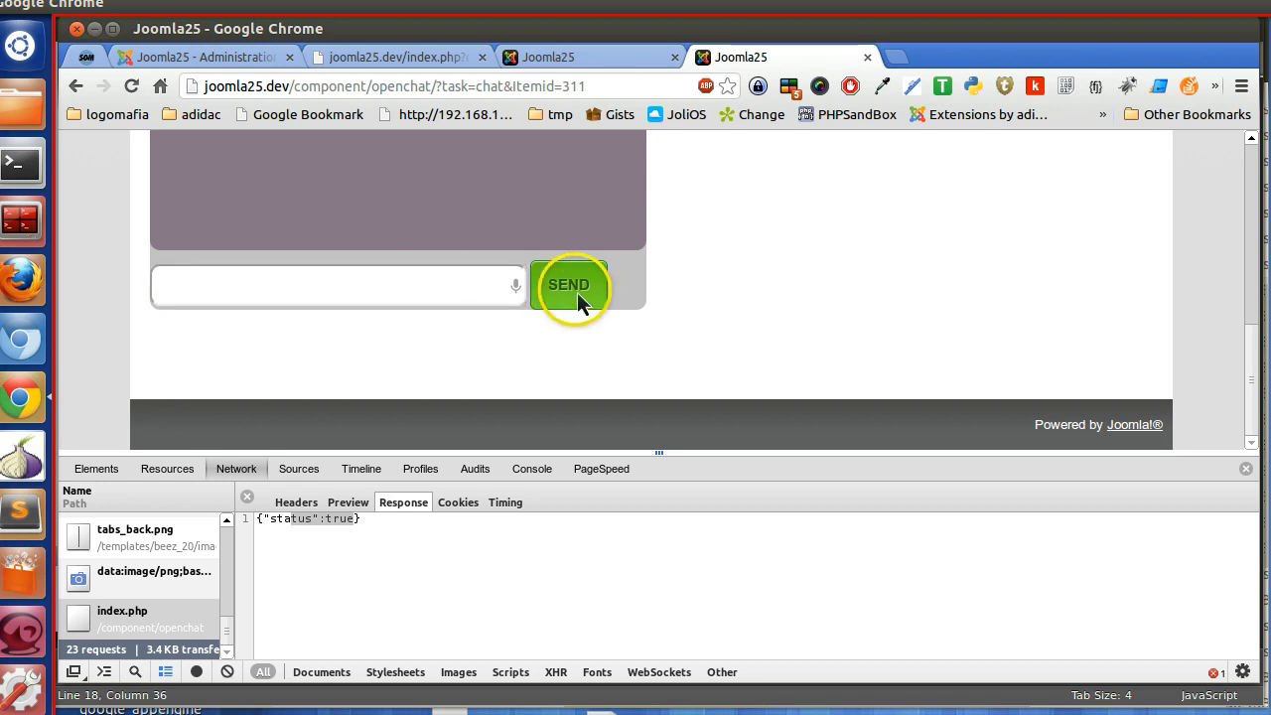
click(568, 286)
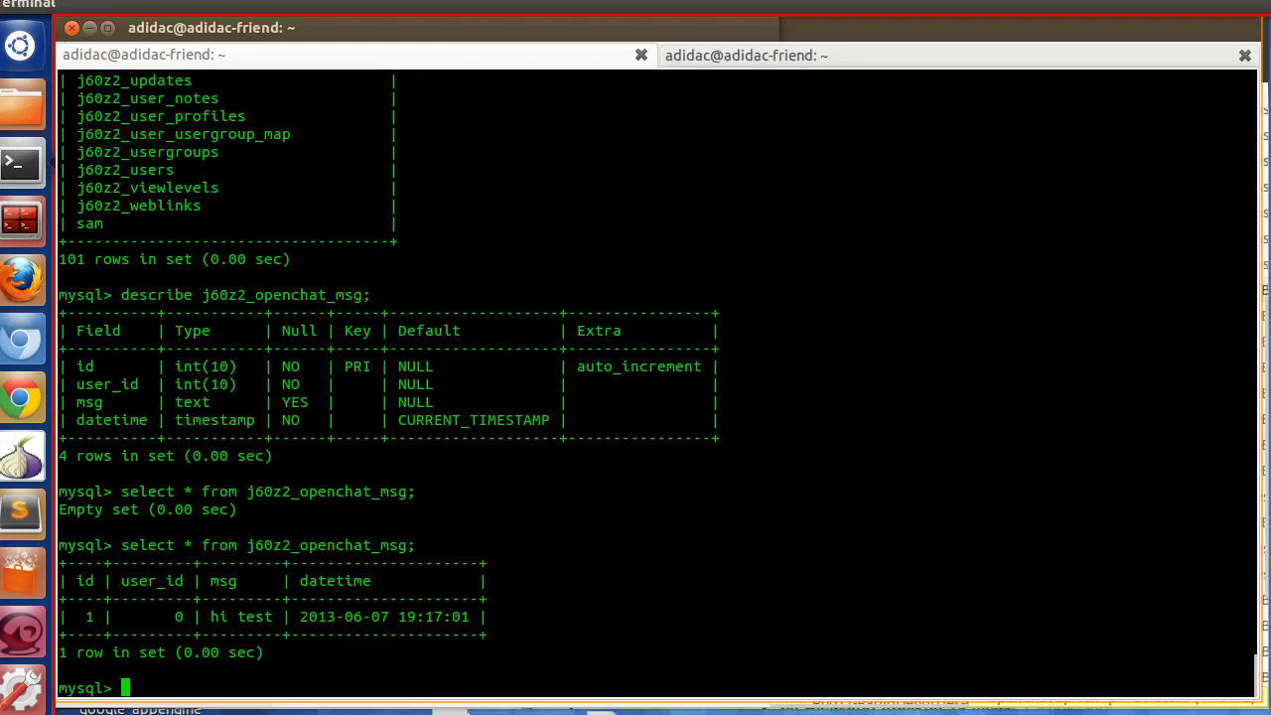
- Re-run select * from j60z2_openchat_msg; showing two rows, then return to Chrome
text(select * from j60z2_openchat_msg;)
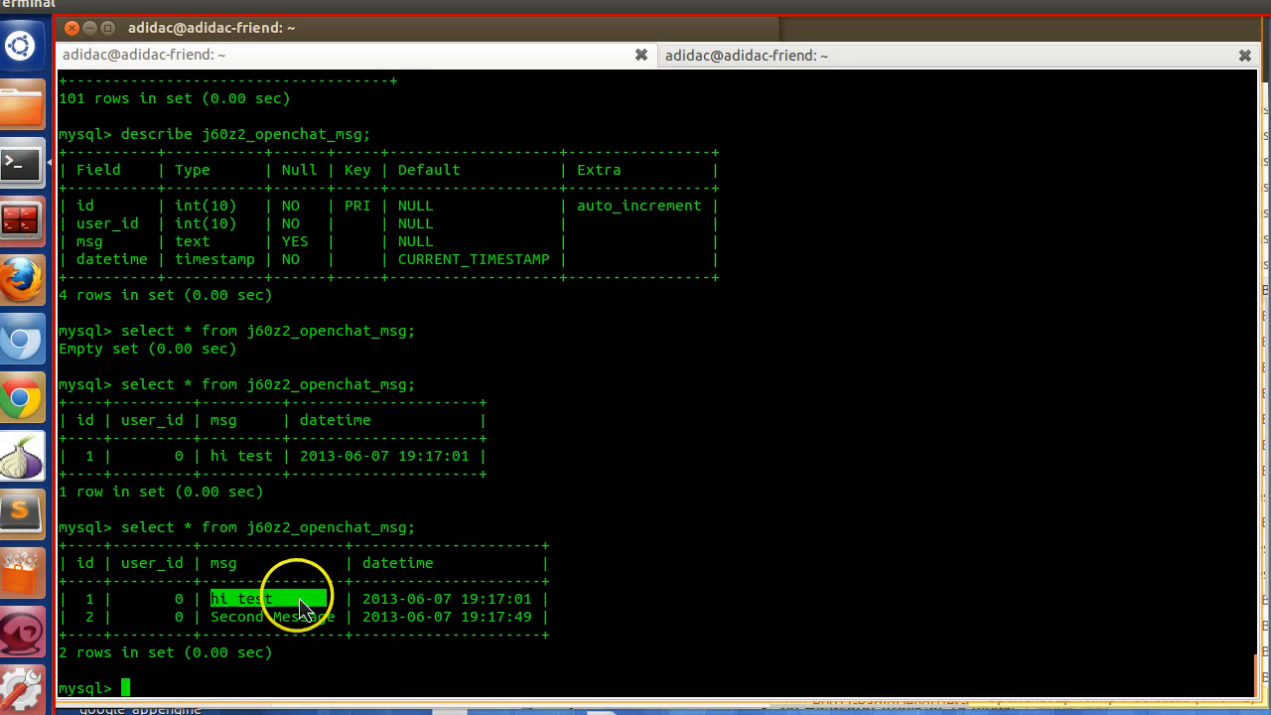
click(20, 397)
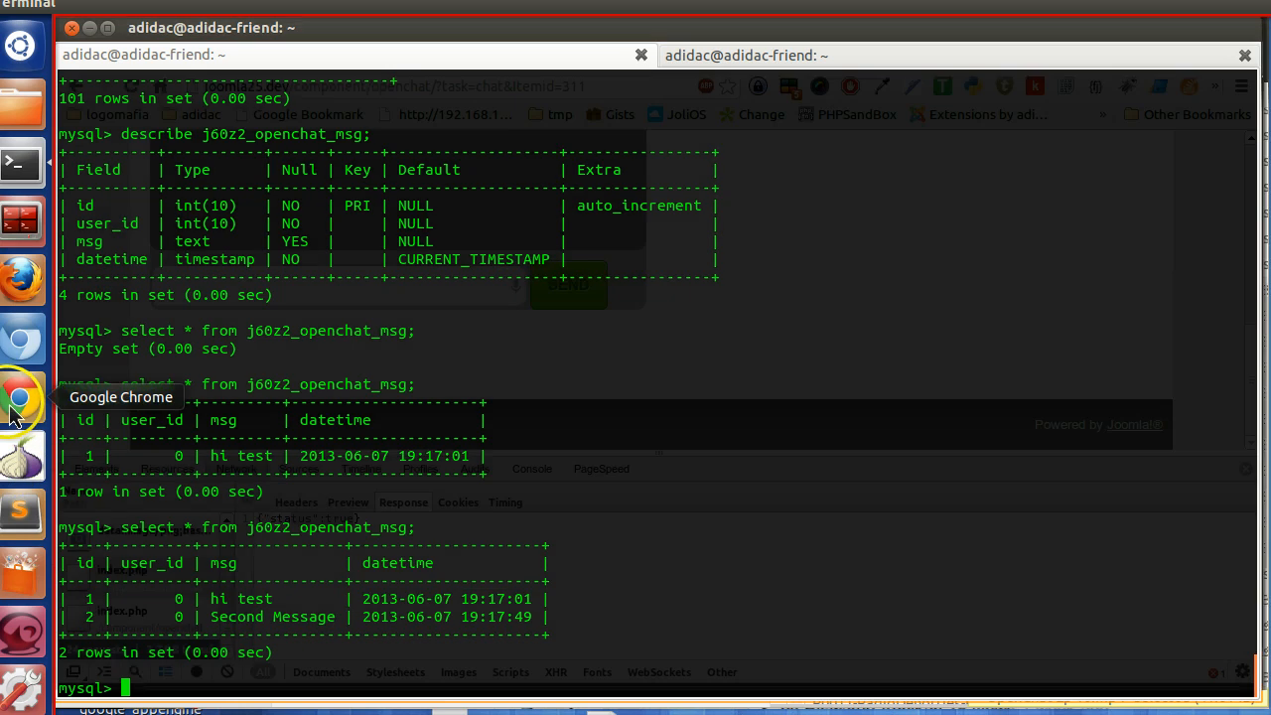
click(20, 397)
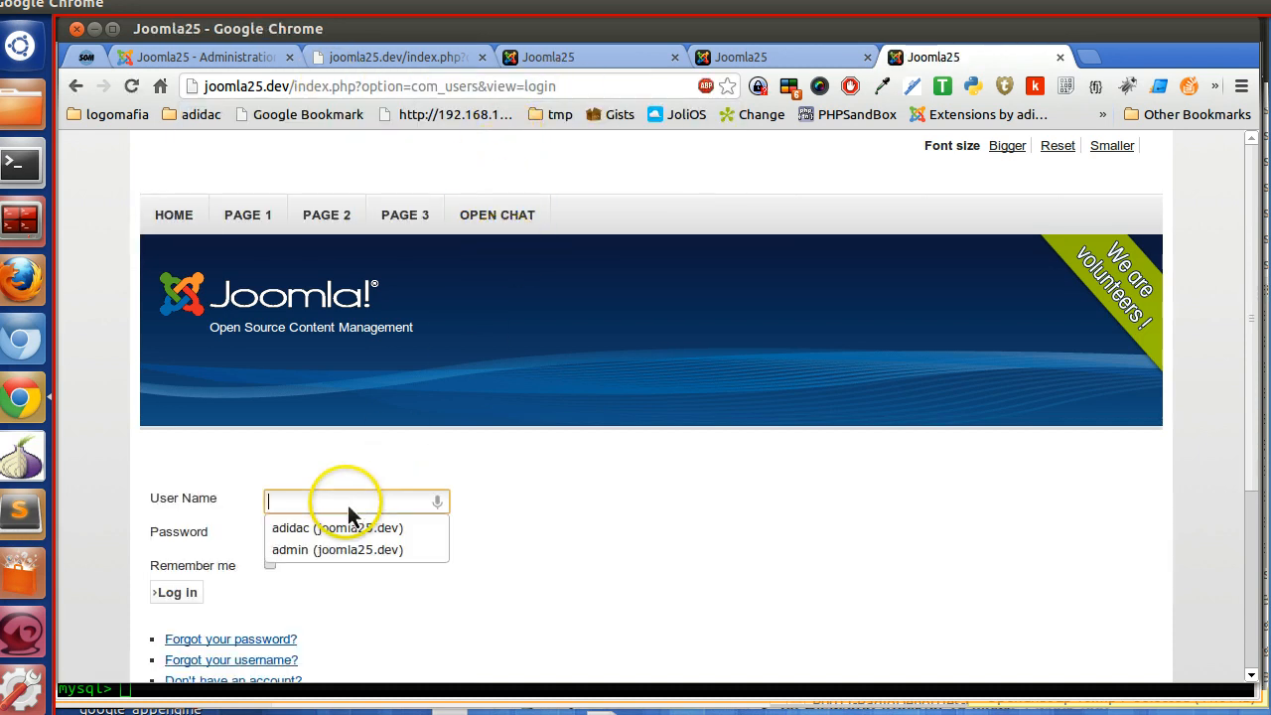
- Log in with the saved user on the Joomla login page and return to the chat tab
click(338, 548)
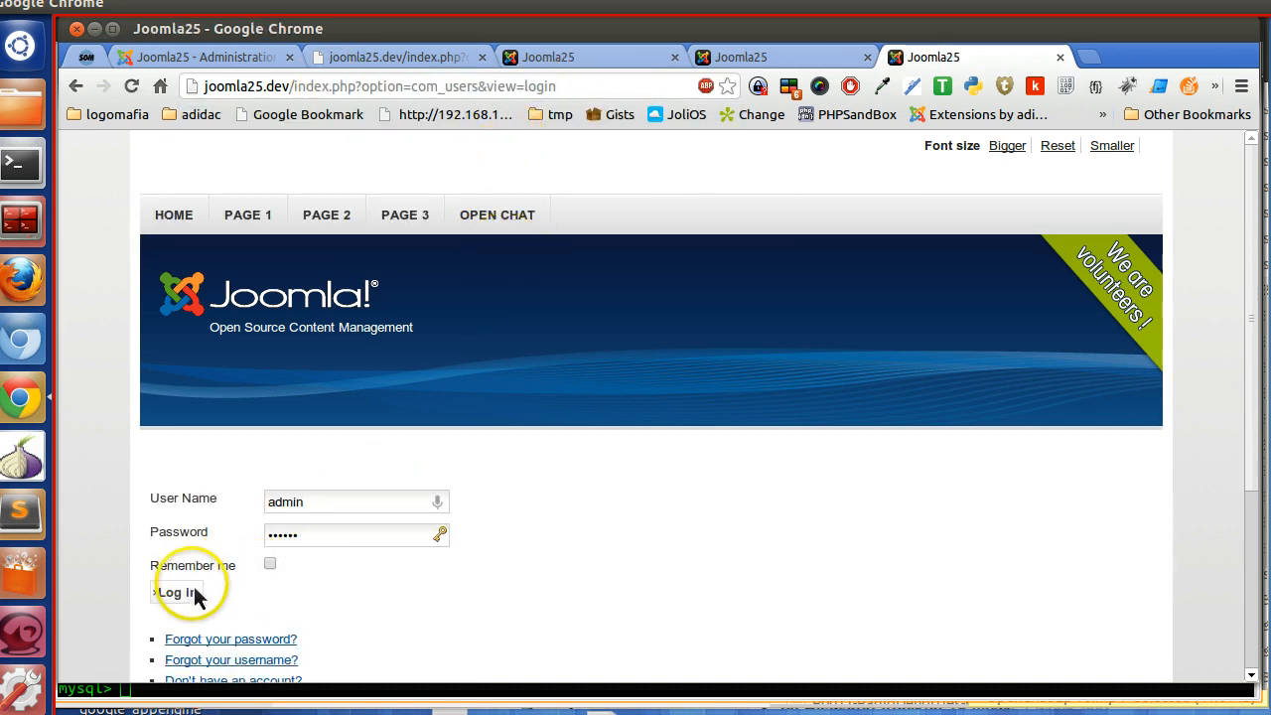
click(175, 592)
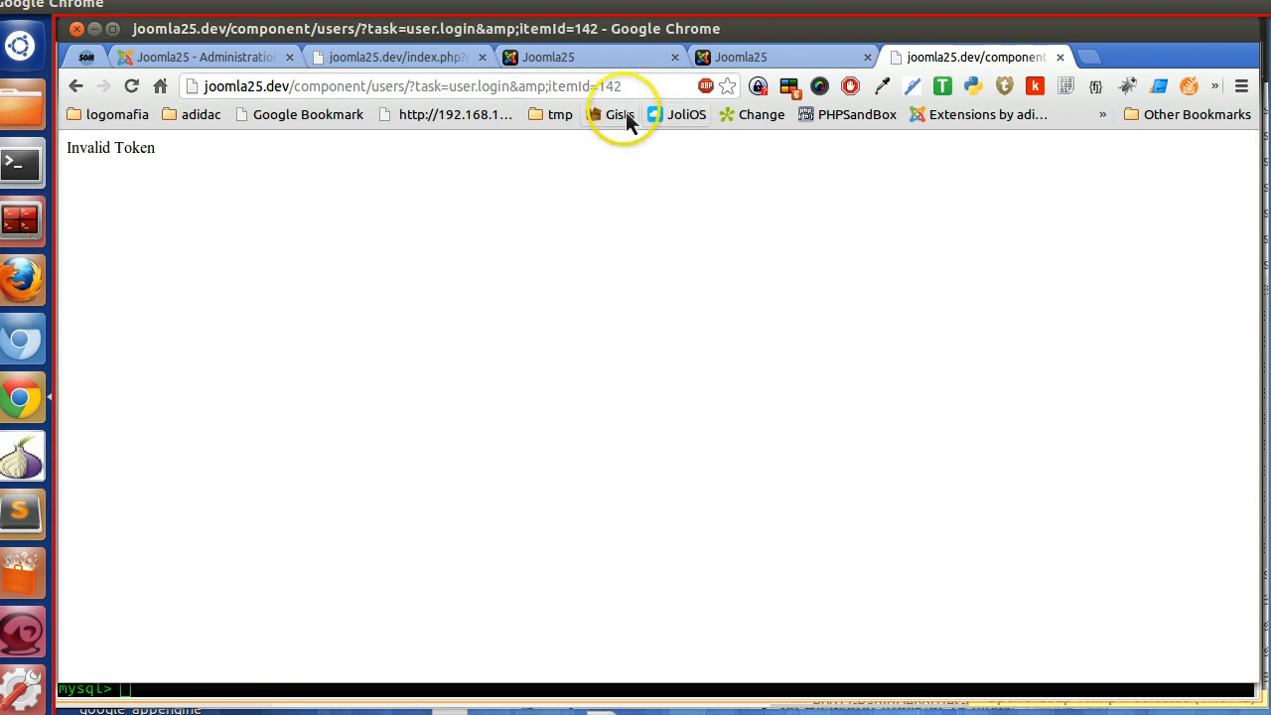
click(785, 55)
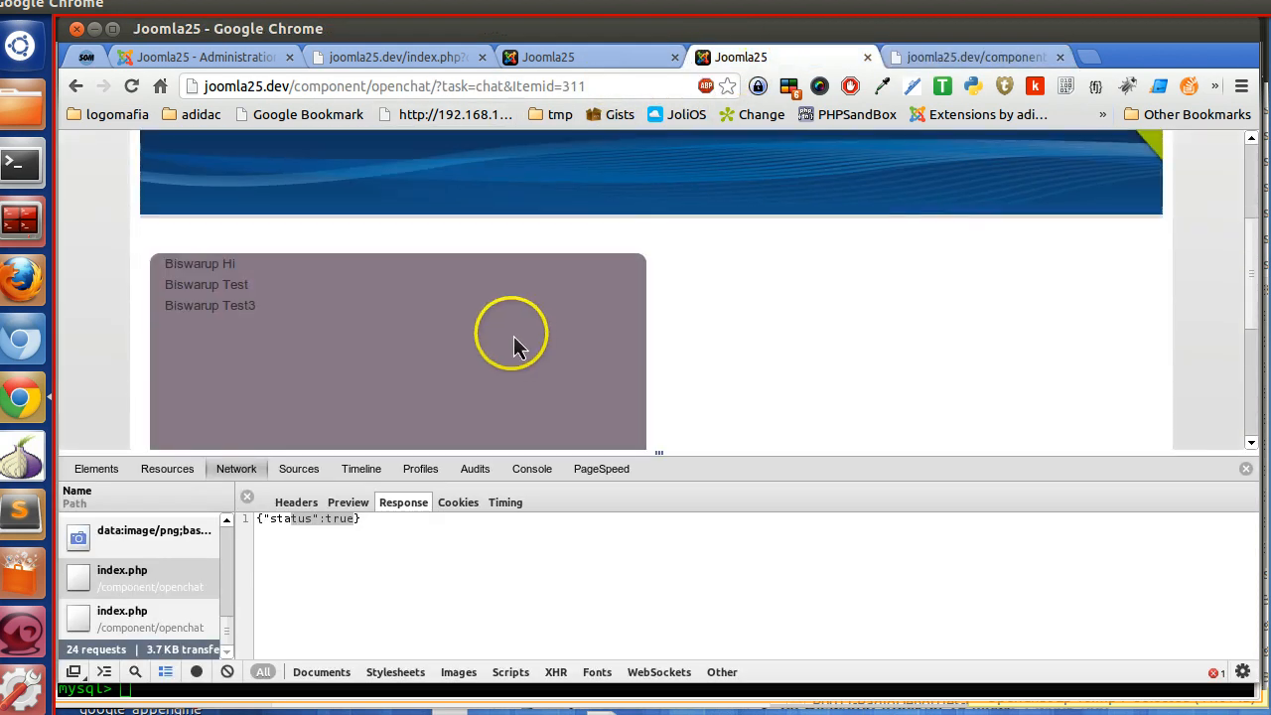
- Send a chat message from the chat box while logged in
scroll(down, 3)
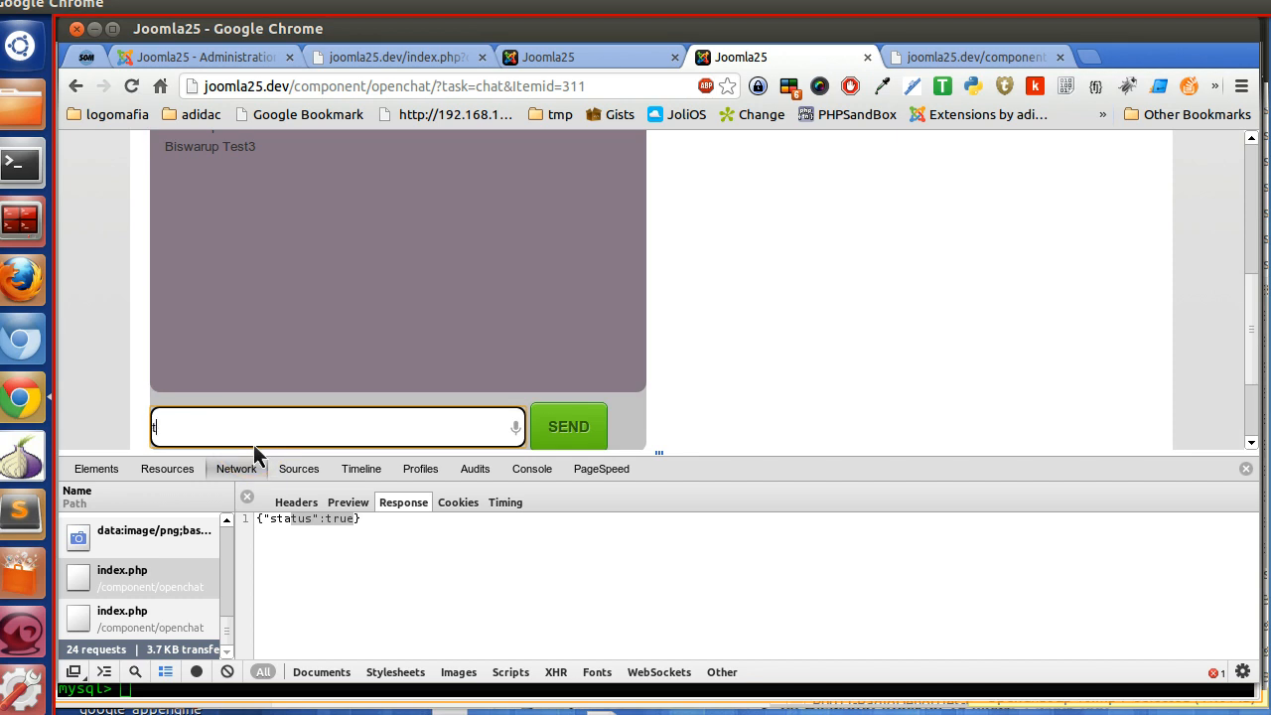
click(568, 425)
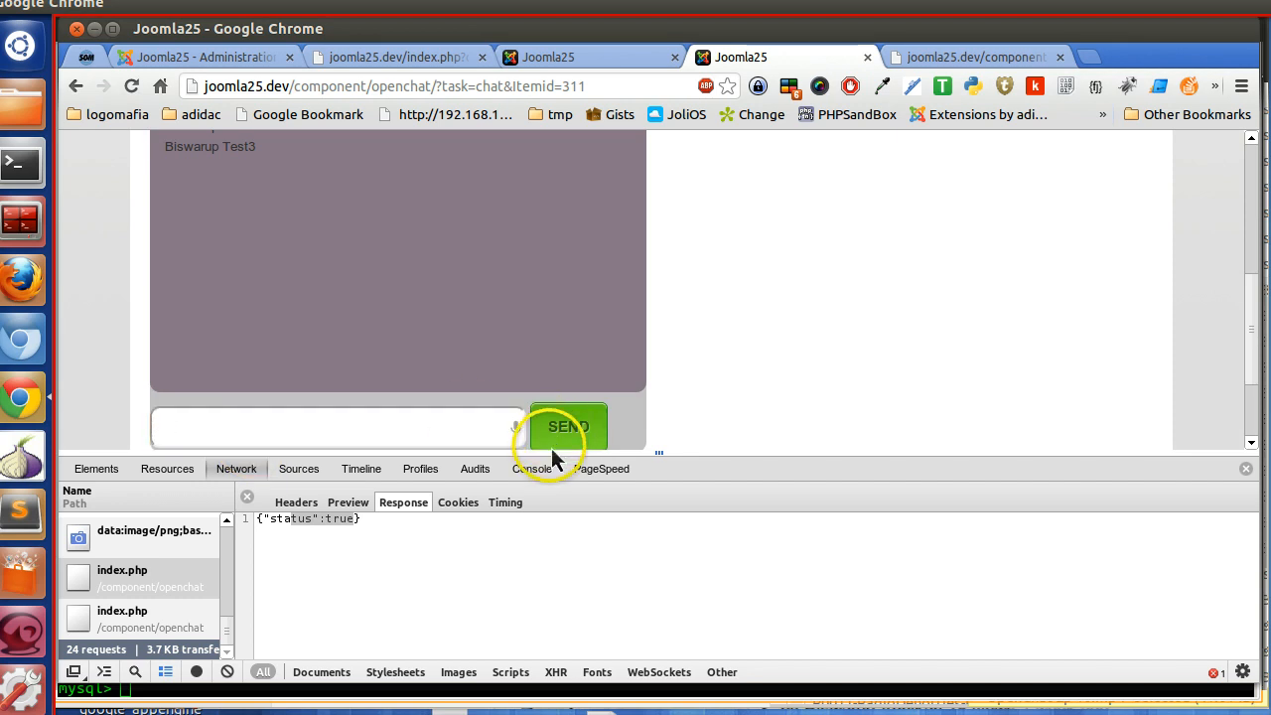
click(568, 425)
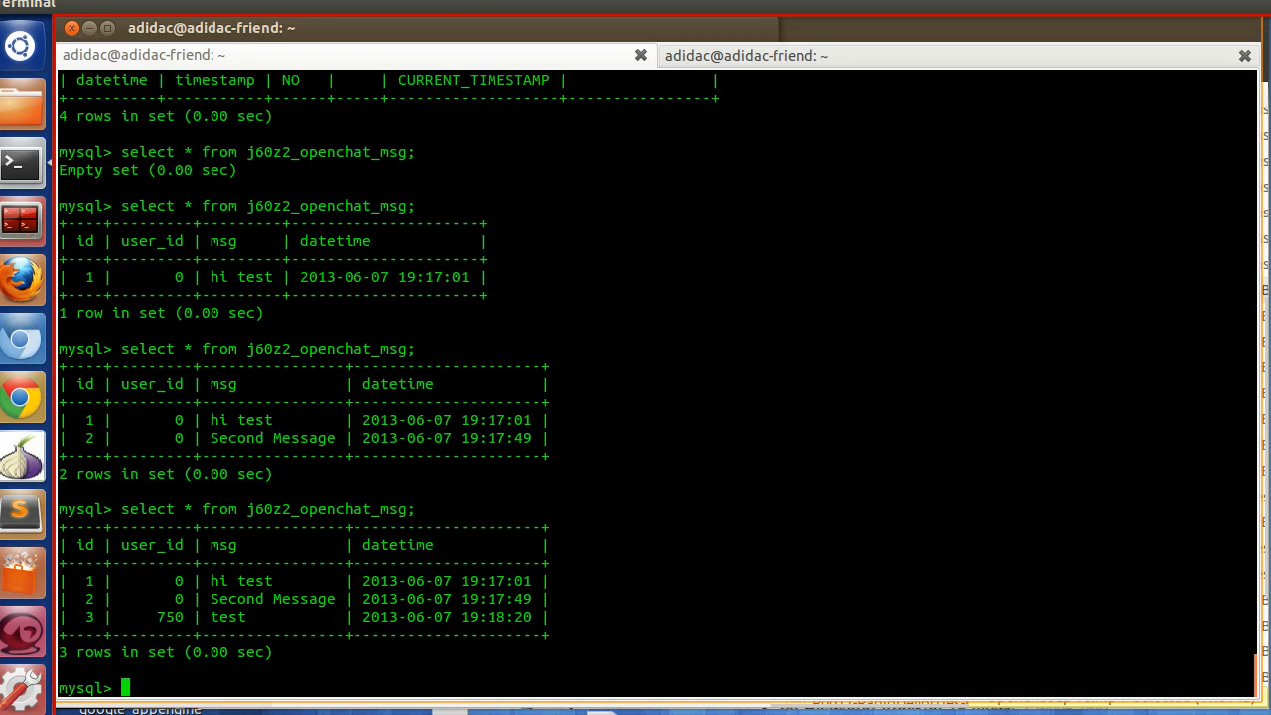
mouse_move(179, 616)
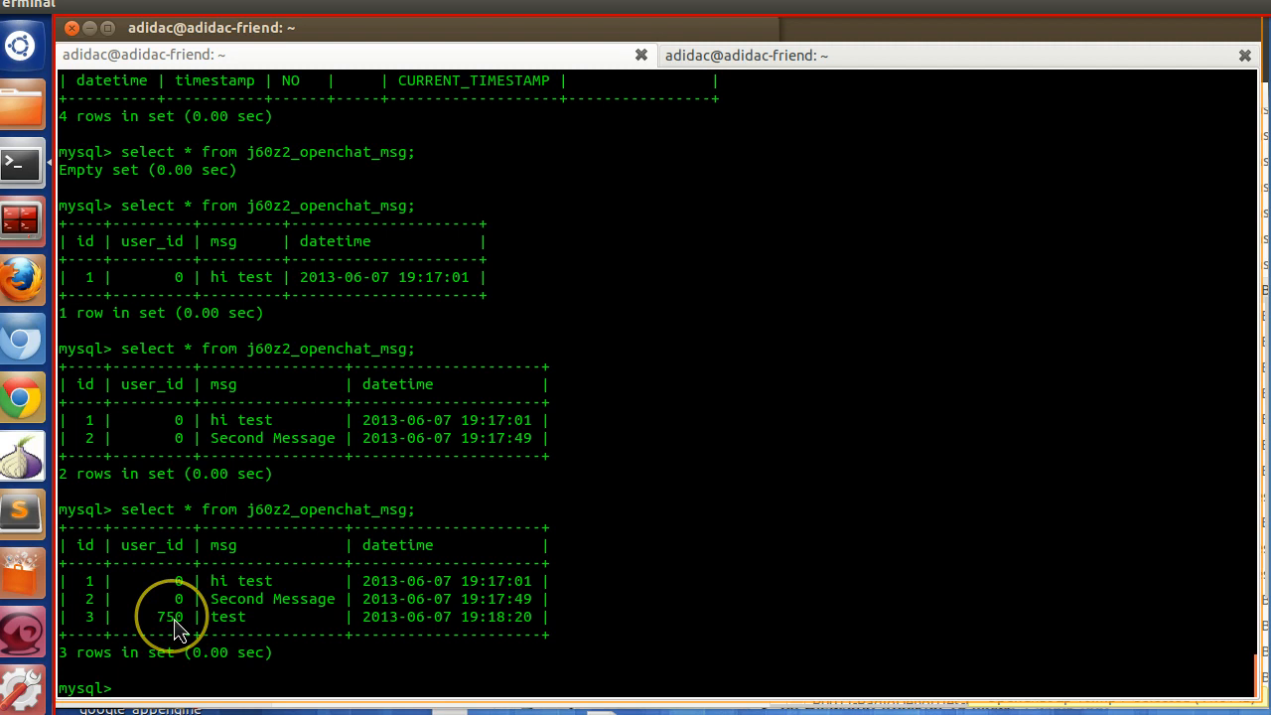
mouse_move(302, 516)
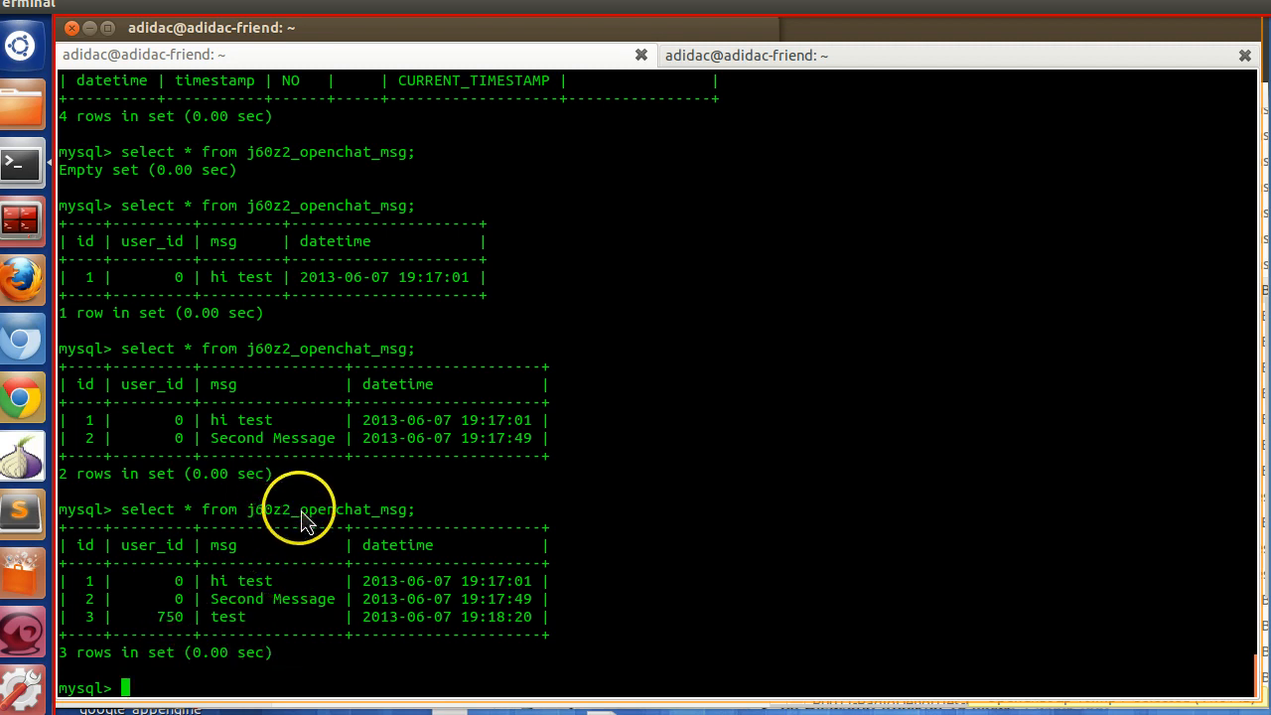
- Copy the j60z2 table prefix from the three-row query result for the next query
double_click(270, 508)
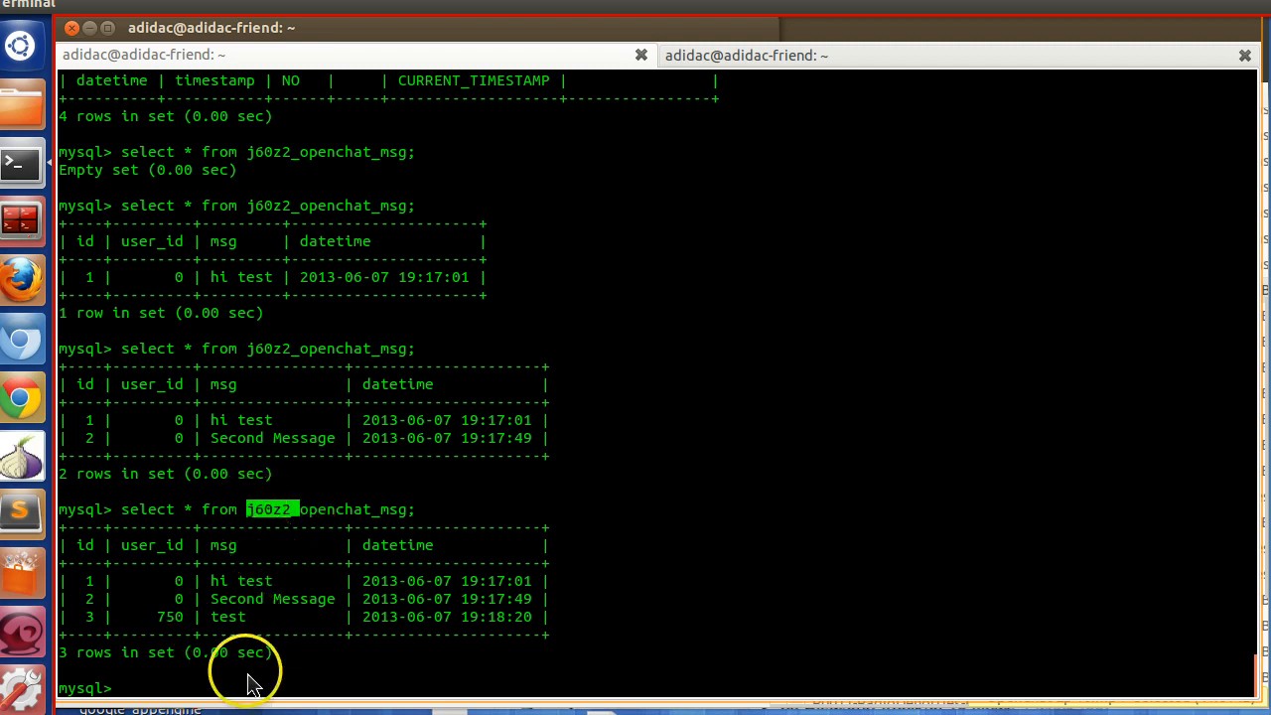
- Write select * from j60z2_openchat_msg as c LEFT JOIN j60z2_users as u ON c.user_id=u.id
text(select)
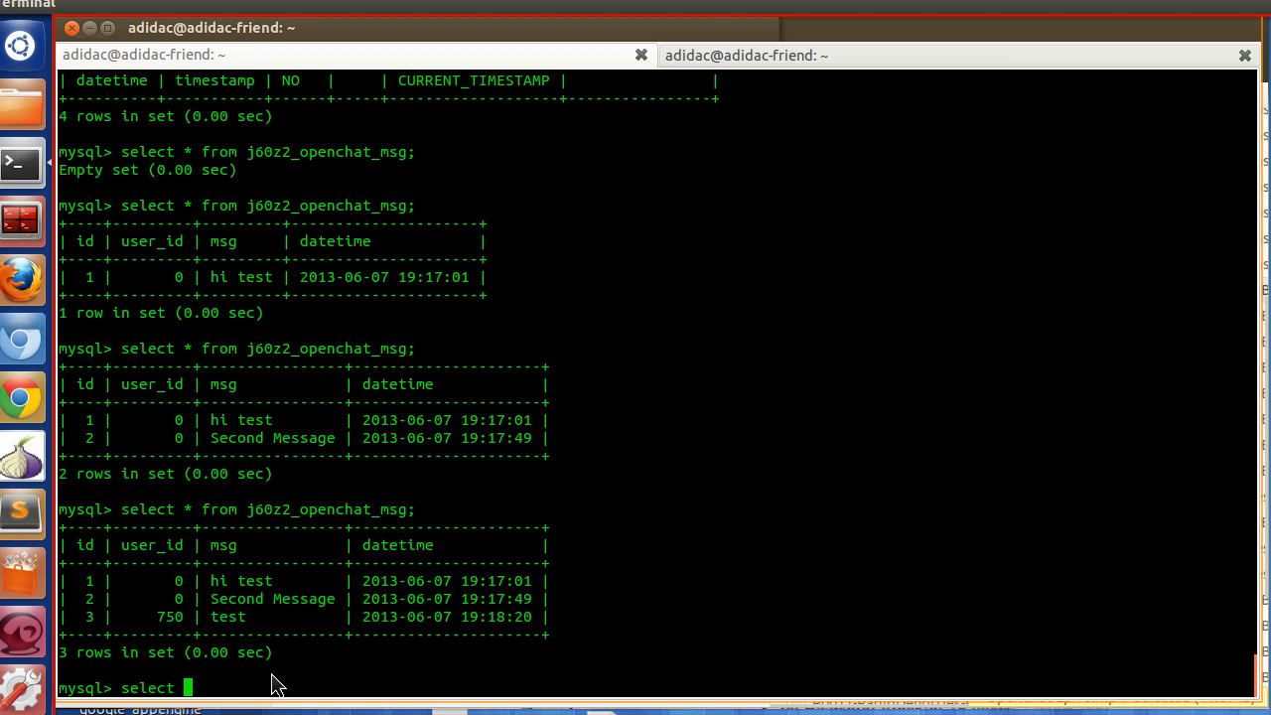
text(* from)
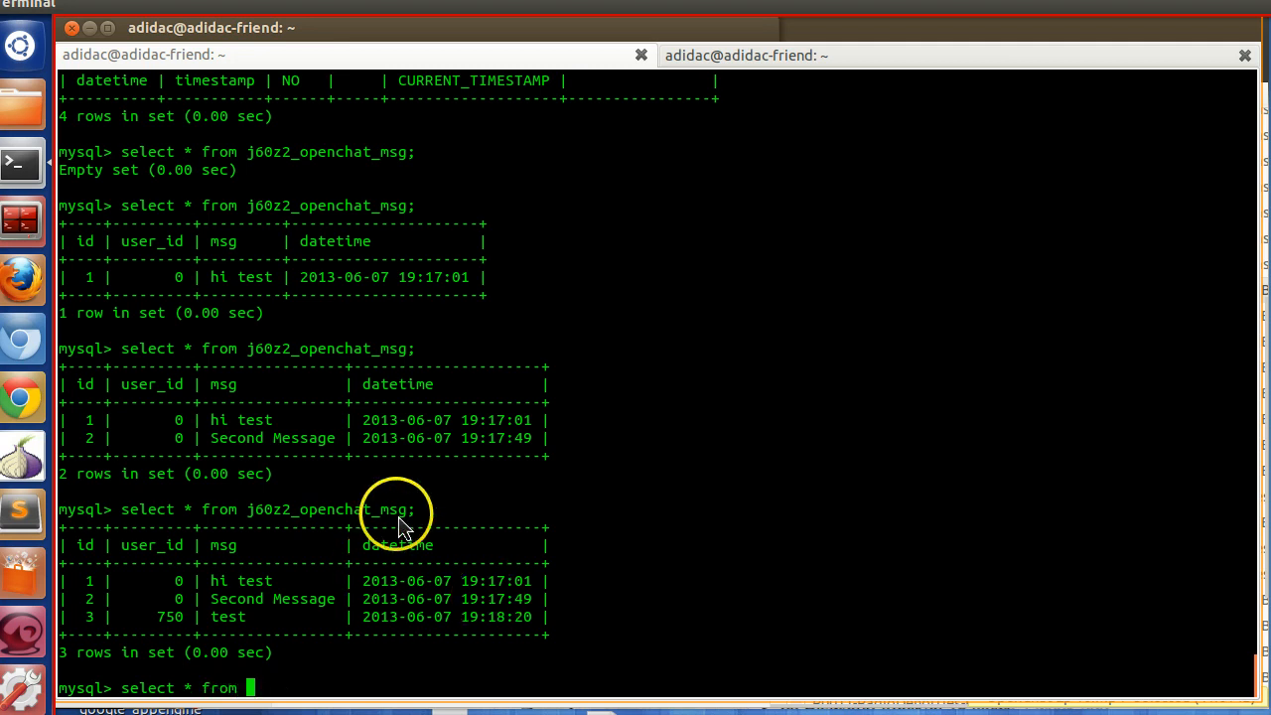
double_click(329, 508)
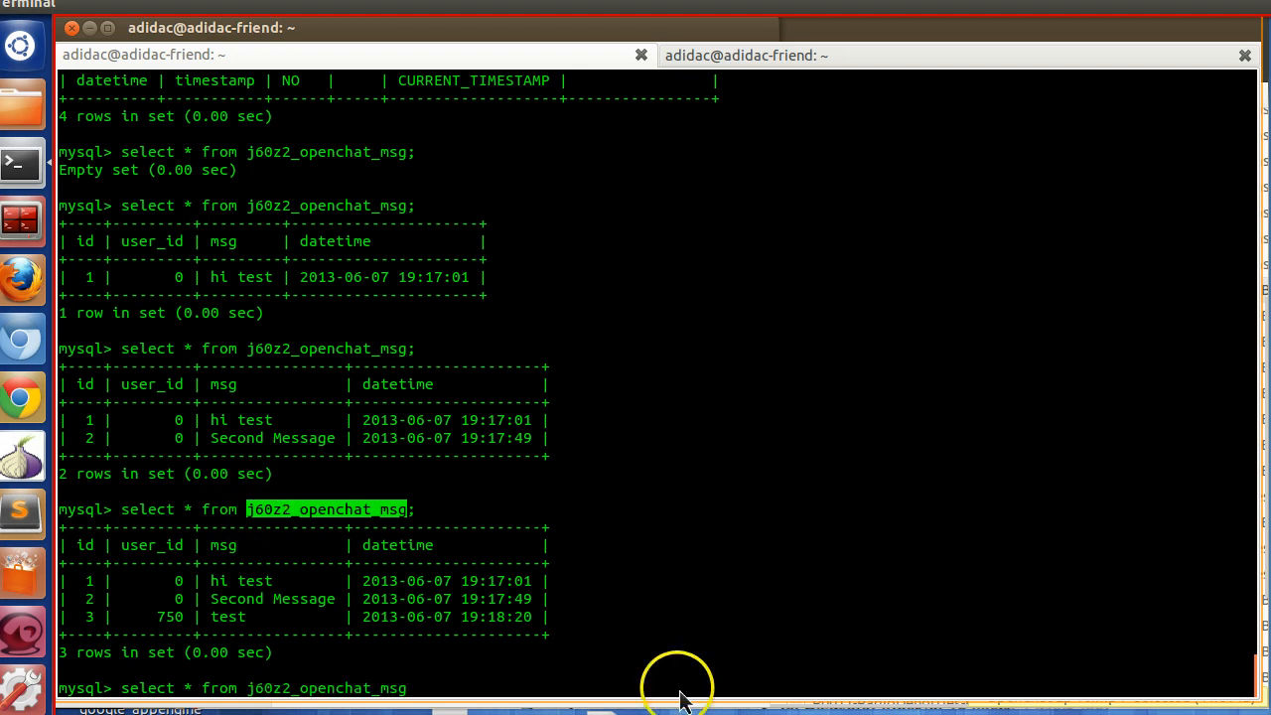
mouse_move(735, 691)
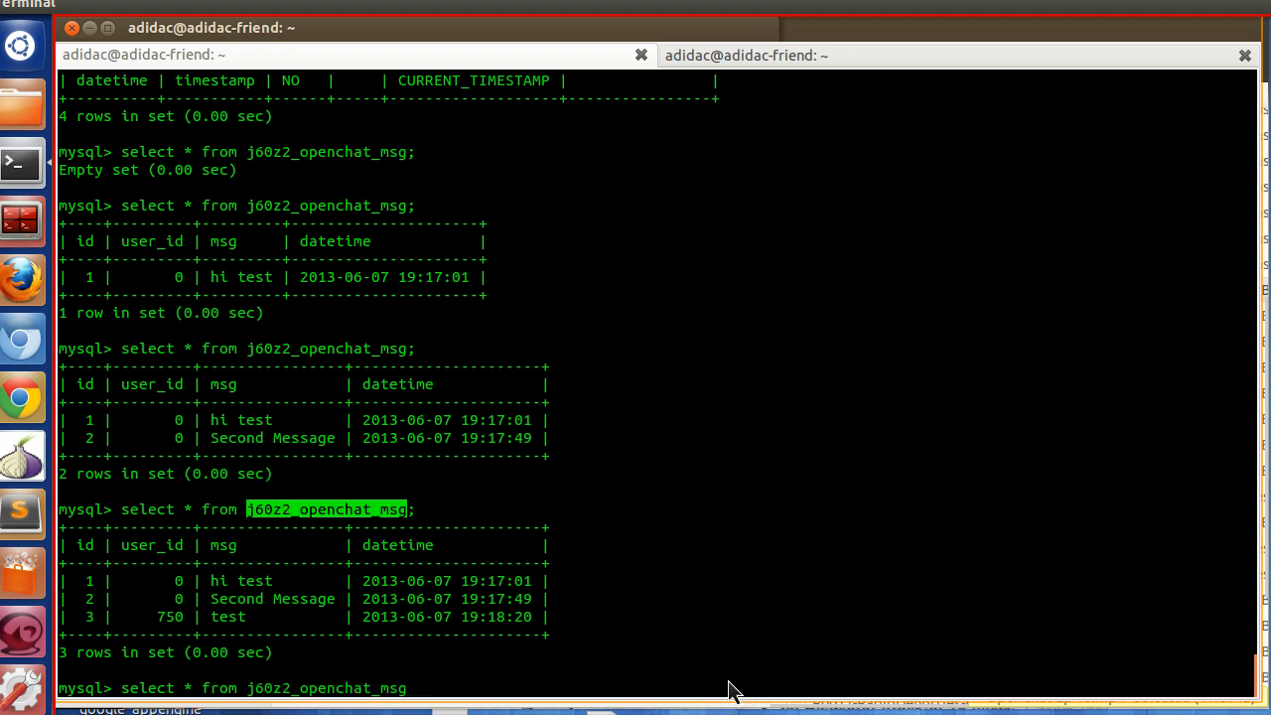
text(LEFT JO)
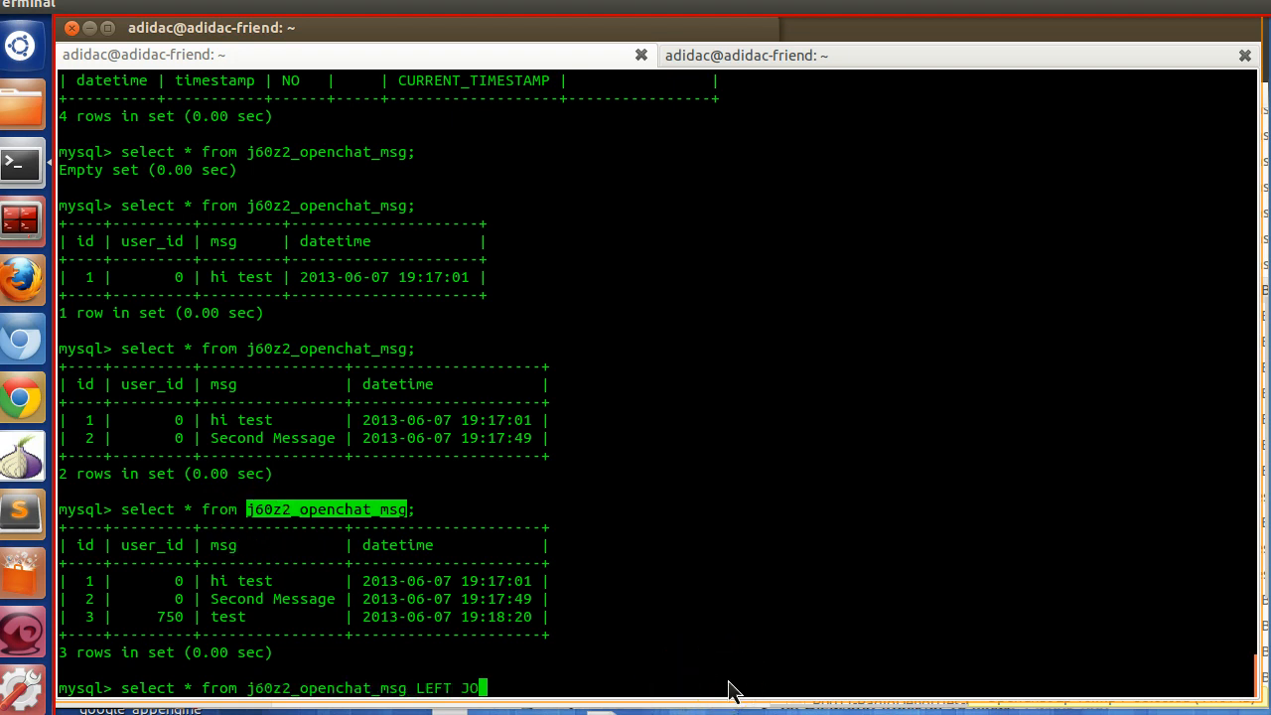
key(BackSpace)
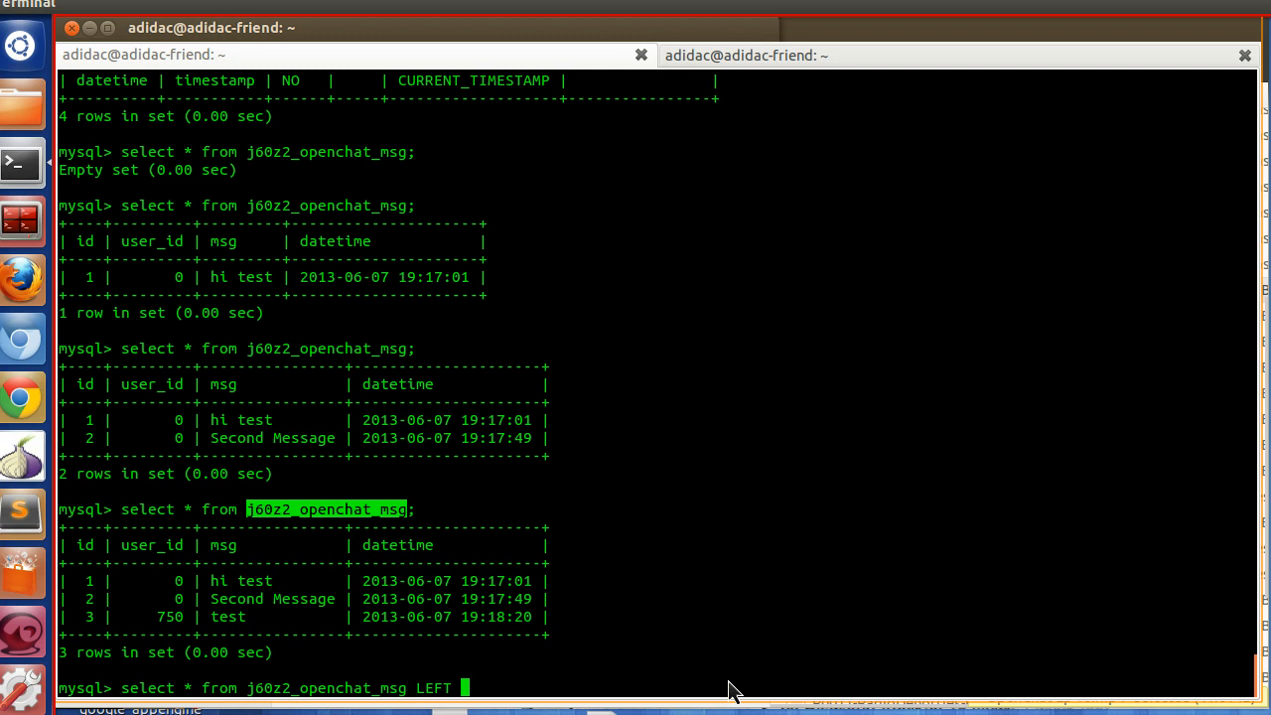
text(JOIN)
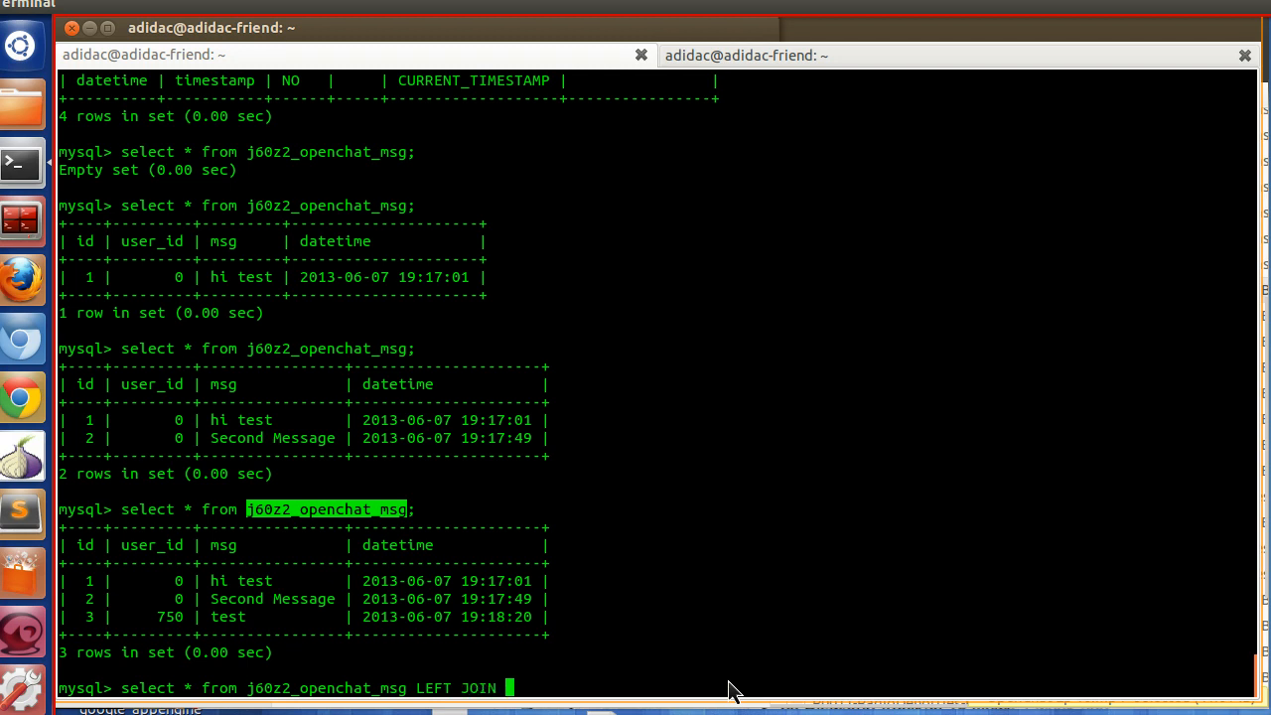
text(j60z2_openchat_msg)
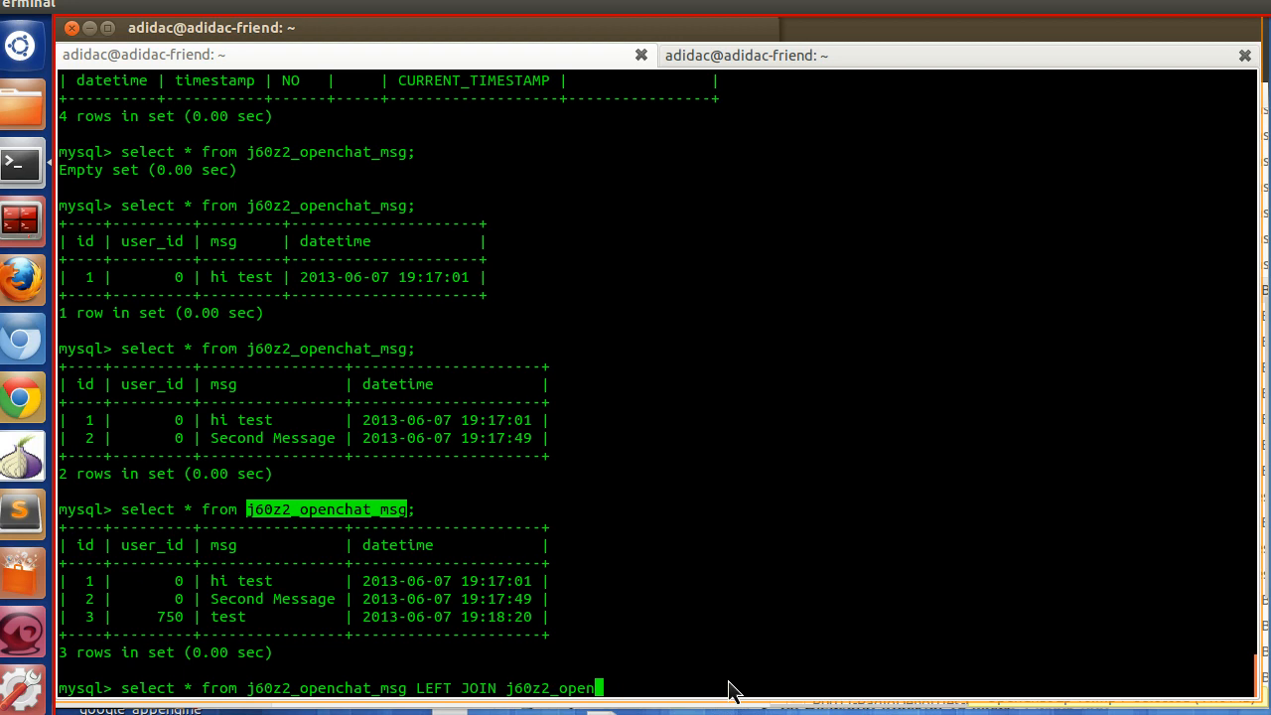
text(users)
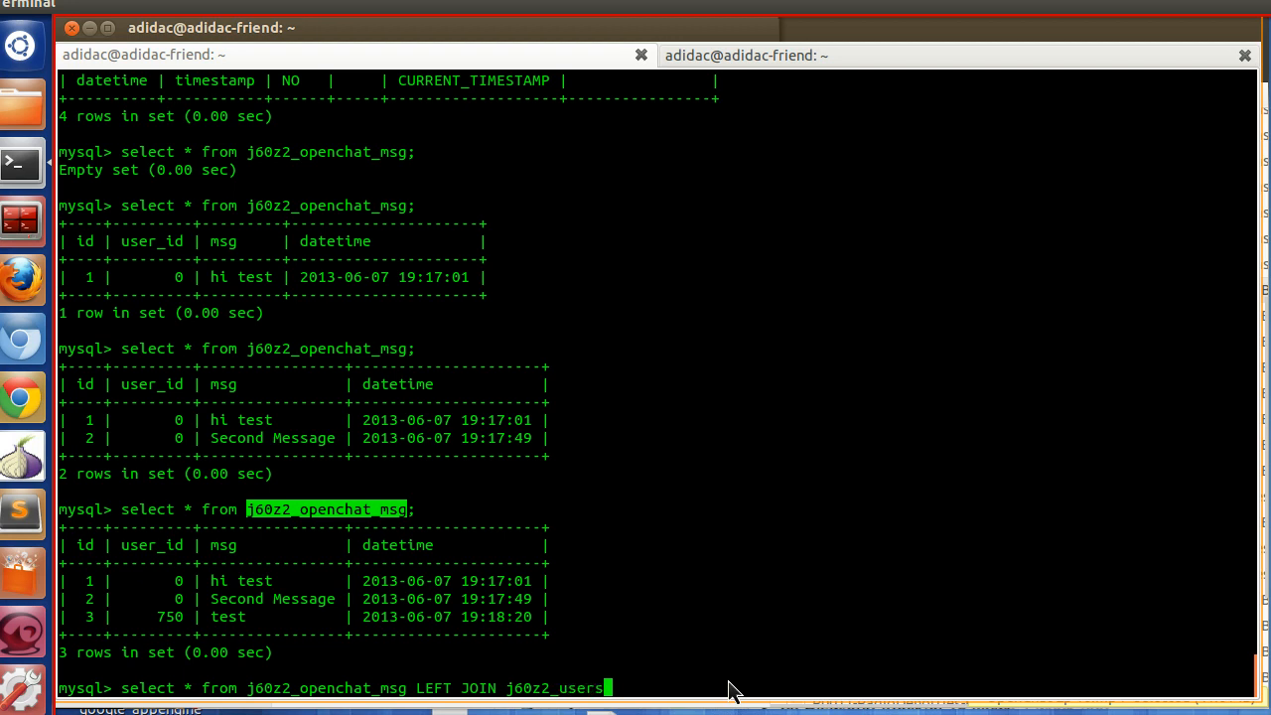
text(as u)
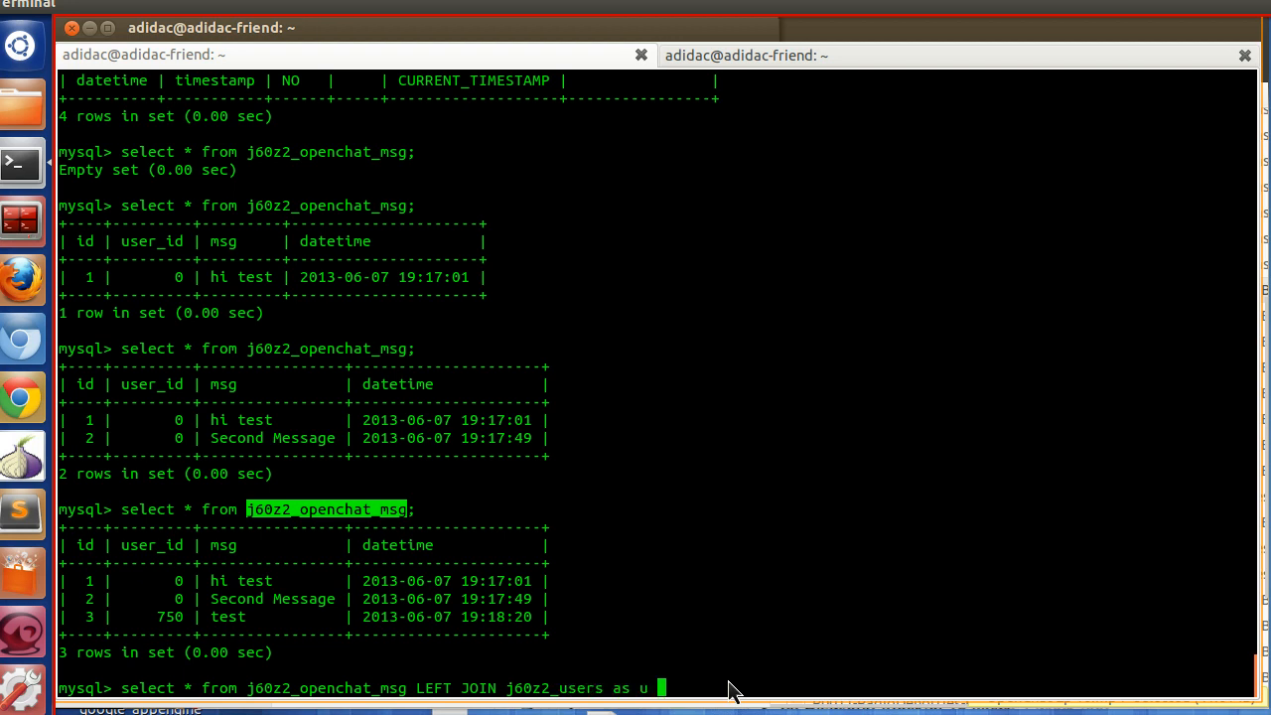
text(ON)
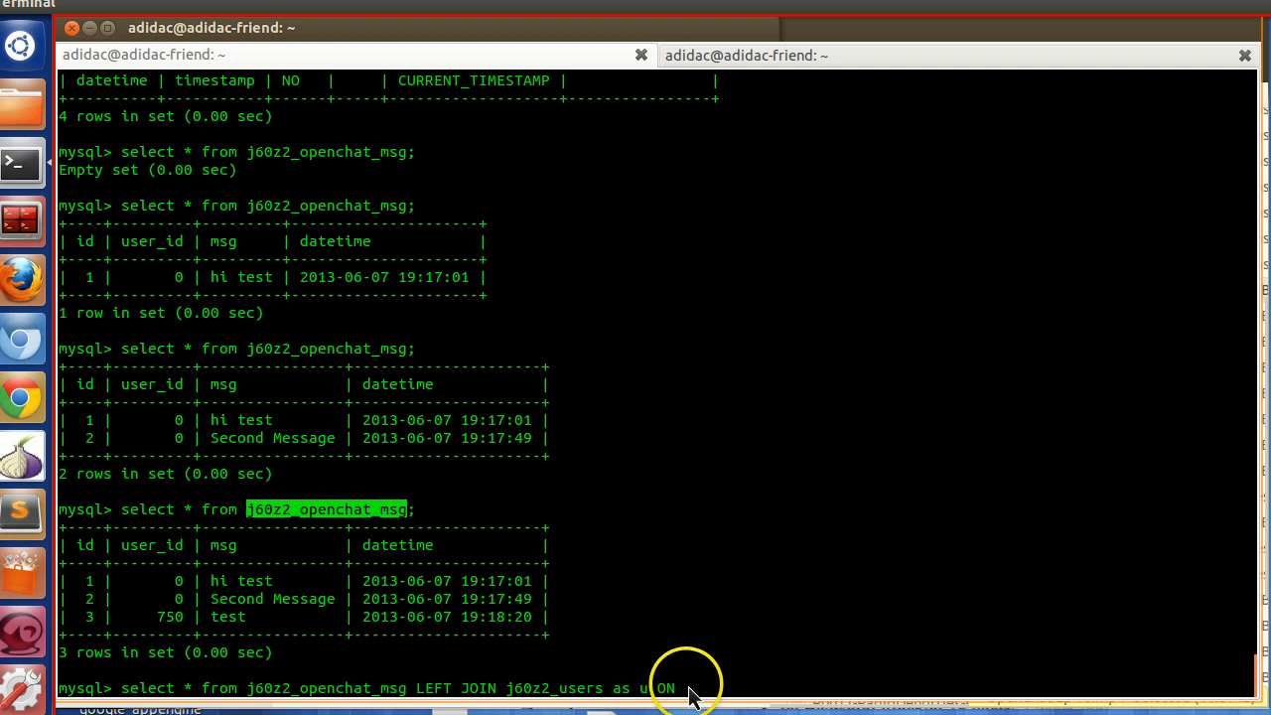
text(u)
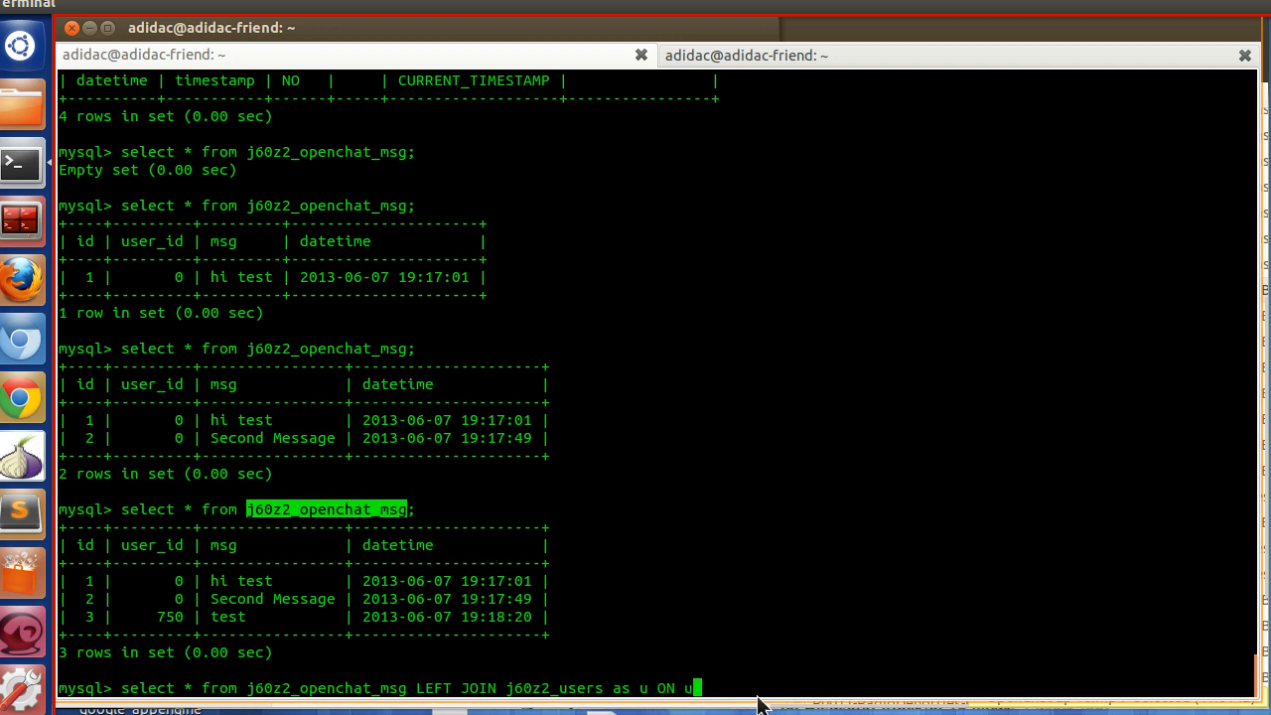
text(.id)
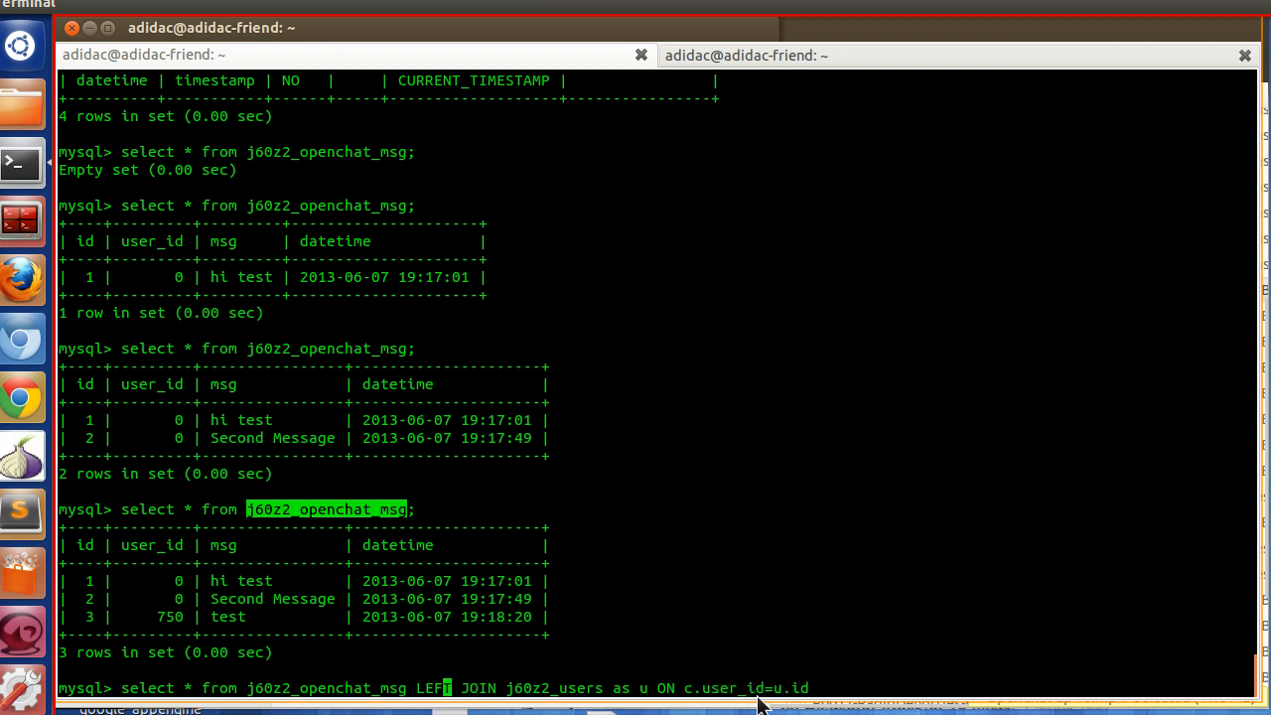
text(as c)
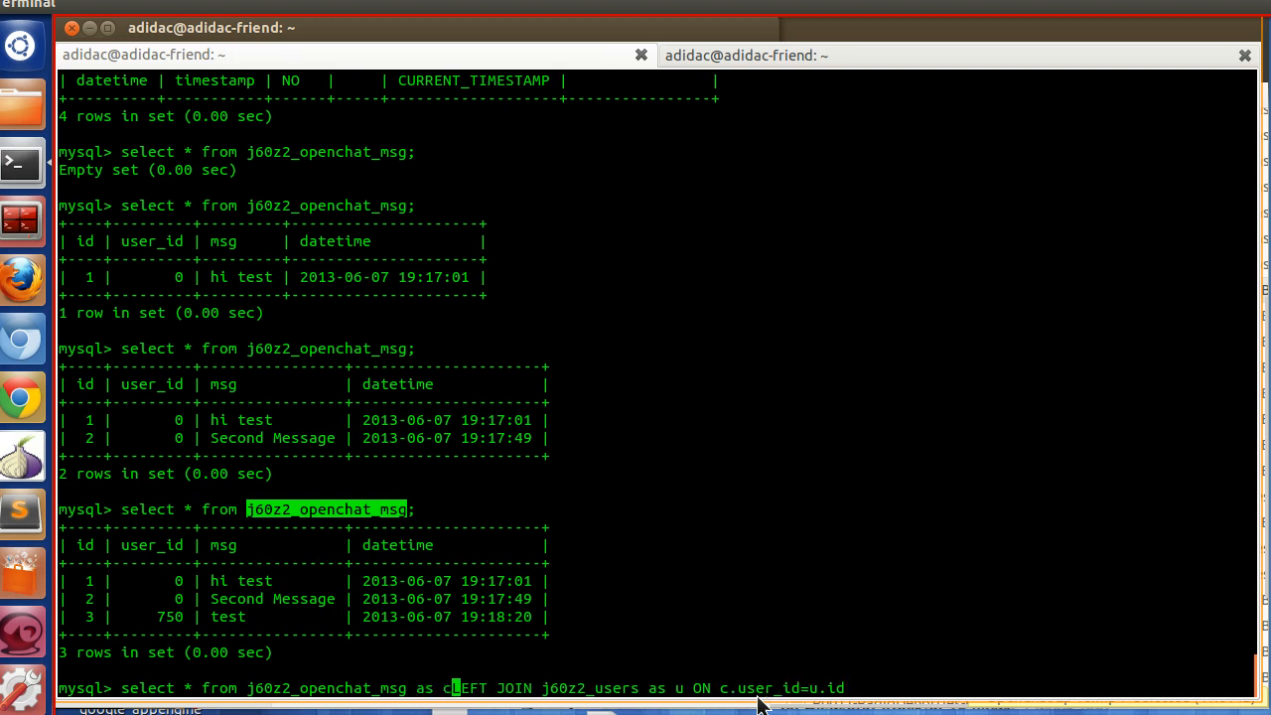
- Change the column list to c.*,u.name,u.username and run the join query
key(Left)
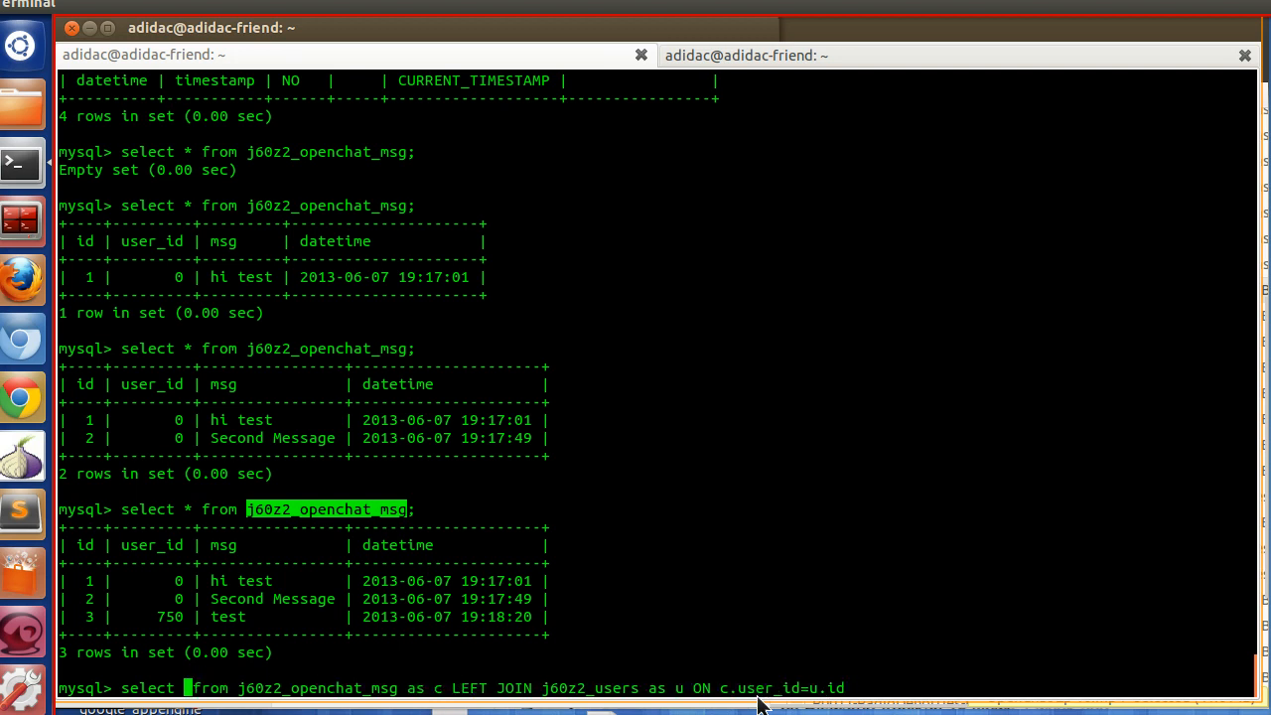
text(c.)
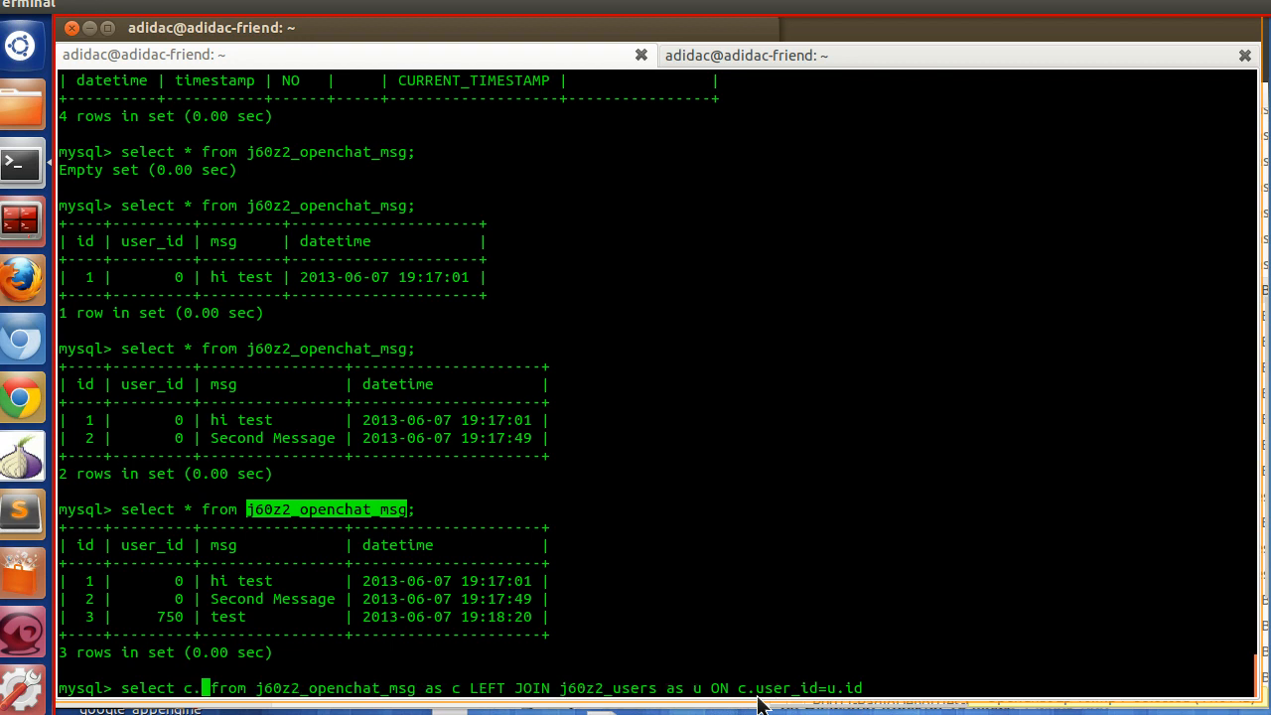
text(*,)
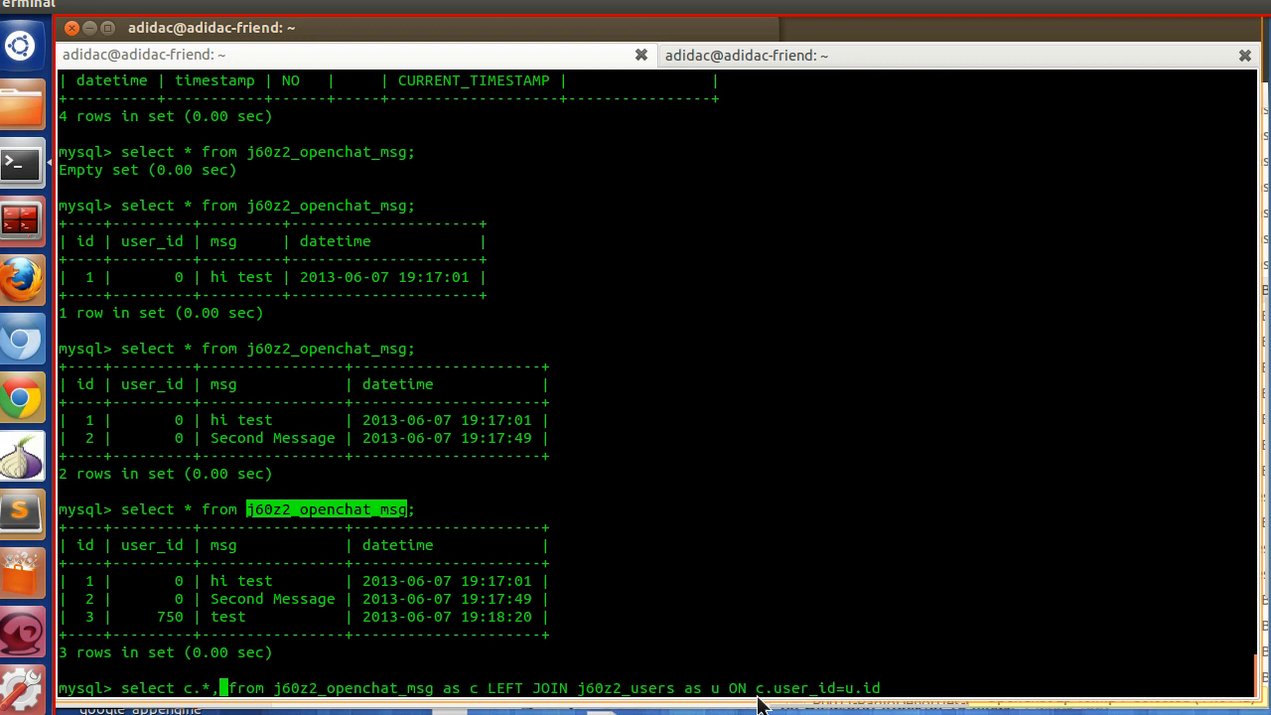
text(u.name)
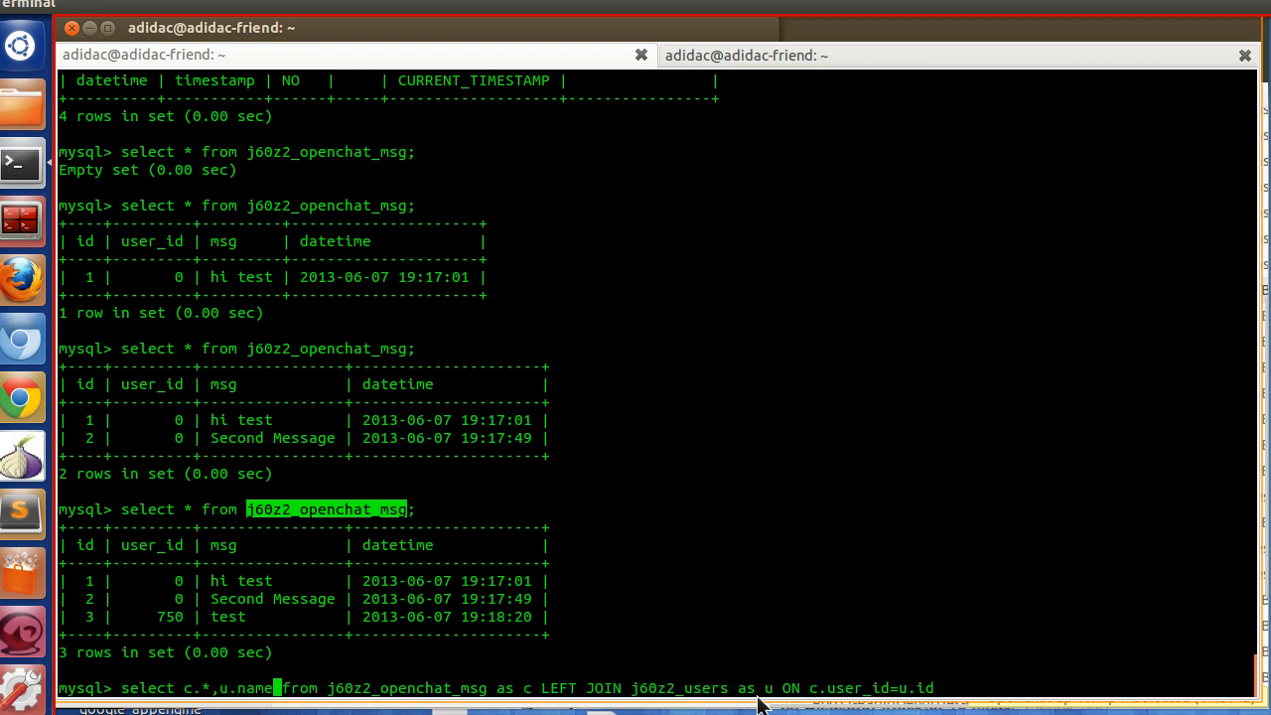
text(,u)
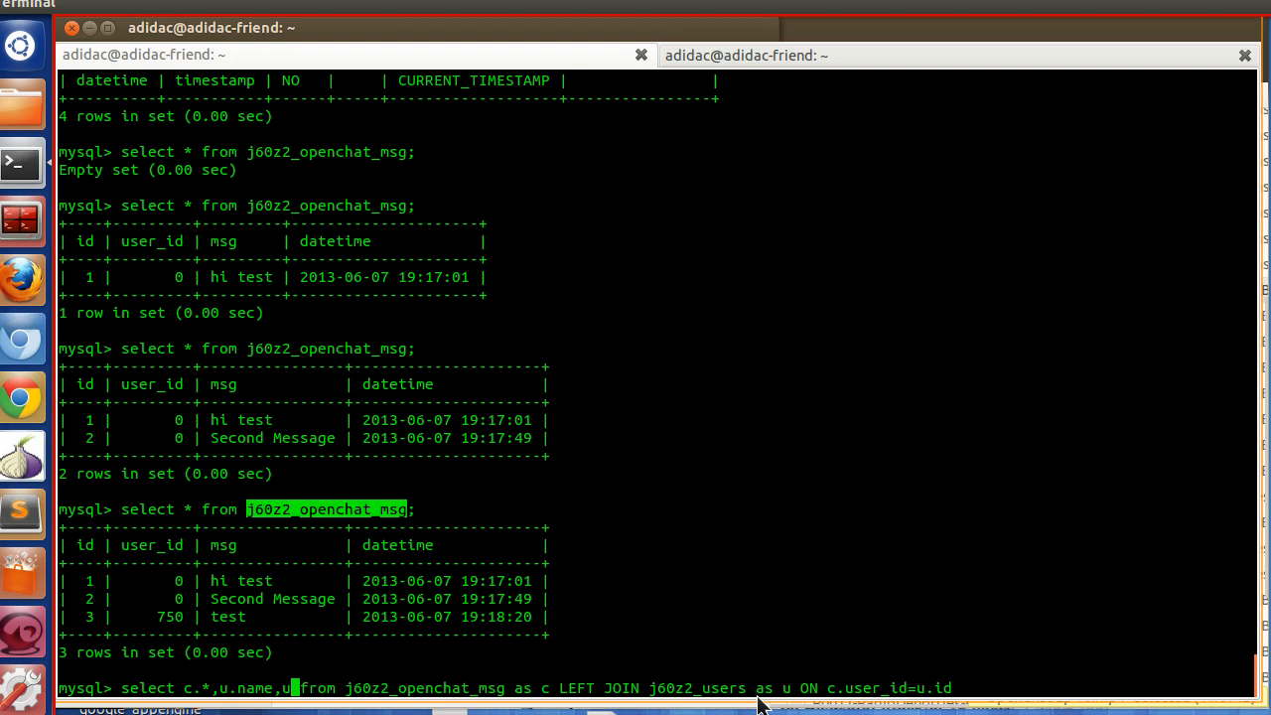
text(.username)
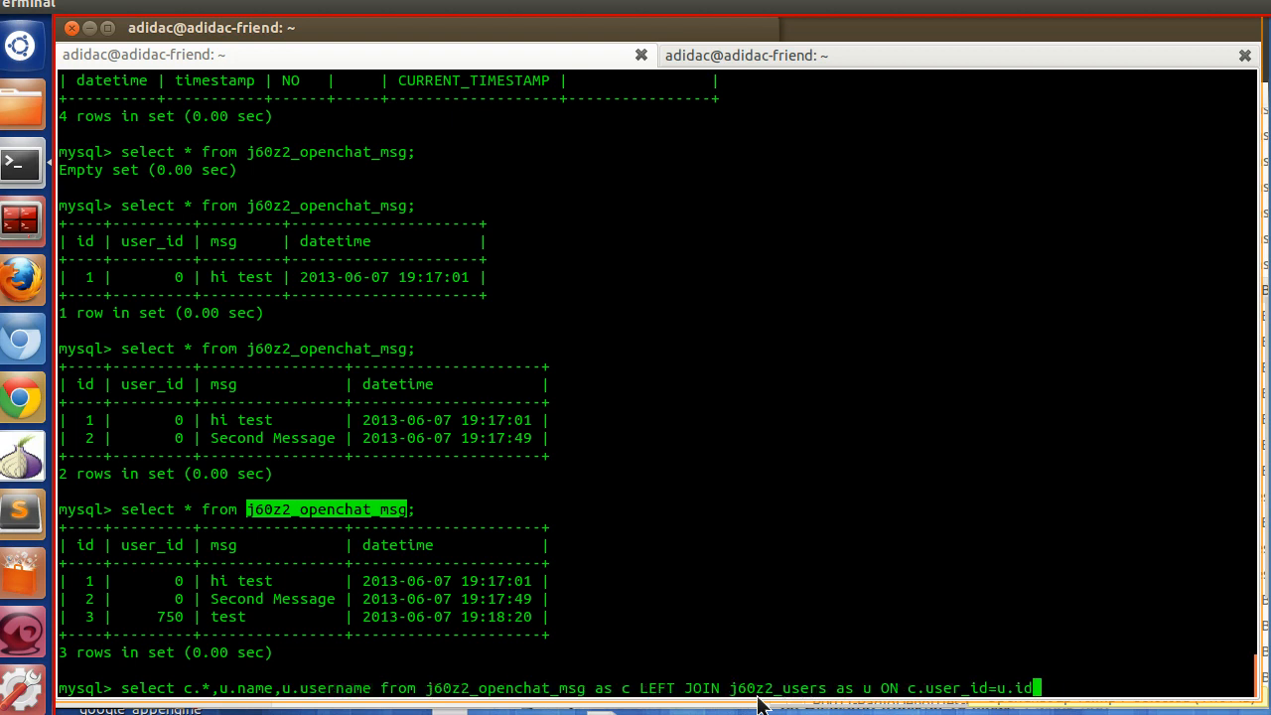
key(Return)
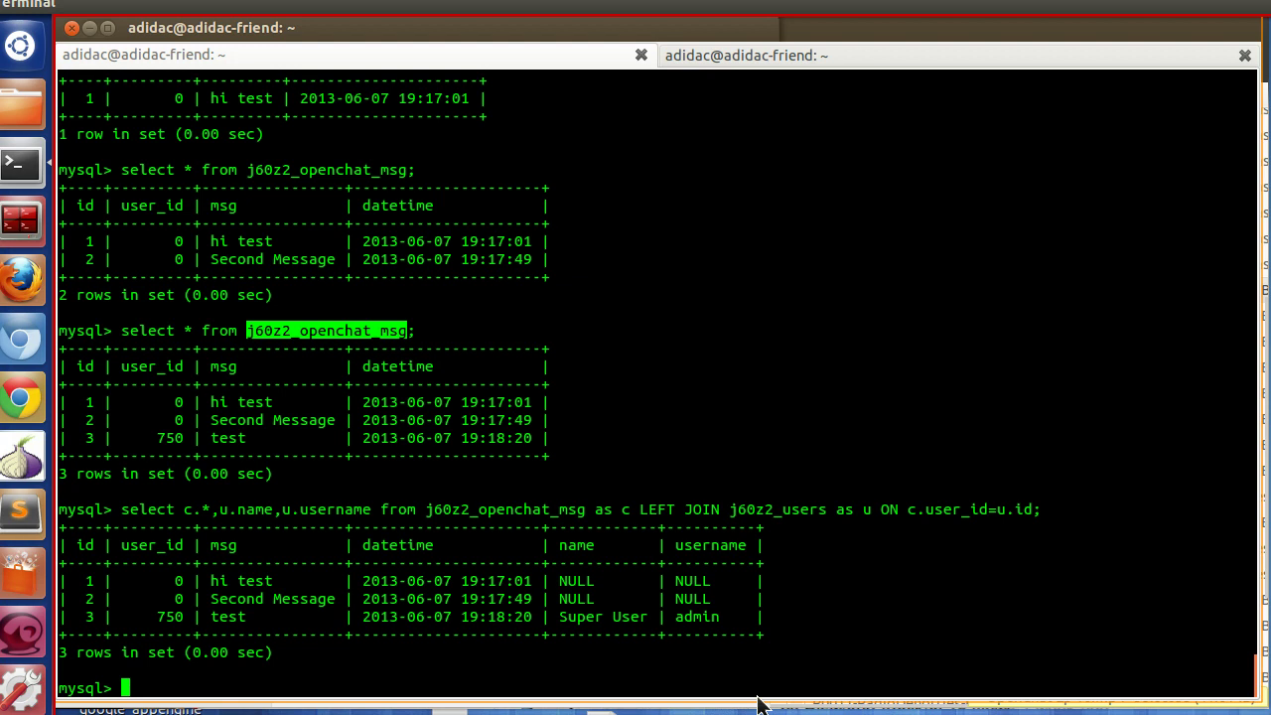
double_click(602, 616)
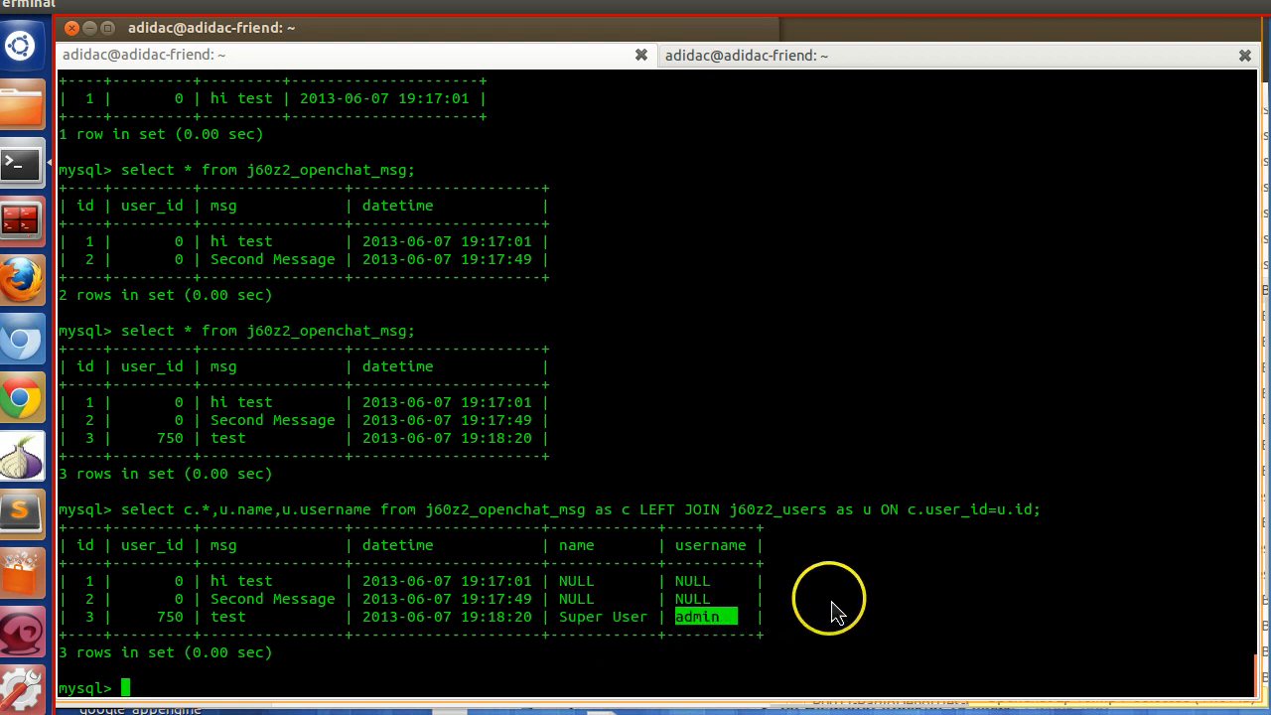
mouse_move(402, 578)
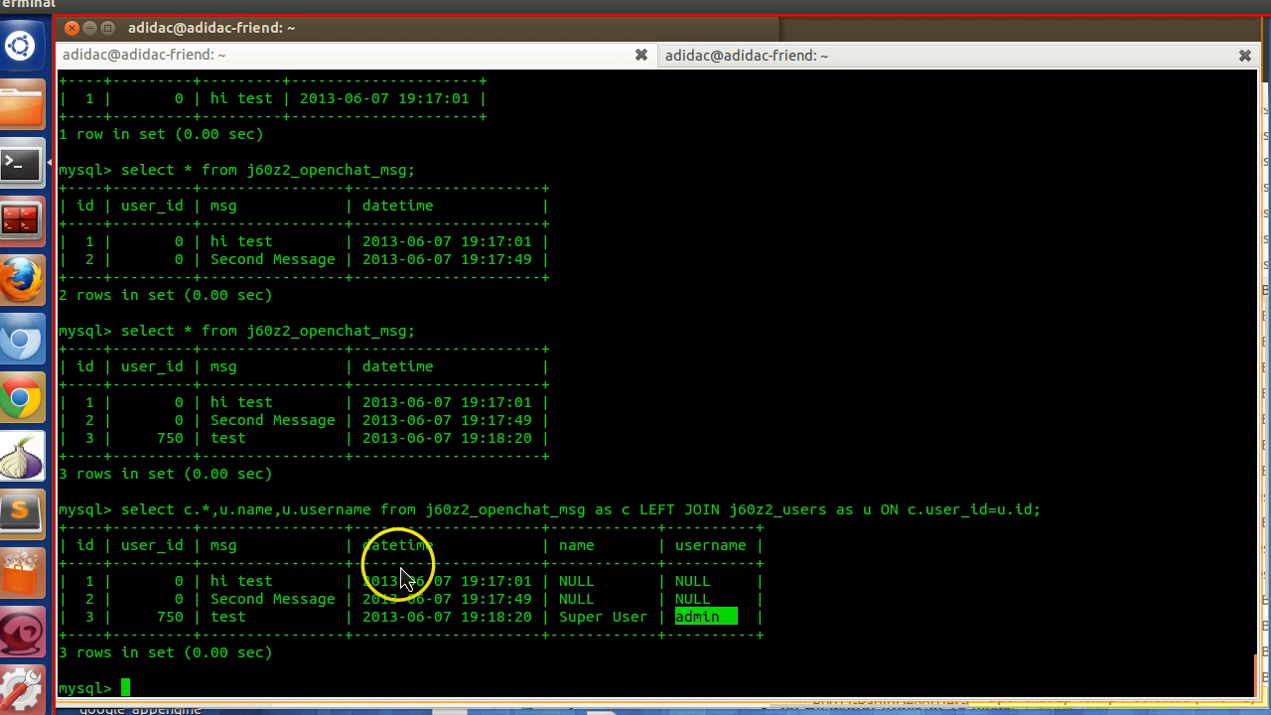
mouse_move(393, 568)
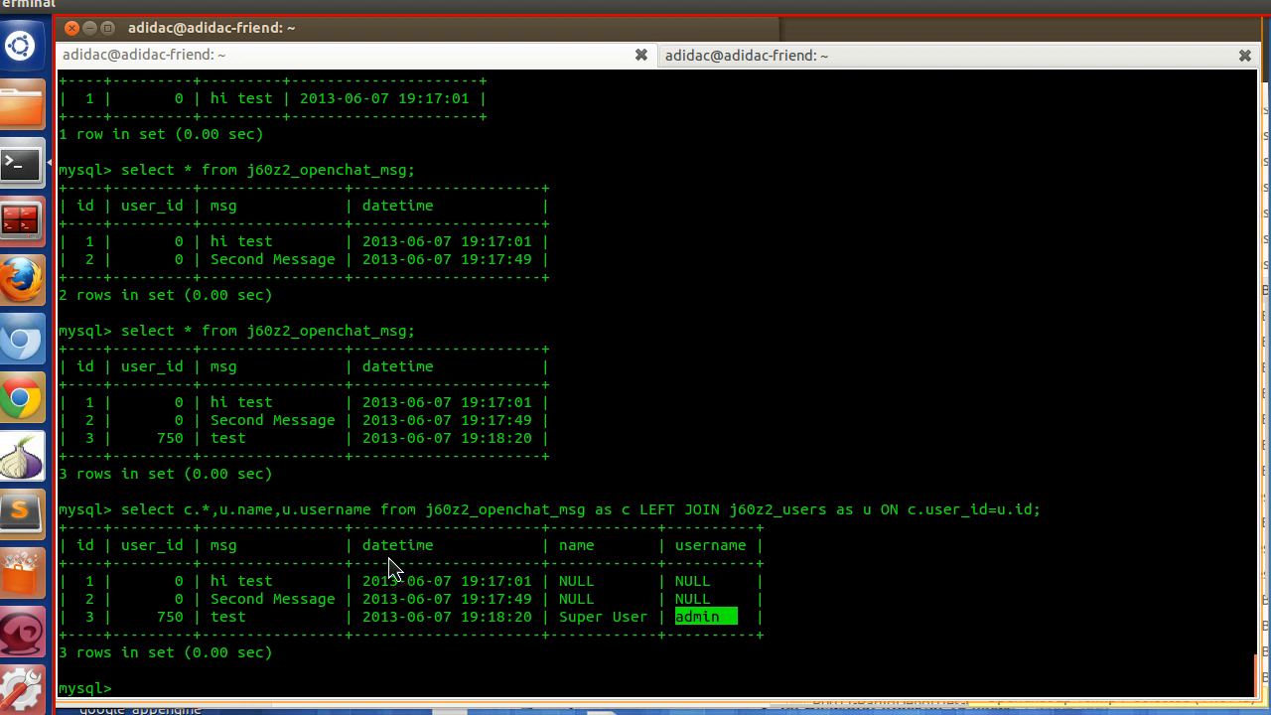
mouse_move(22, 397)
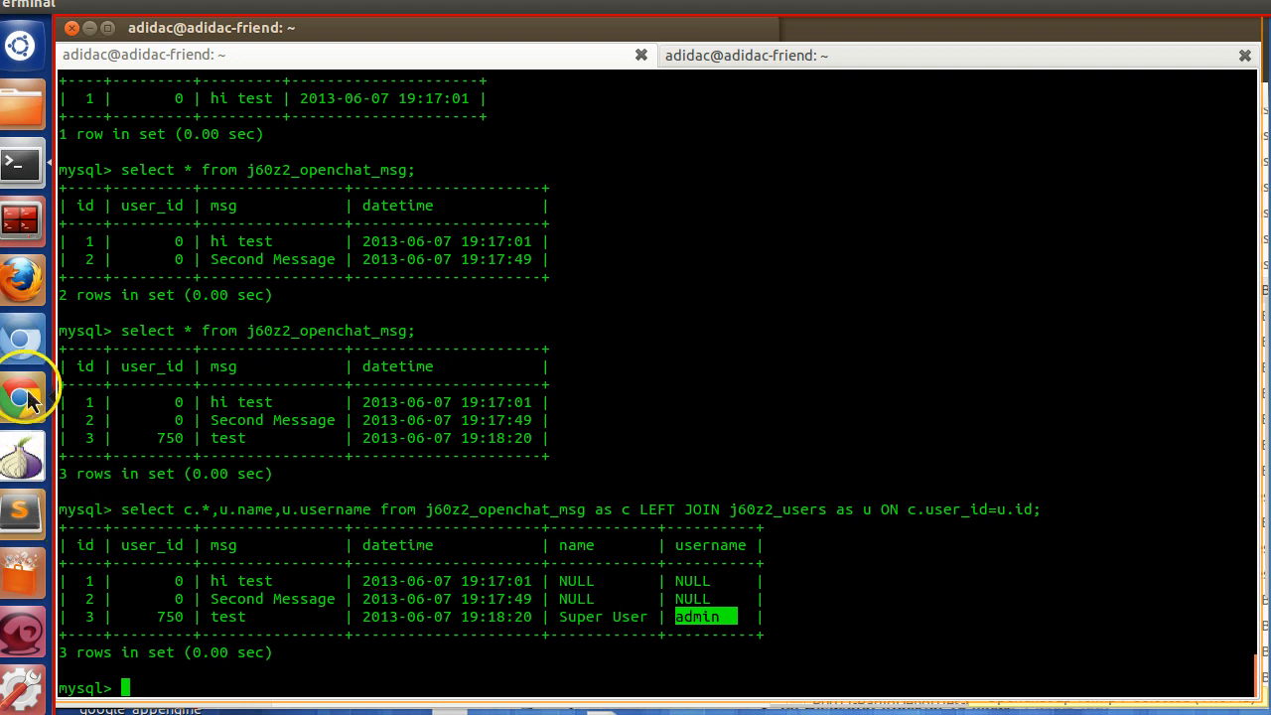
click(19, 397)
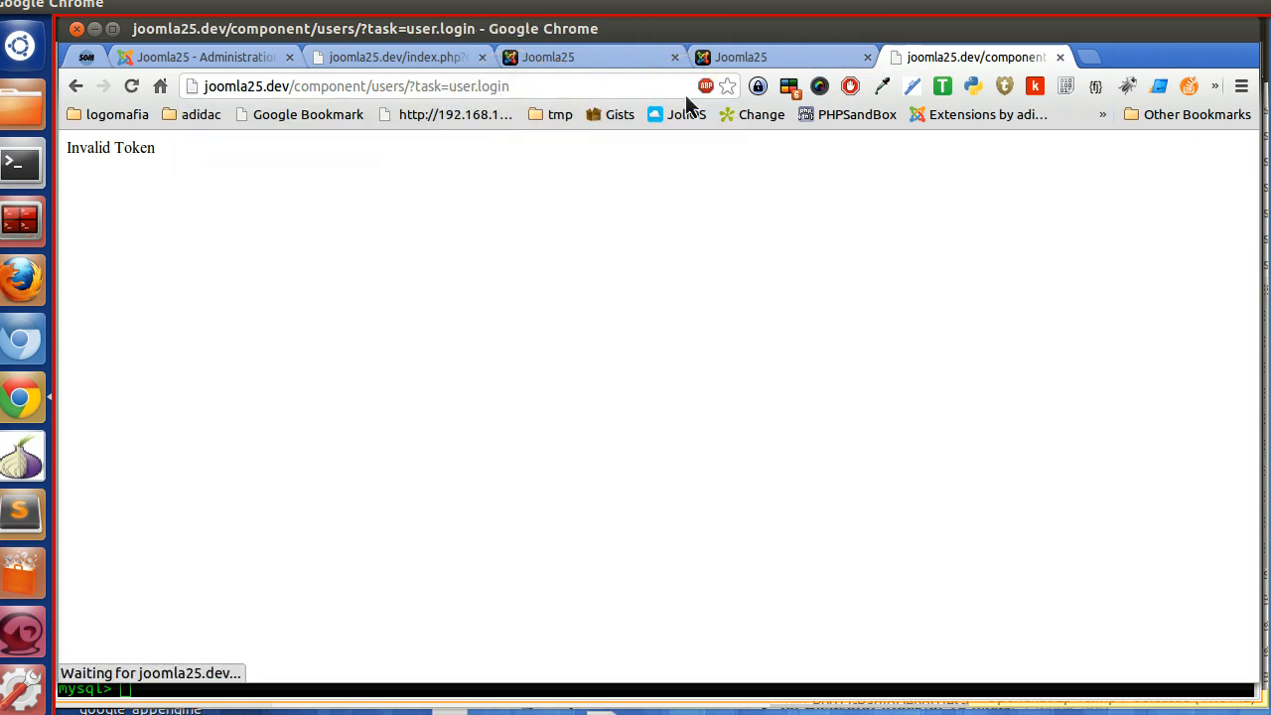
- Return to the Joomla login page and enter a different user name and password
click(76, 87)
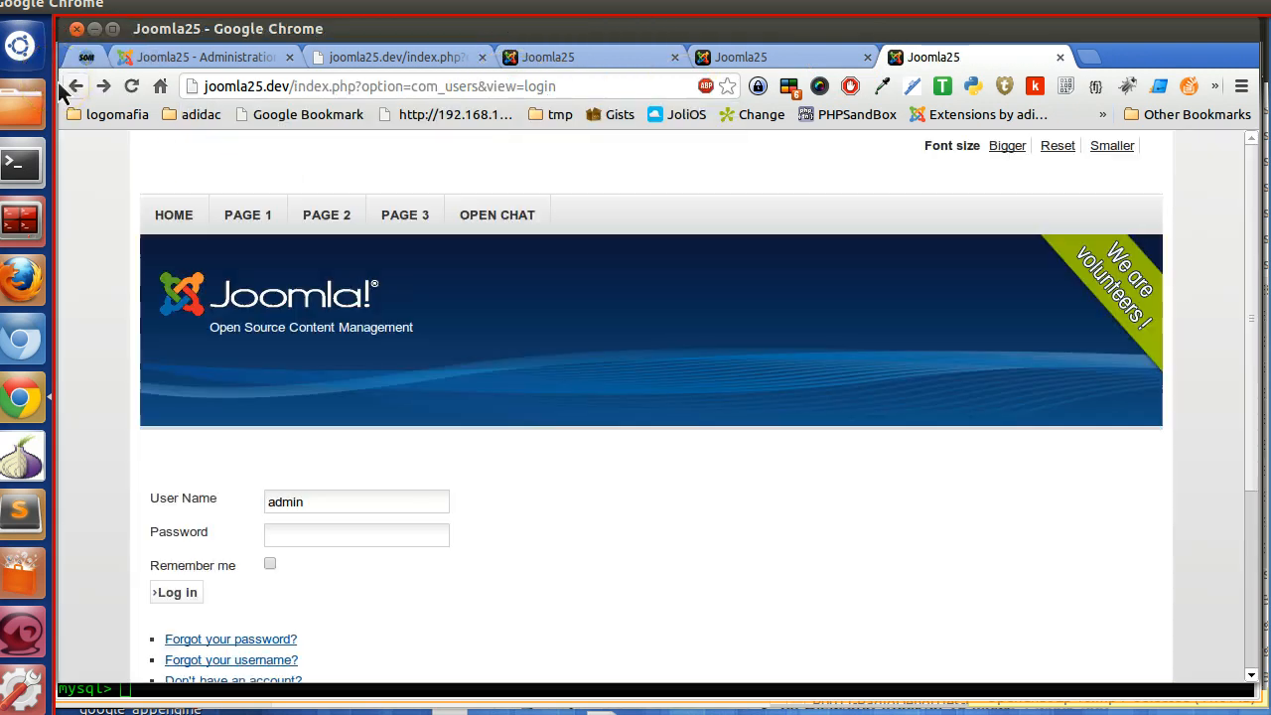
click(174, 592)
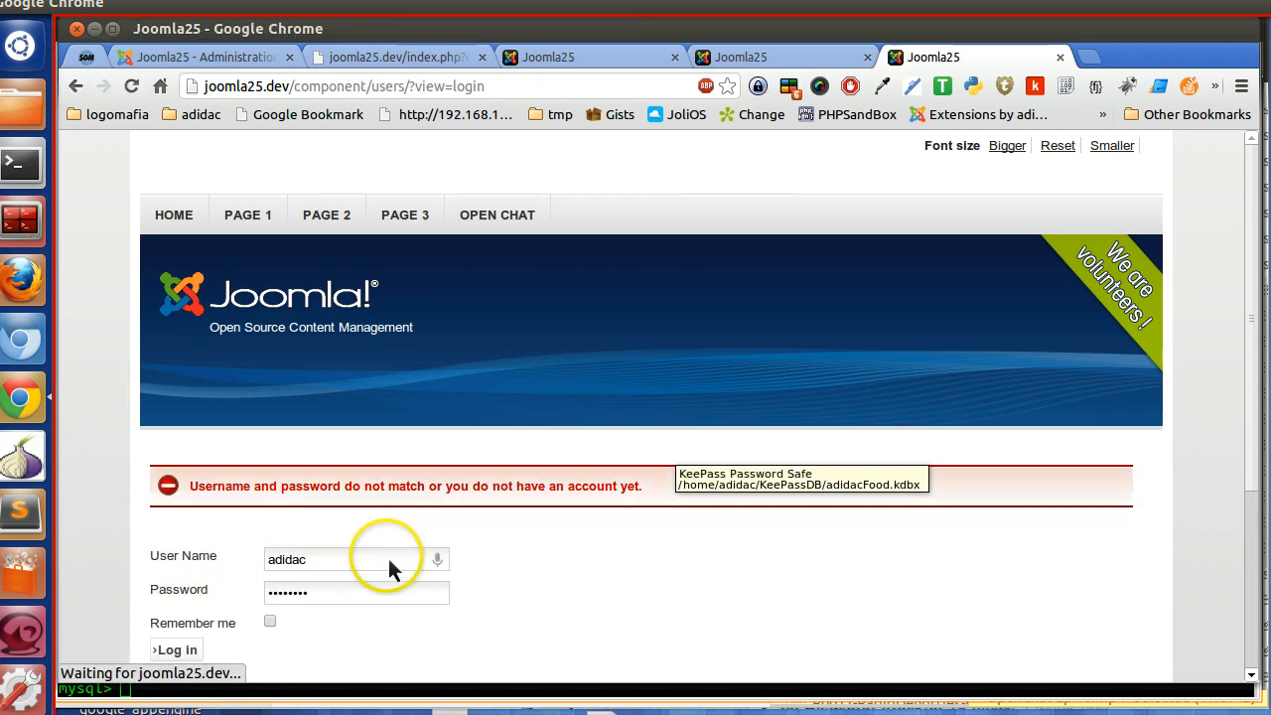
click(356, 592)
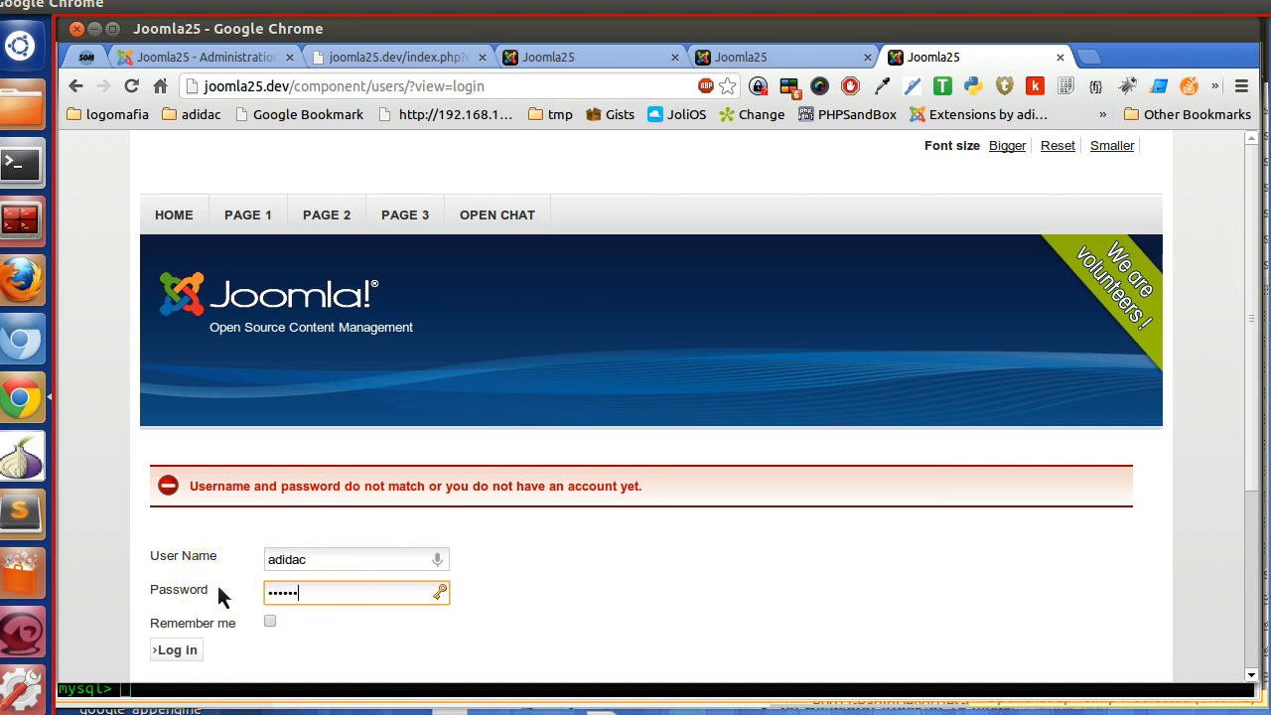
mouse_move(676, 354)
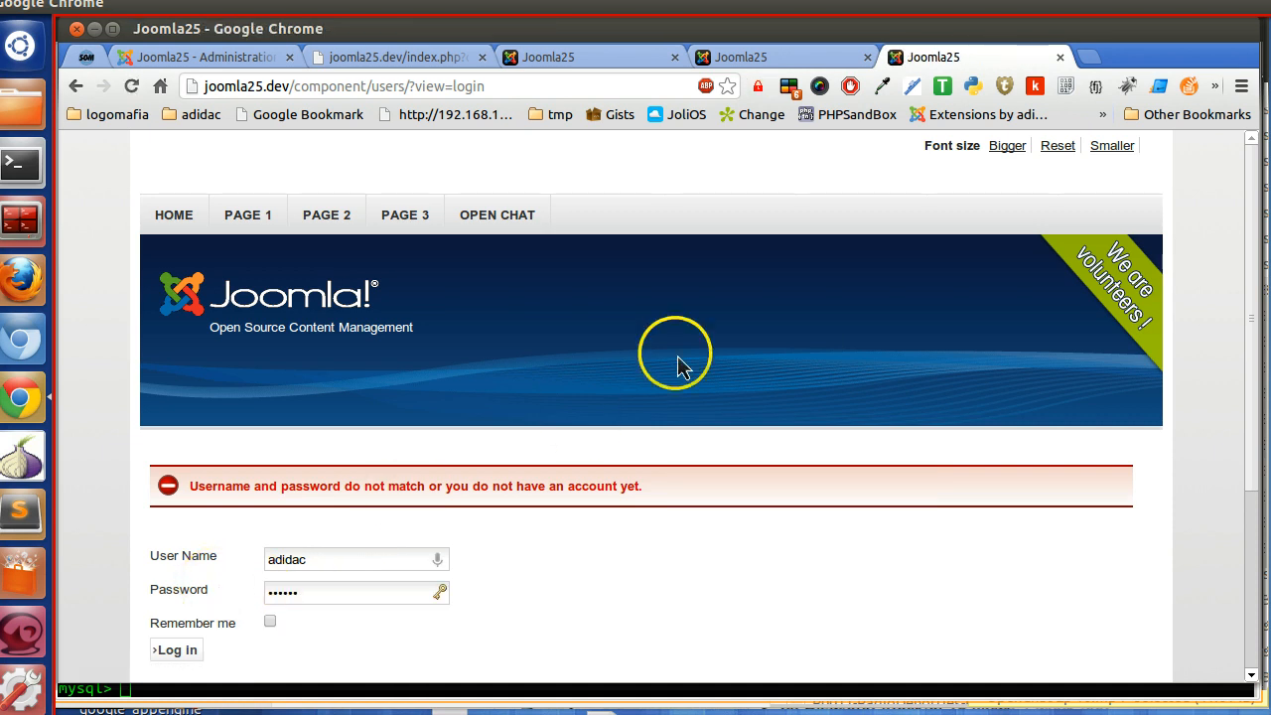
mouse_move(526, 401)
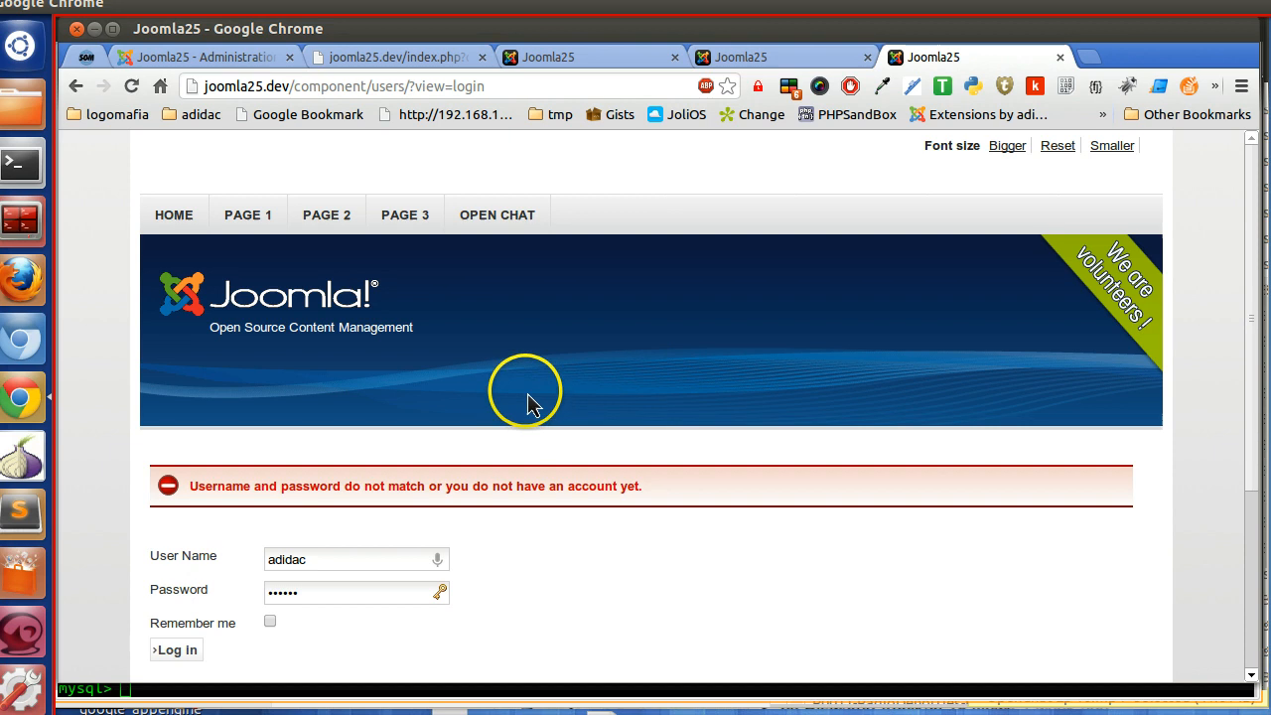
mouse_move(541, 405)
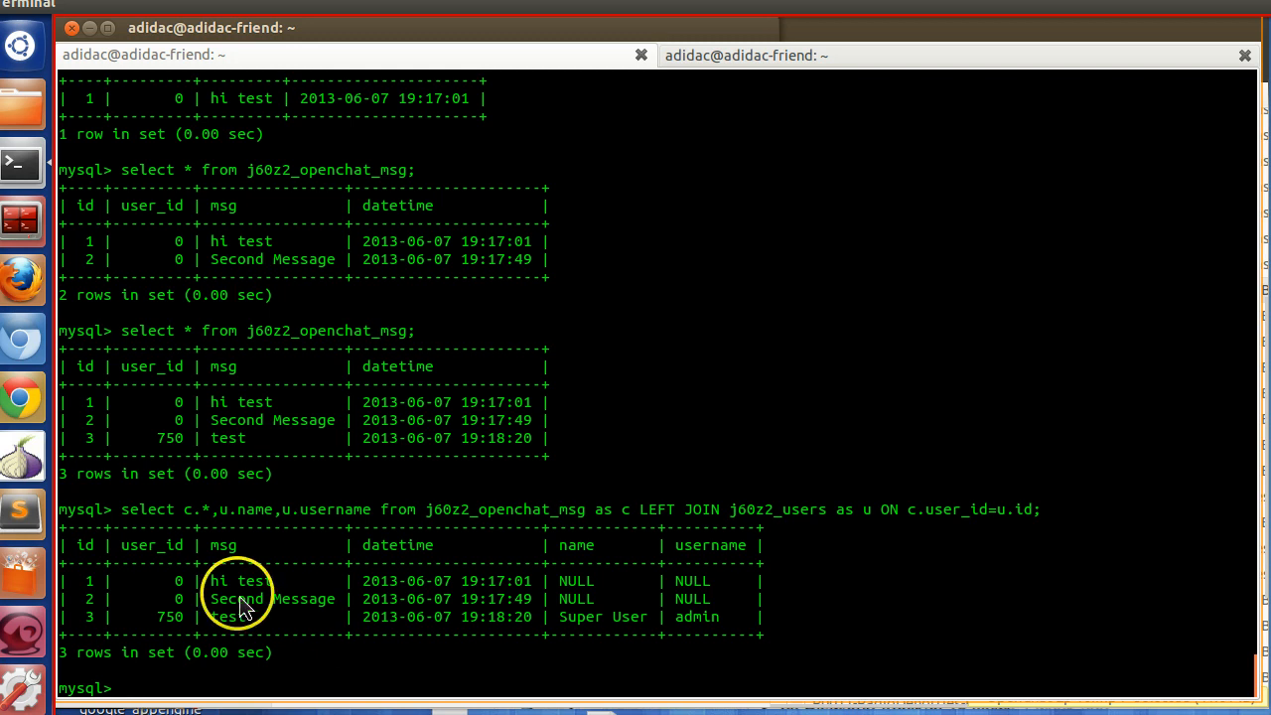
mouse_move(30, 314)
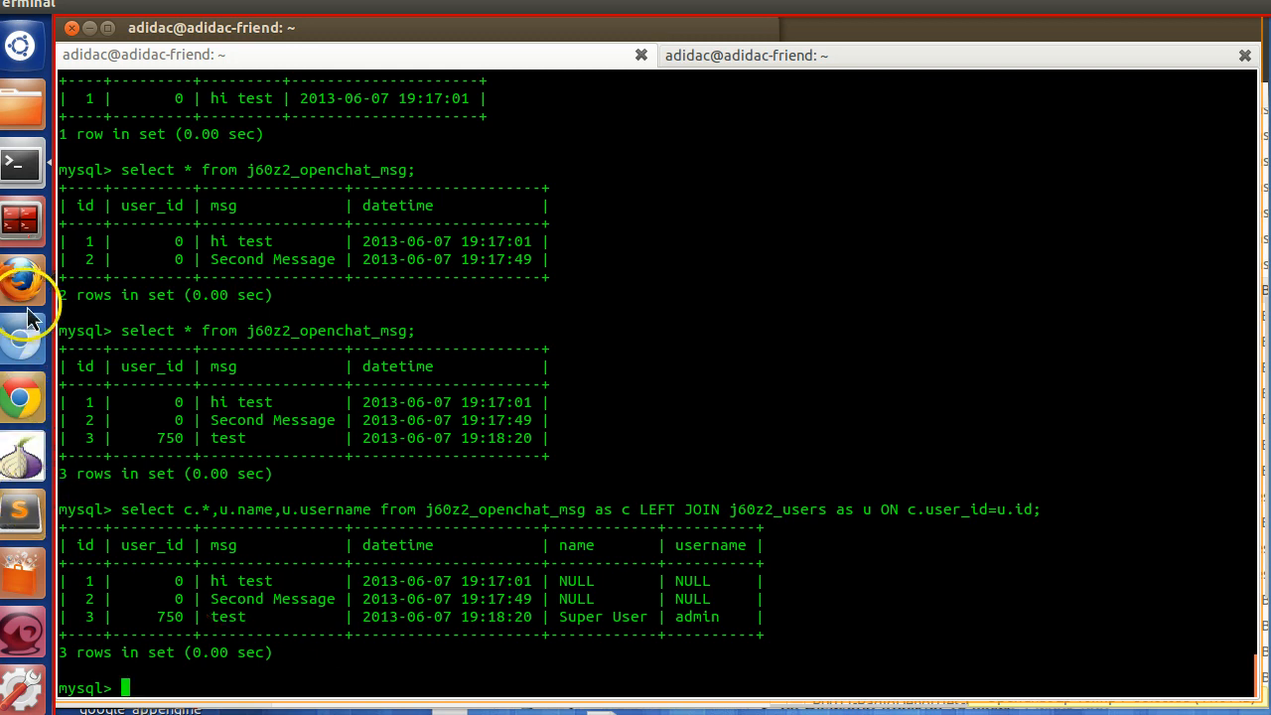
click(19, 283)
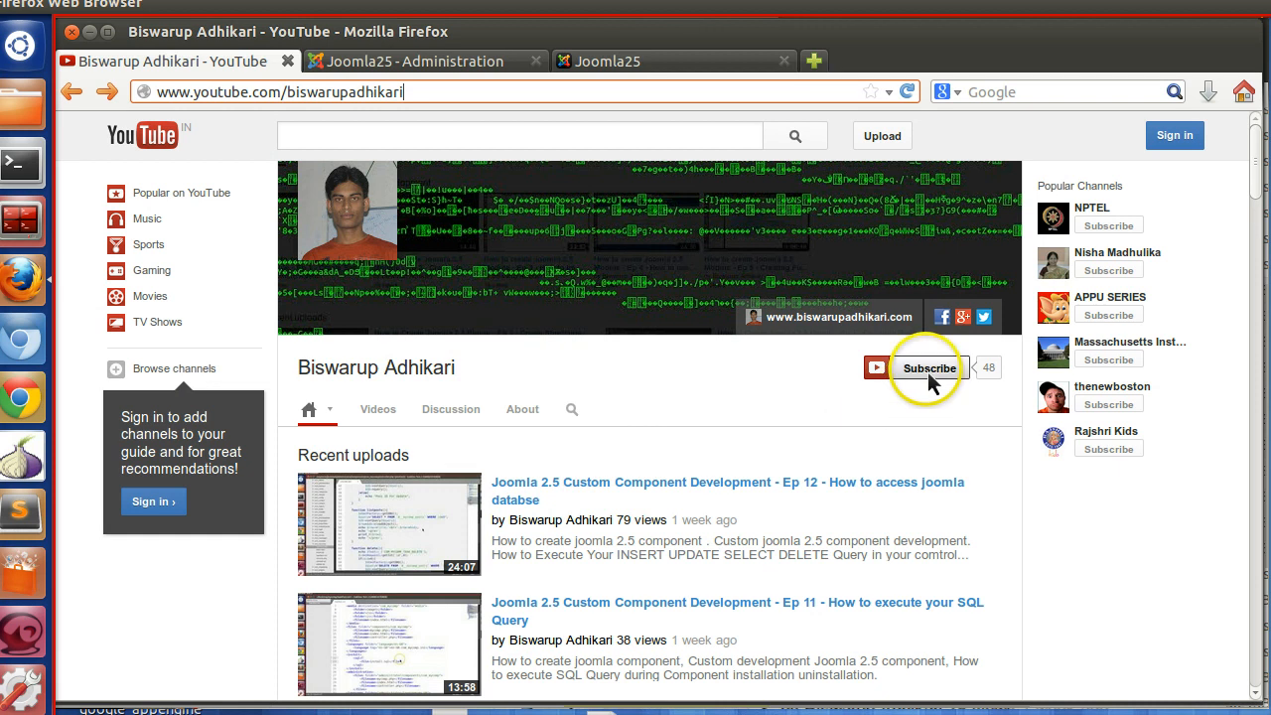
mouse_move(755, 465)
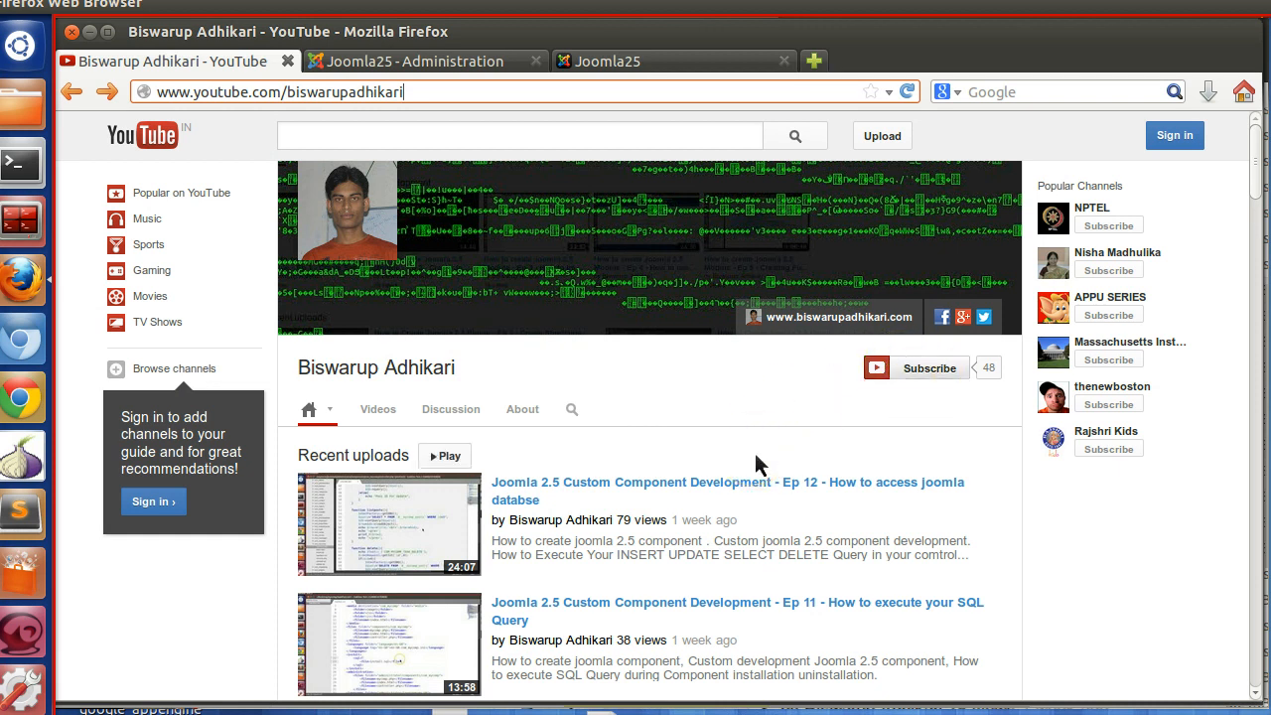